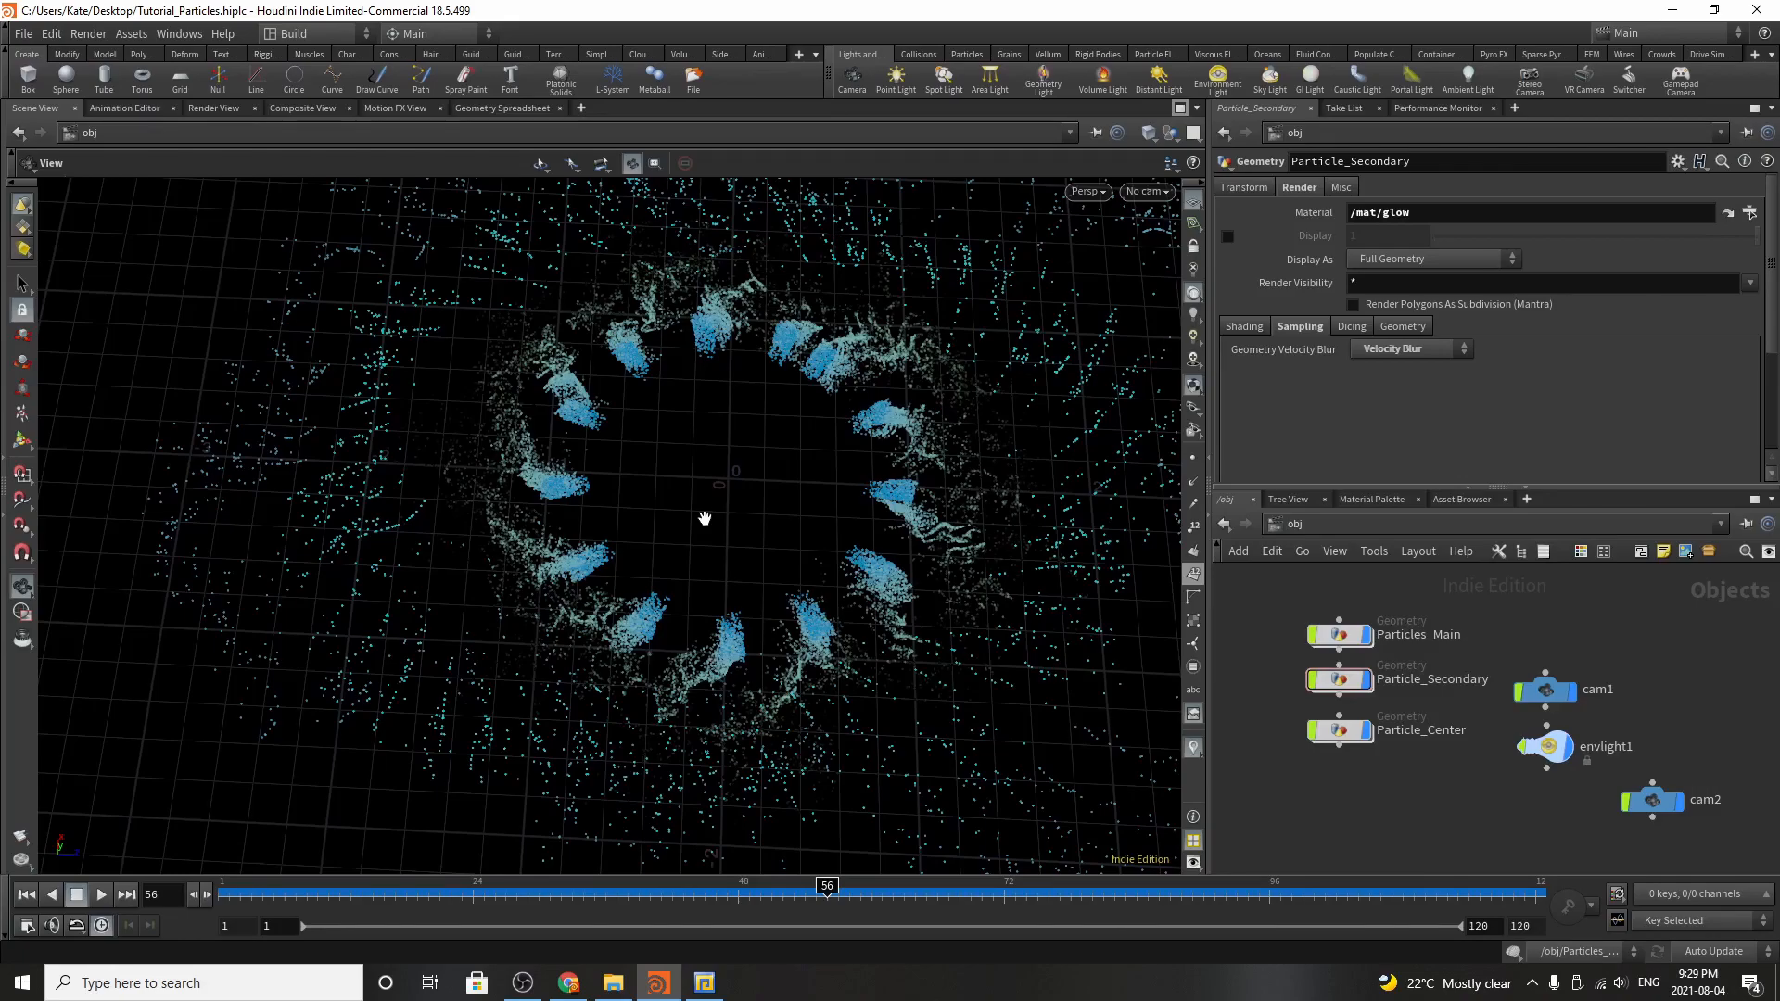
Preview the particle animation, then dive into the Particles_Main network
{"action": "left_click", "coordinate": [100, 896]}
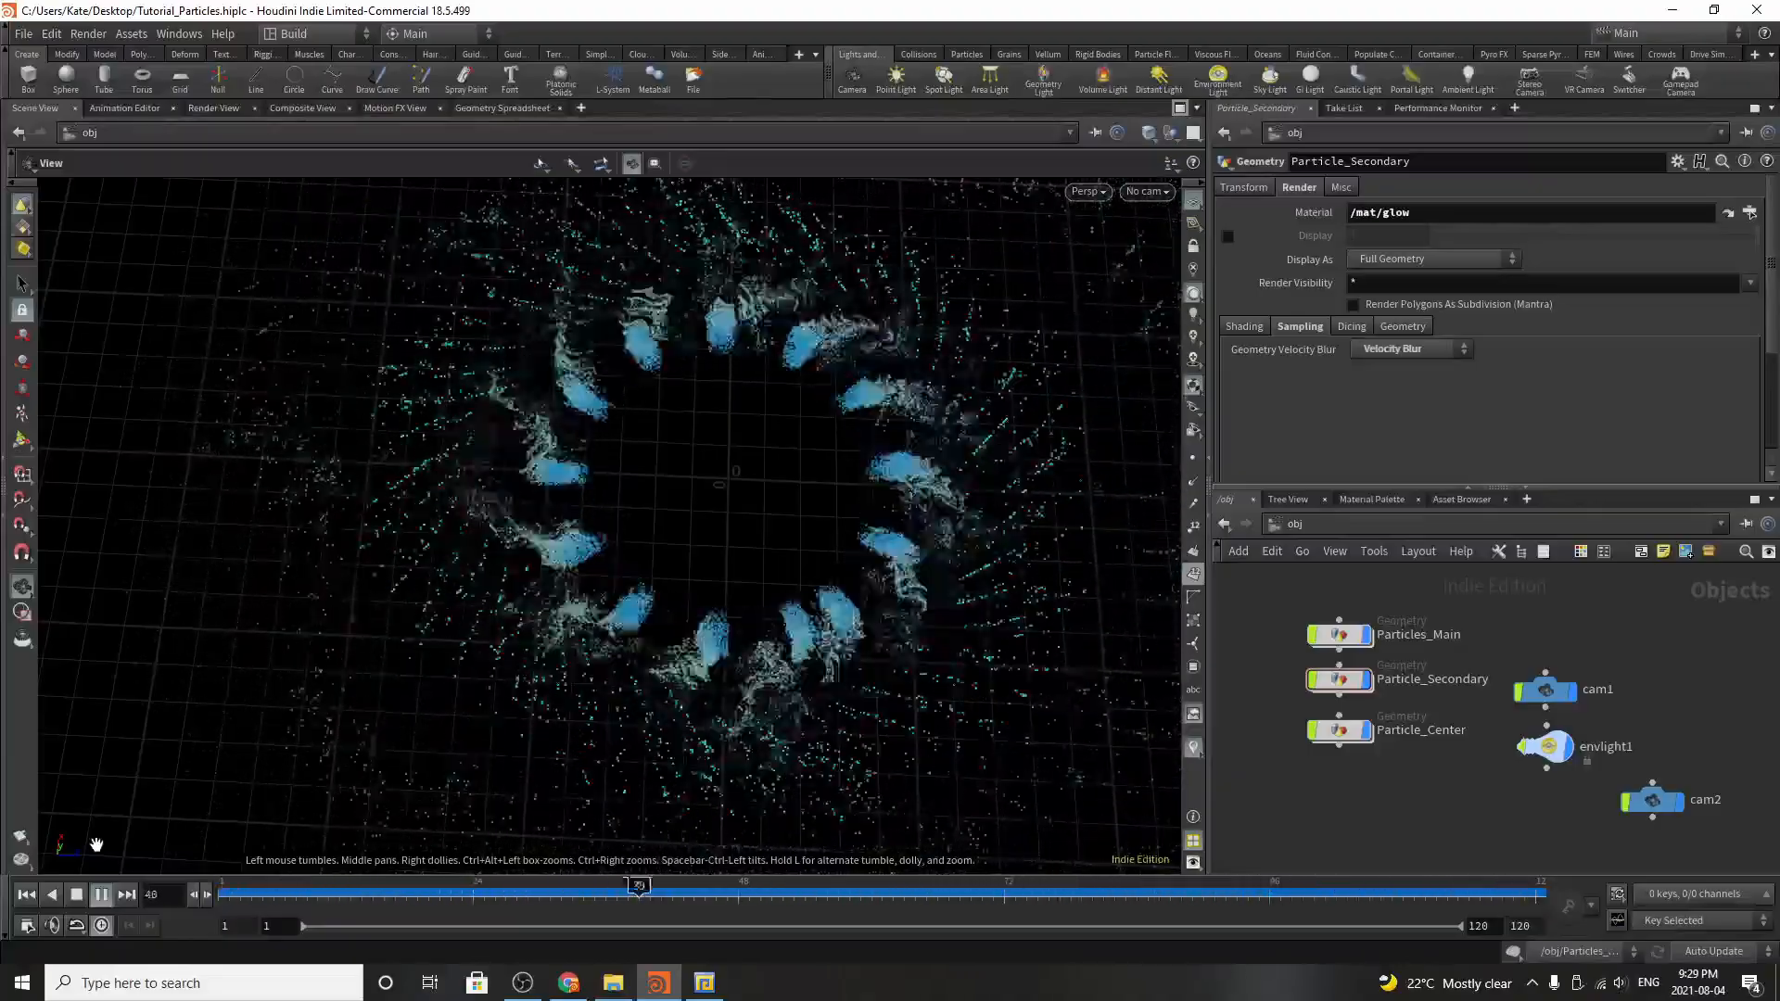
{"action": "left_click", "coordinate": [100, 894]}
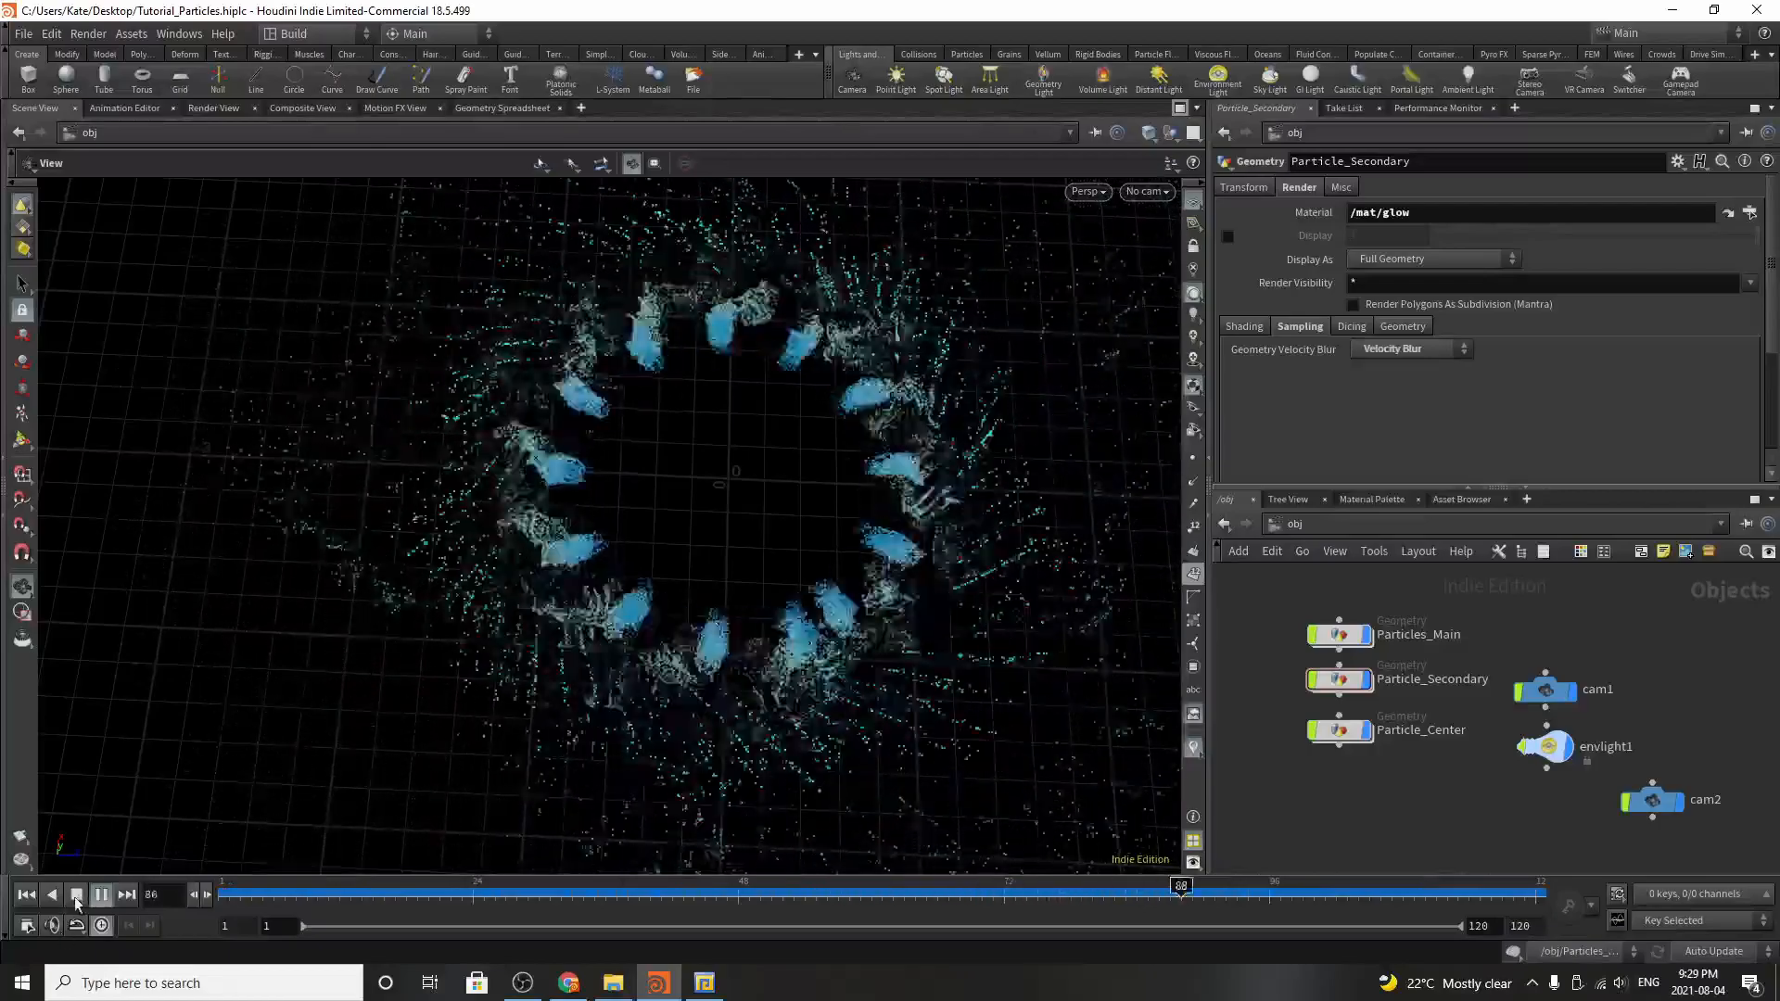
{"action": "left_click", "coordinate": [76, 894]}
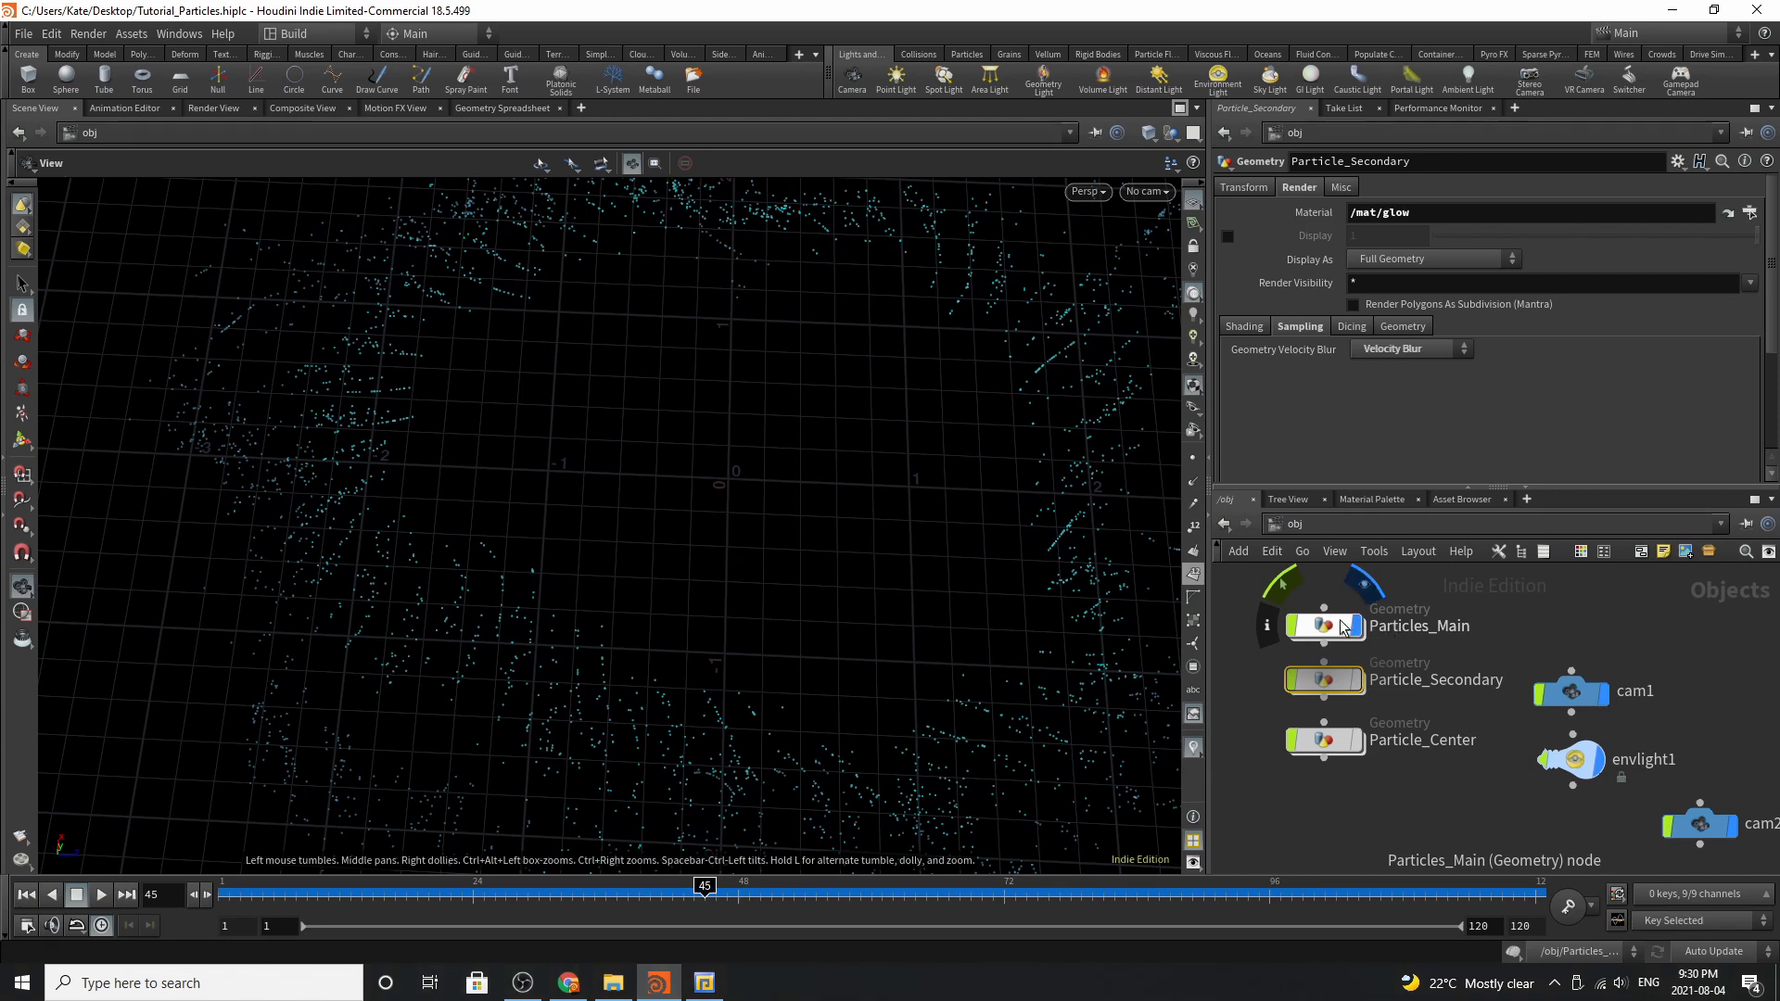
{"action": "double_click", "coordinate": [1324, 625]}
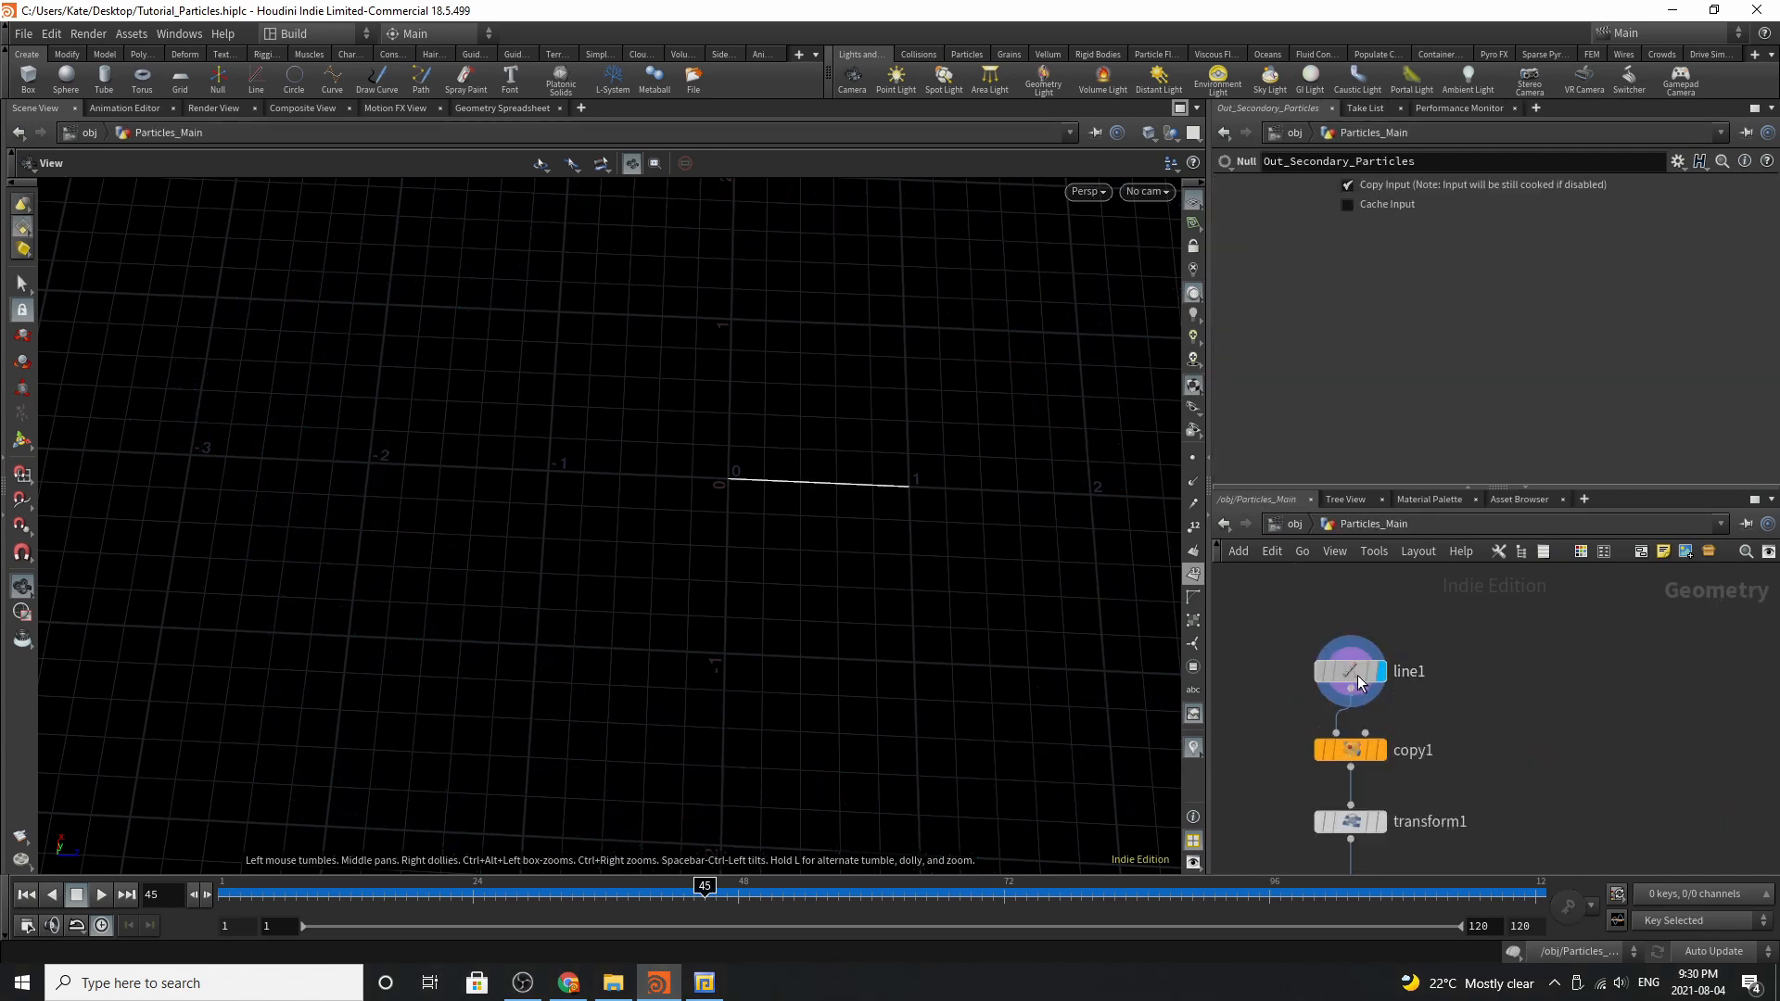
Review line1 and copy1 making the 13-line star, and rewind to frame 1
{"action": "left_click", "coordinate": [1350, 671]}
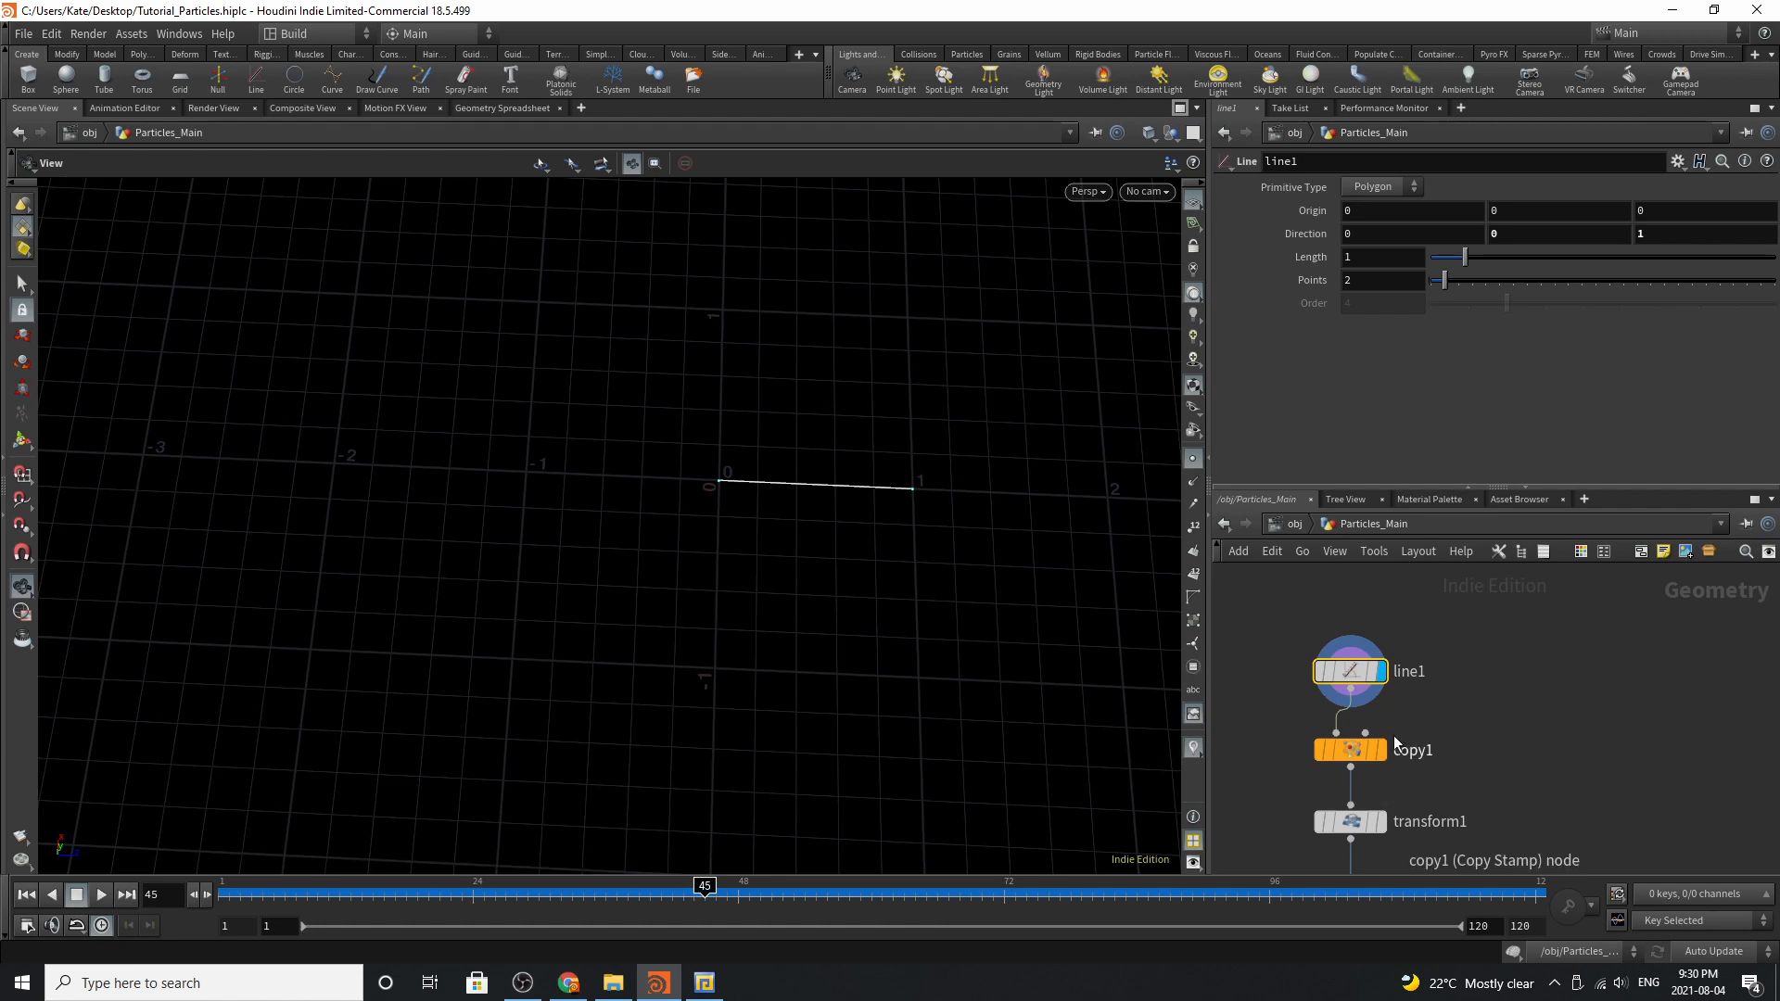
{"action": "left_click", "coordinate": [1348, 749]}
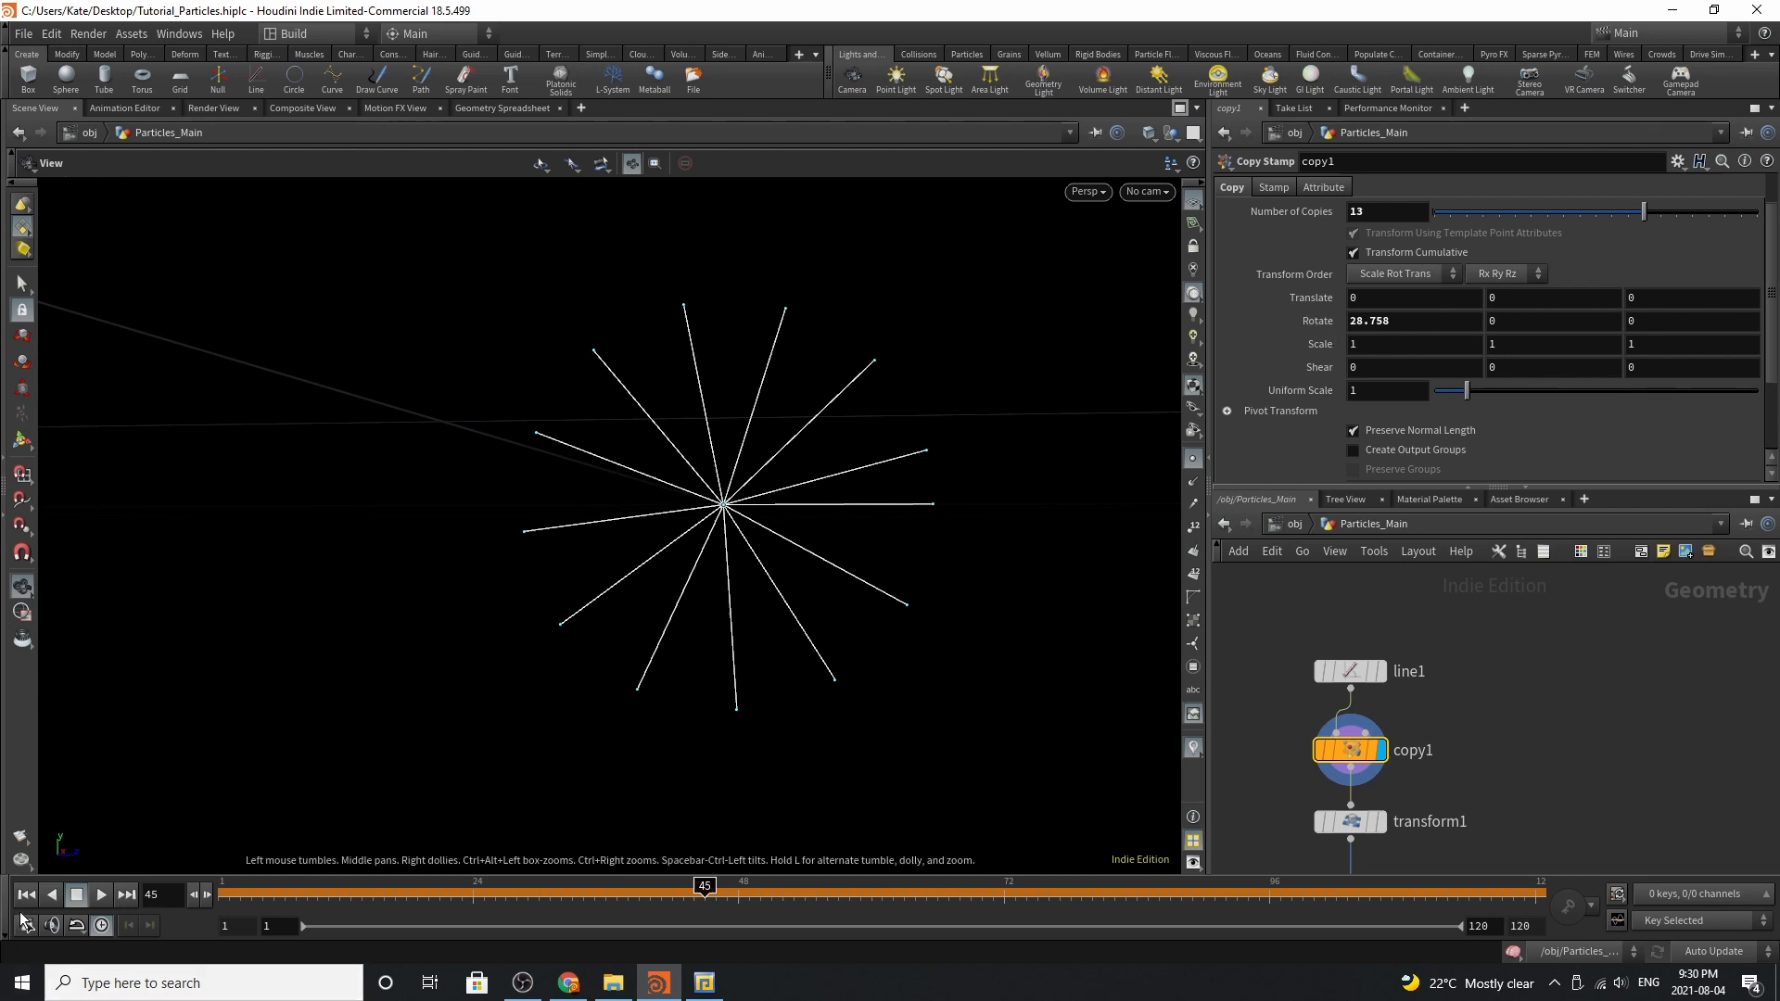
{"action": "left_click", "coordinate": [24, 894]}
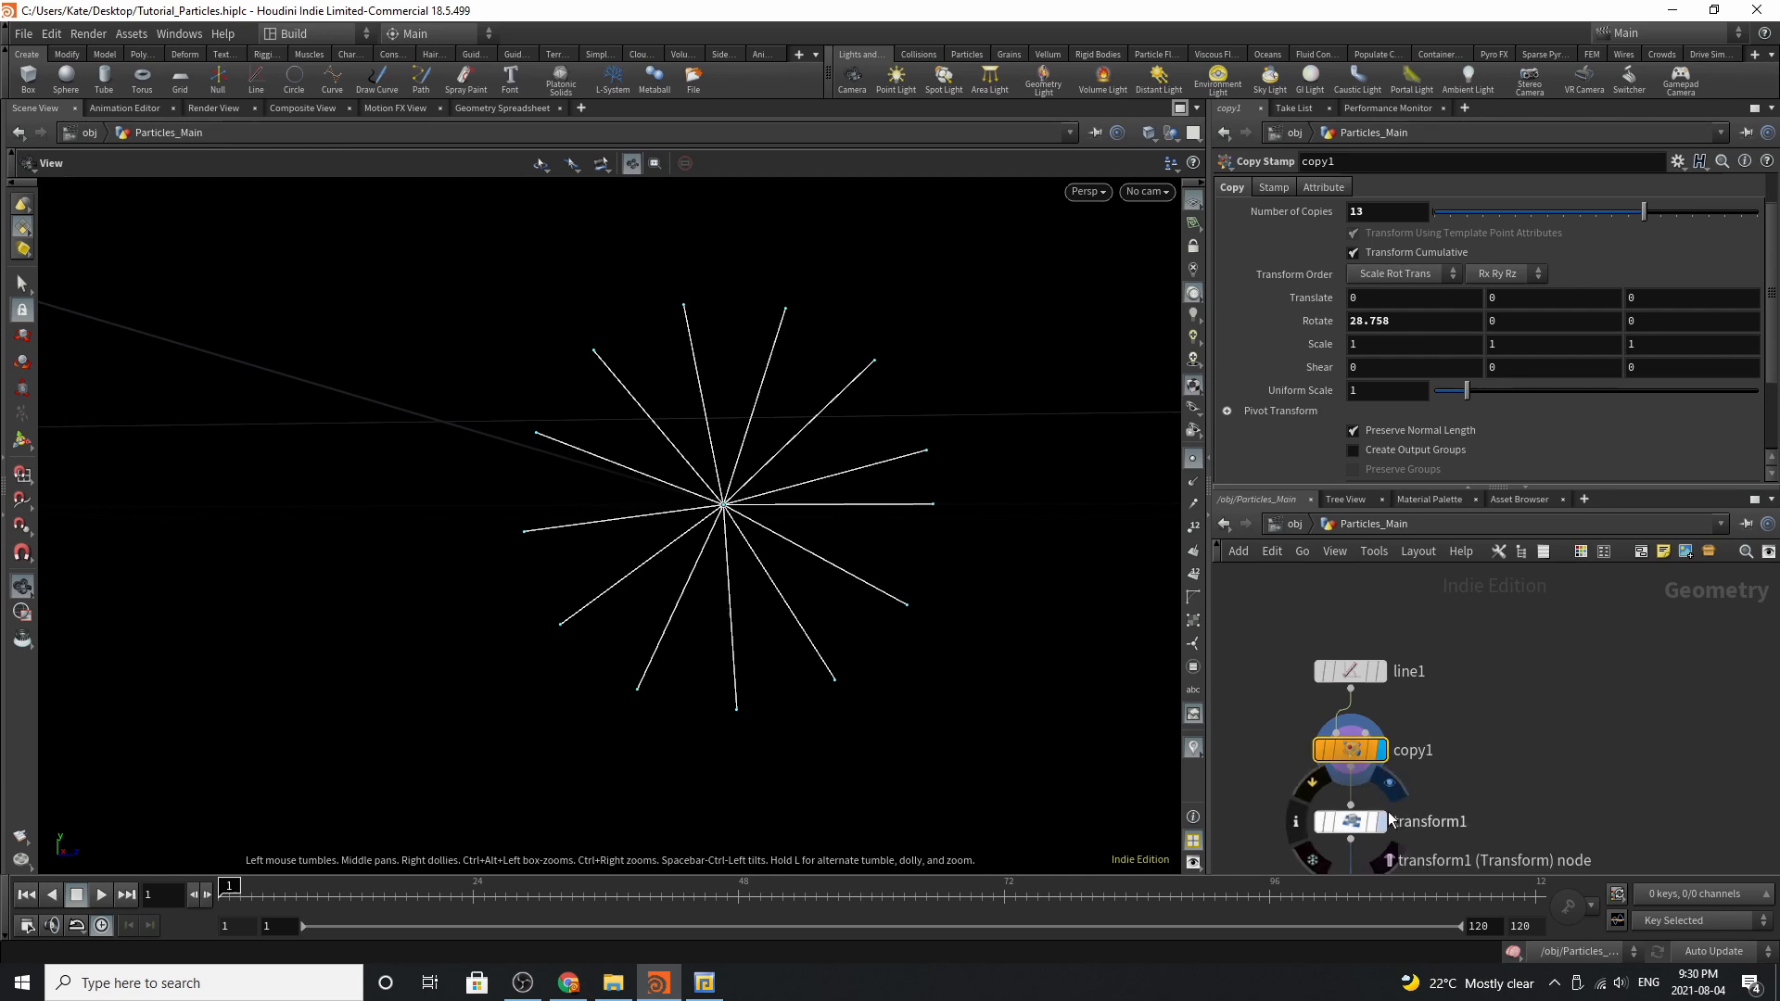
Show transform1's rotation of -90 degrees about Z laying the star flat
{"action": "left_click", "coordinate": [1351, 822]}
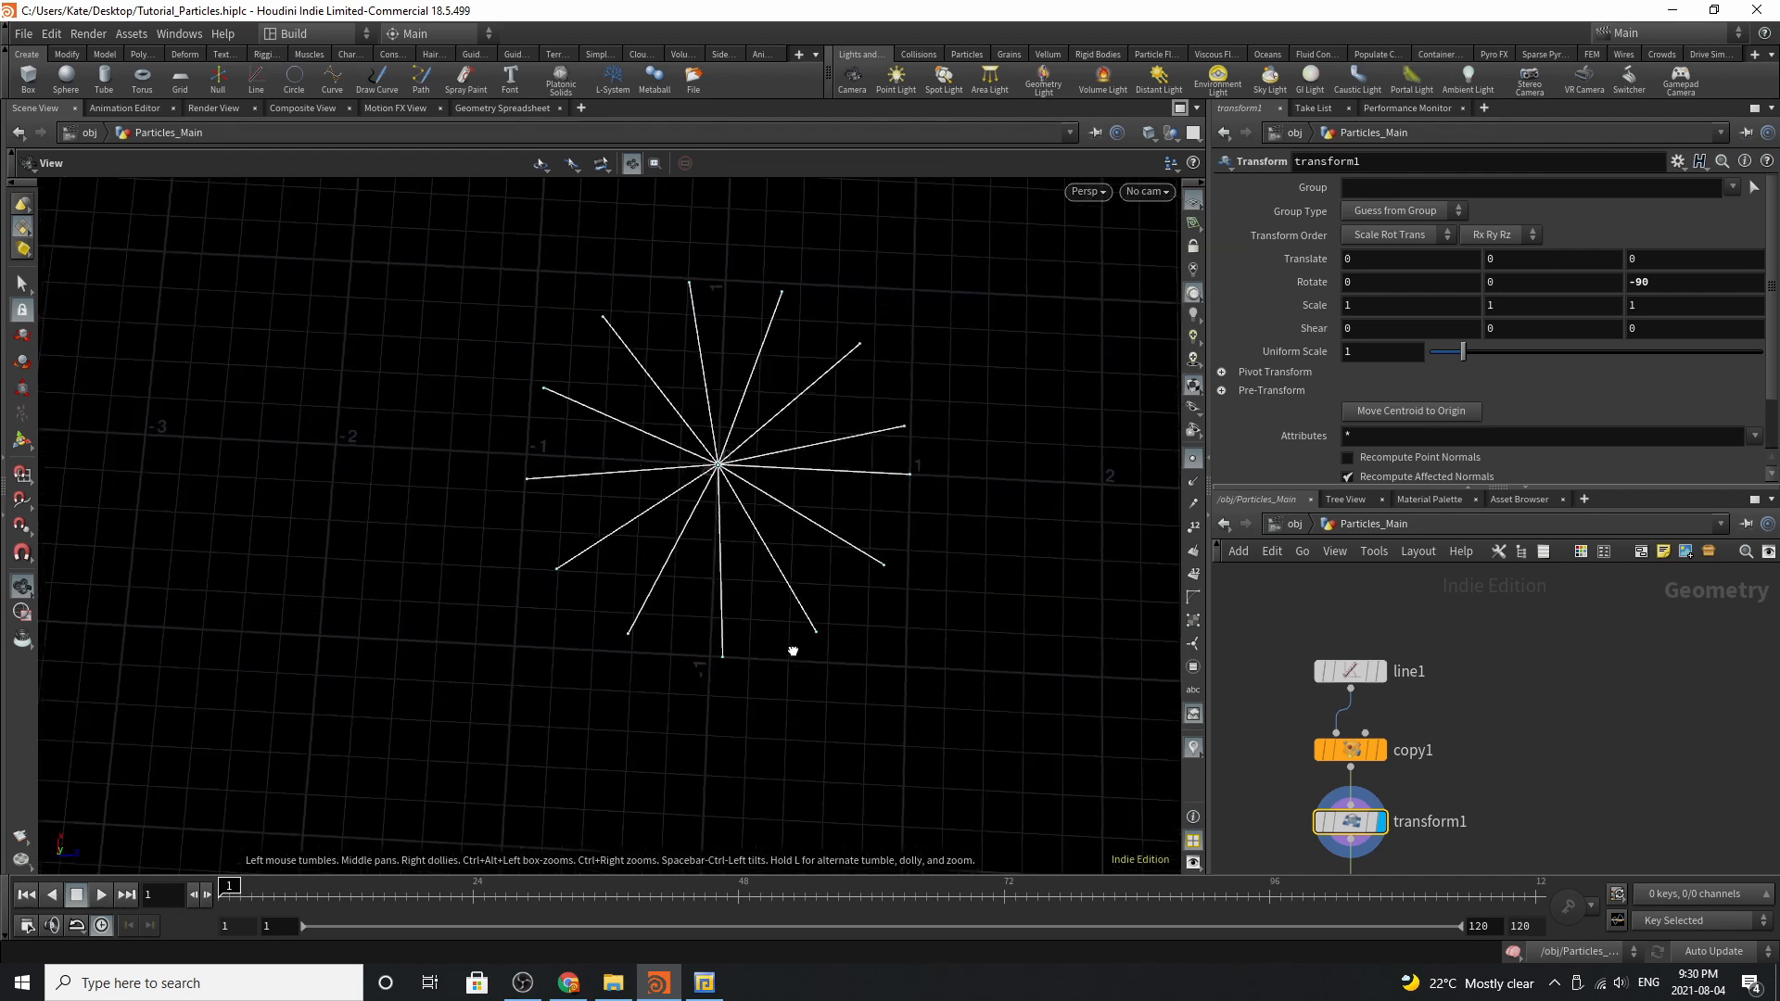
{"action": "mouse_move", "coordinate": [693, 610]}
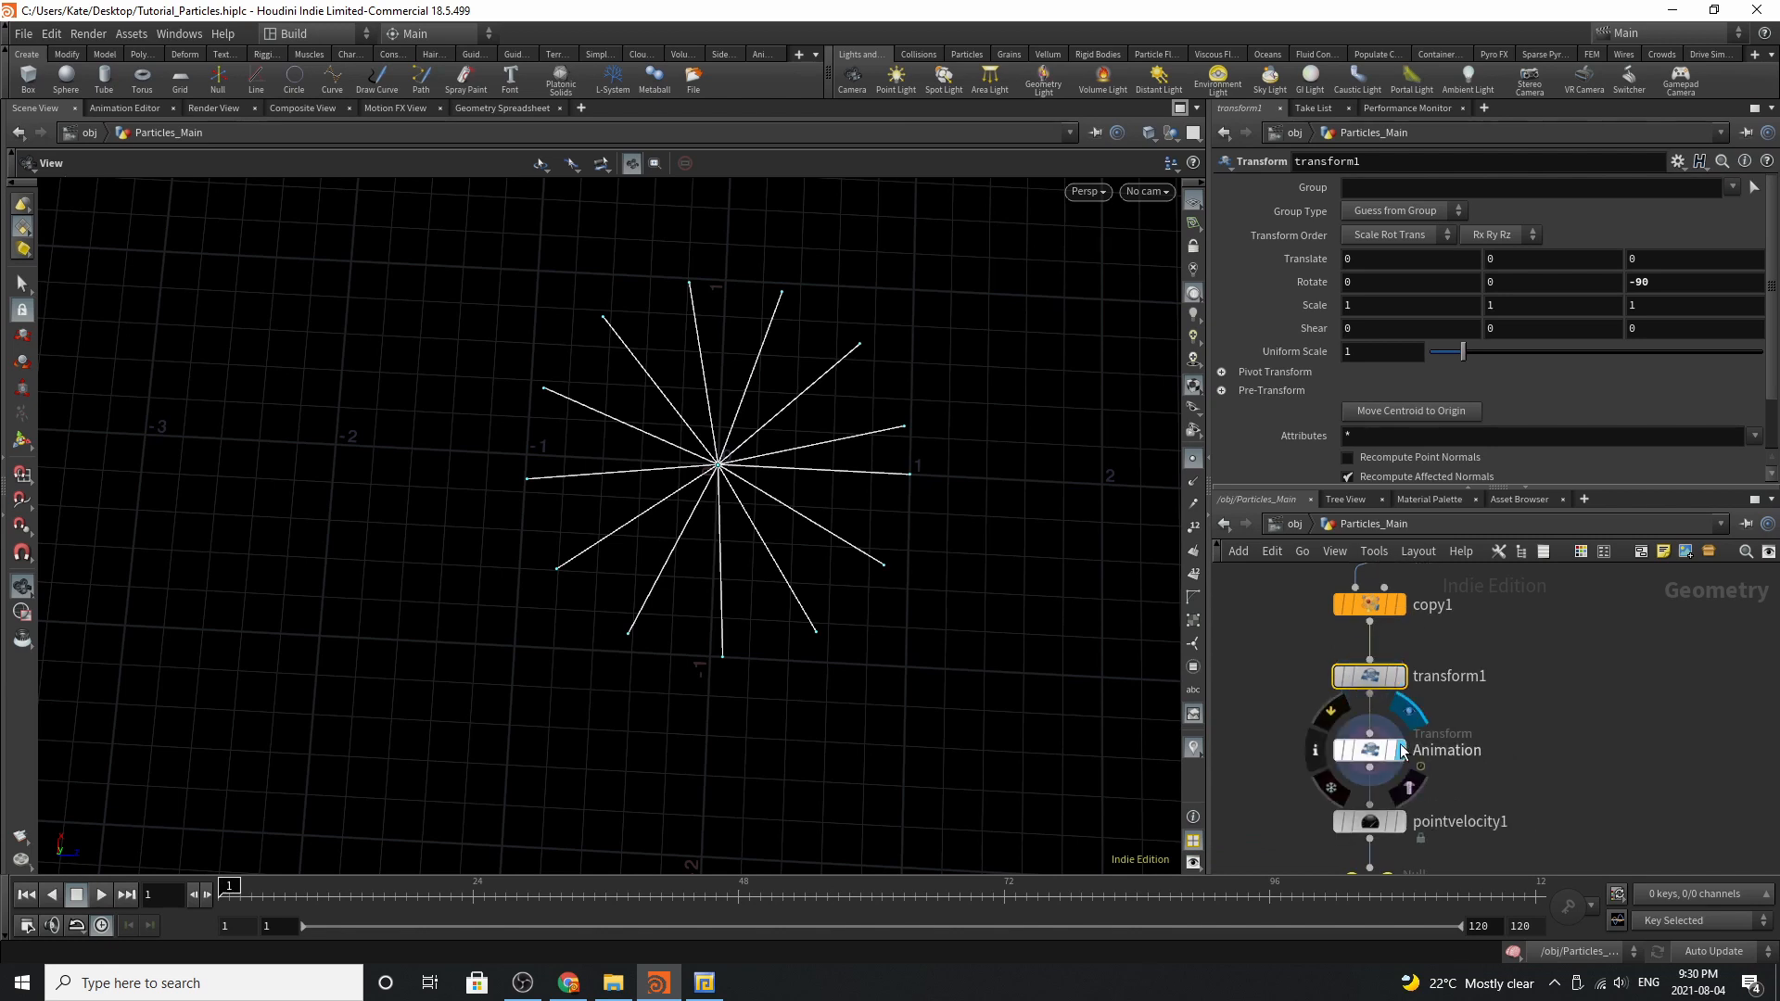
Review the Animation transform's $T*180 Y rotation and play the spinning star
{"action": "left_click", "coordinate": [1369, 749]}
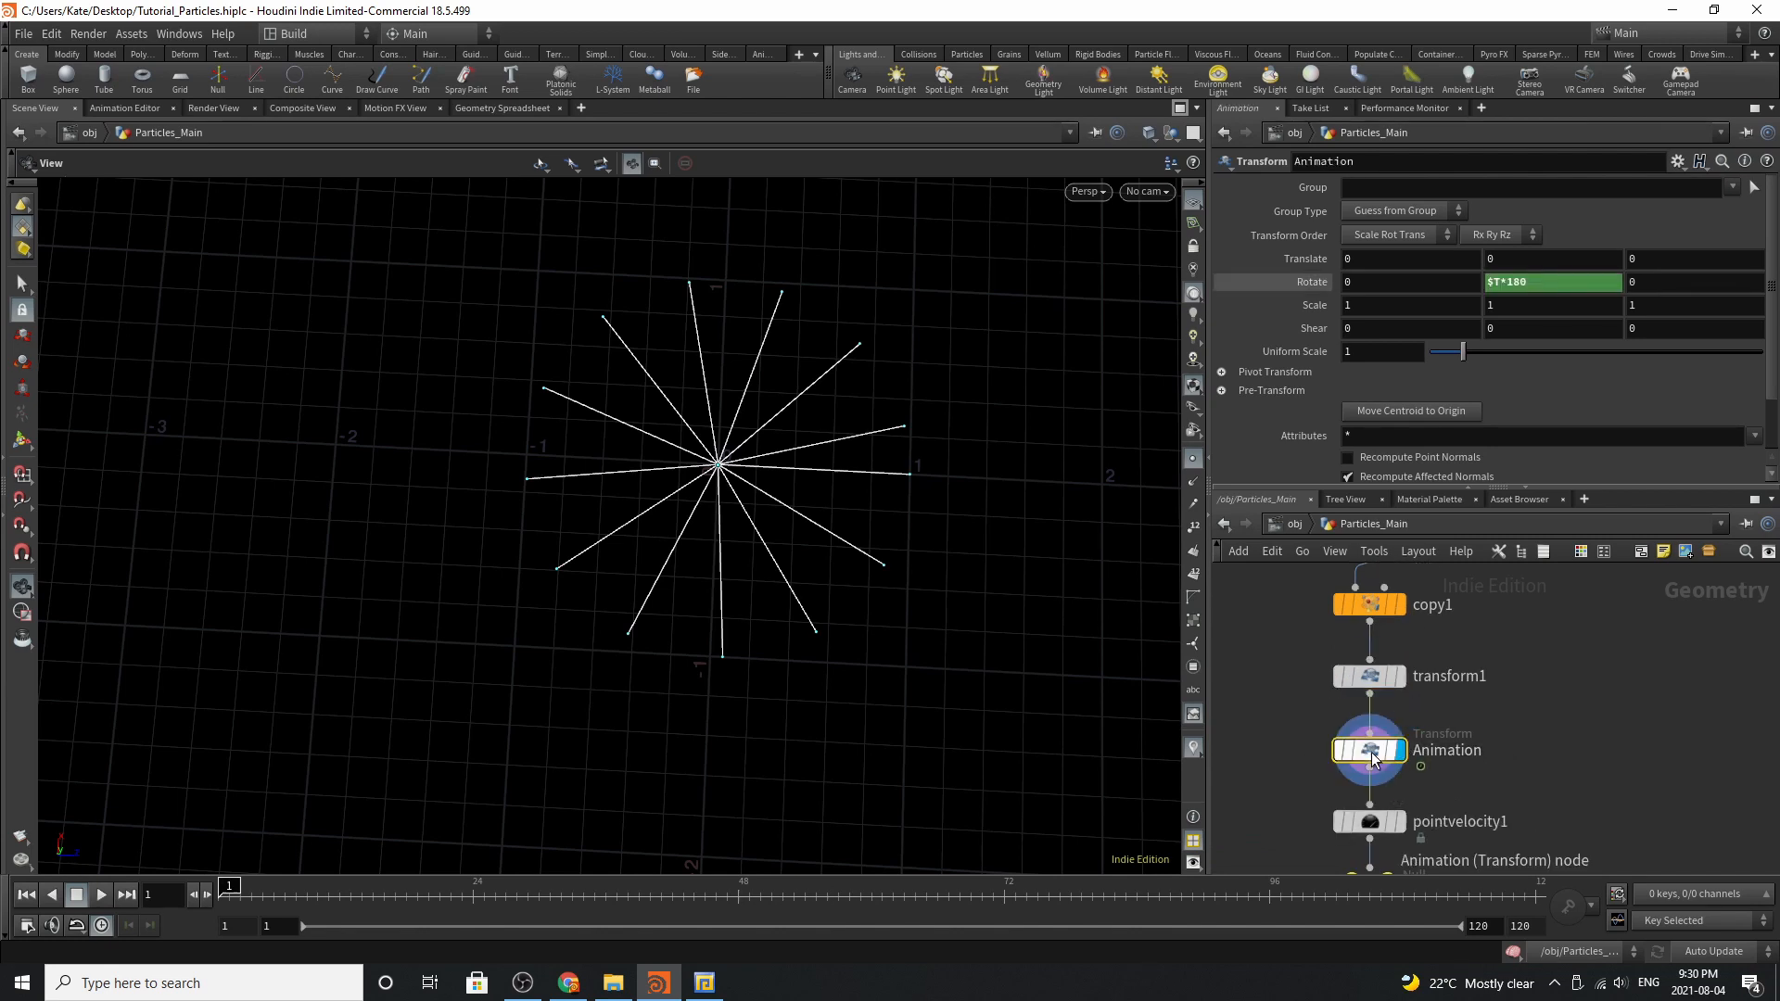
{"action": "left_click", "coordinate": [100, 893]}
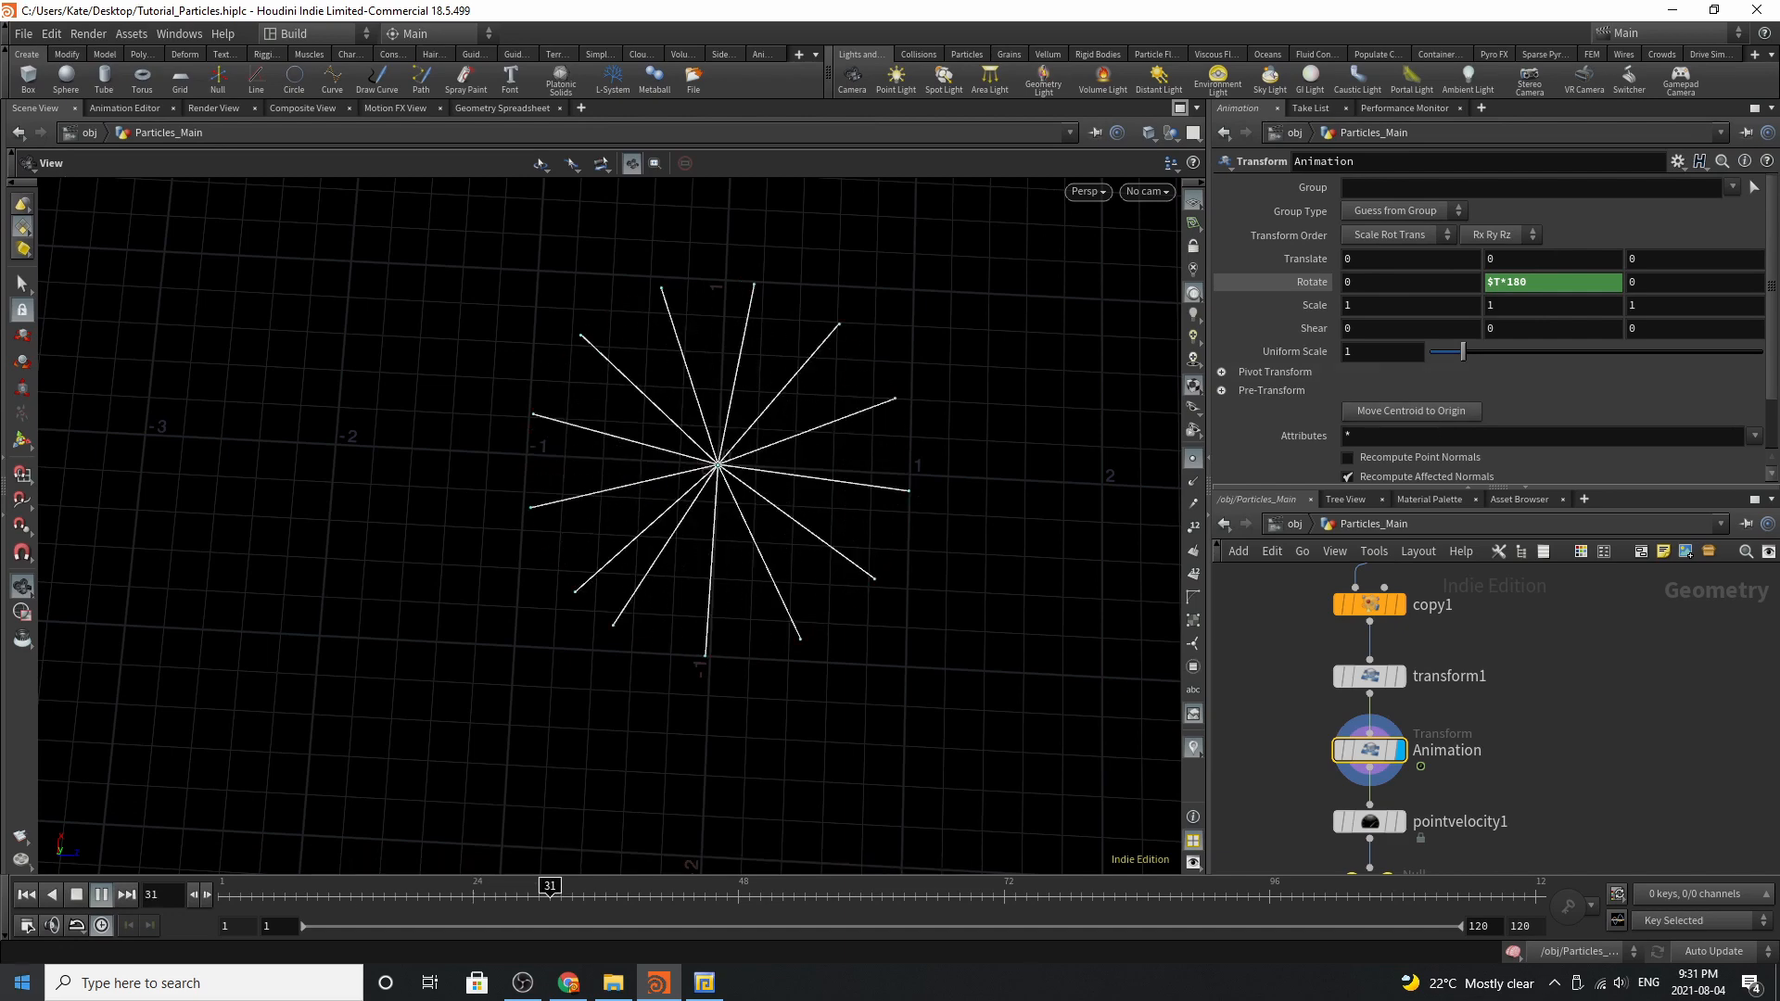
{"action": "left_click", "coordinate": [100, 894]}
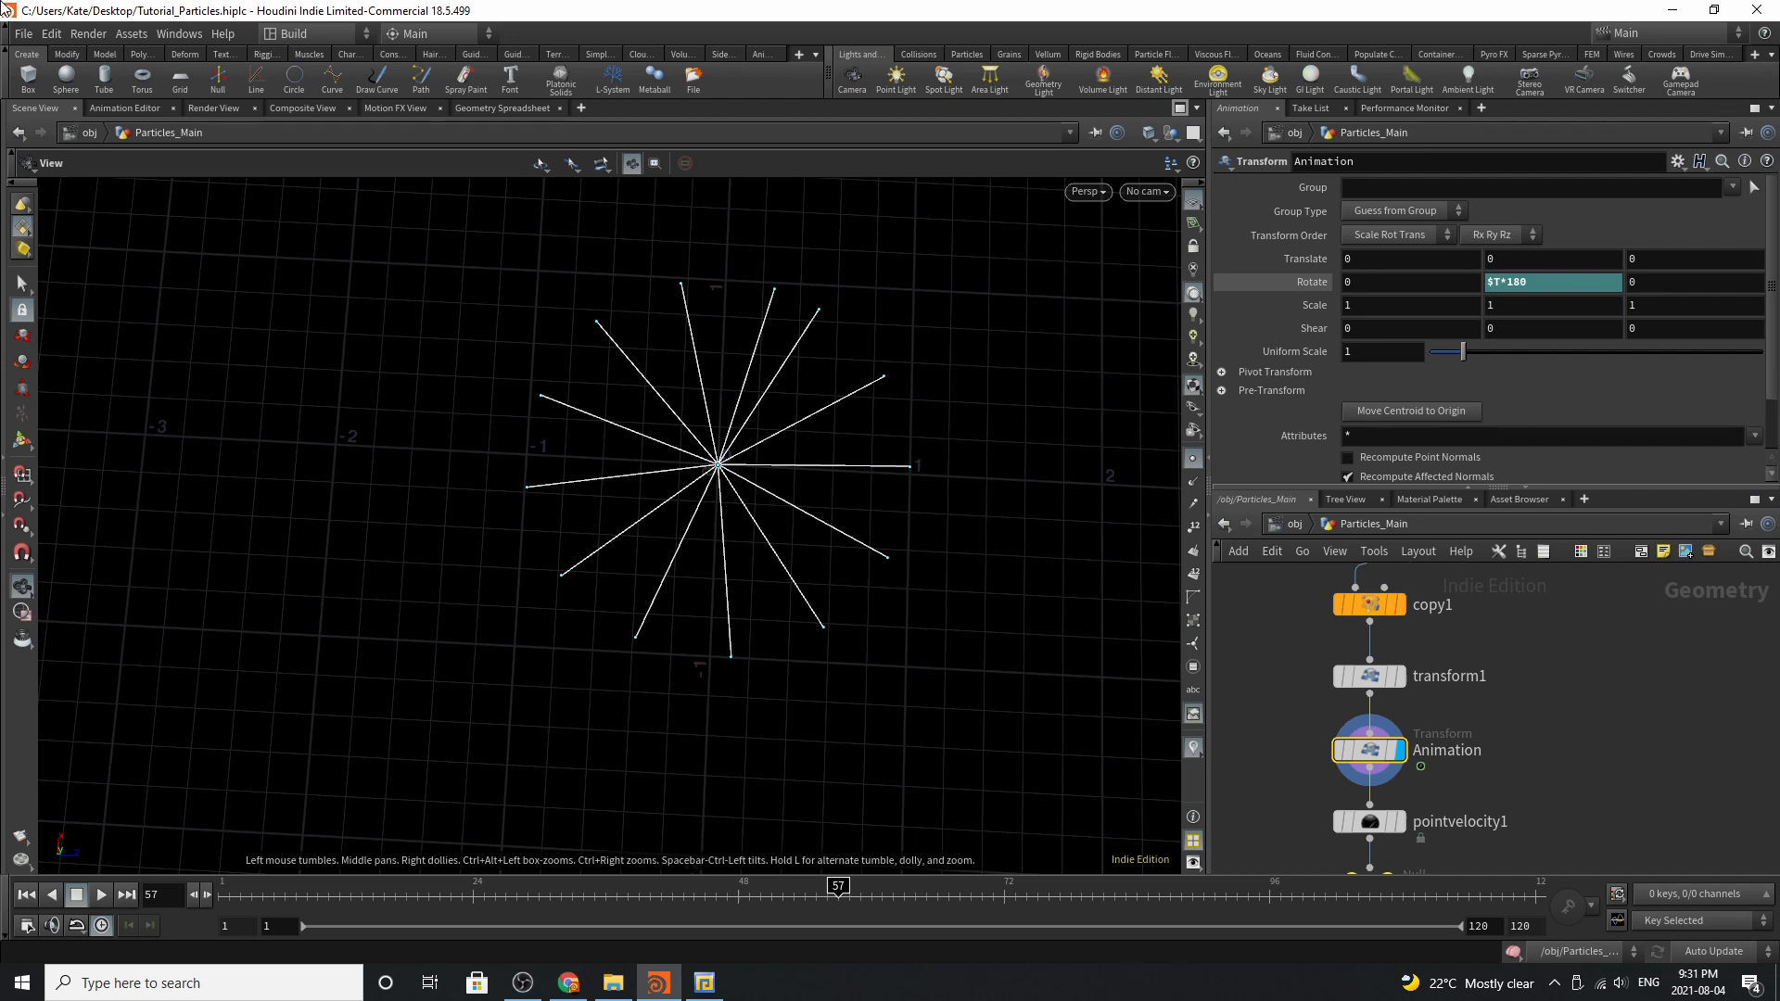
{"action": "mouse_move", "coordinate": [1236, 792]}
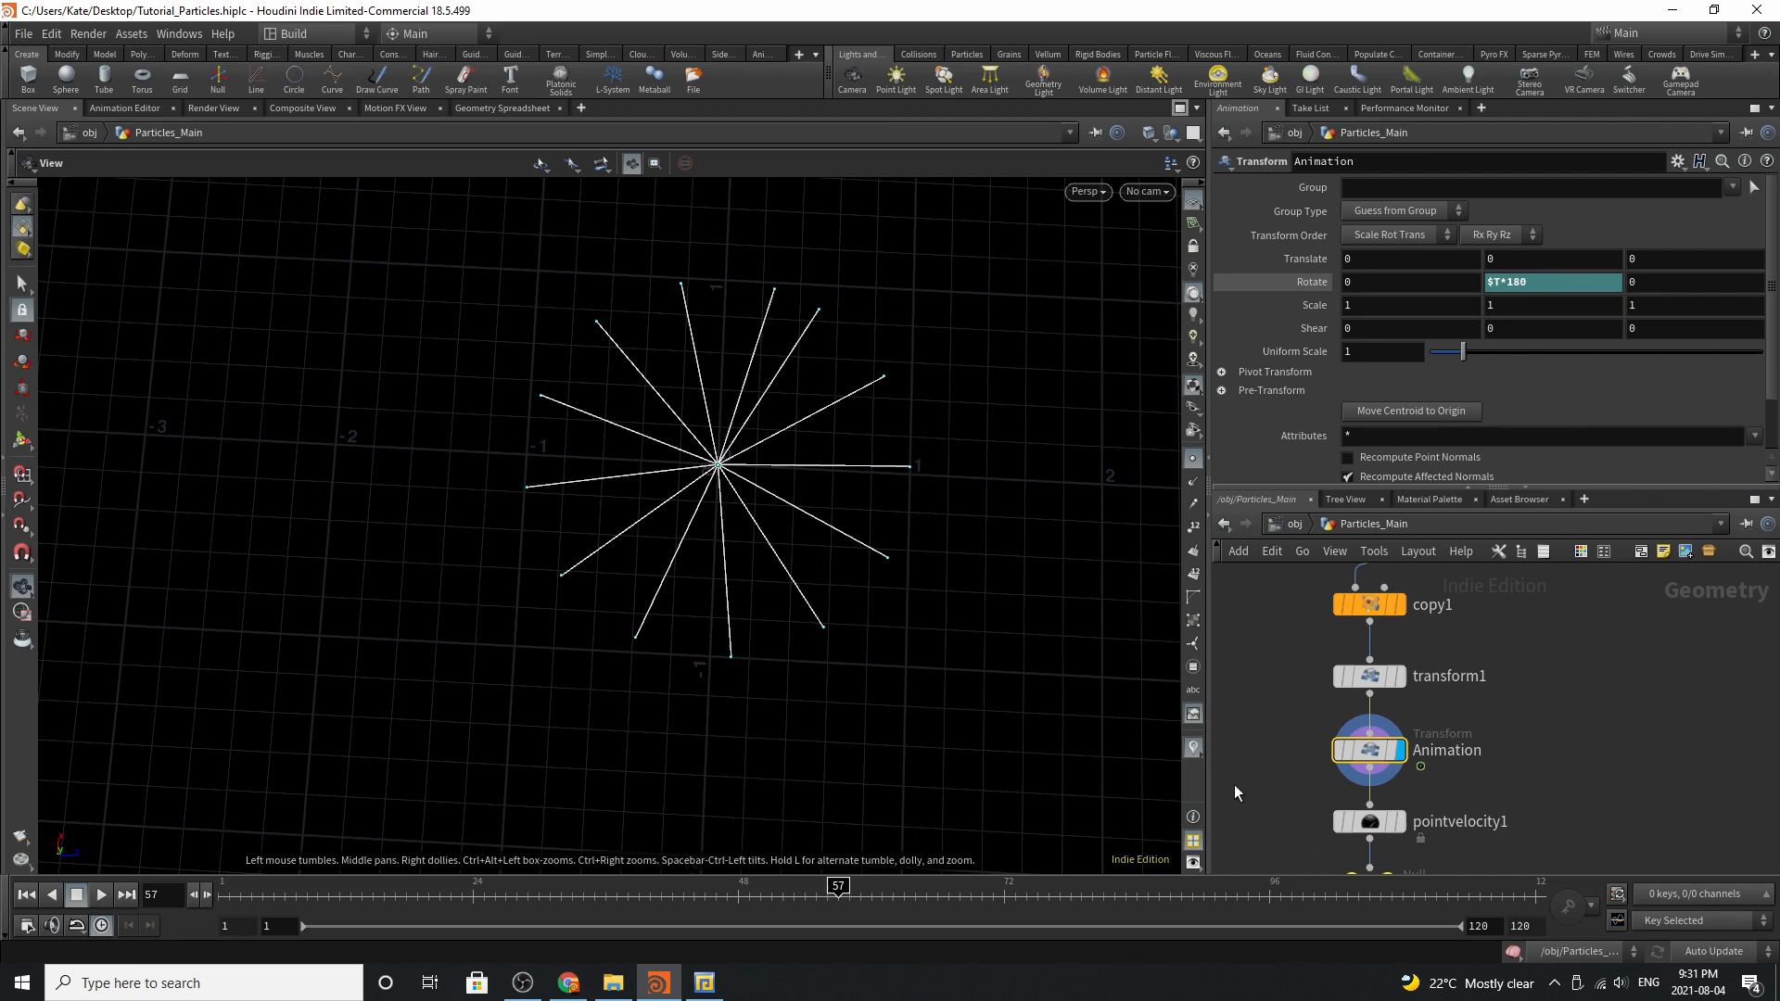
{"action": "mouse_move", "coordinate": [1369, 821]}
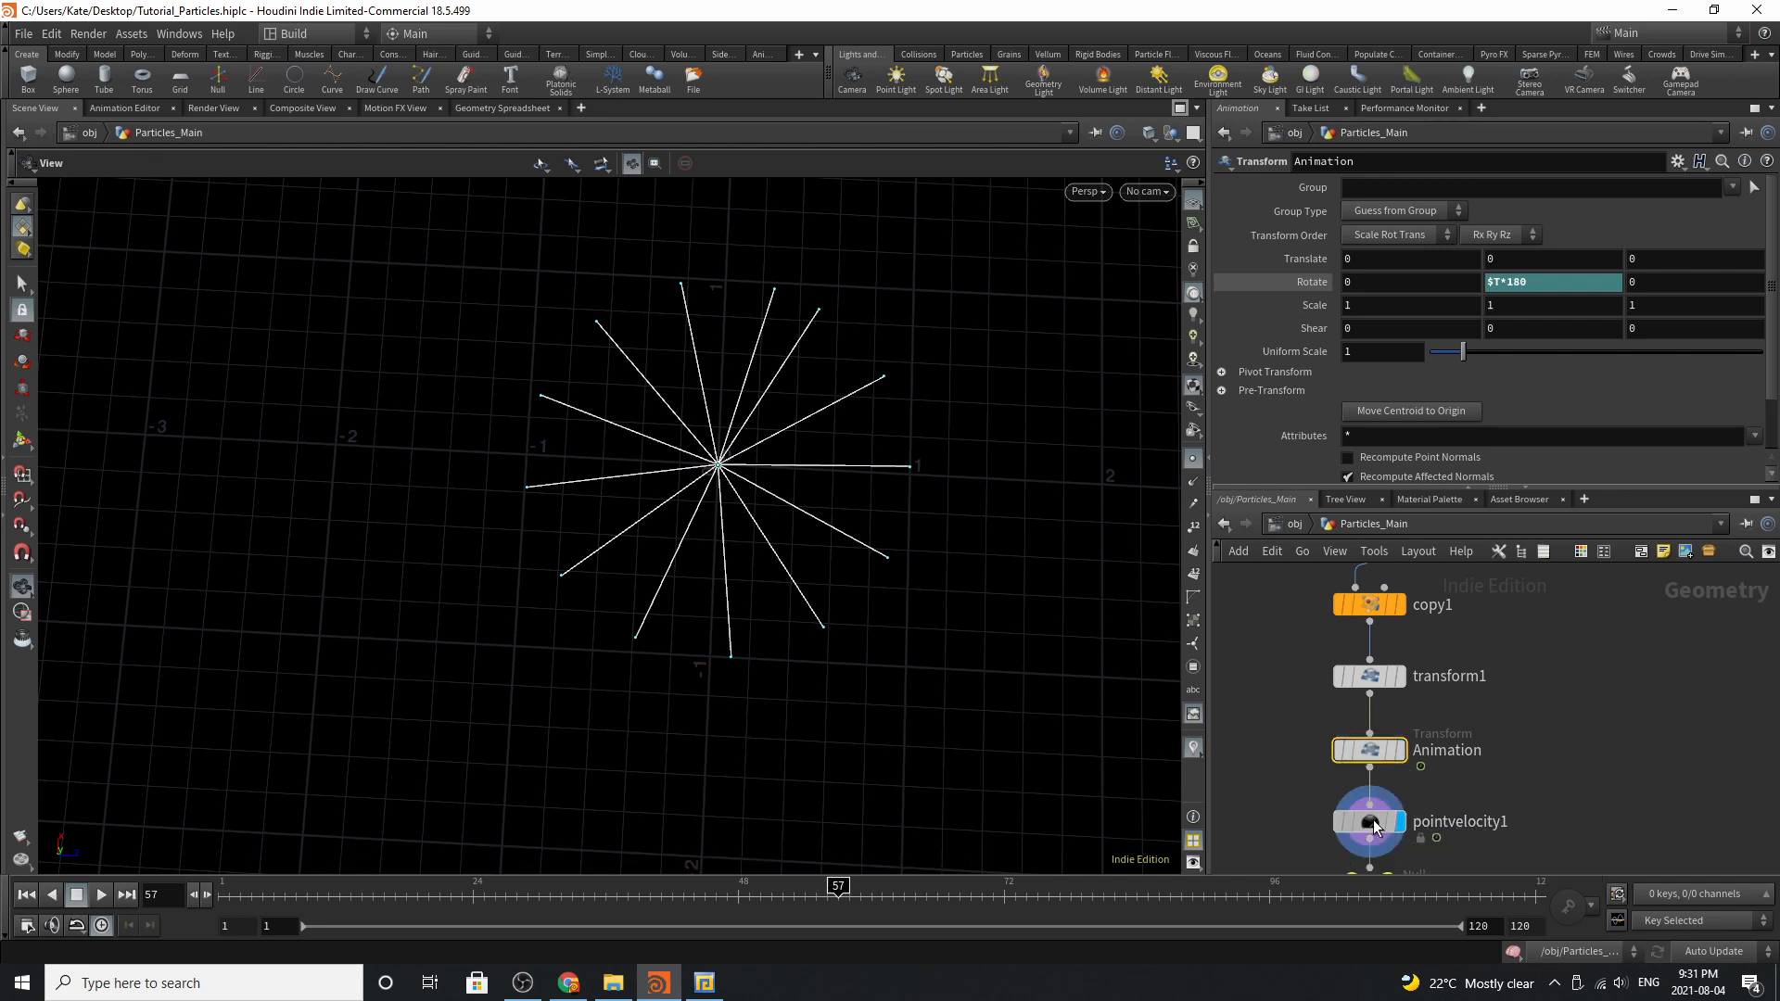
Show pointvelocity1 computing velocity from deformation and scrub to frame 120
{"action": "left_click", "coordinate": [1369, 822]}
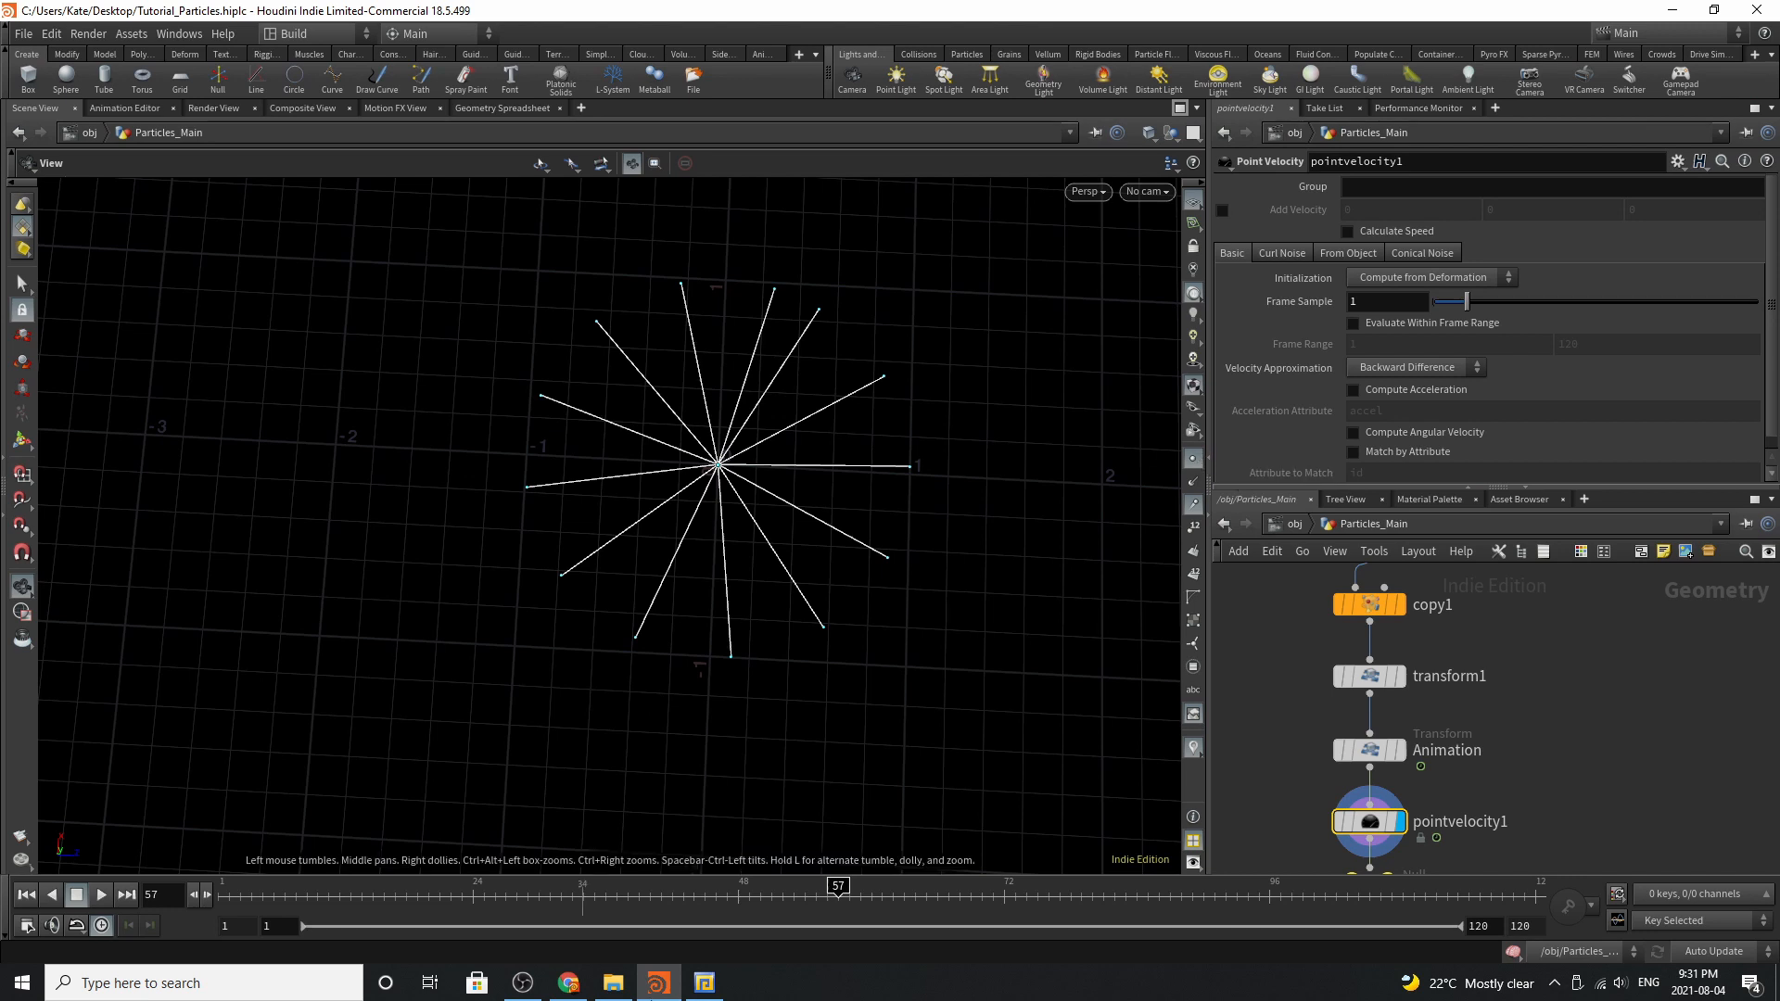
{"action": "mouse_move", "coordinate": [373, 903]}
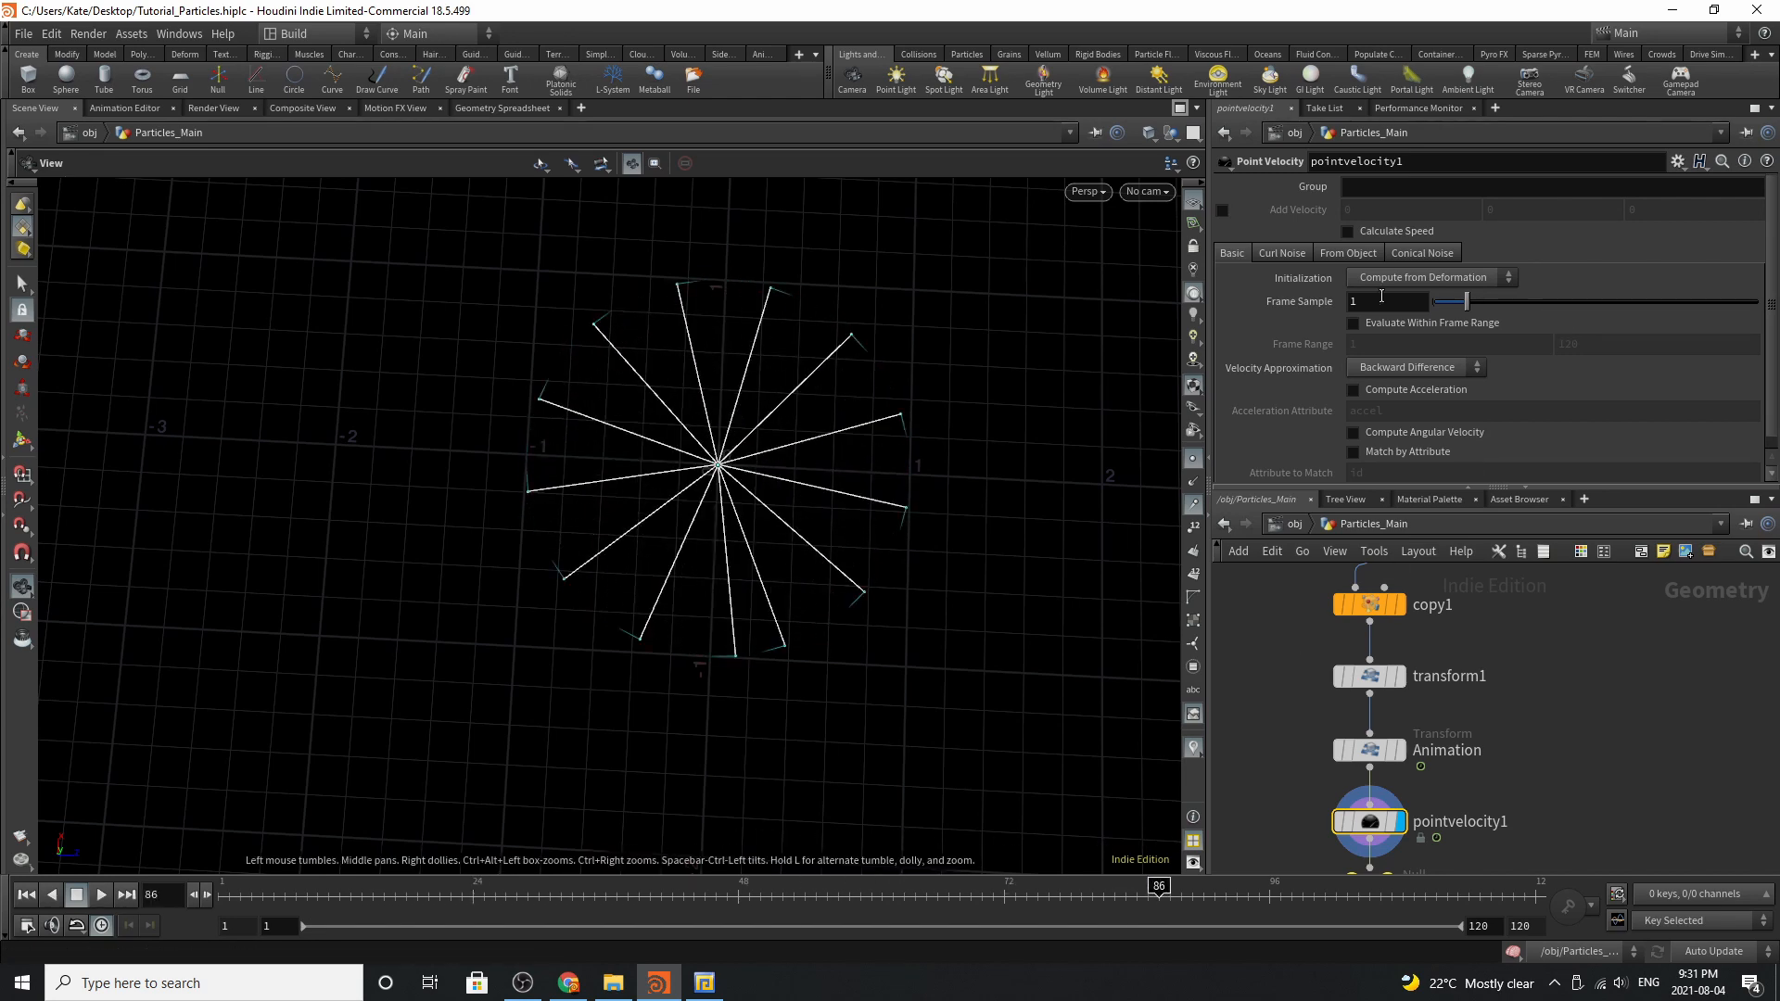
{"action": "mouse_move", "coordinate": [1448, 277]}
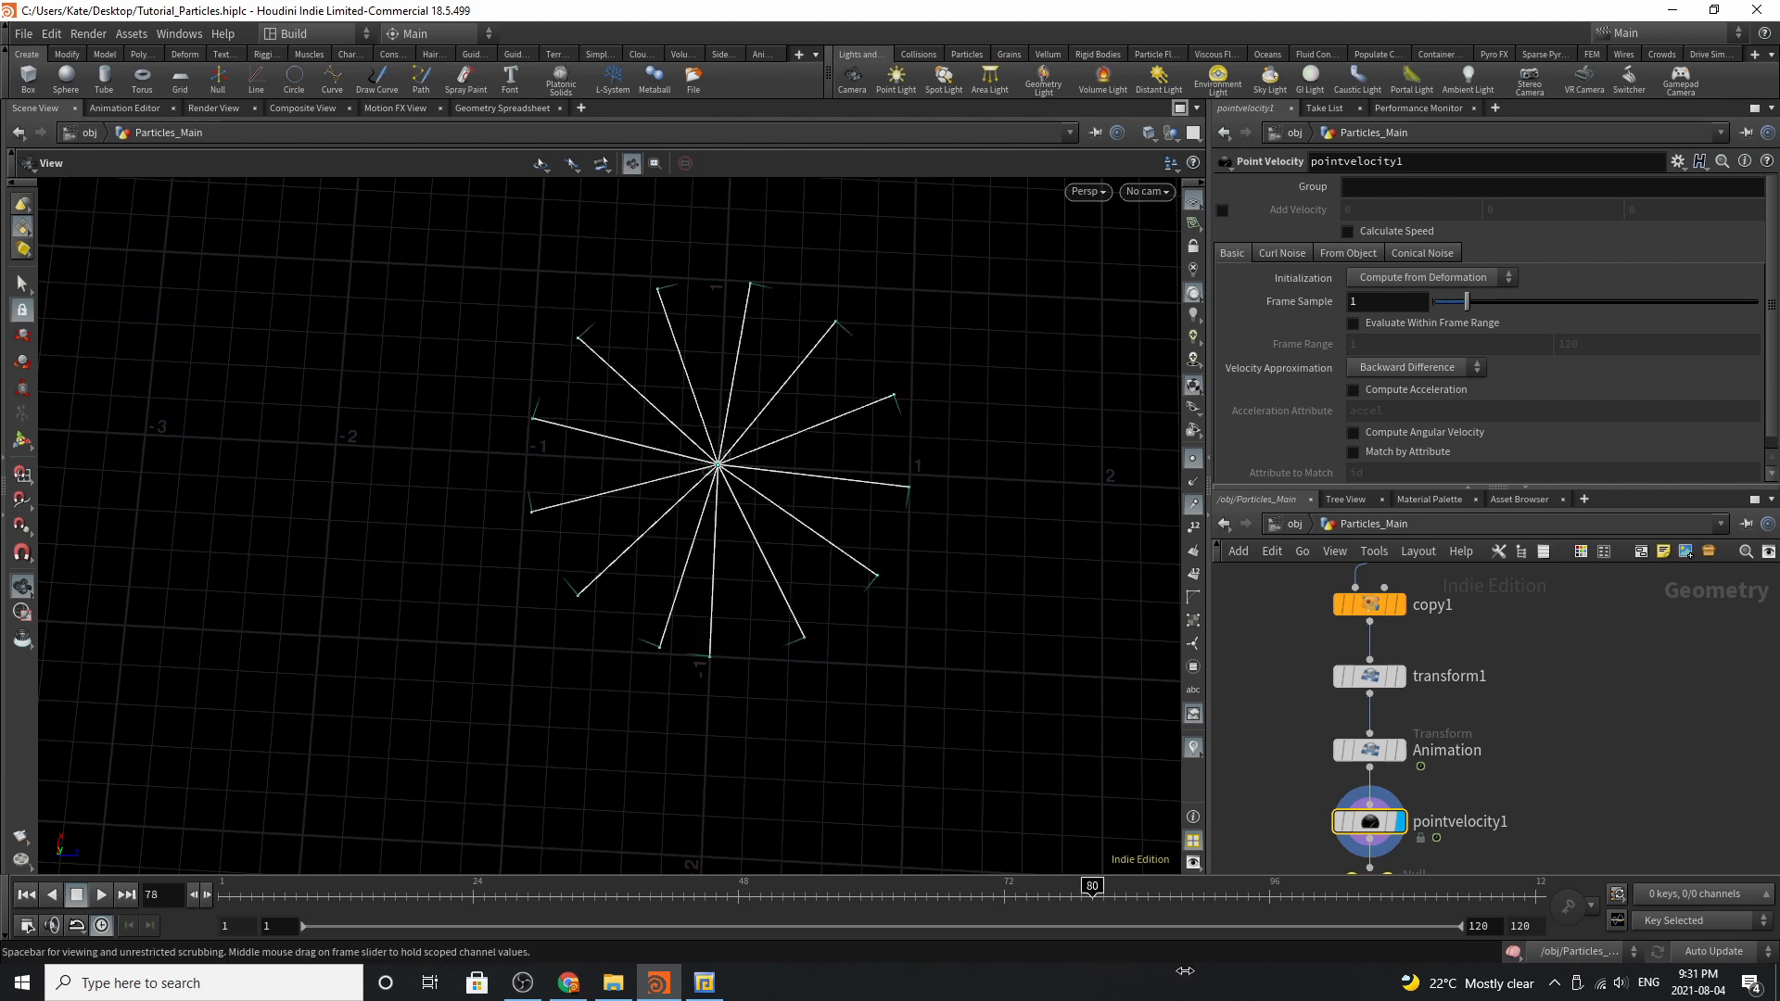
{"action": "left_click", "coordinate": [1281, 253]}
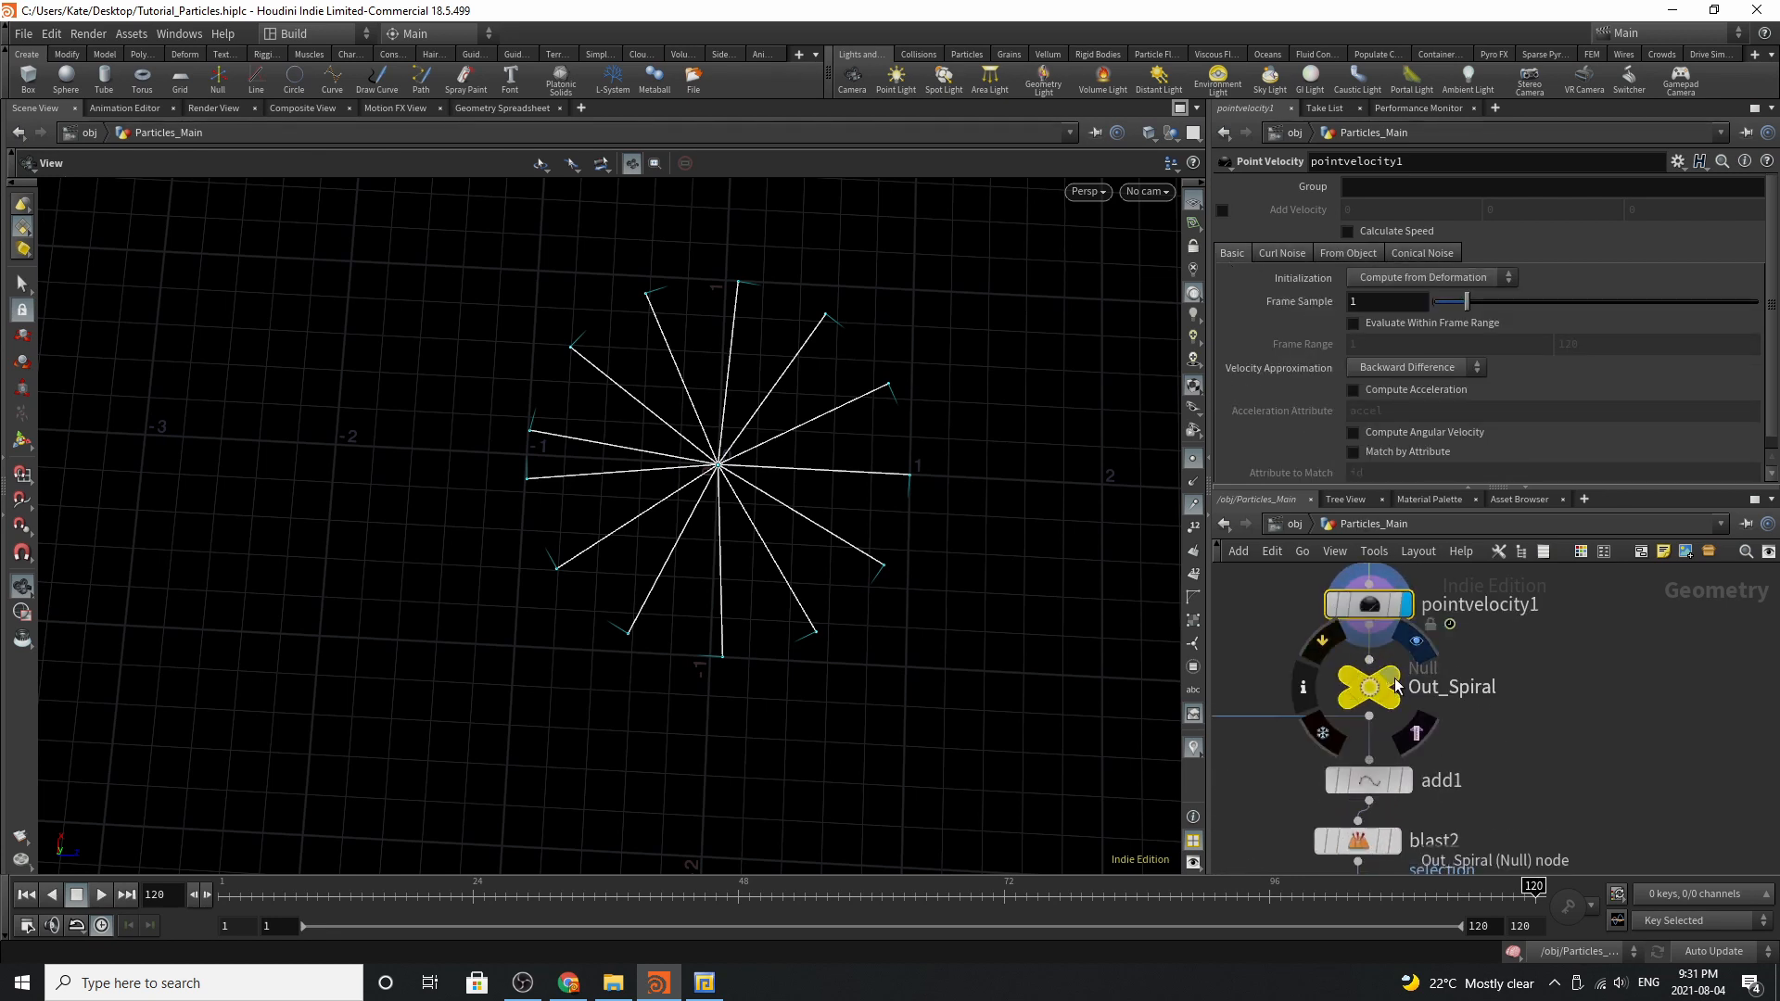
Review the Out_Spiral null and move the network view to the resample1 branch
{"action": "left_click", "coordinate": [1369, 686]}
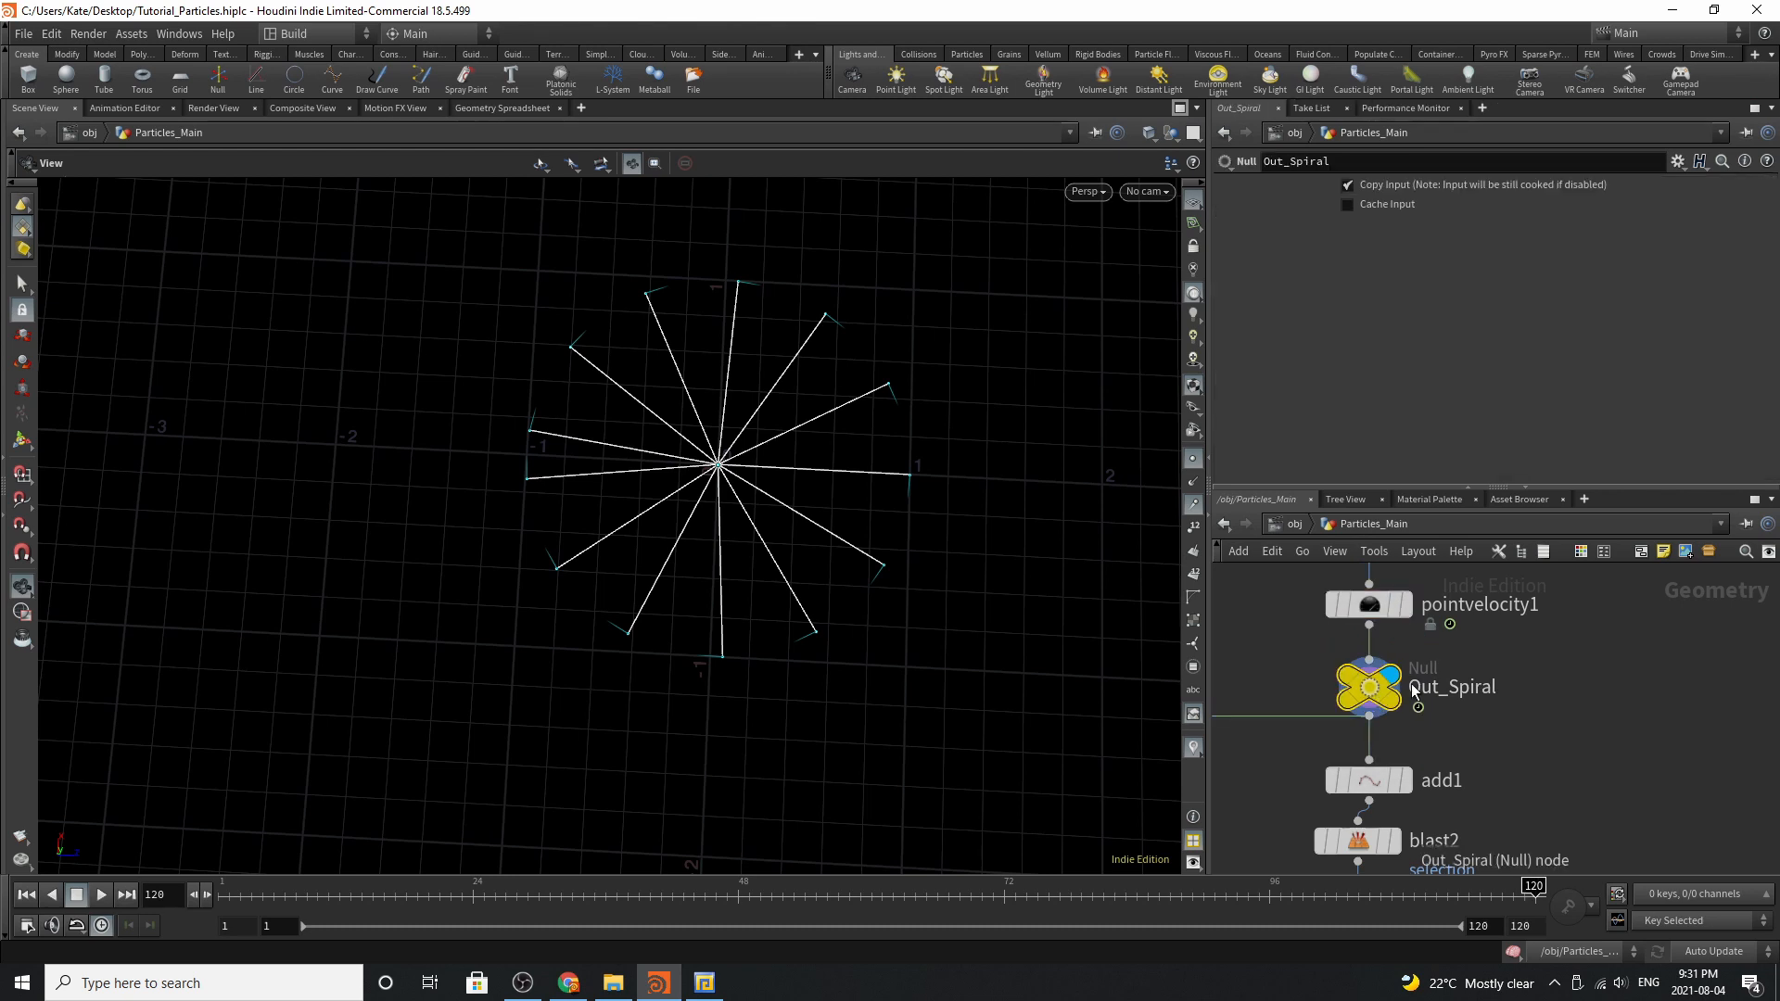
{"action": "mouse_move", "coordinate": [1469, 723]}
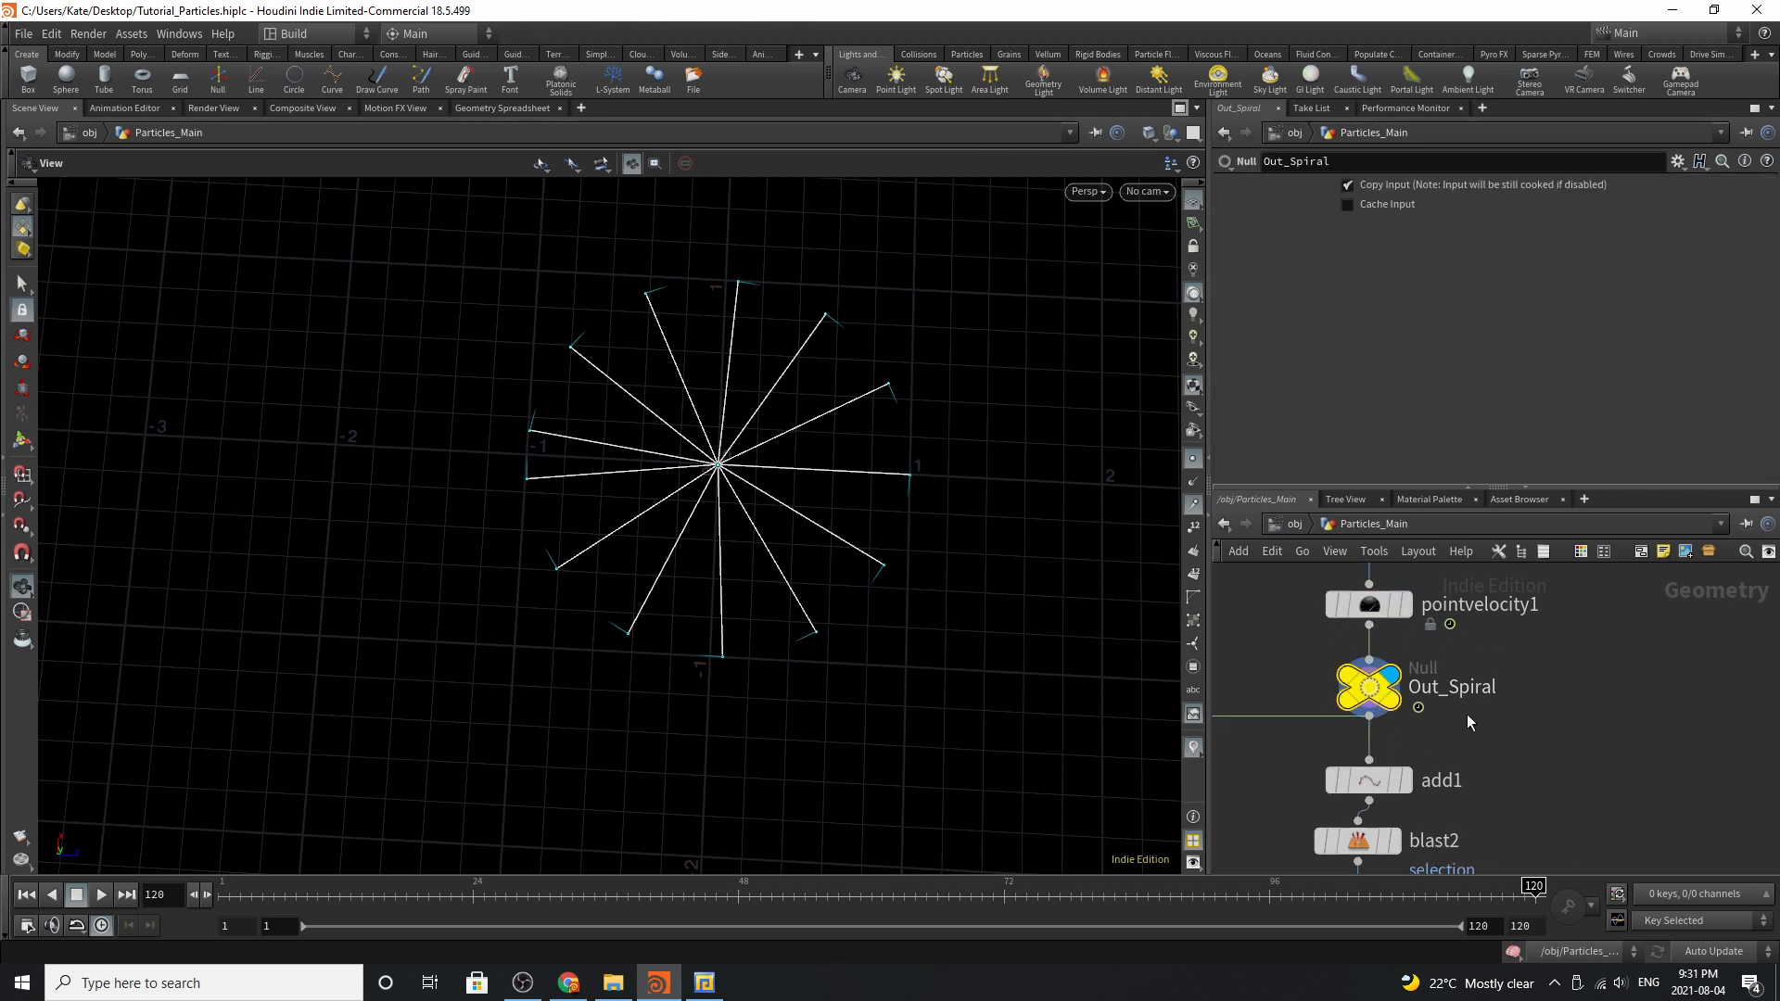
{"action": "scroll", "scroll_direction": "down", "scroll_amount": 3}
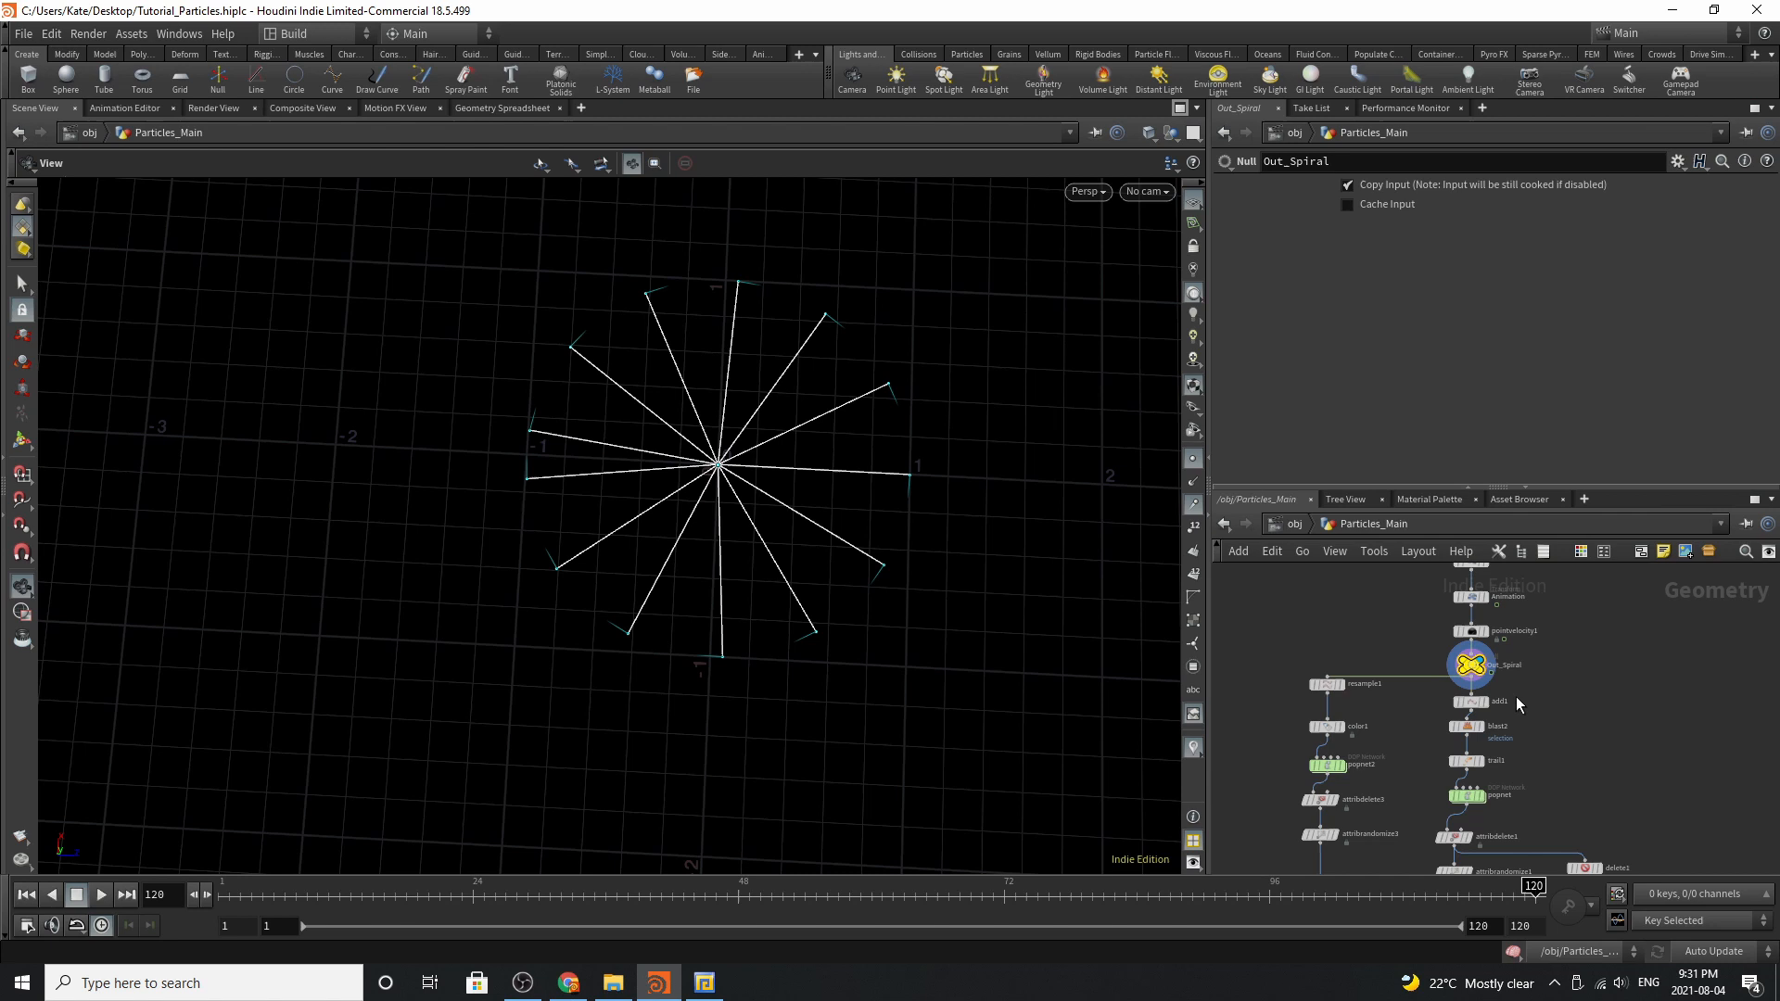
{"action": "scroll", "scroll_direction": "up", "scroll_amount": 3}
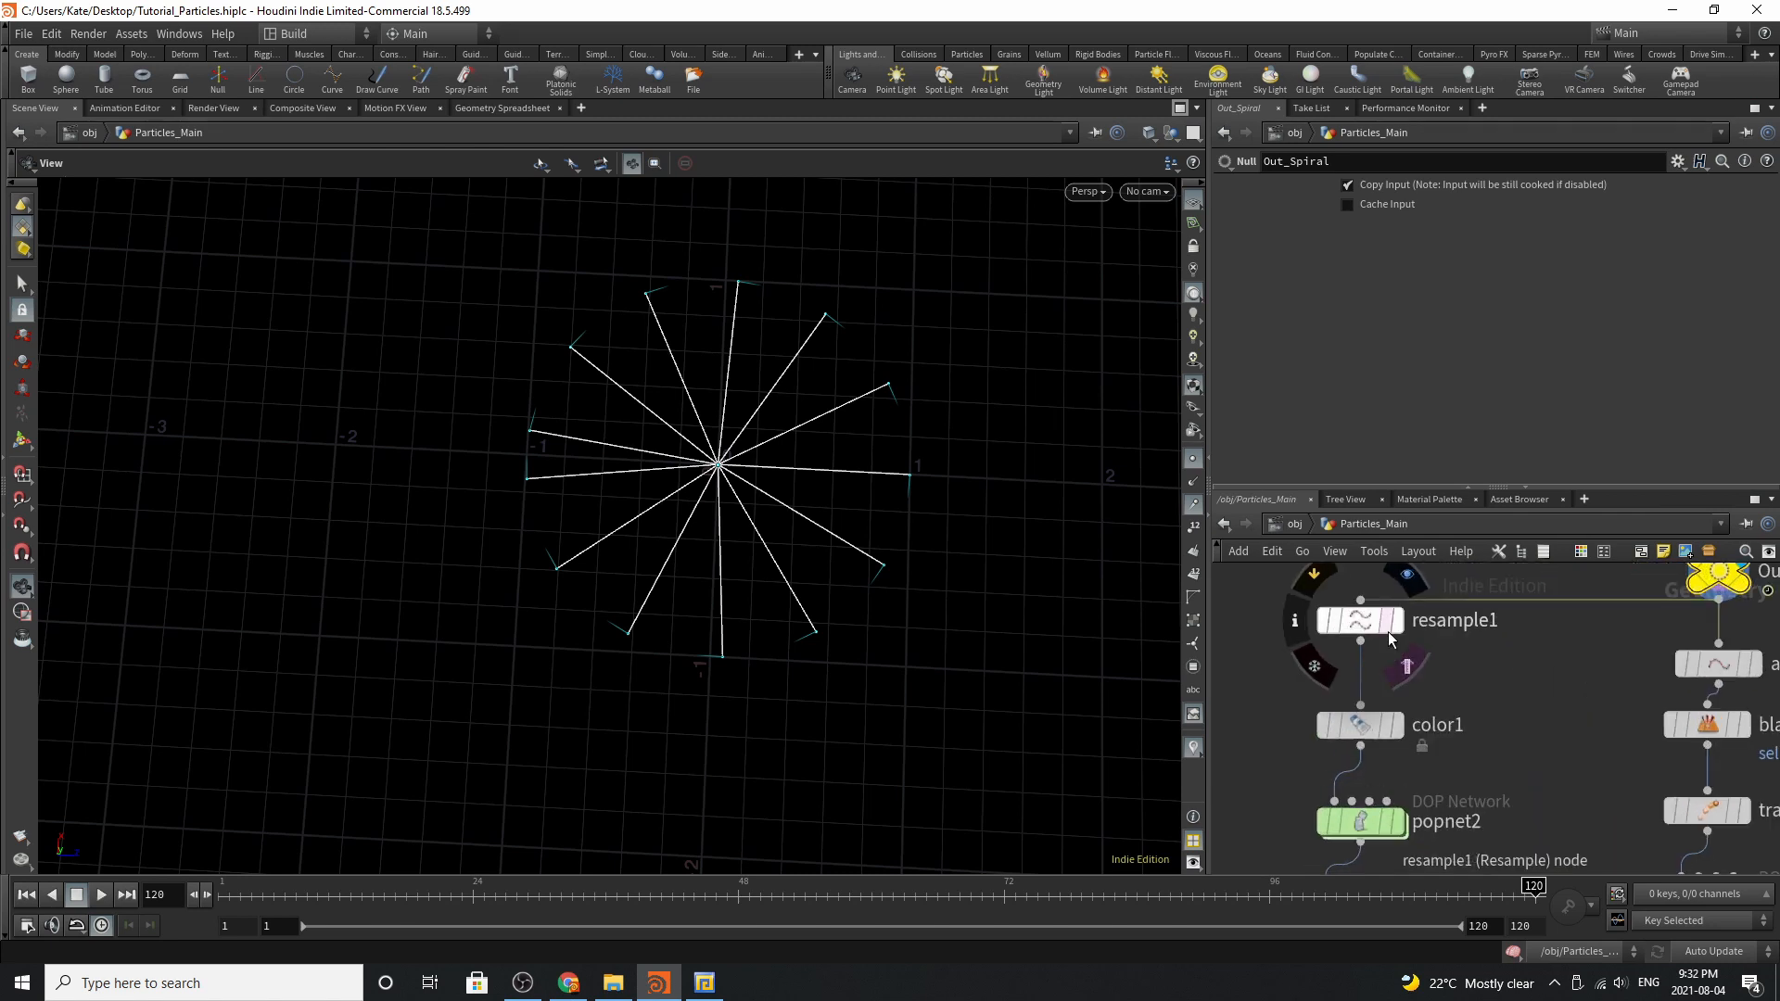
Display resample1 with Maximum Segments 28, then show color1's curveu colour ramp
{"action": "left_click", "coordinate": [1357, 619]}
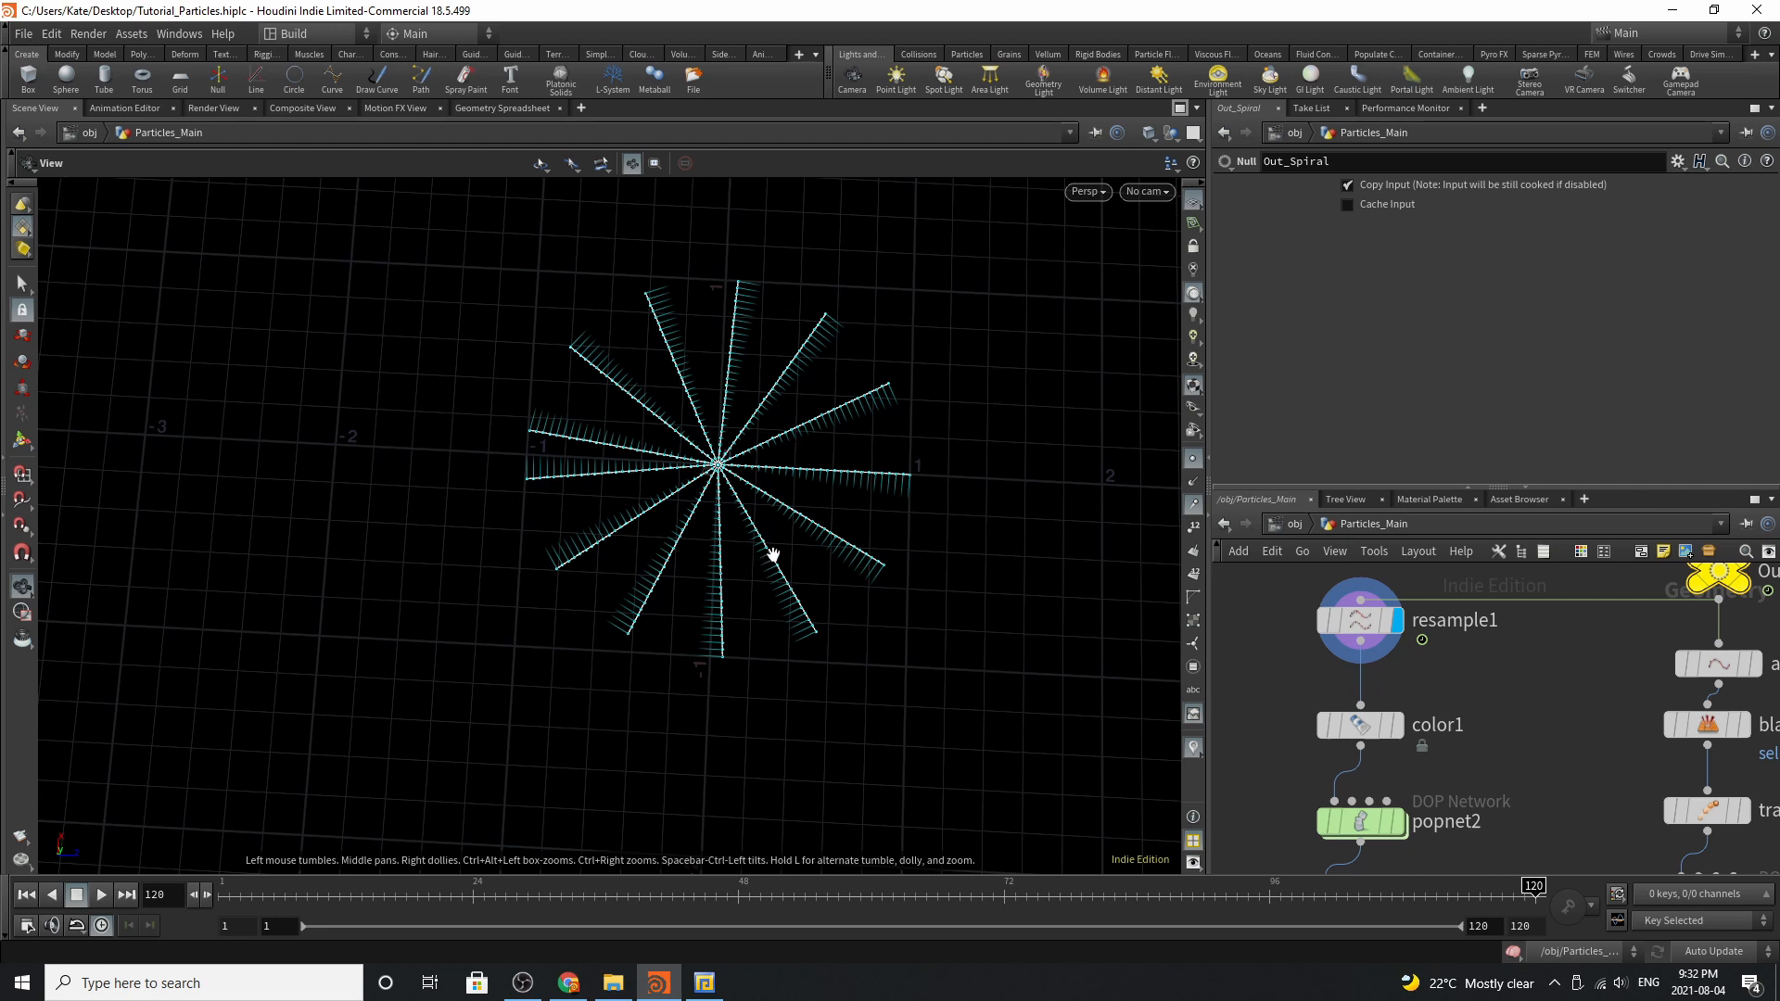
{"action": "left_click", "coordinate": [1360, 620]}
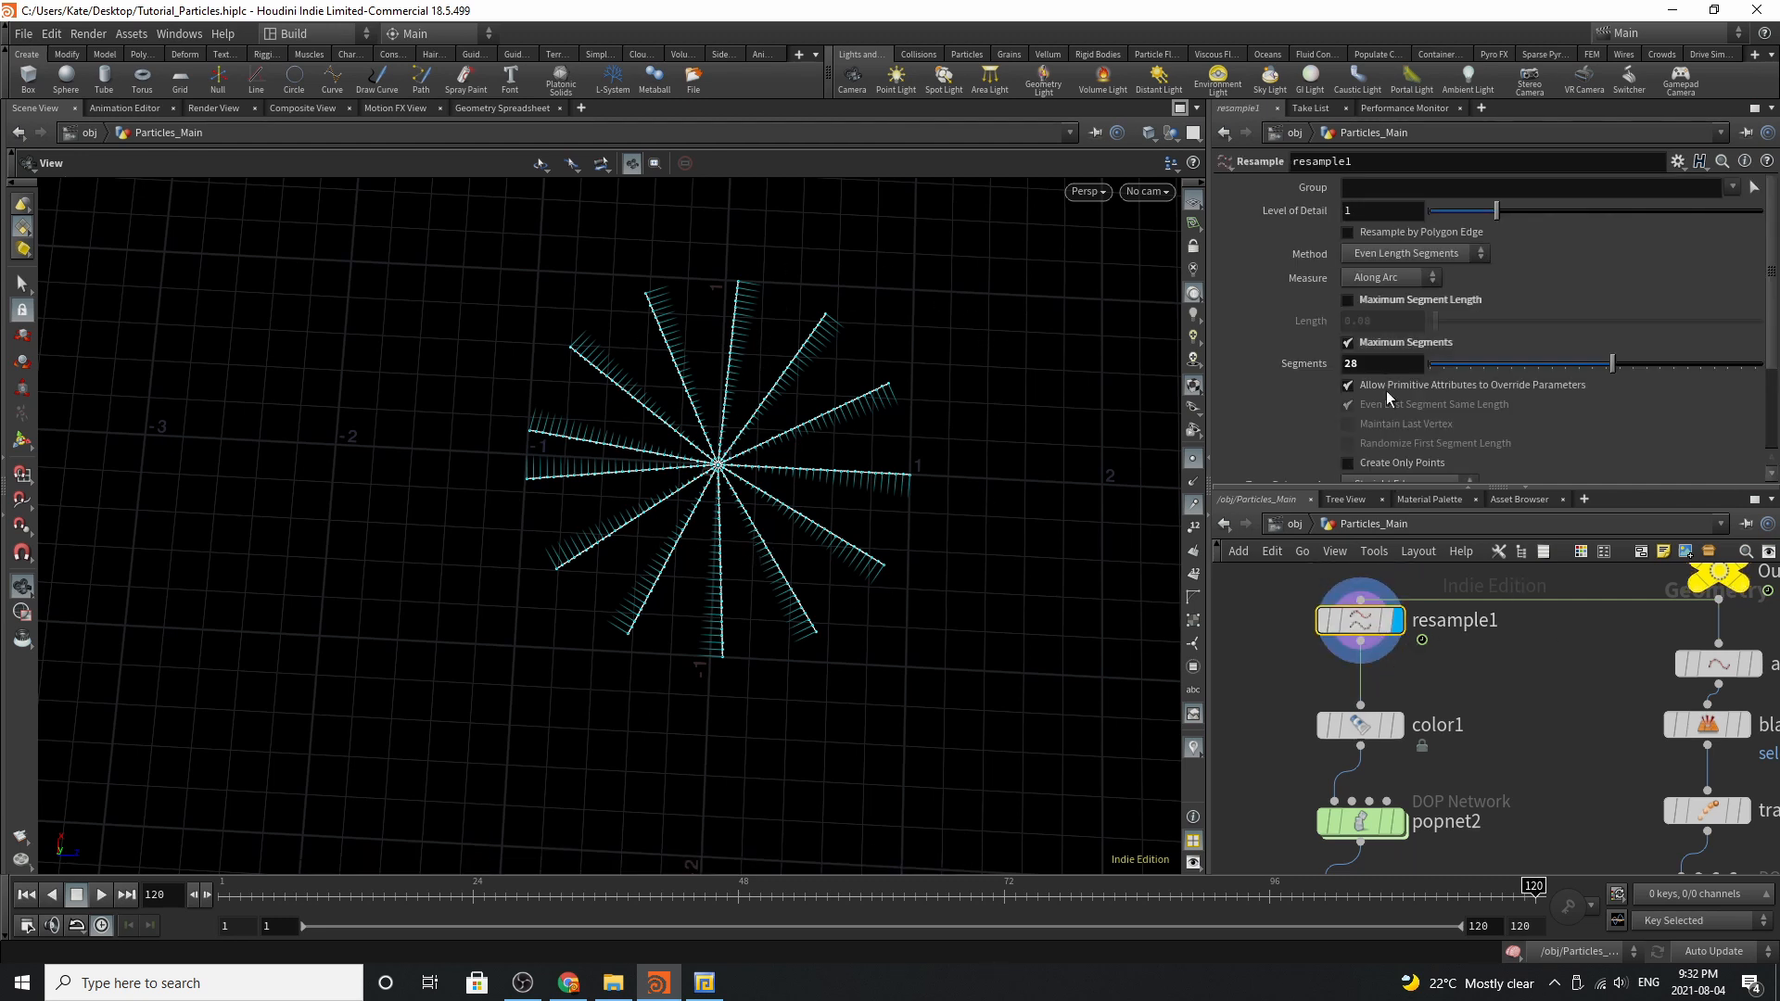
{"action": "scroll", "scroll_direction": "down", "scroll_amount": 3}
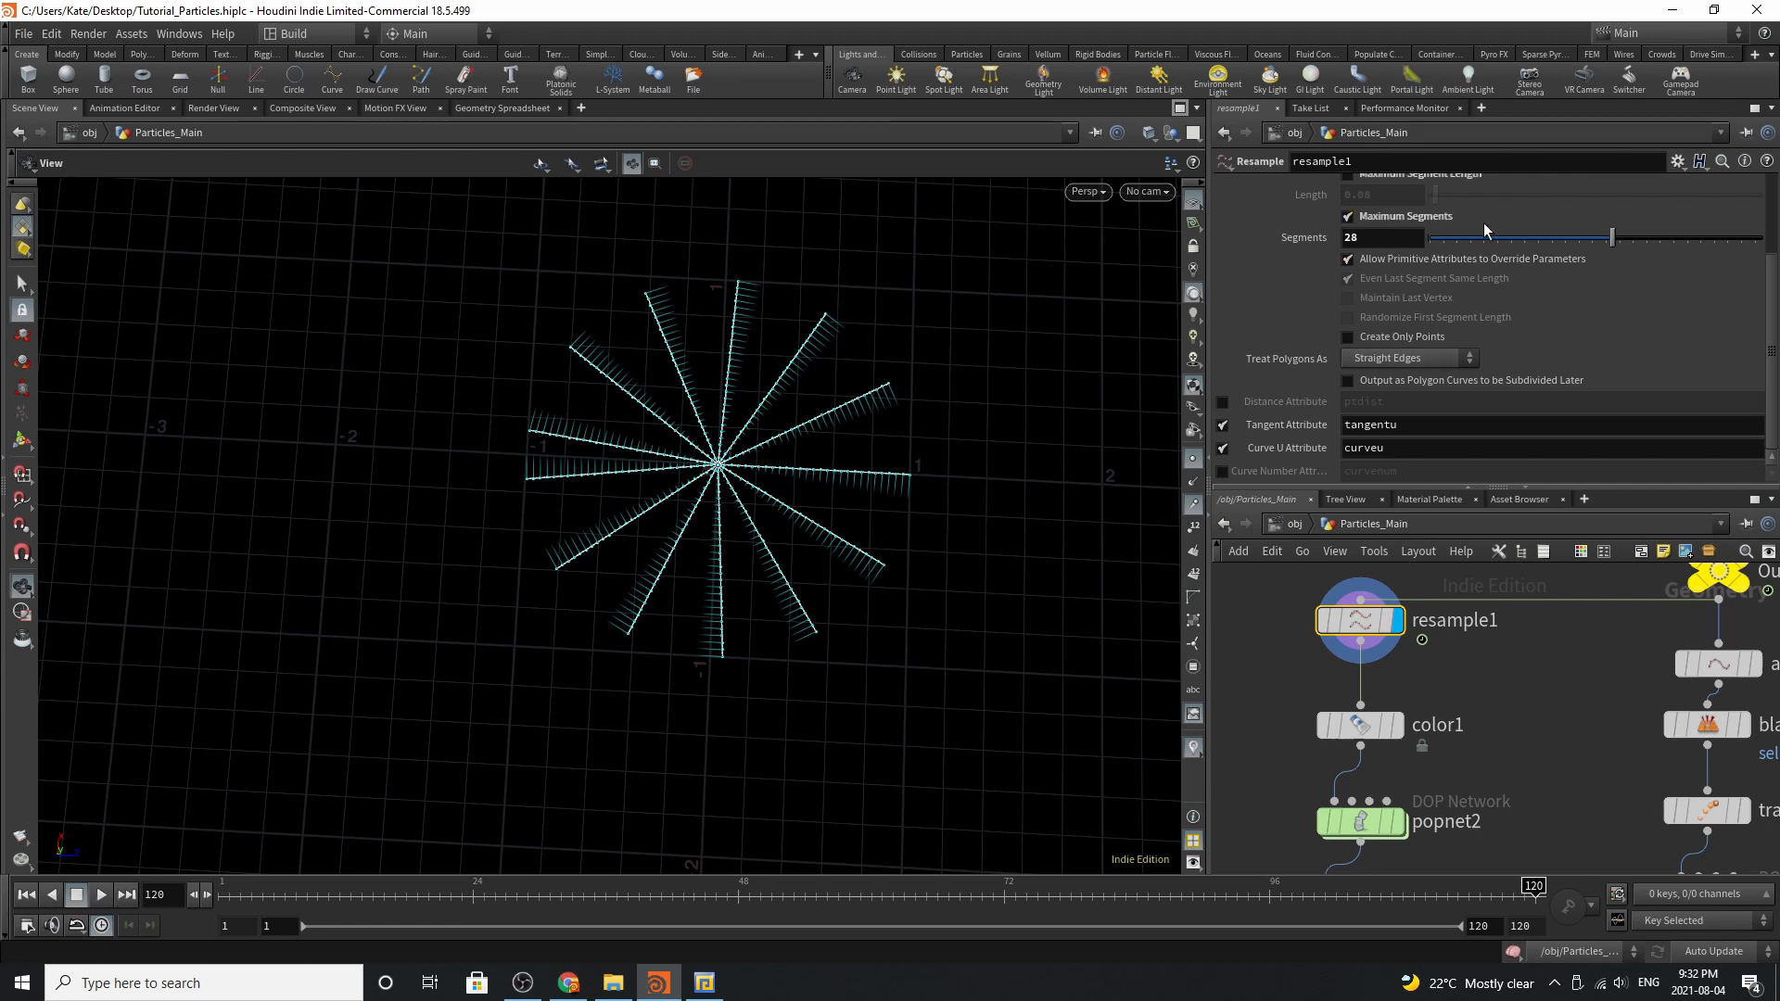
{"action": "mouse_move", "coordinate": [1424, 695]}
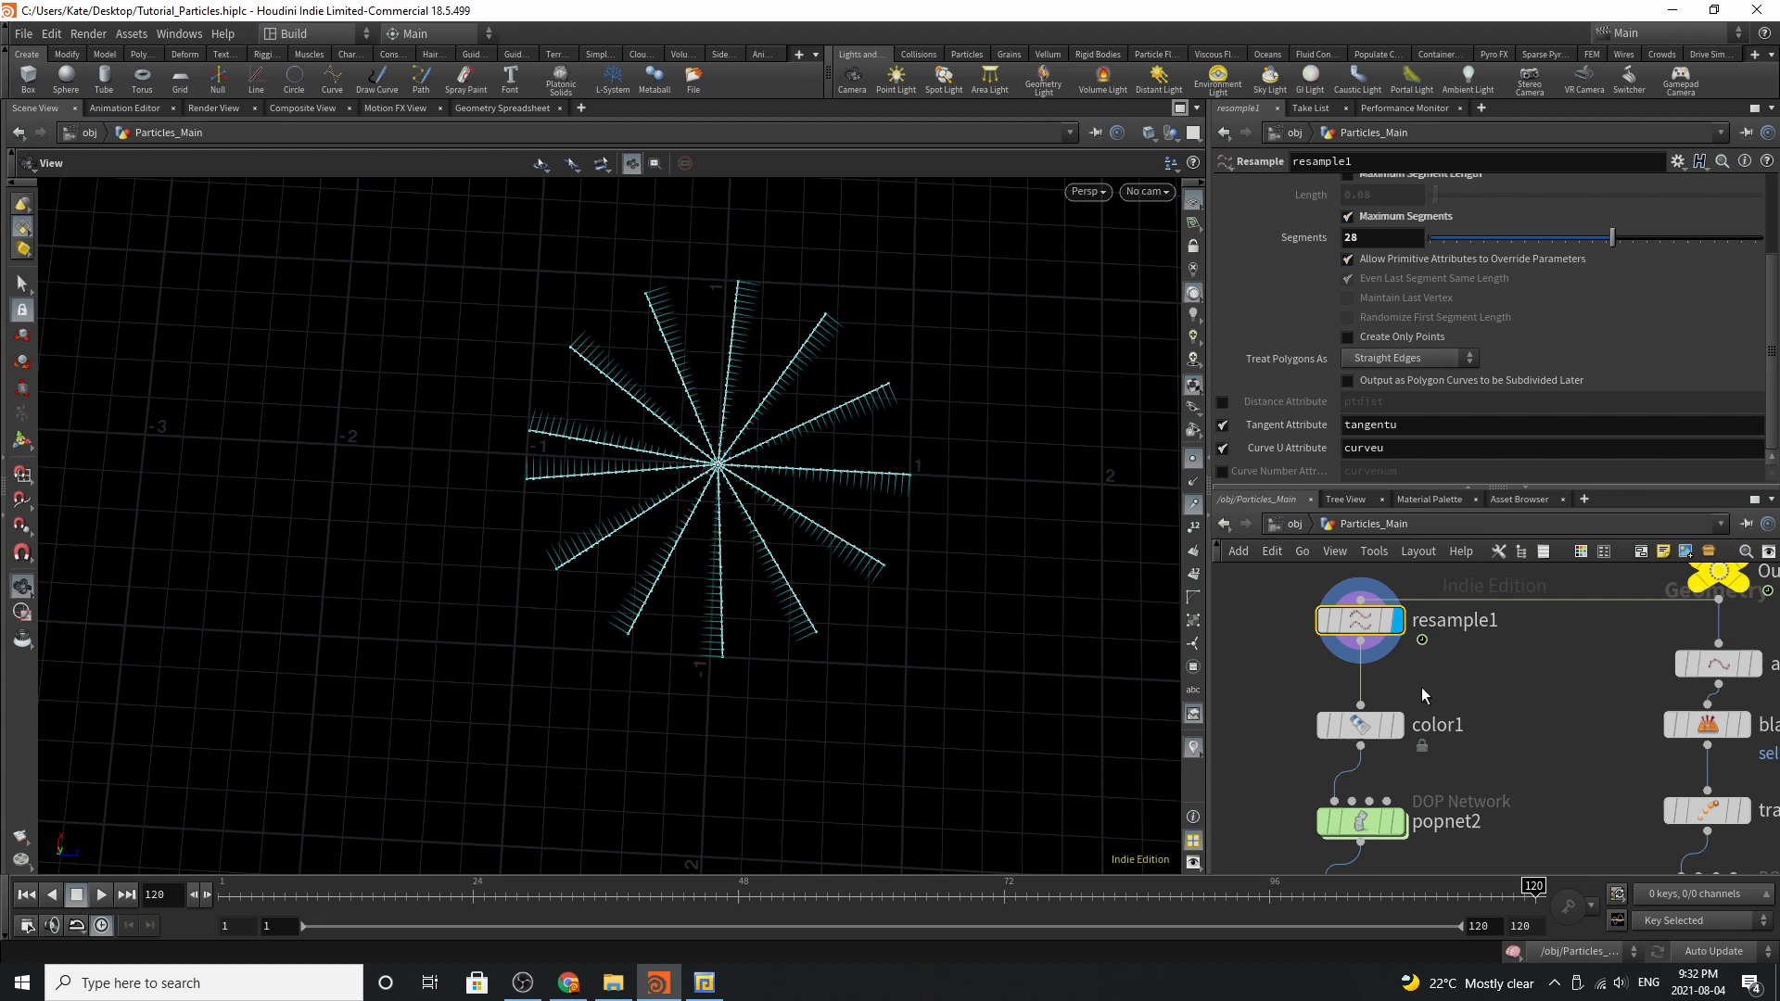
{"action": "left_click", "coordinate": [1359, 725]}
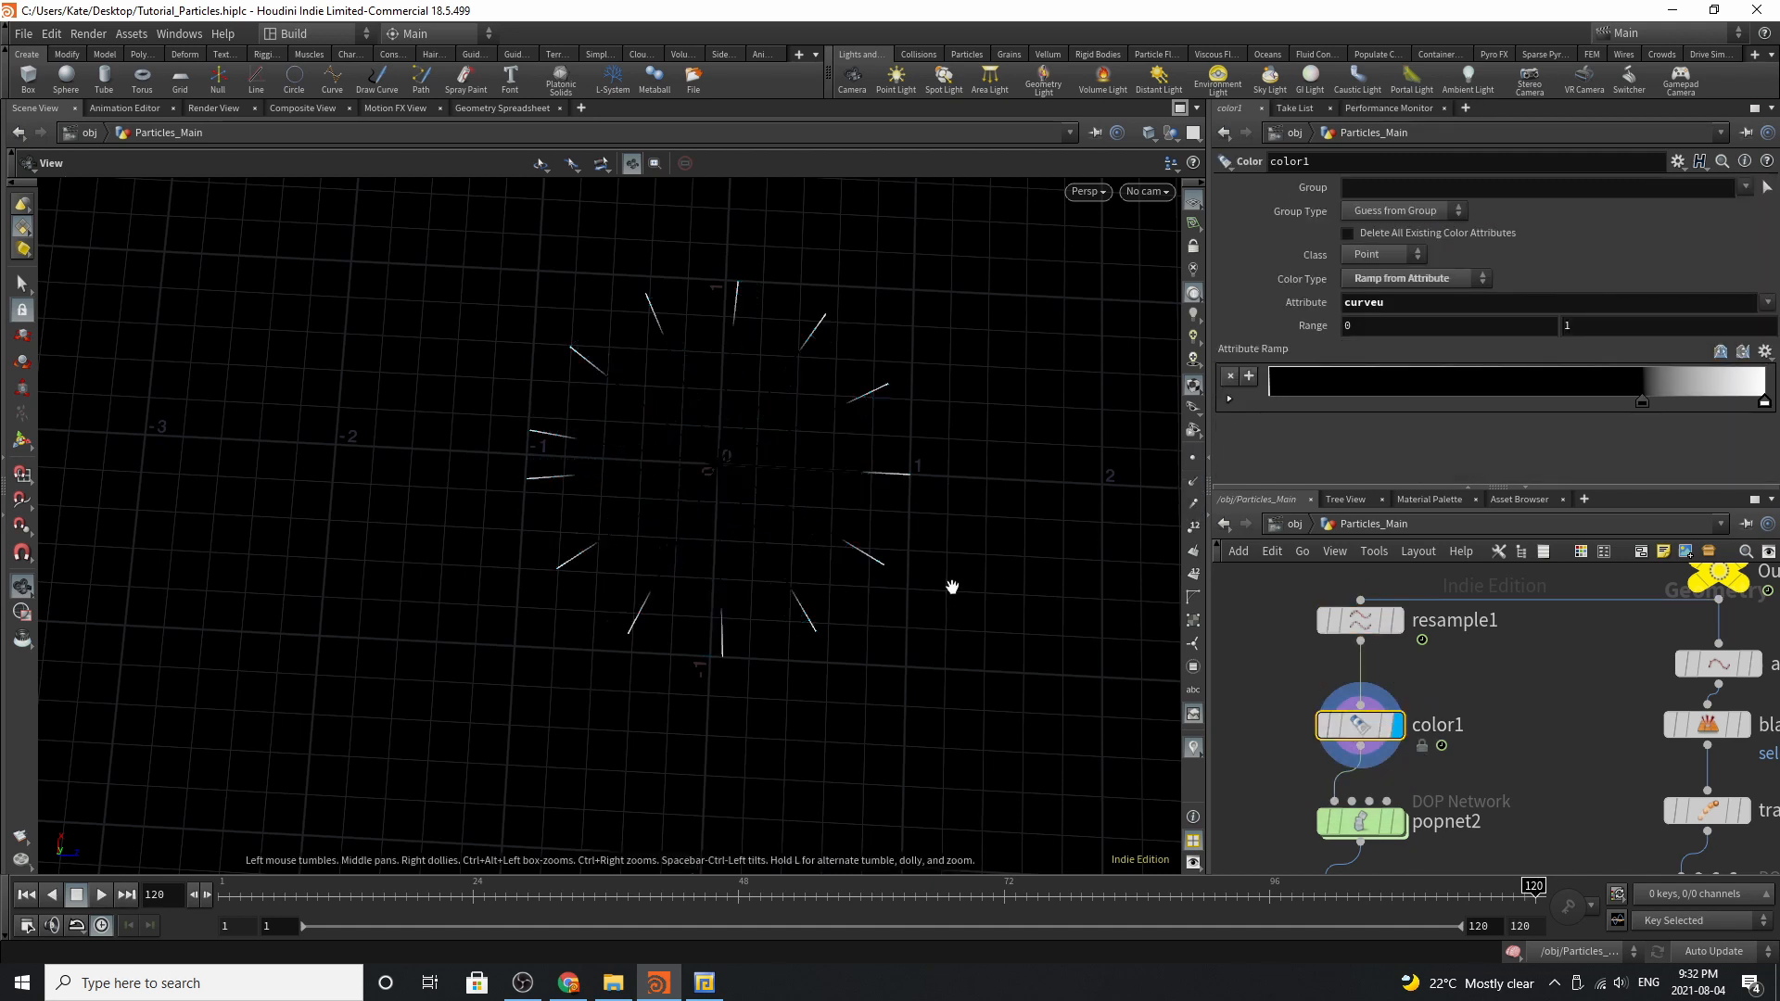
{"action": "mouse_move", "coordinate": [1372, 441]}
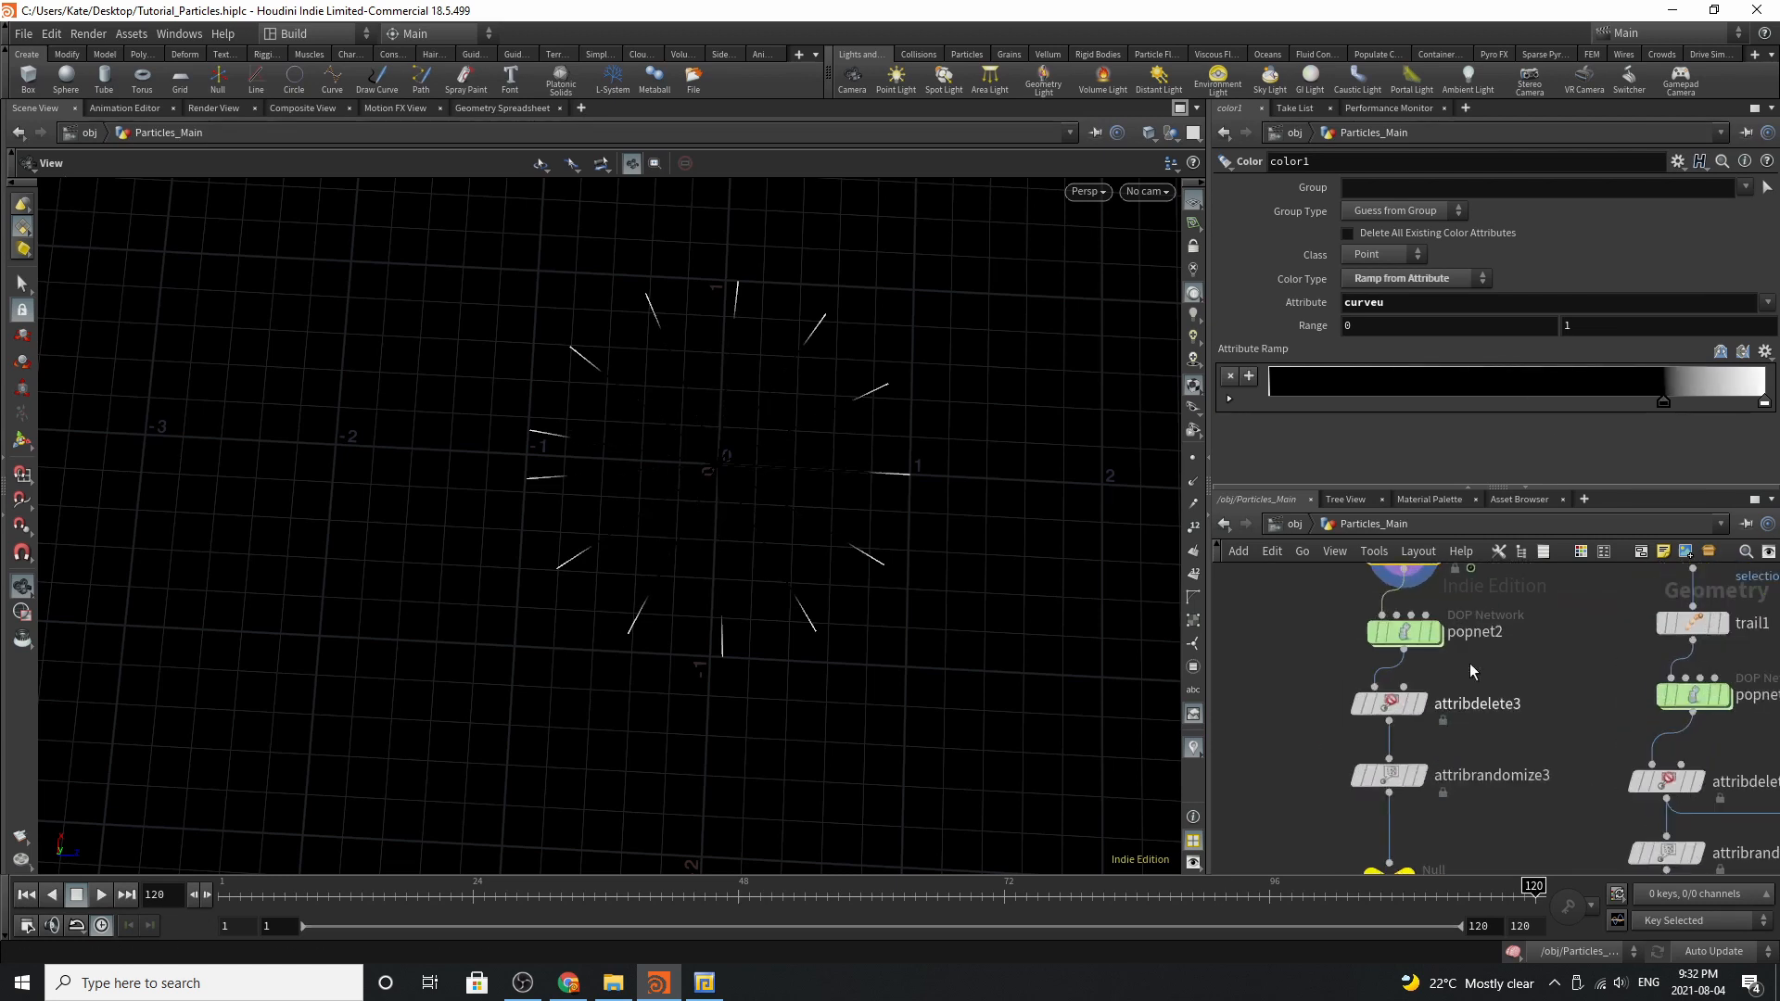
Dive inside the popnet2 particle simulation network
{"action": "left_click", "coordinate": [1404, 633]}
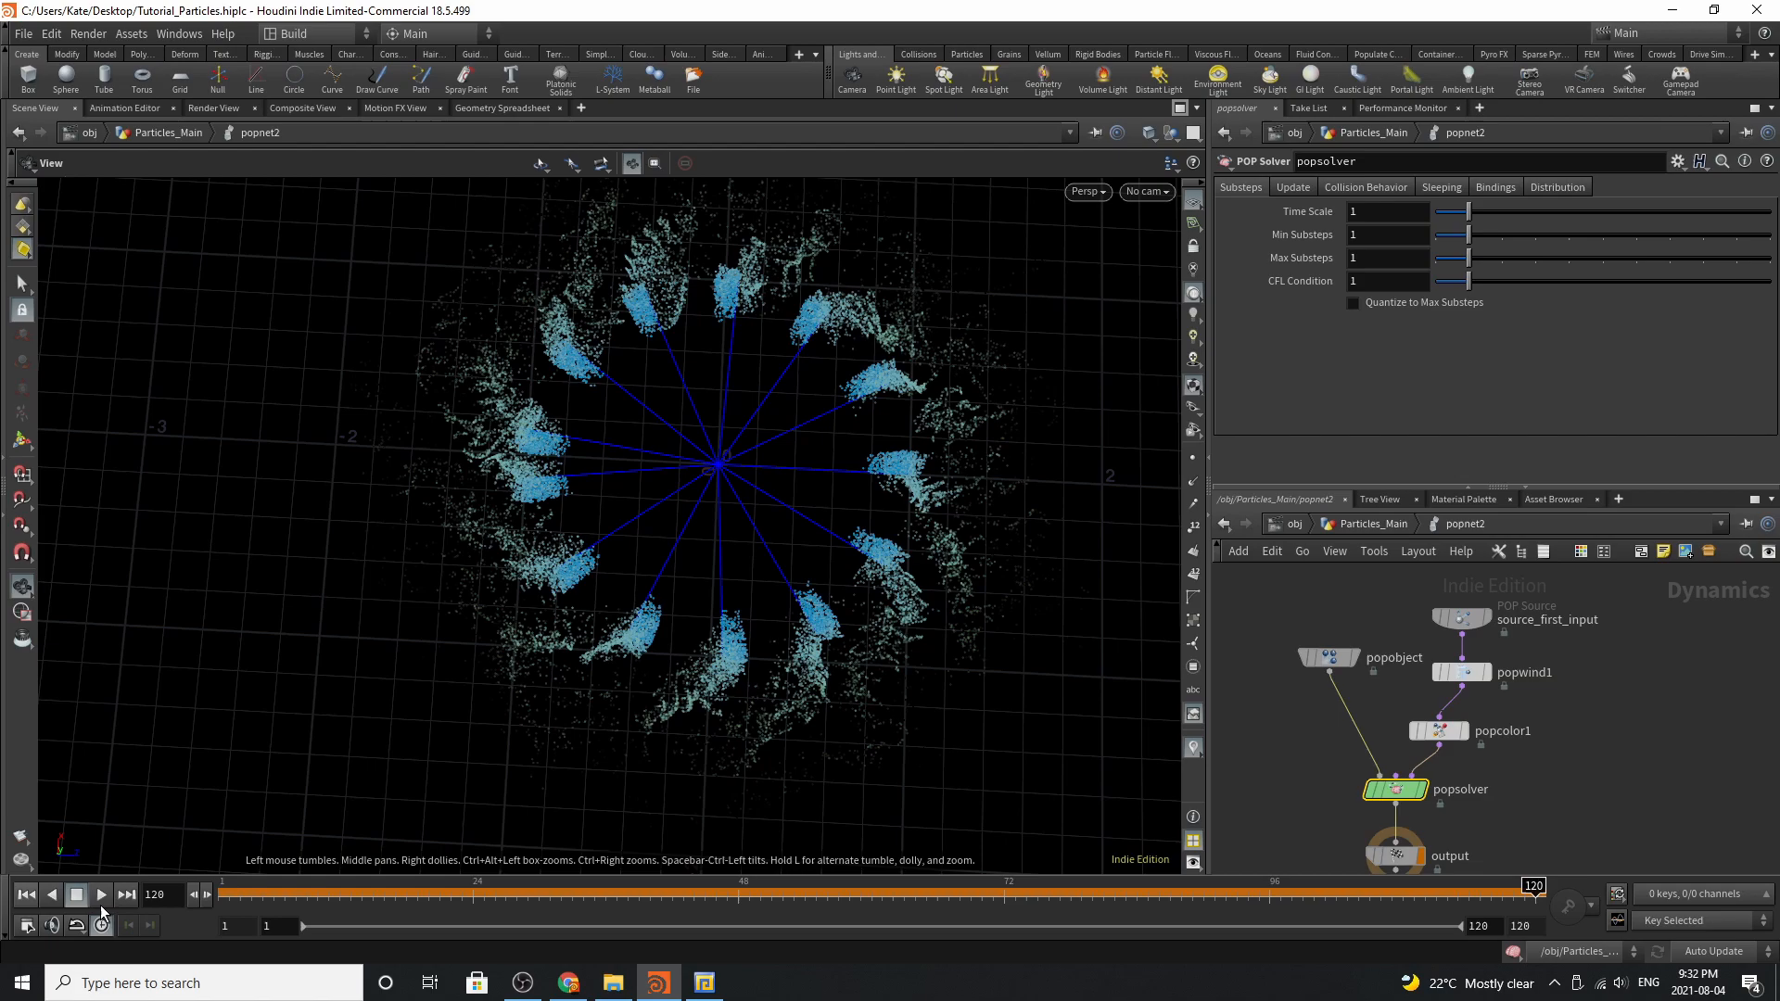
Play the simulation, then review the source's birth settings and popwind1's noise amplitude 2.42, swirl 0.47
{"action": "left_click", "coordinate": [101, 894]}
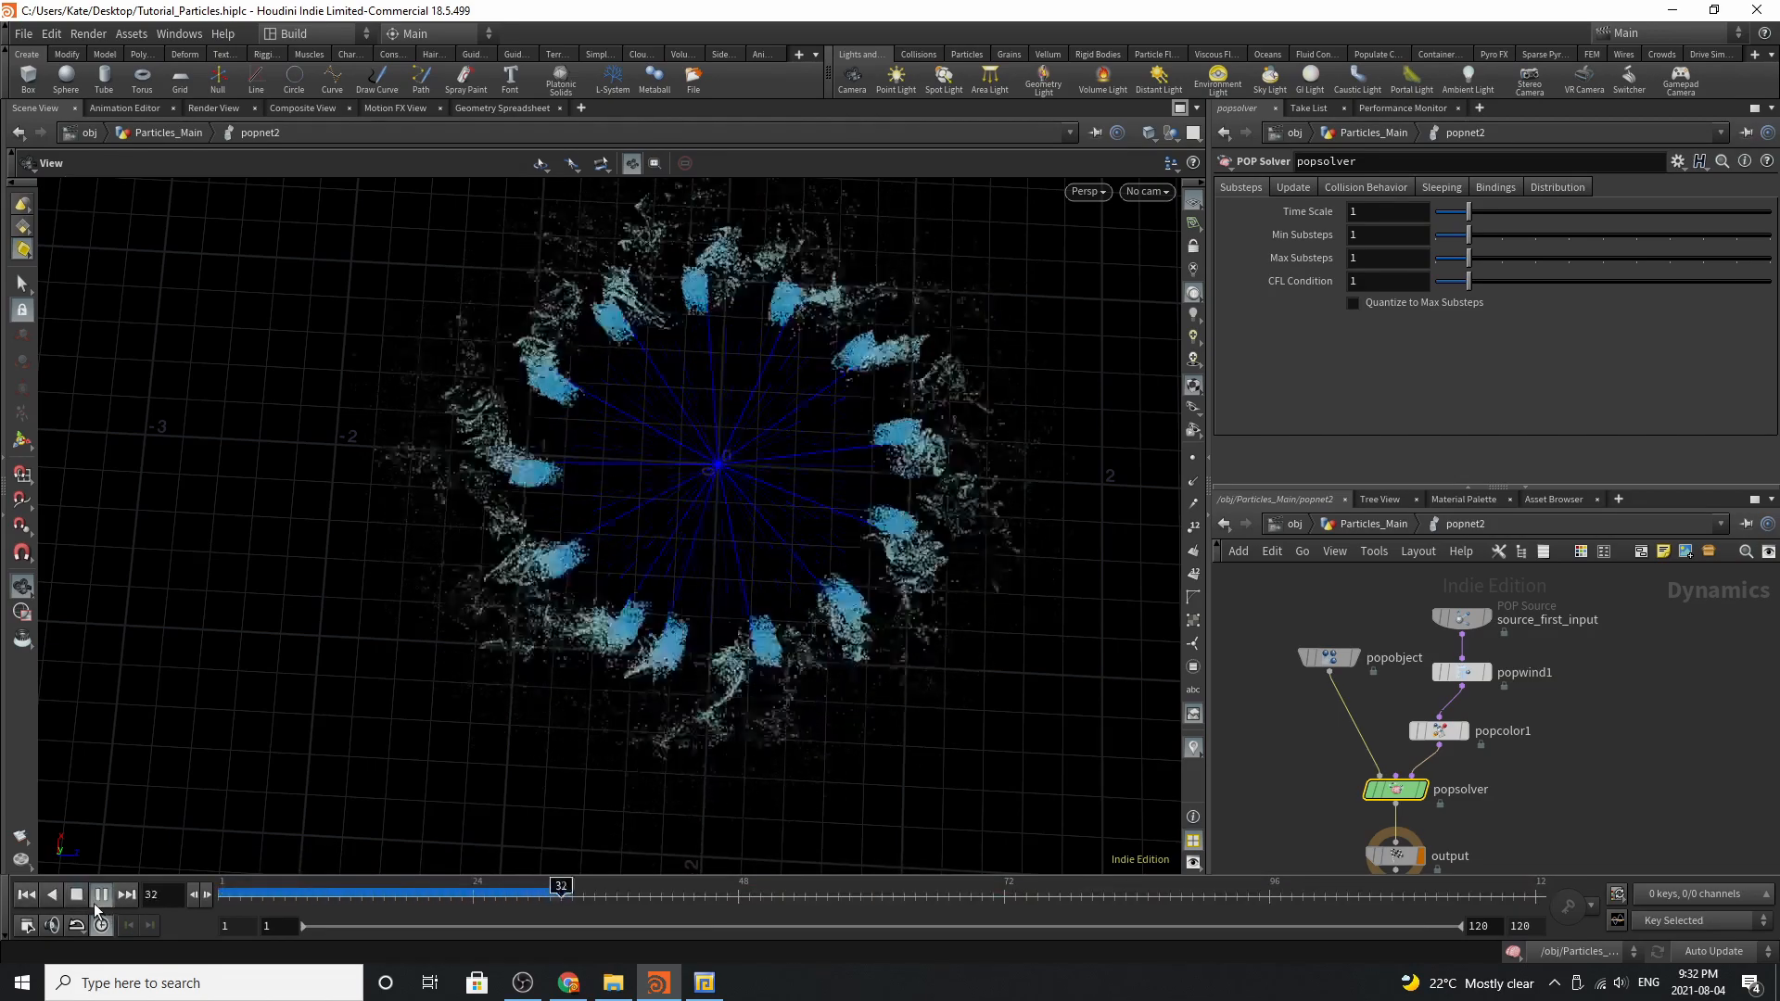
{"action": "left_click", "coordinate": [100, 894]}
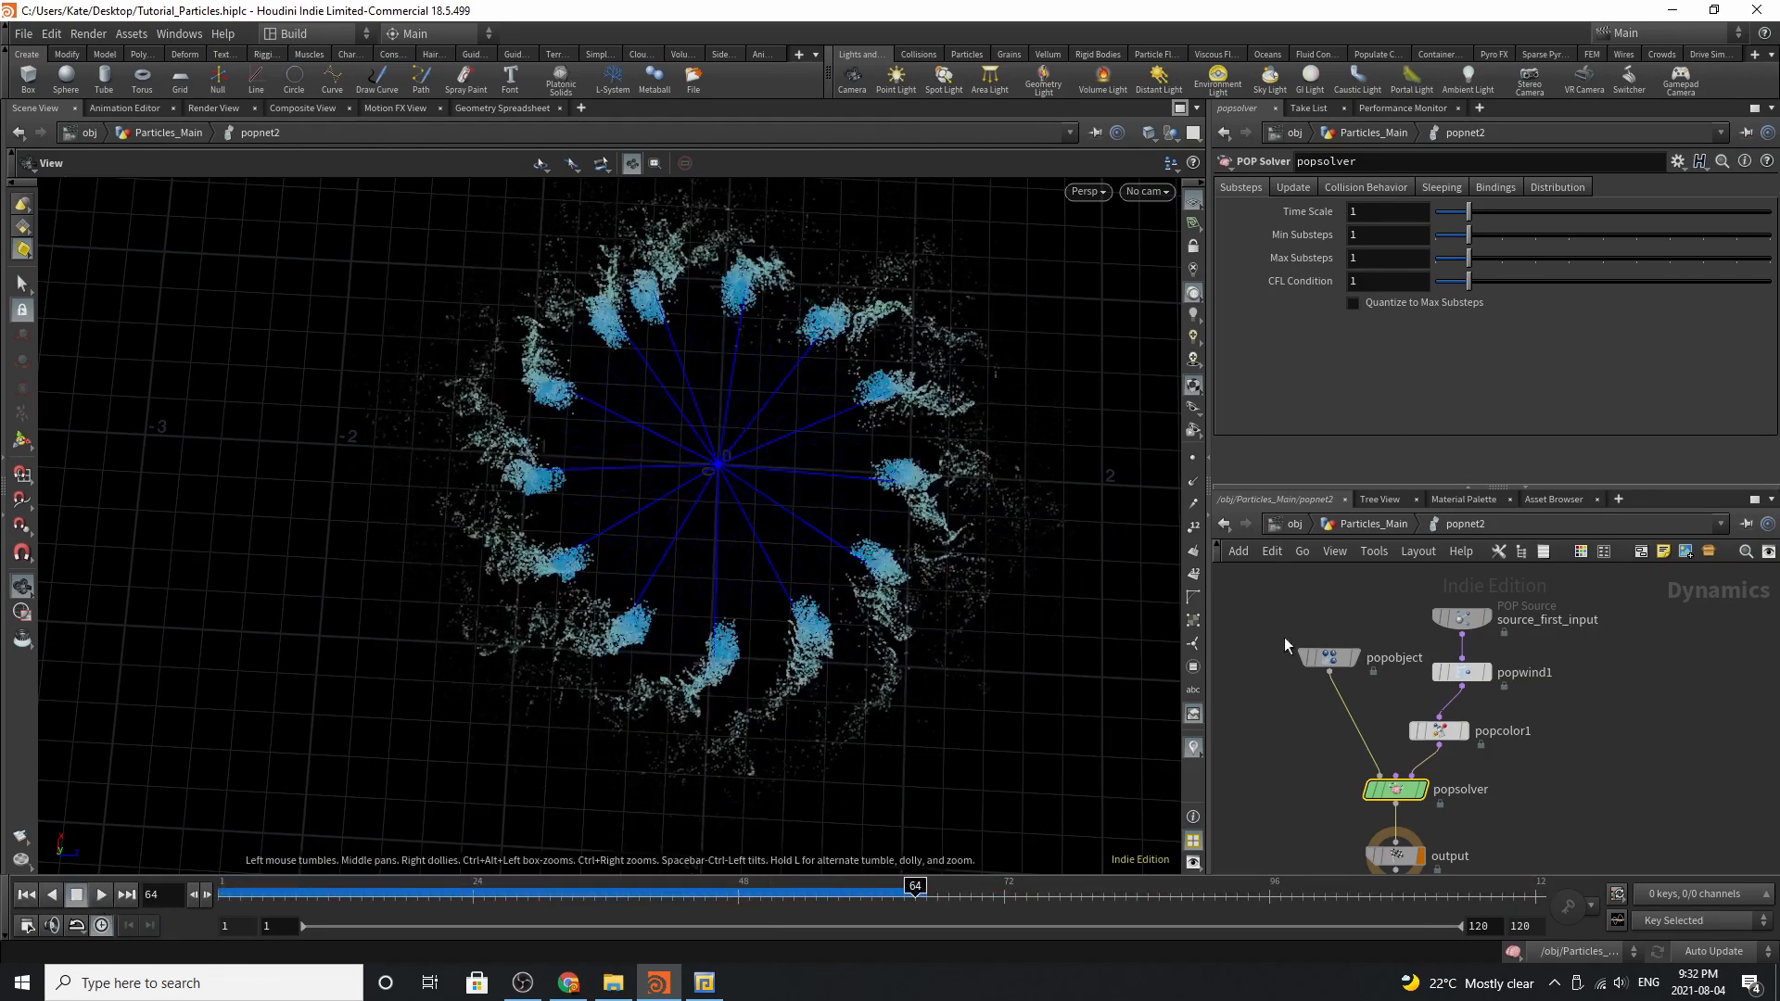
{"action": "left_click", "coordinate": [1461, 619]}
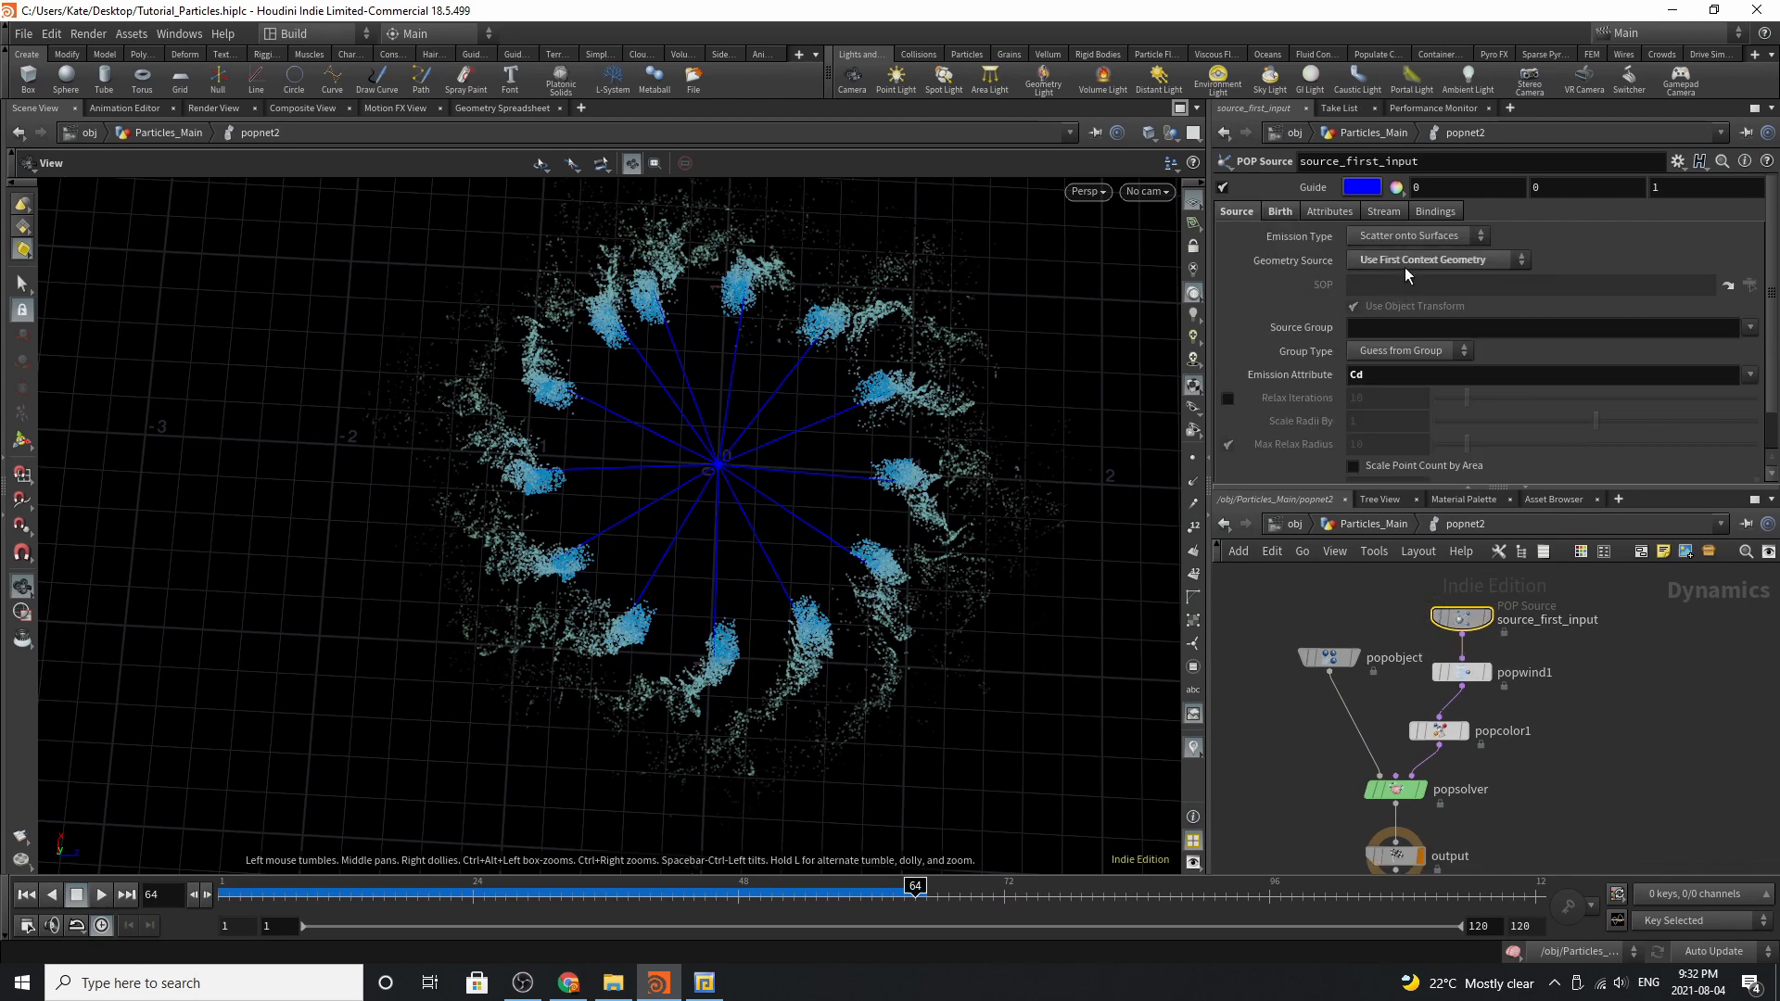
{"action": "mouse_move", "coordinate": [1400, 280]}
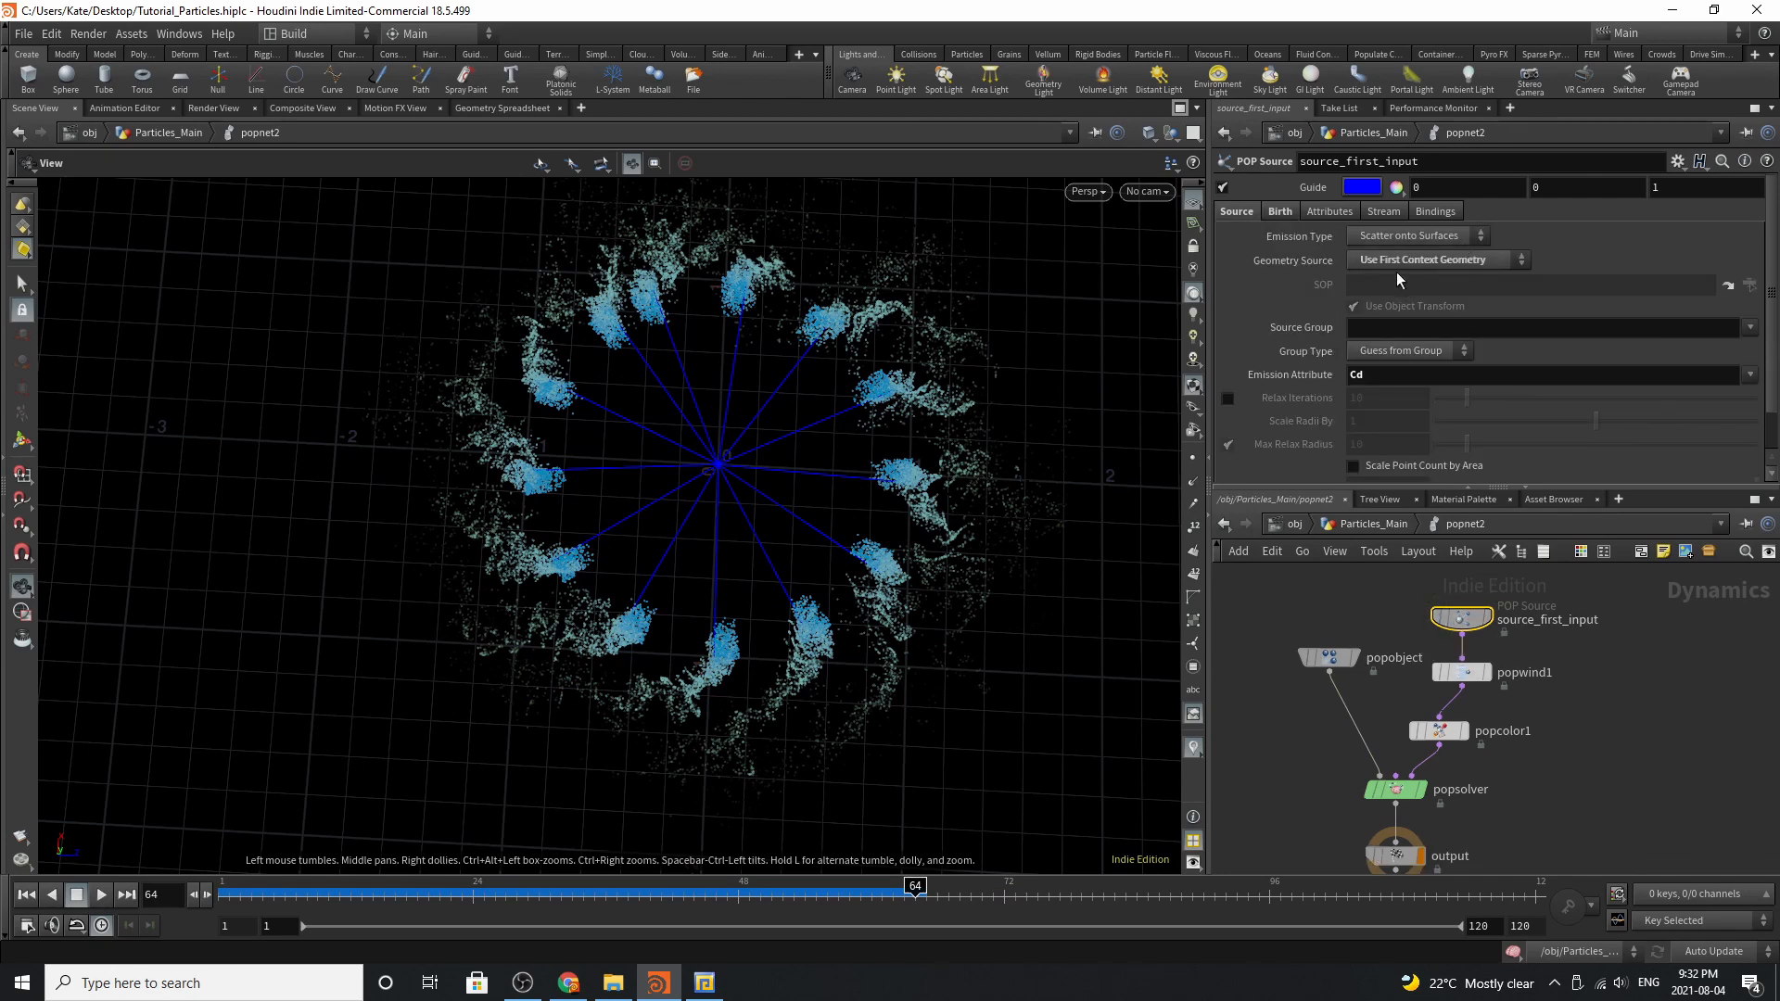
{"action": "mouse_move", "coordinate": [1287, 397]}
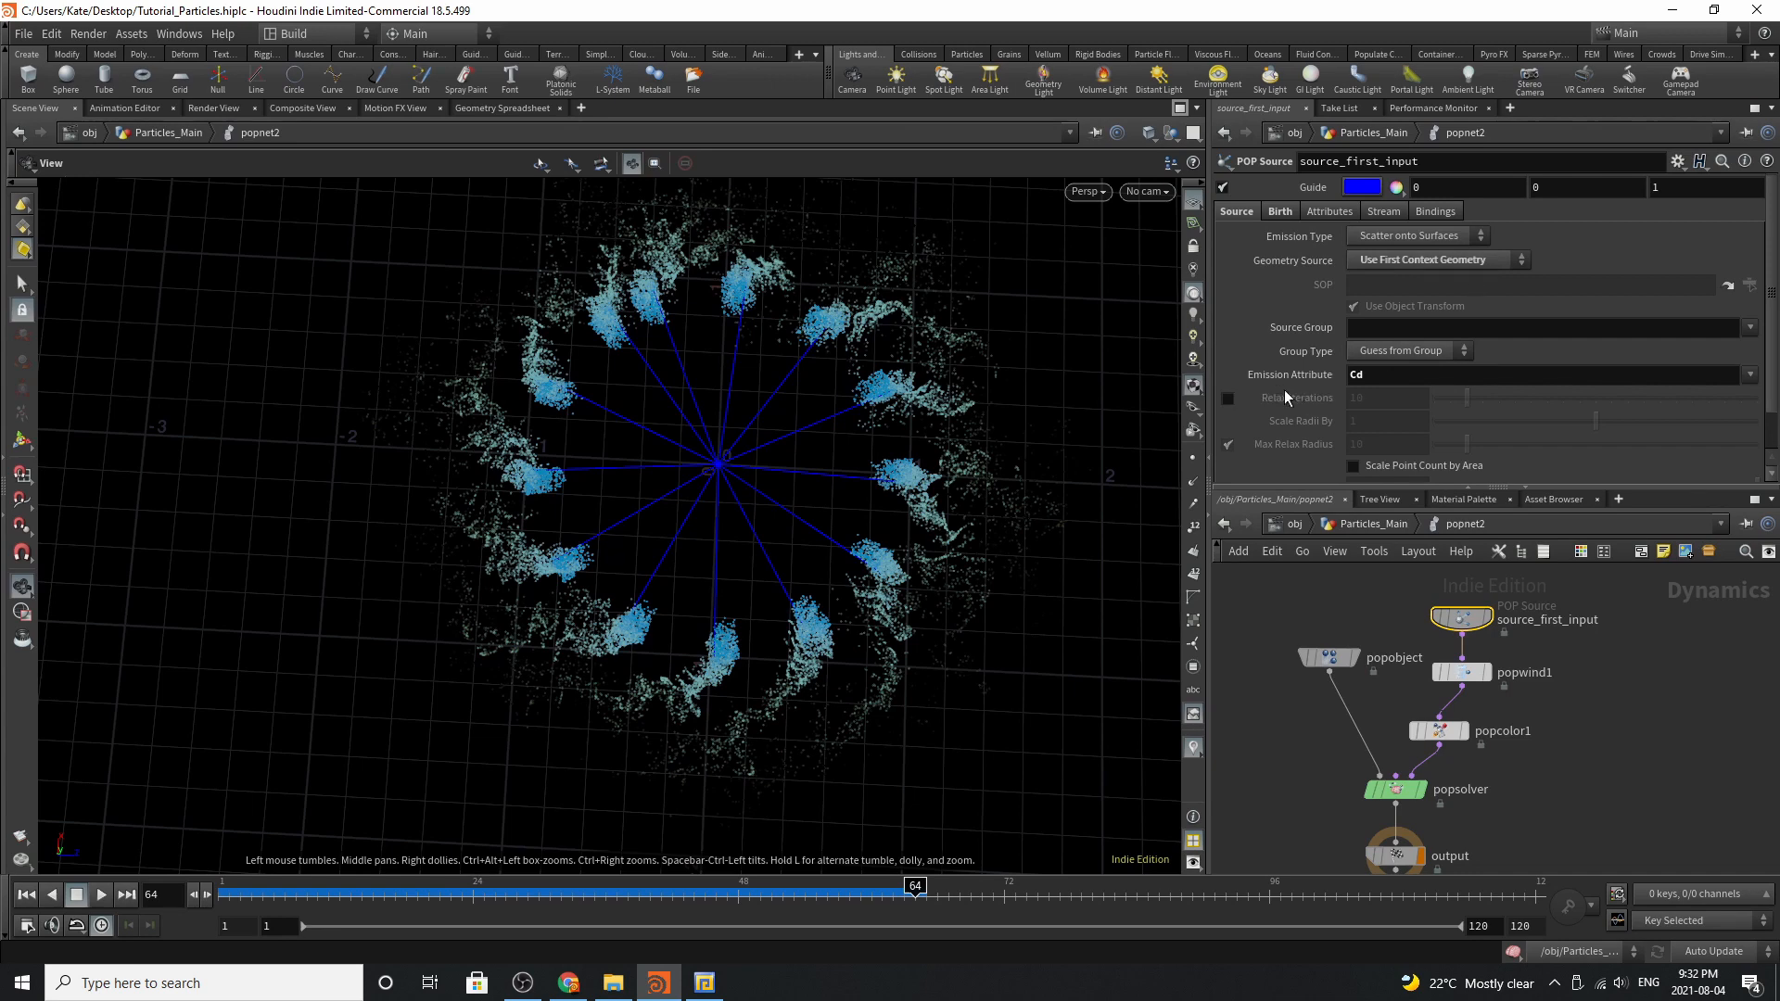
{"action": "mouse_move", "coordinate": [1306, 226]}
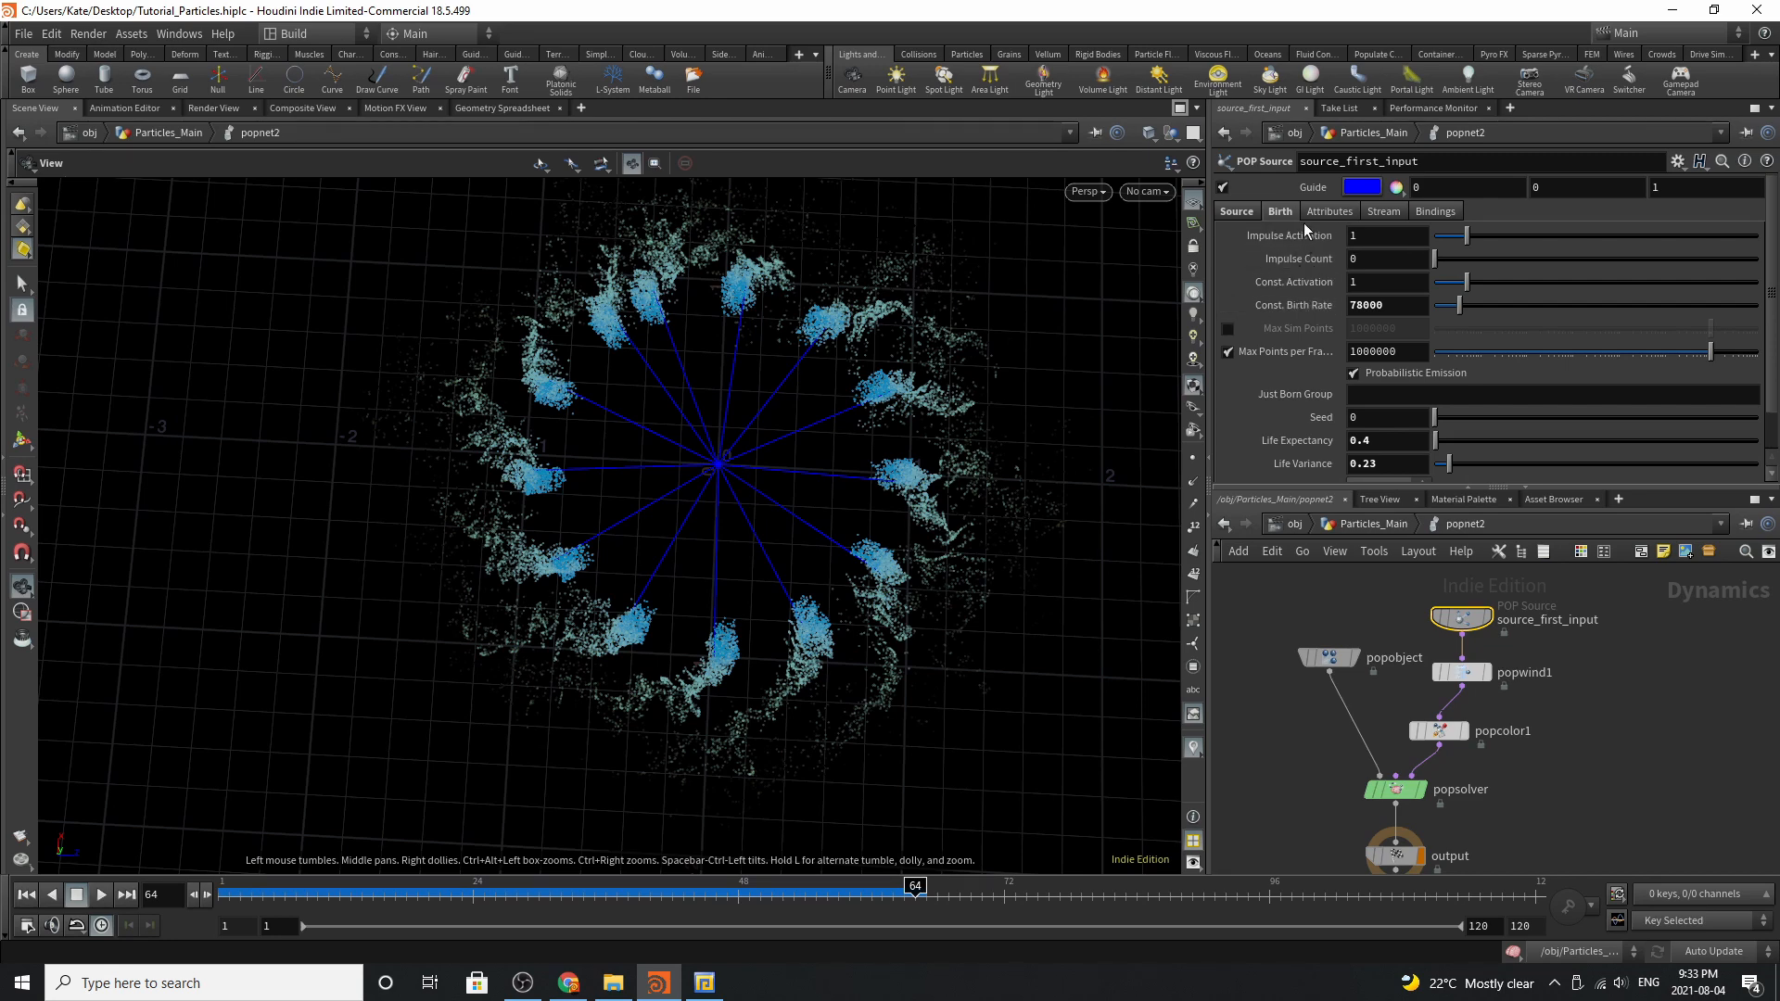
{"action": "mouse_move", "coordinate": [1346, 319]}
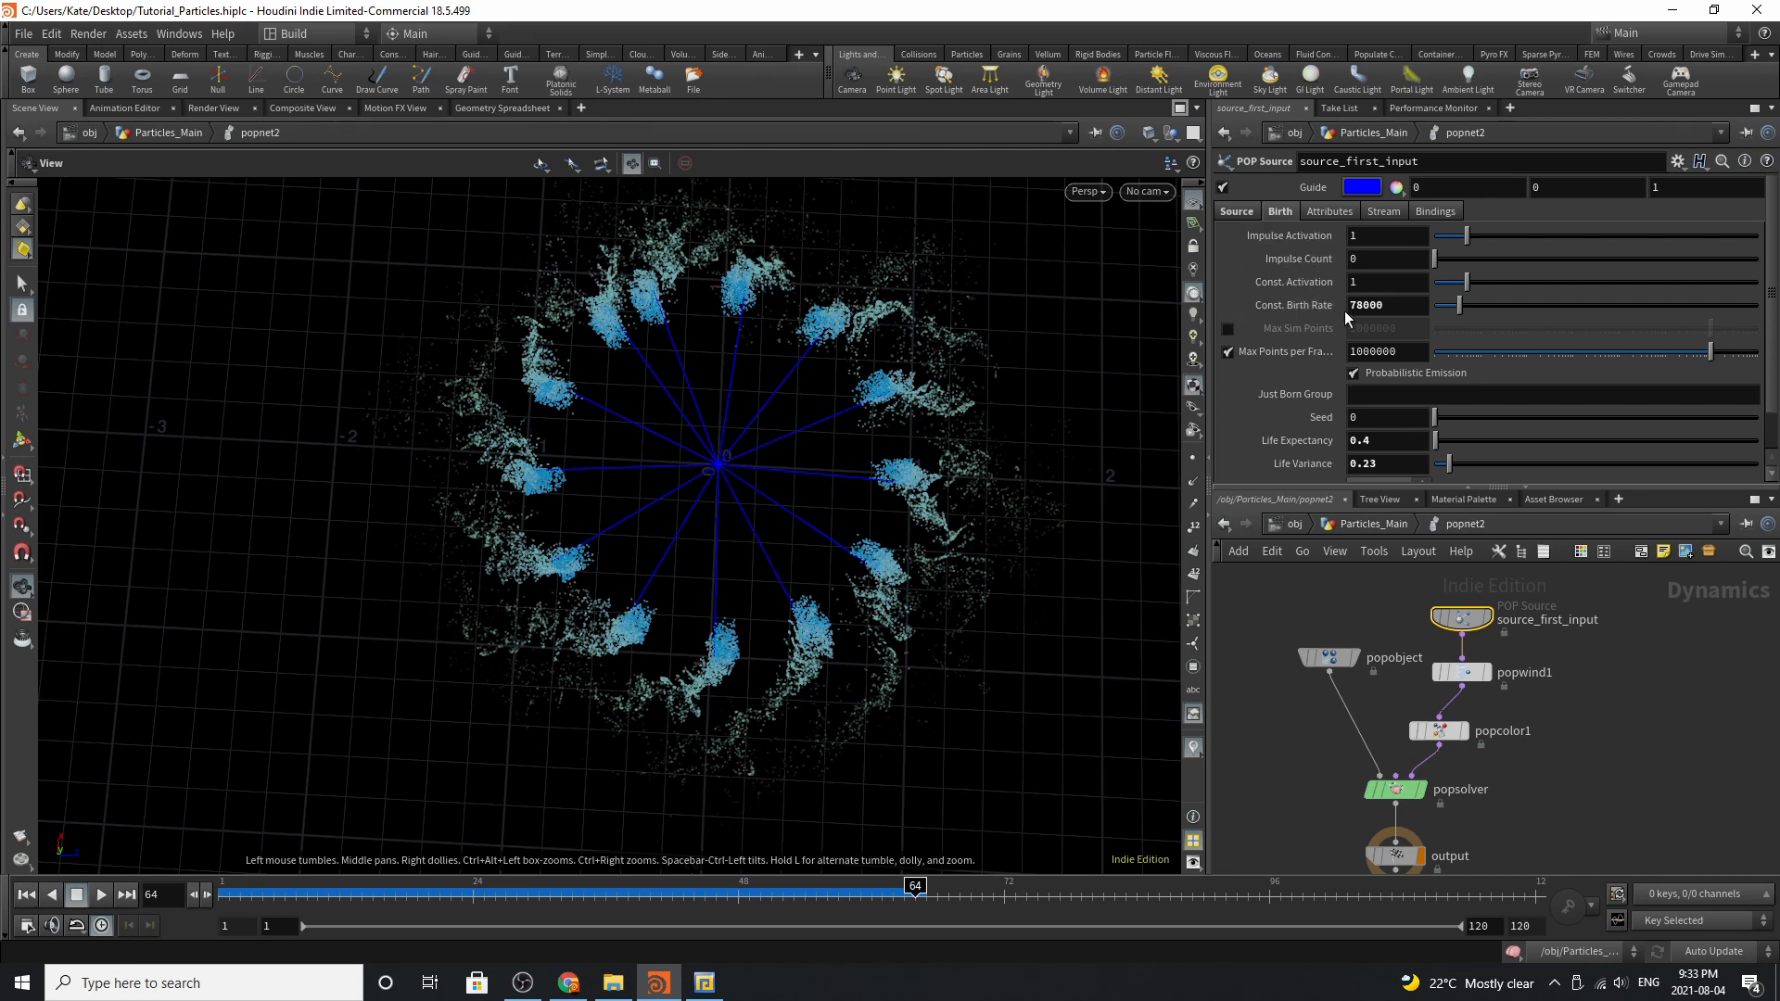
{"action": "mouse_move", "coordinate": [1294, 442]}
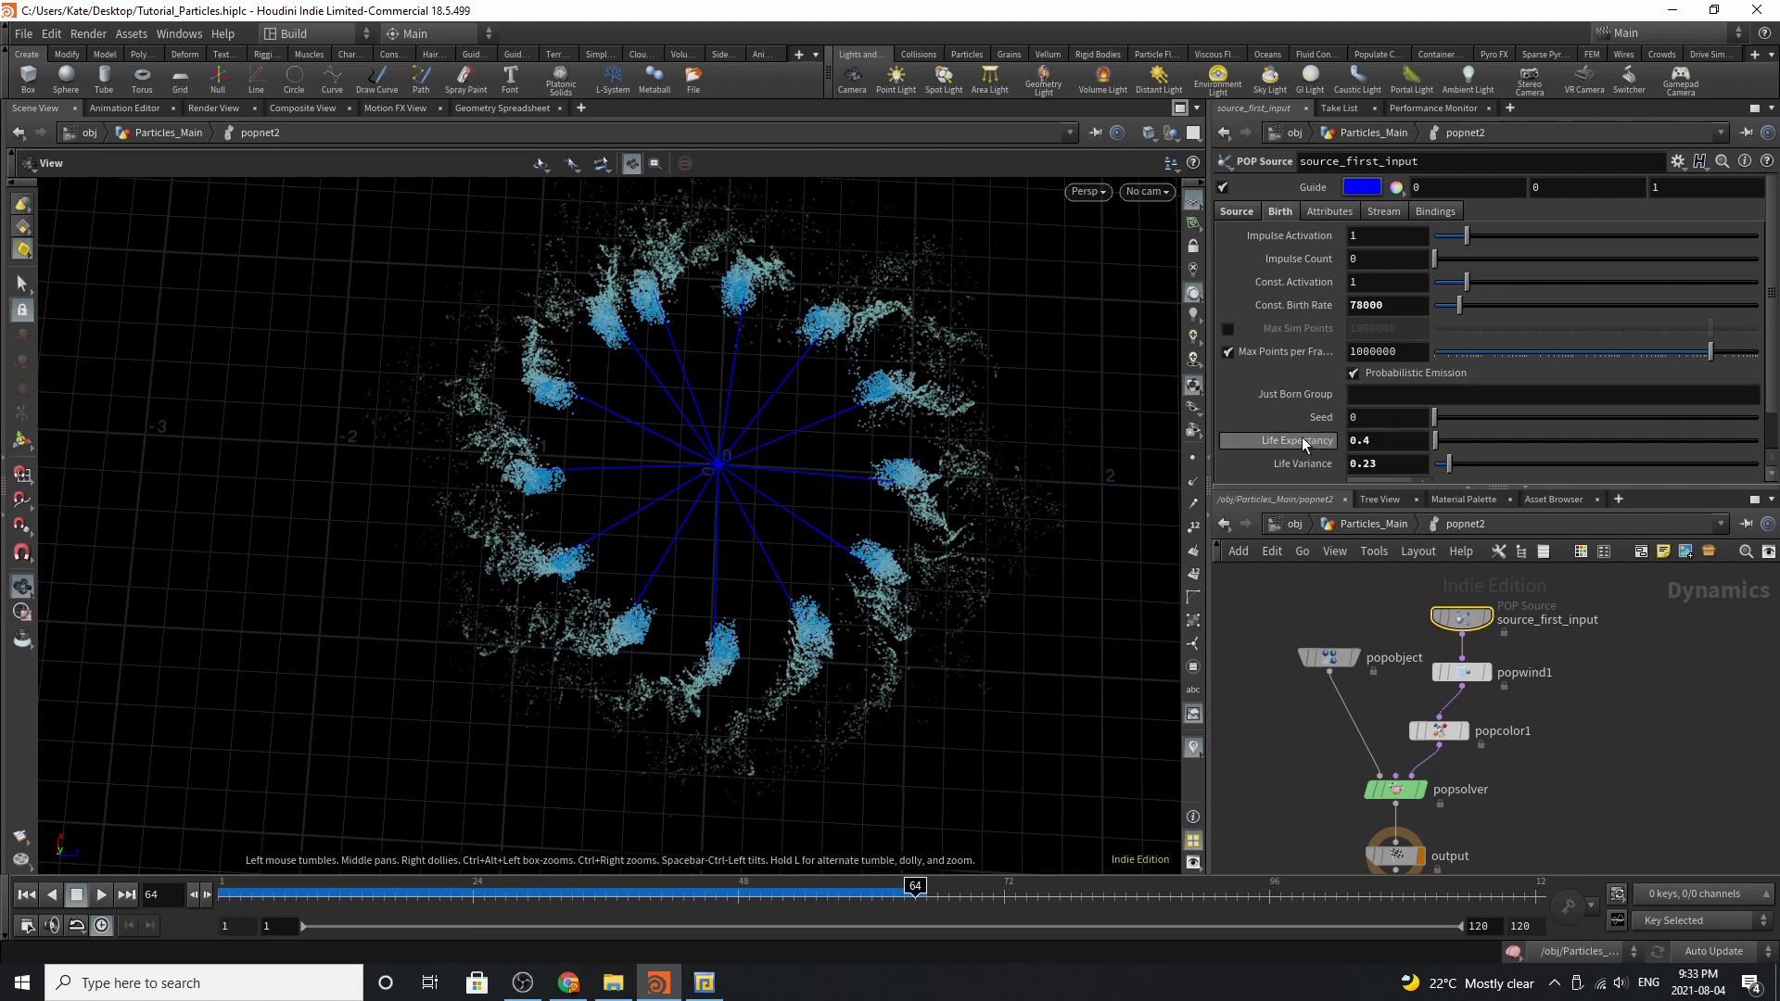
{"action": "mouse_move", "coordinate": [1350, 488]}
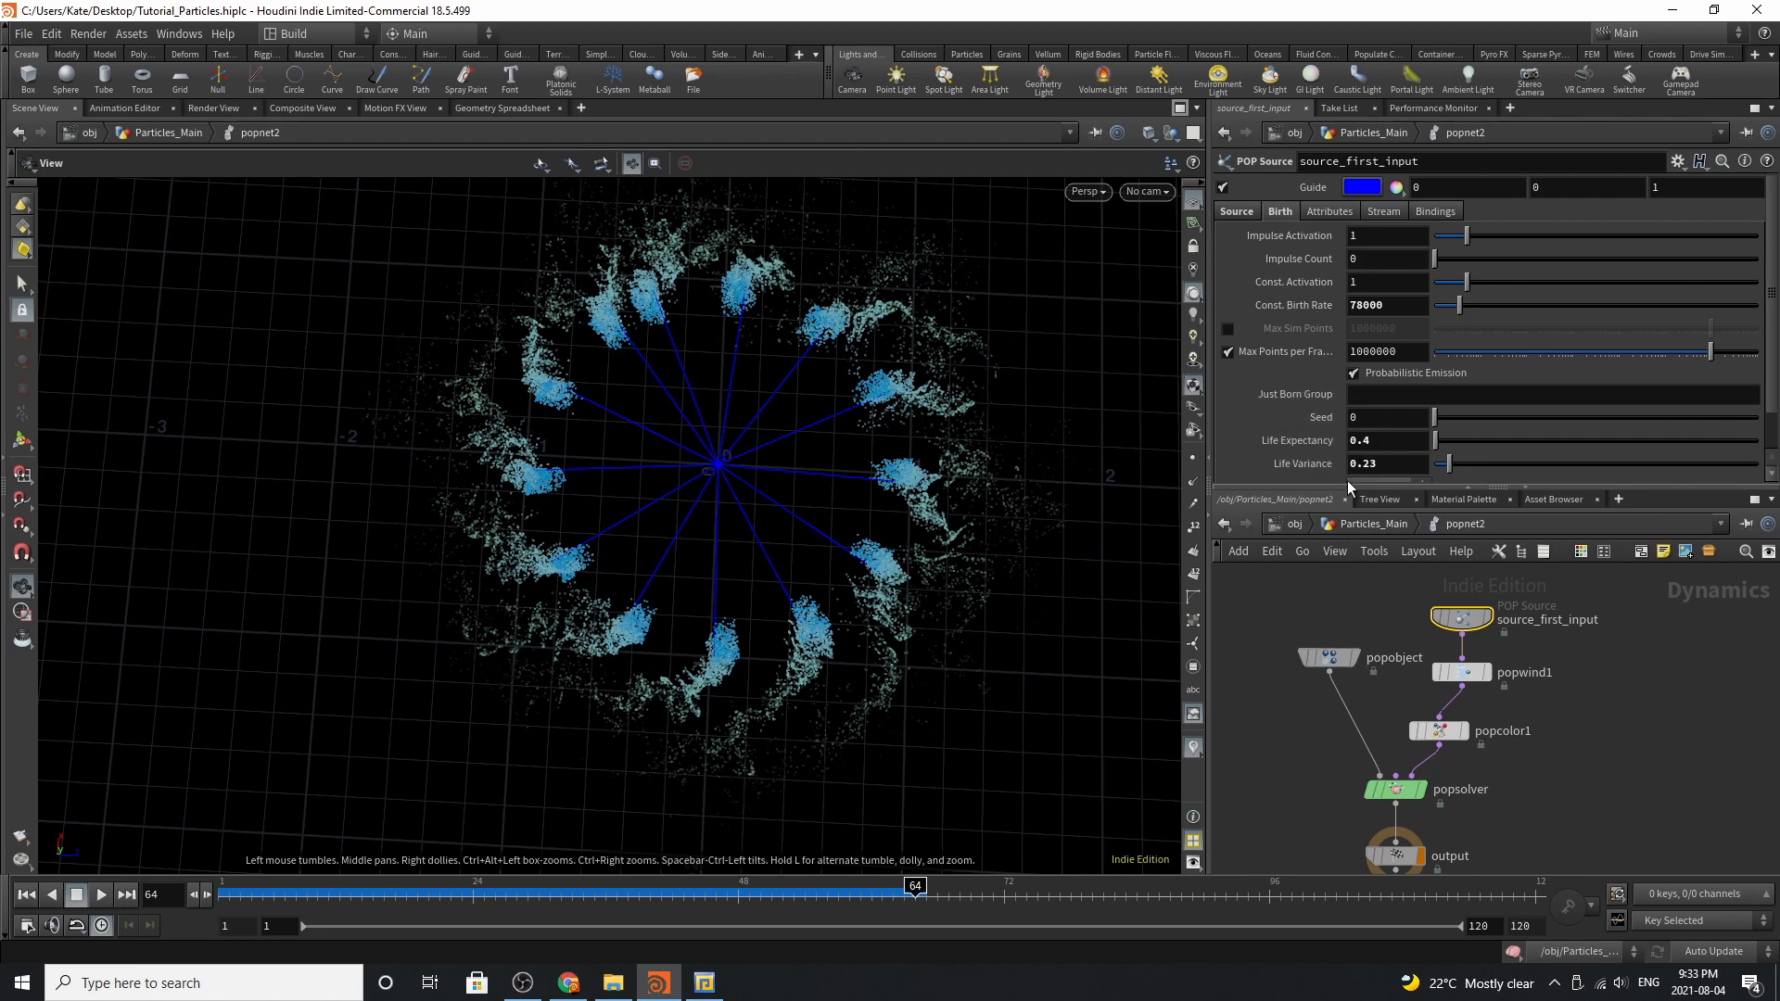
{"action": "left_click", "coordinate": [1461, 671]}
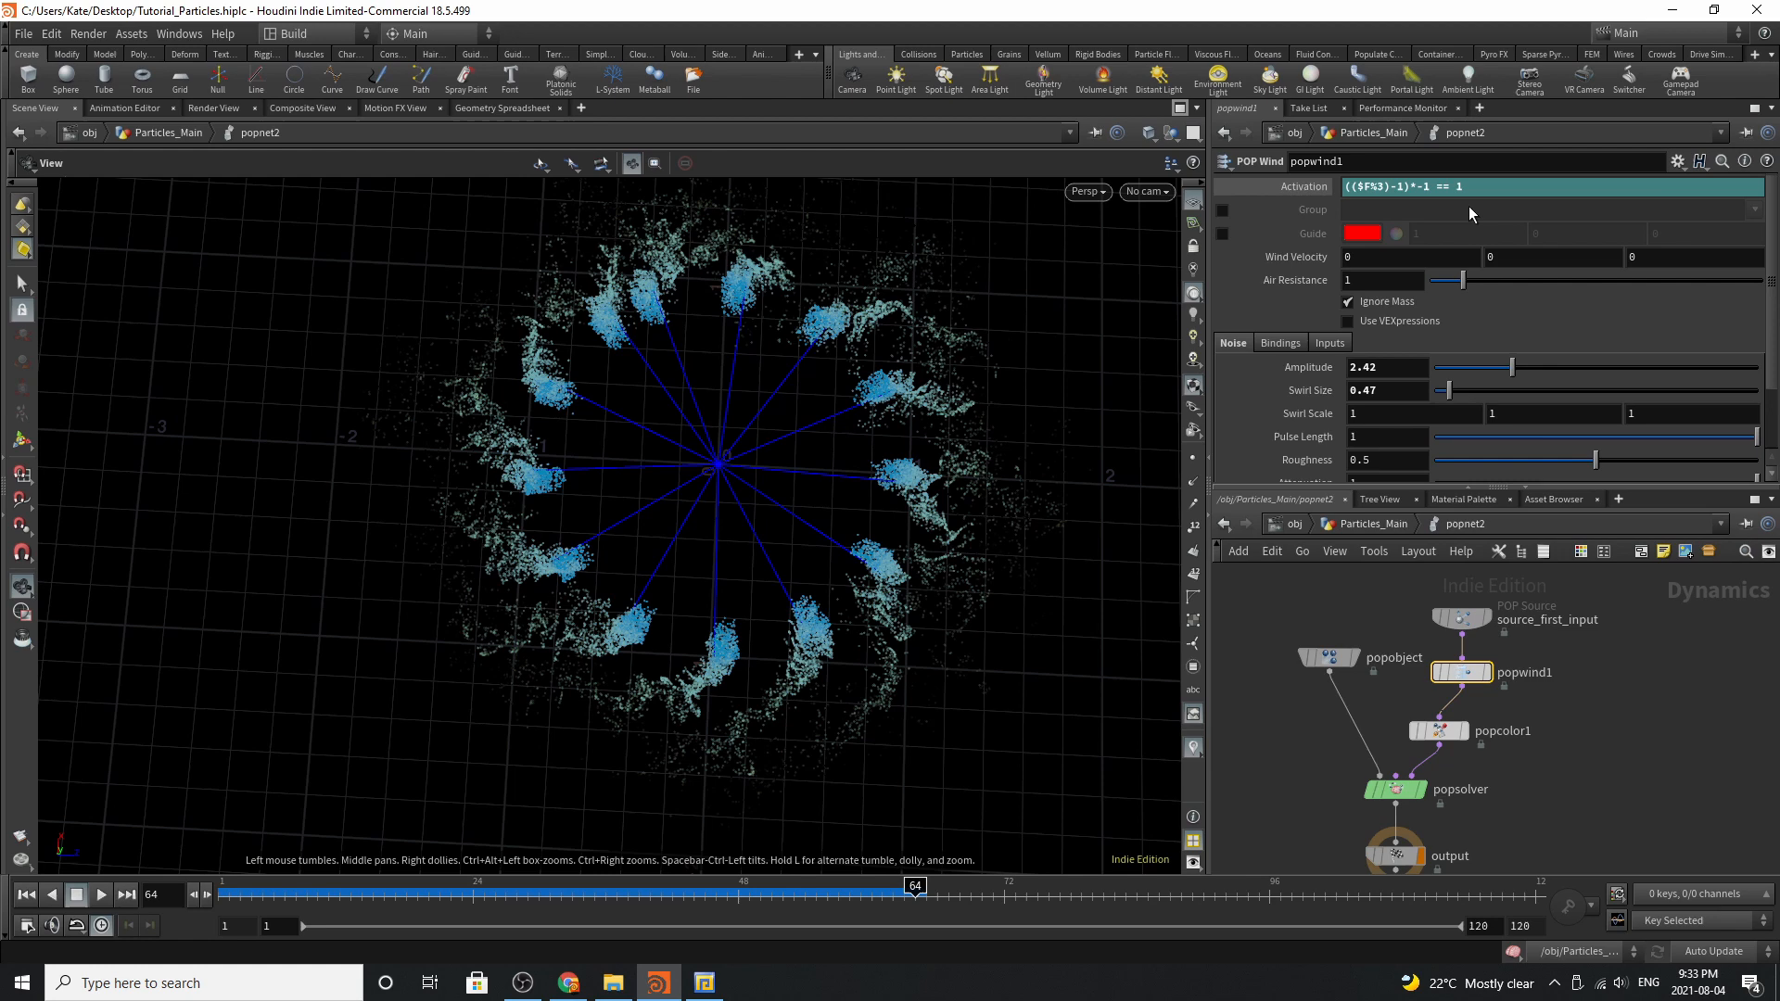
{"action": "mouse_move", "coordinate": [662, 7]}
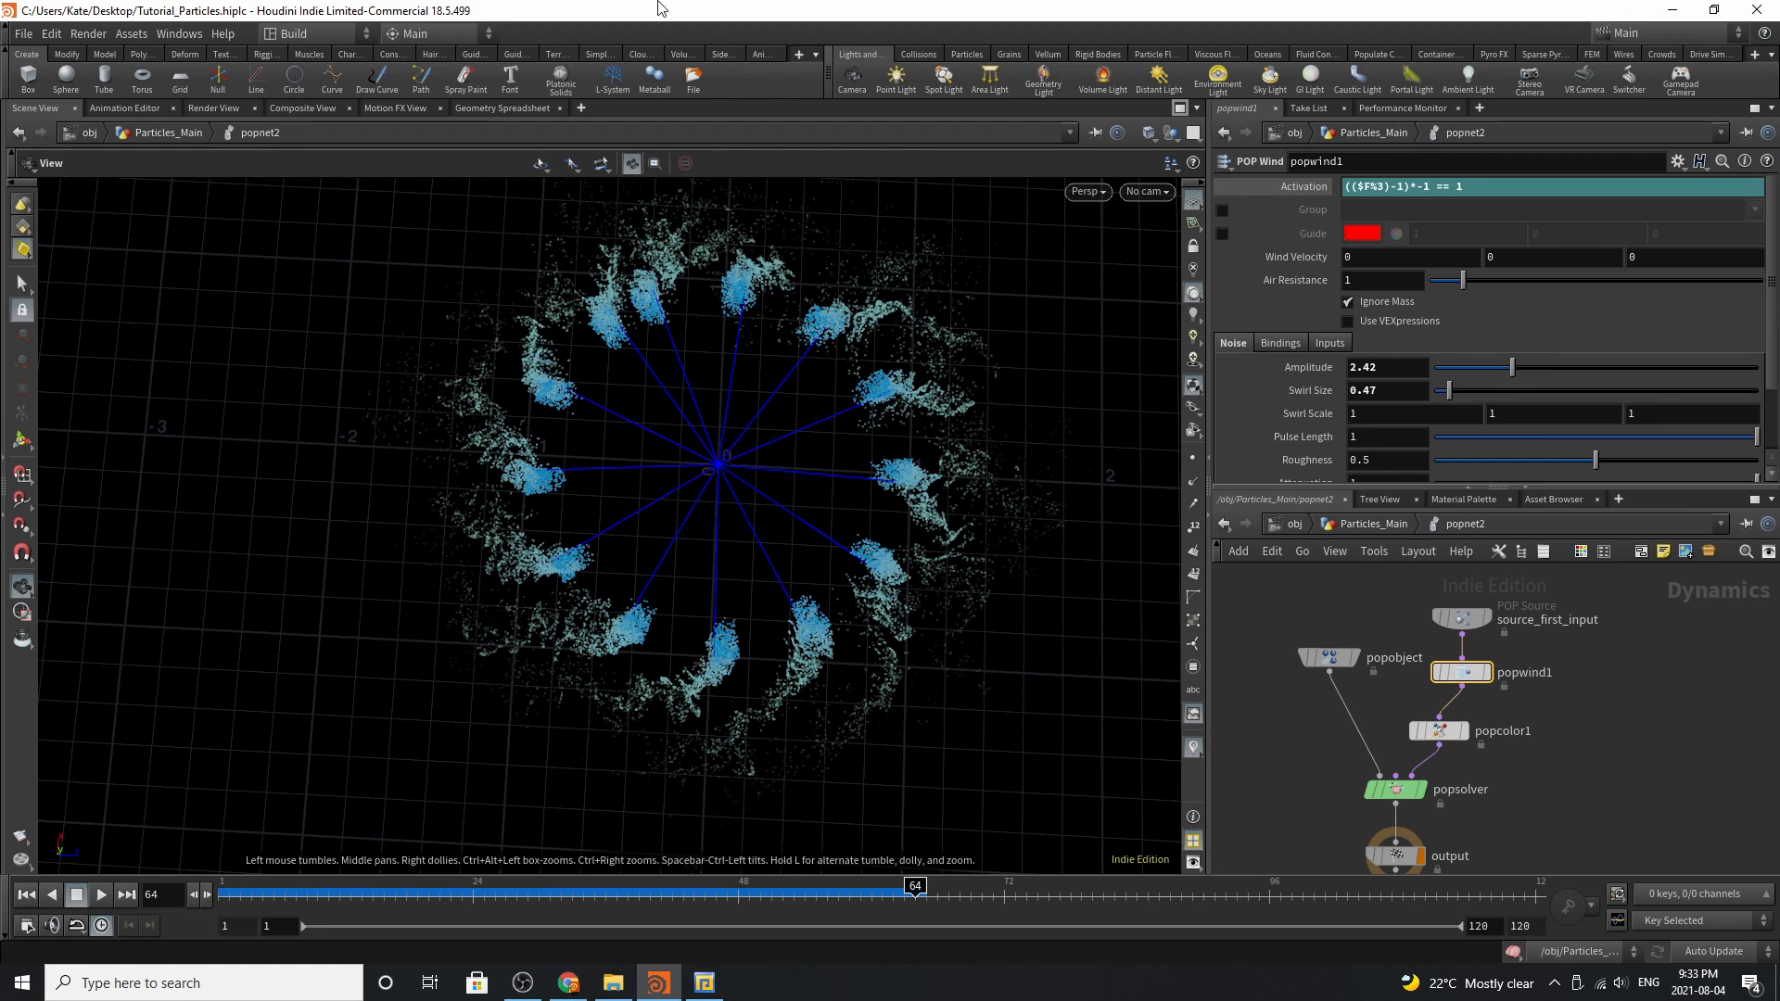
Review popwind1's Noise parameters, then show popcolor1's blue-to-yellow age ramp
{"action": "left_click", "coordinate": [1273, 209]}
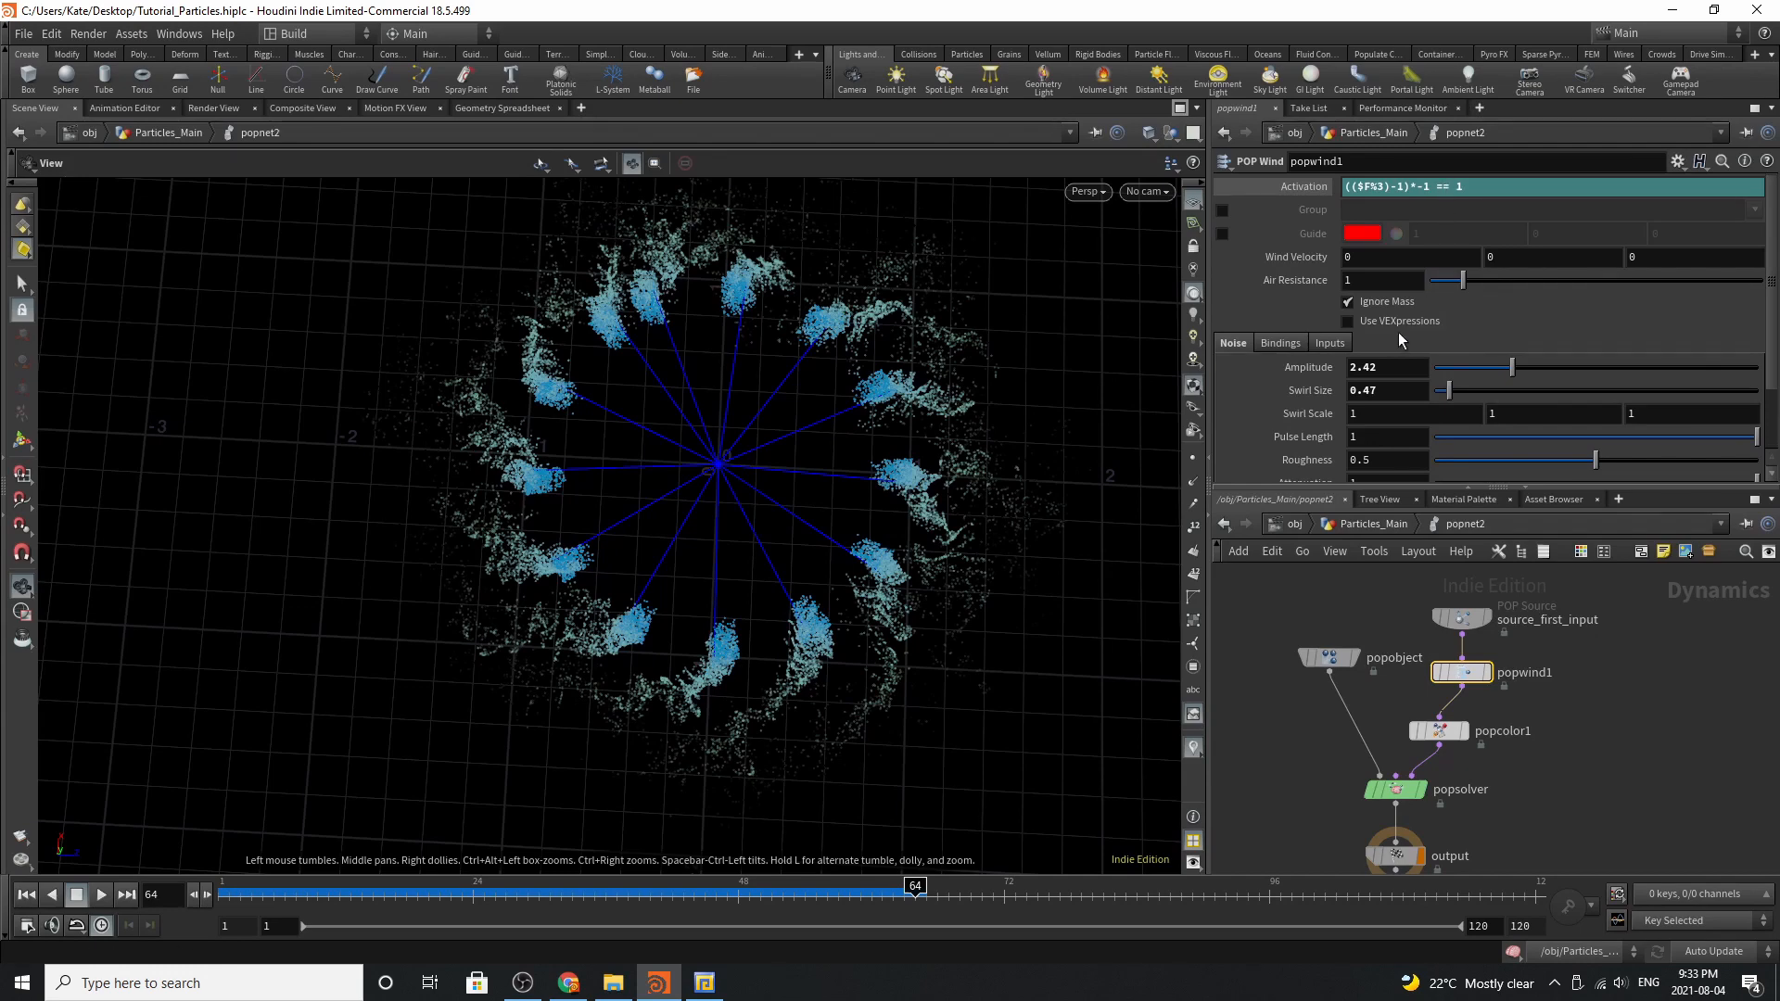
{"action": "mouse_move", "coordinate": [1289, 367]}
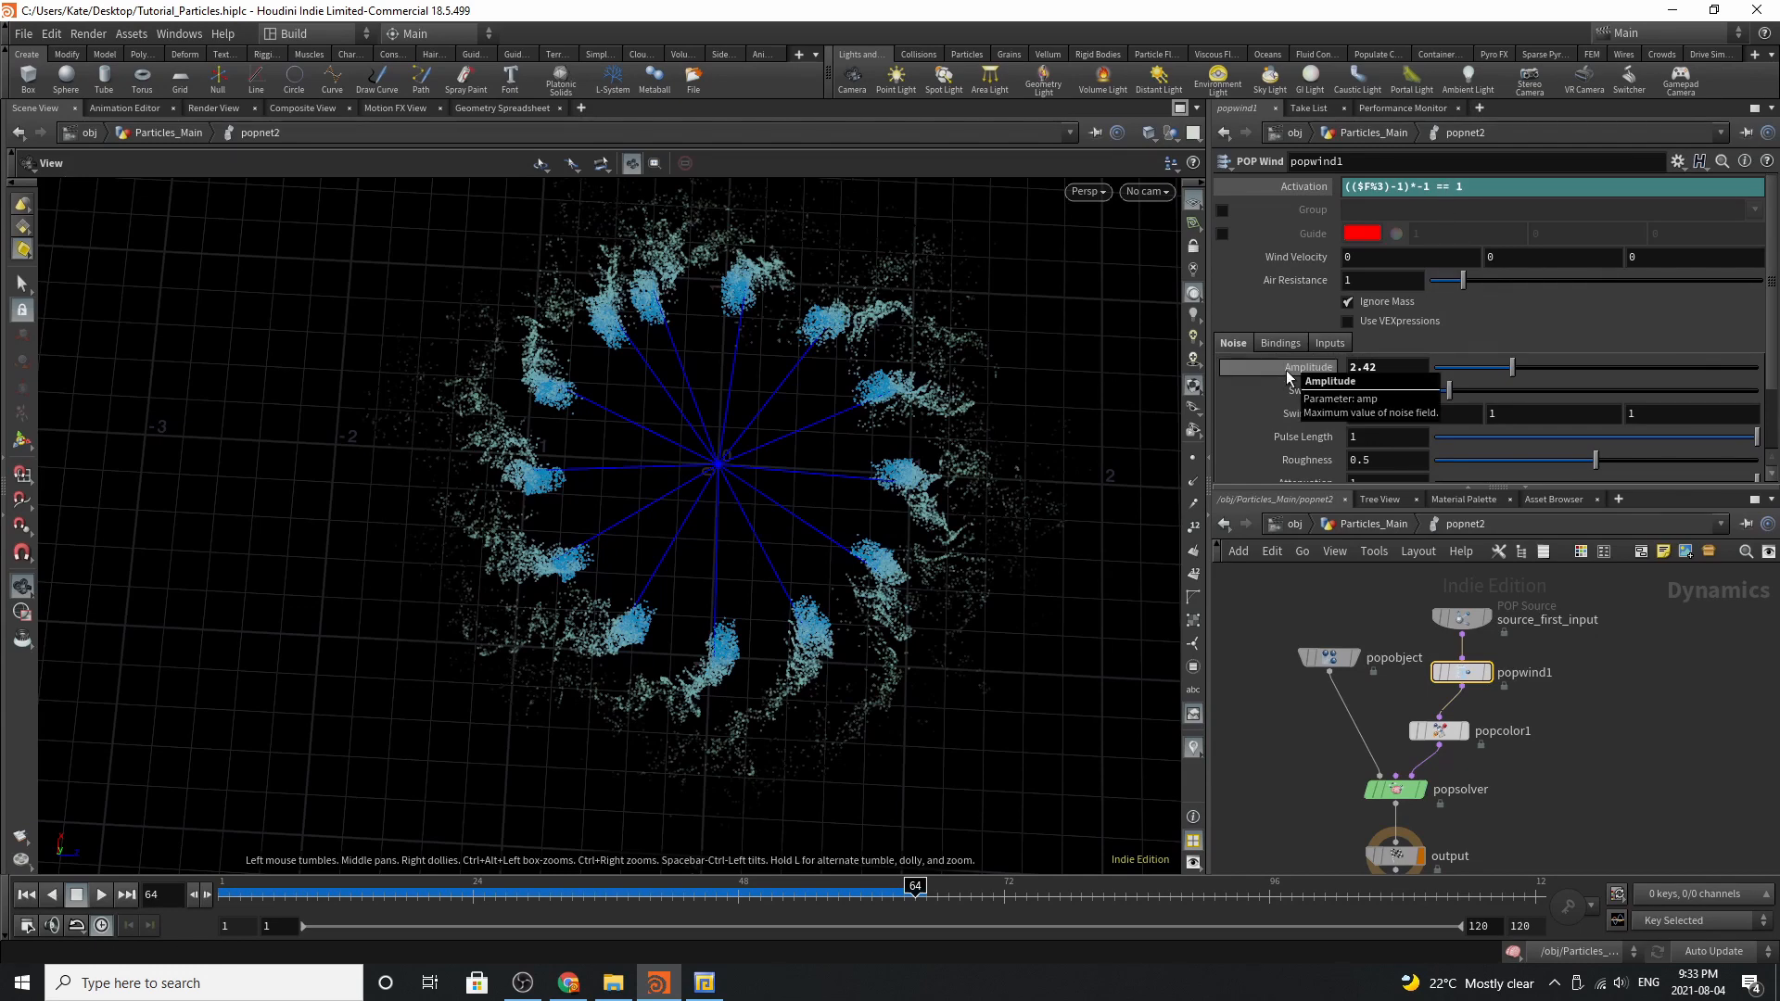
{"action": "mouse_move", "coordinate": [1287, 402]}
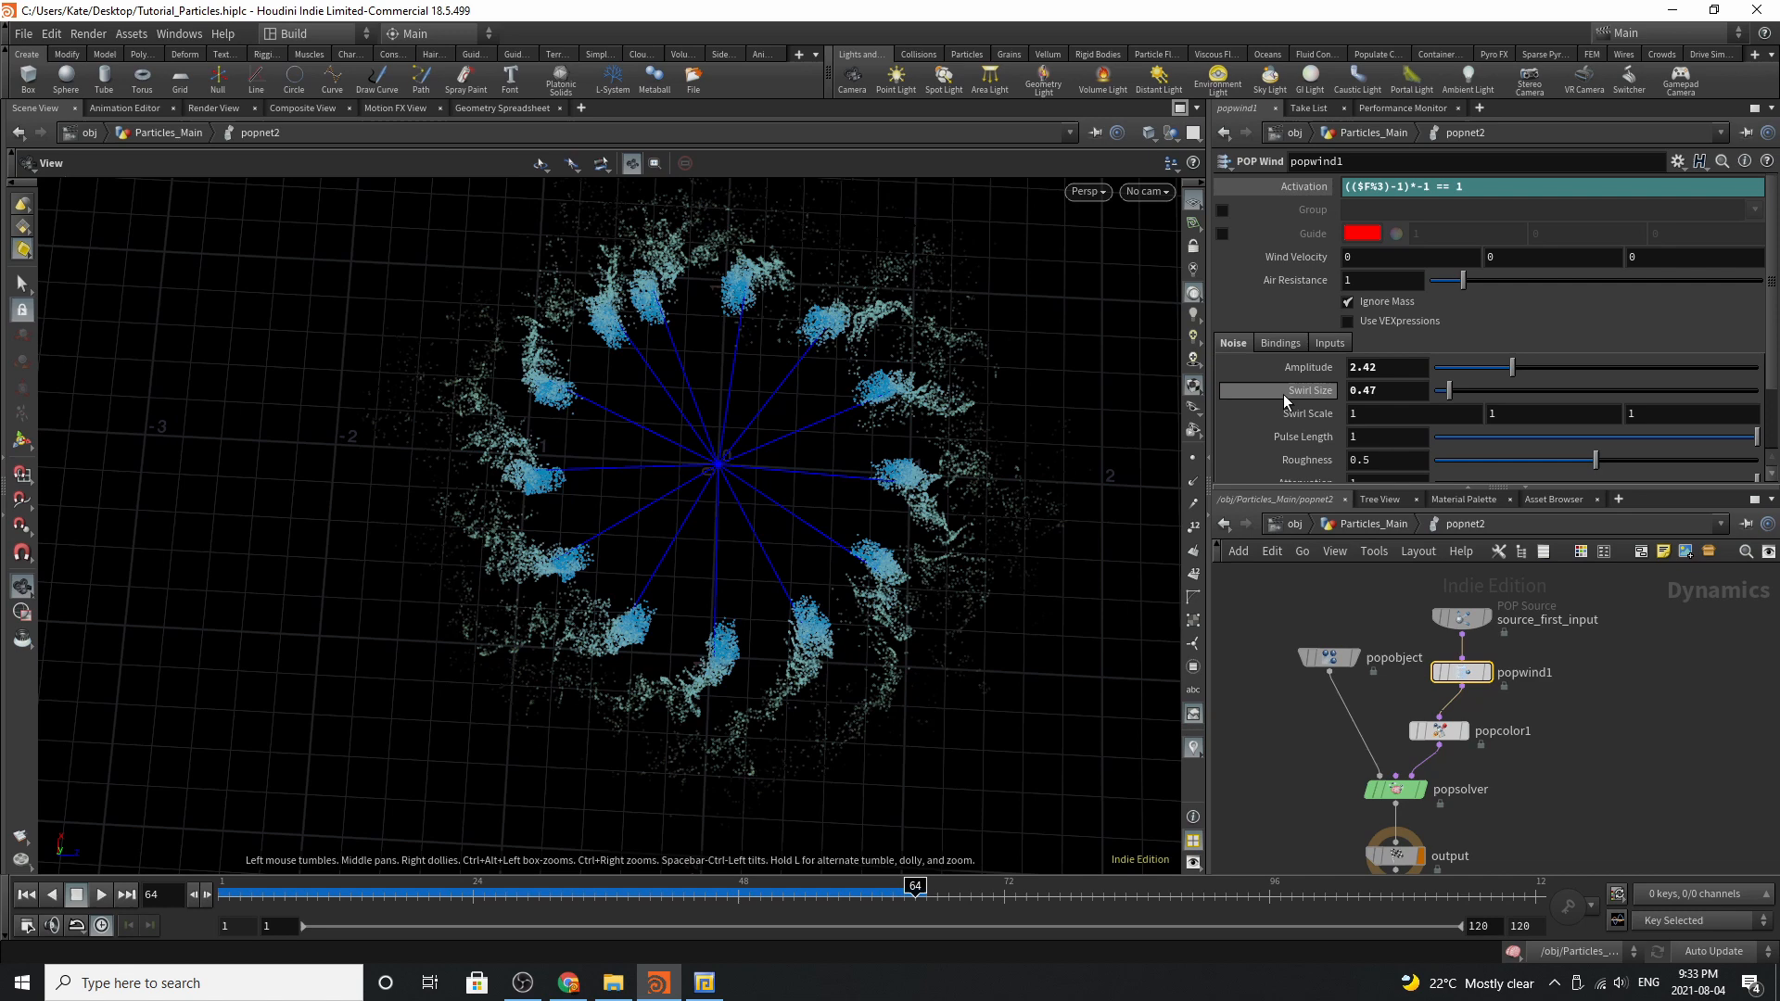
{"action": "mouse_move", "coordinate": [669, 507]}
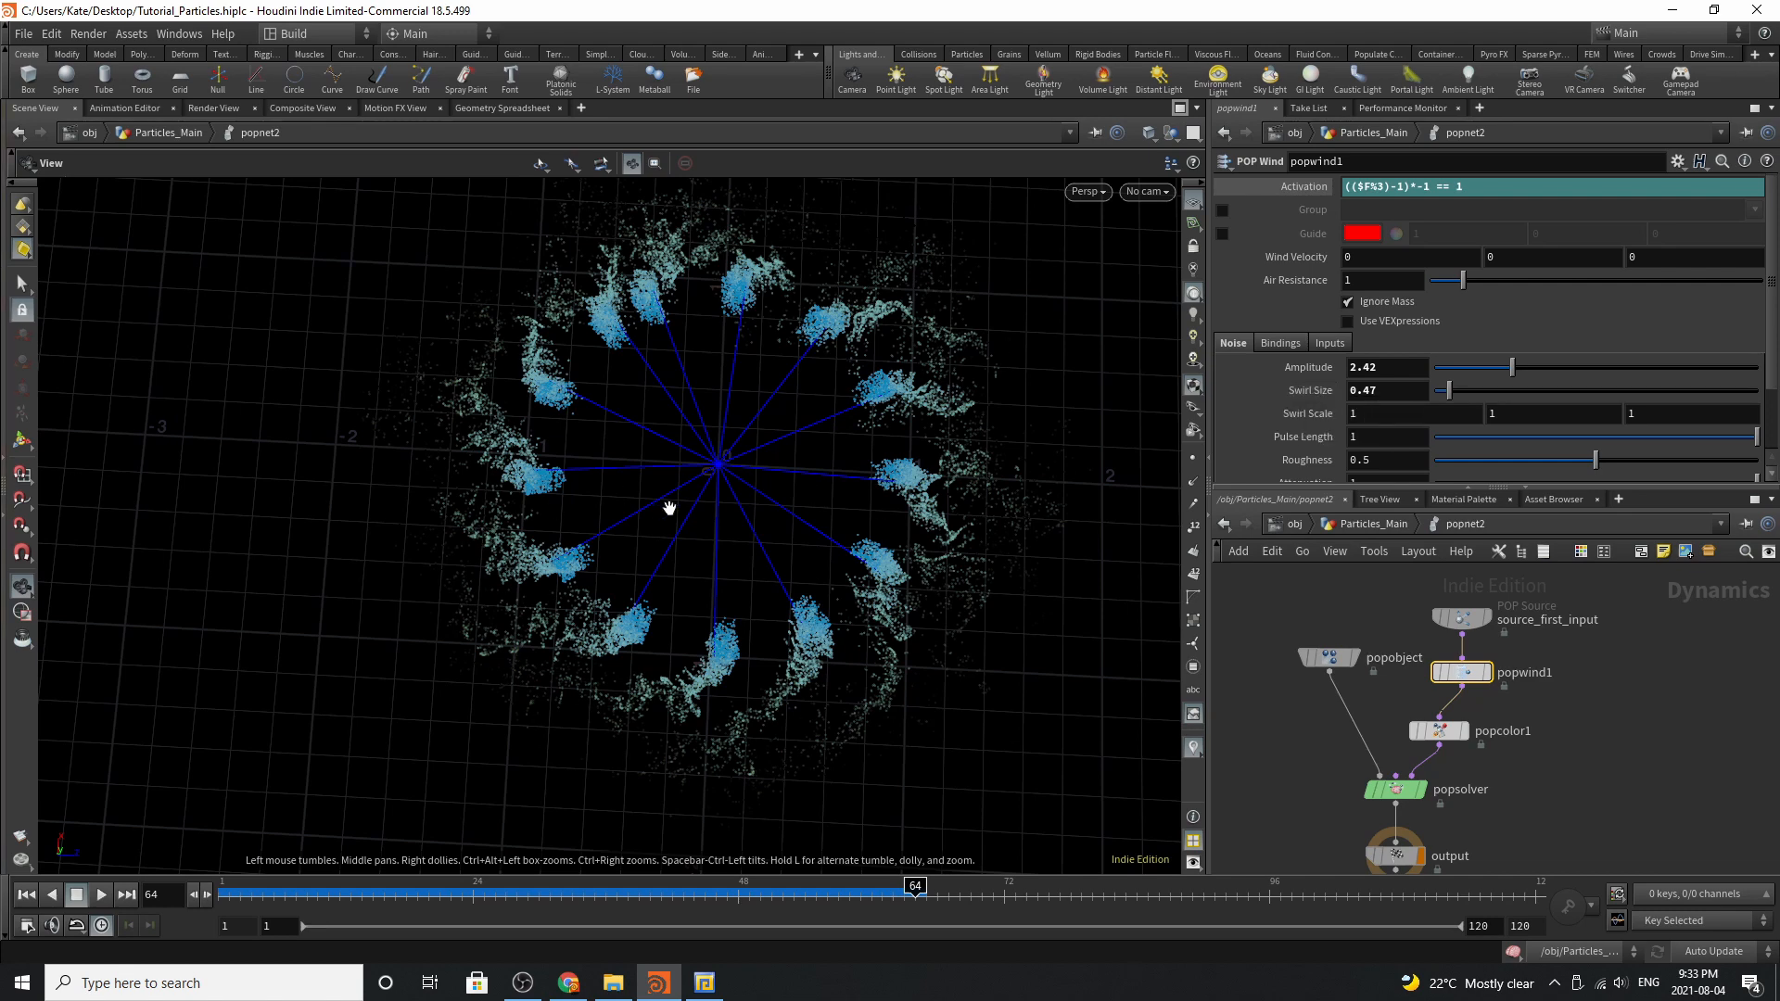
{"action": "left_click", "coordinate": [1435, 730]}
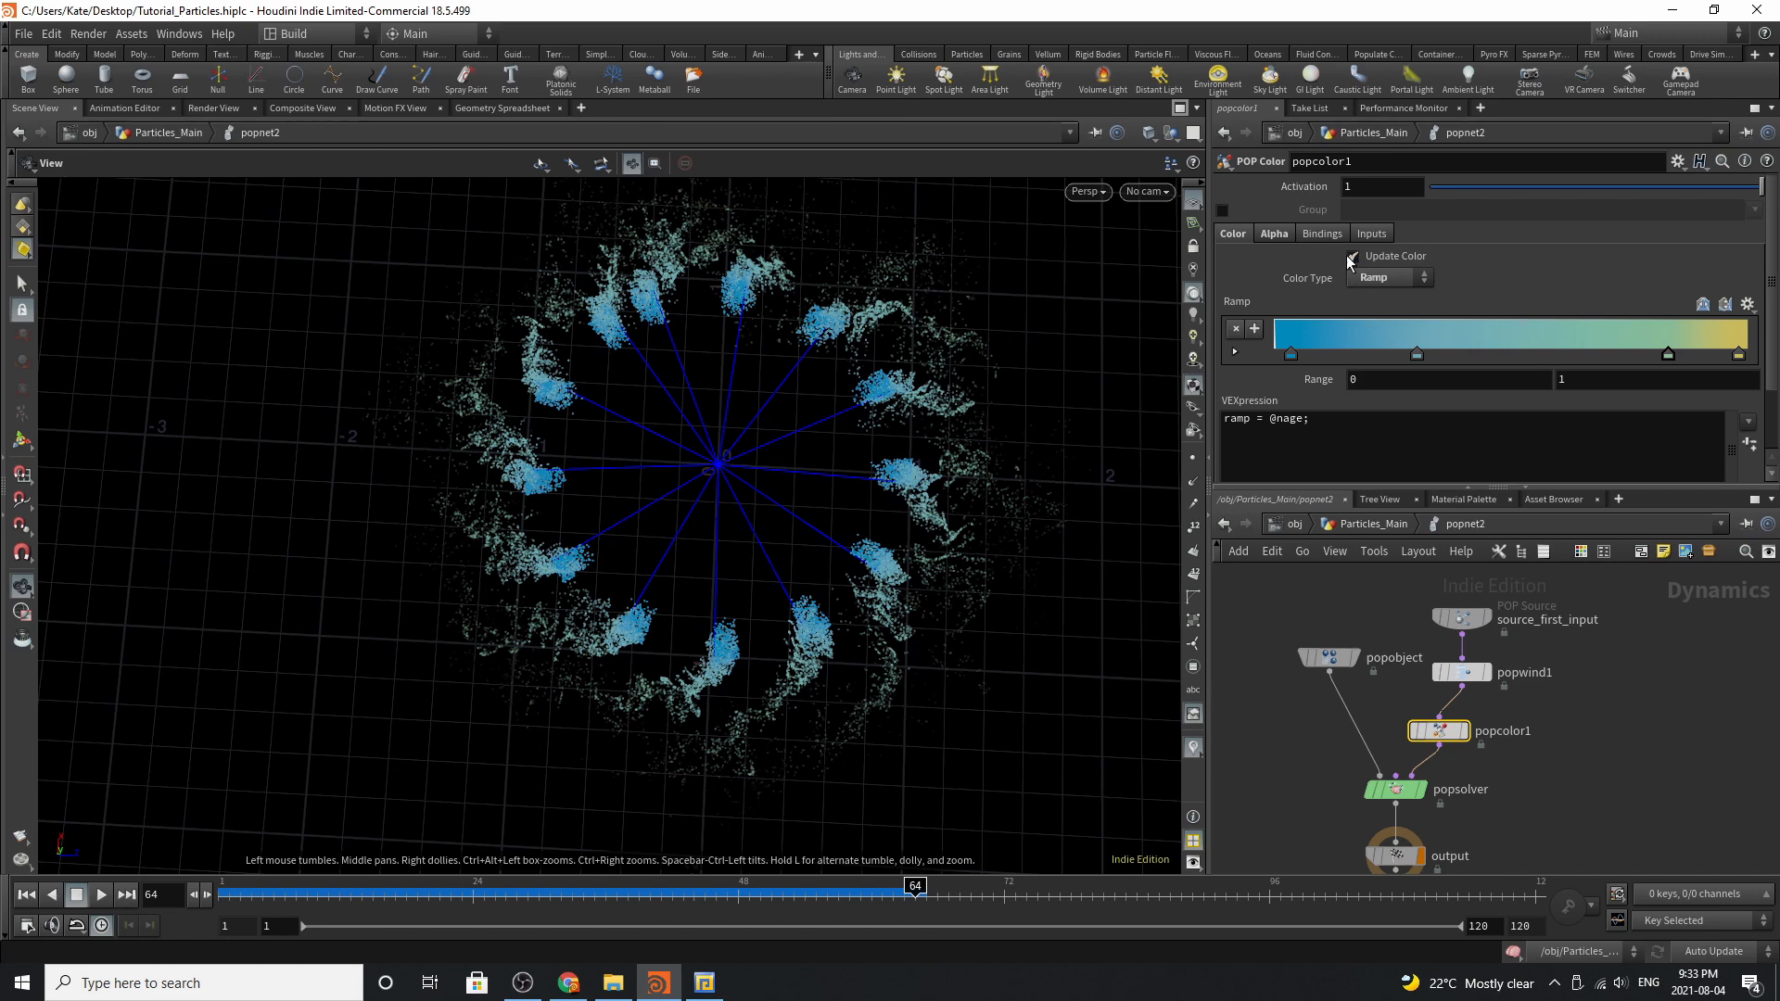
Check popcolor1's Alpha ramp and popsolver, rewind to frame 1 and return to Particles_Main
{"action": "left_click", "coordinate": [1272, 234]}
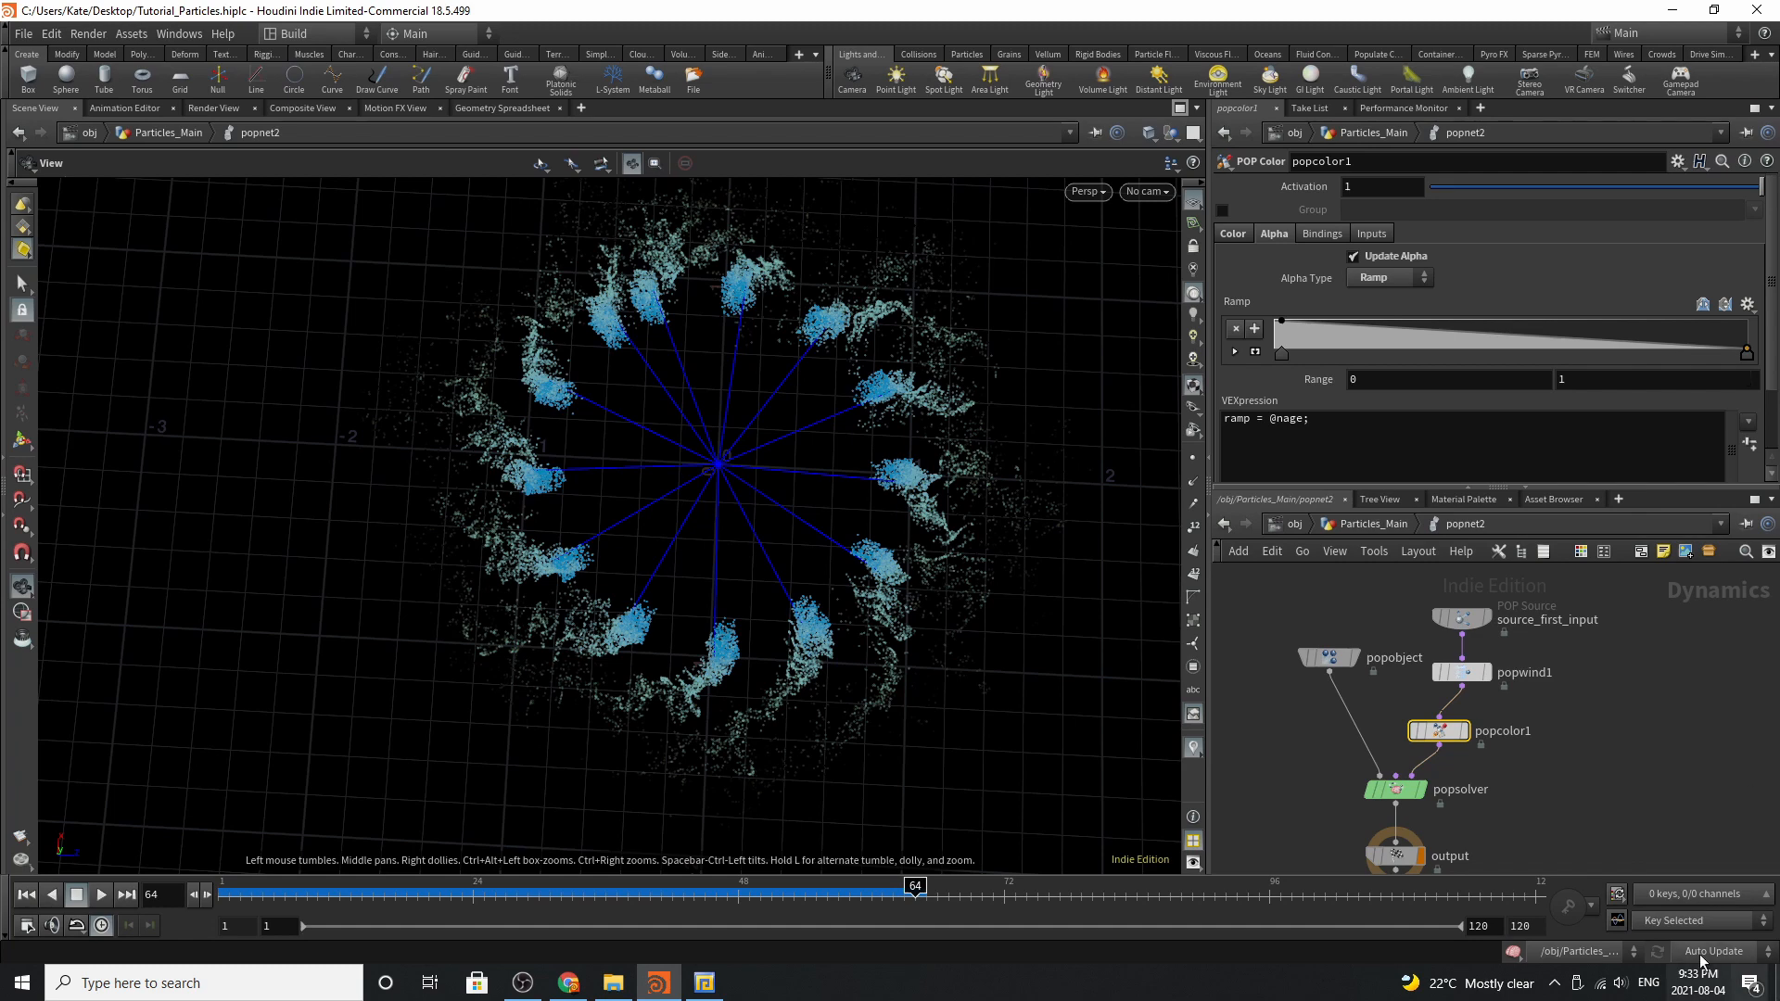
{"action": "left_click", "coordinate": [1394, 790]}
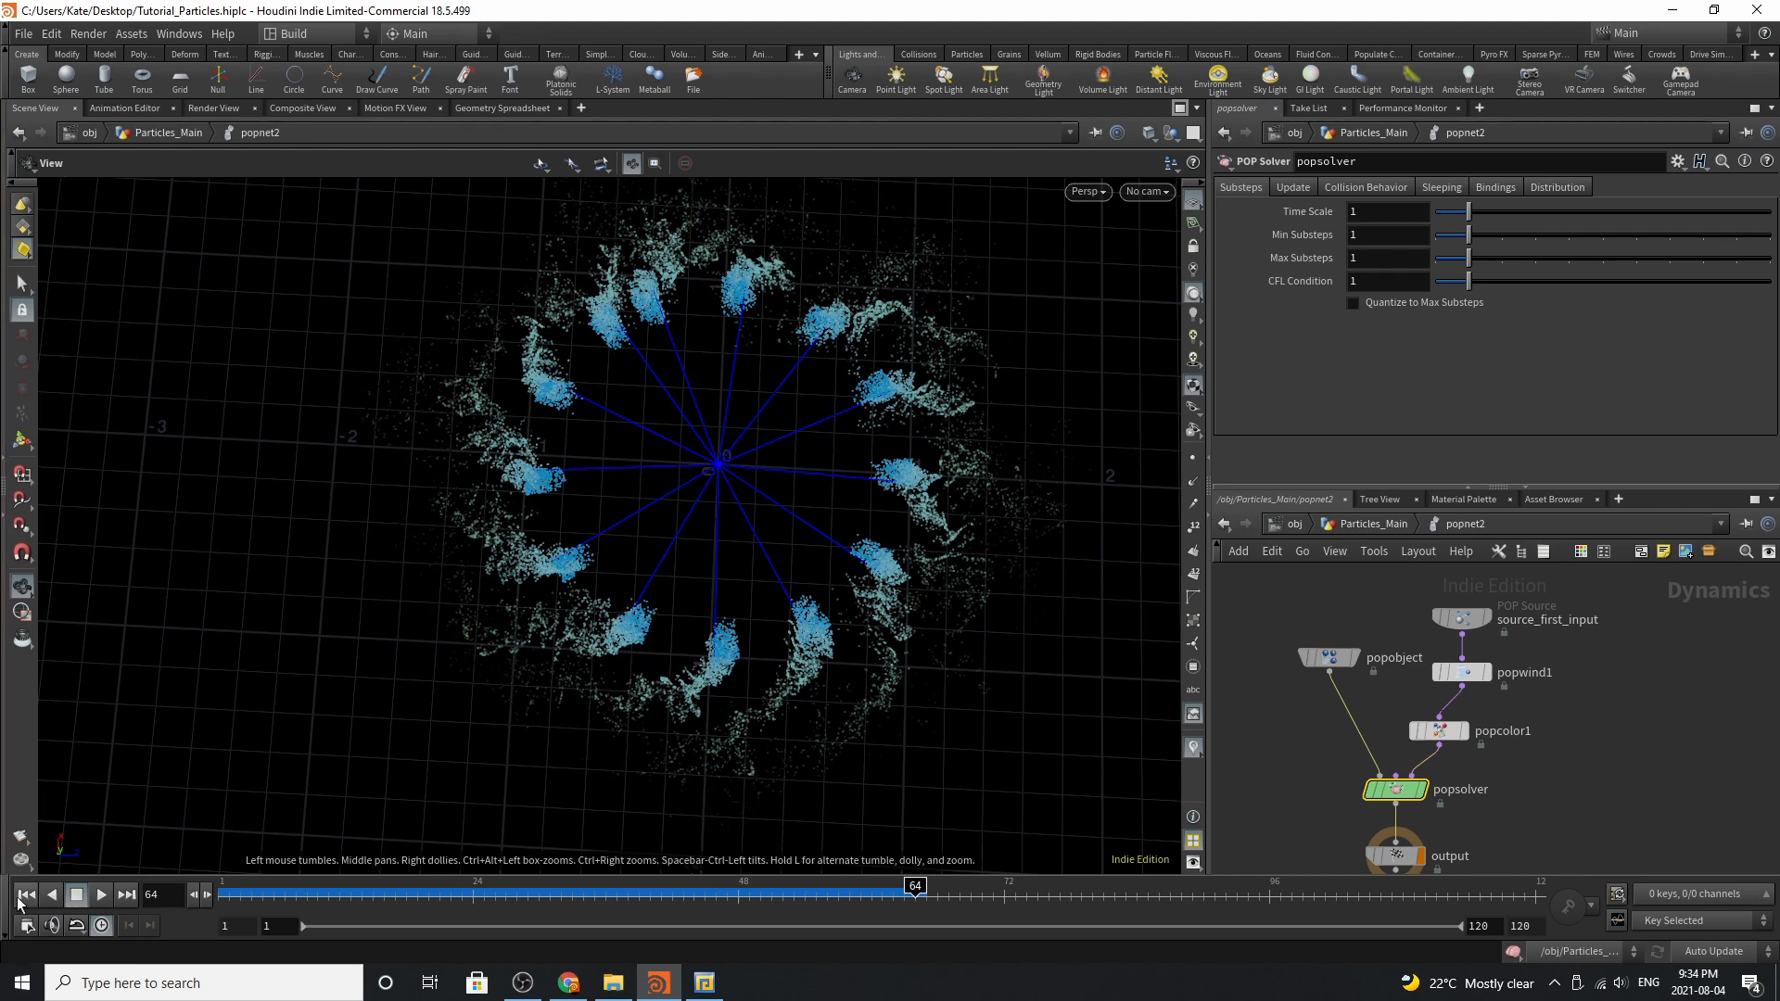
{"action": "left_click", "coordinate": [24, 894]}
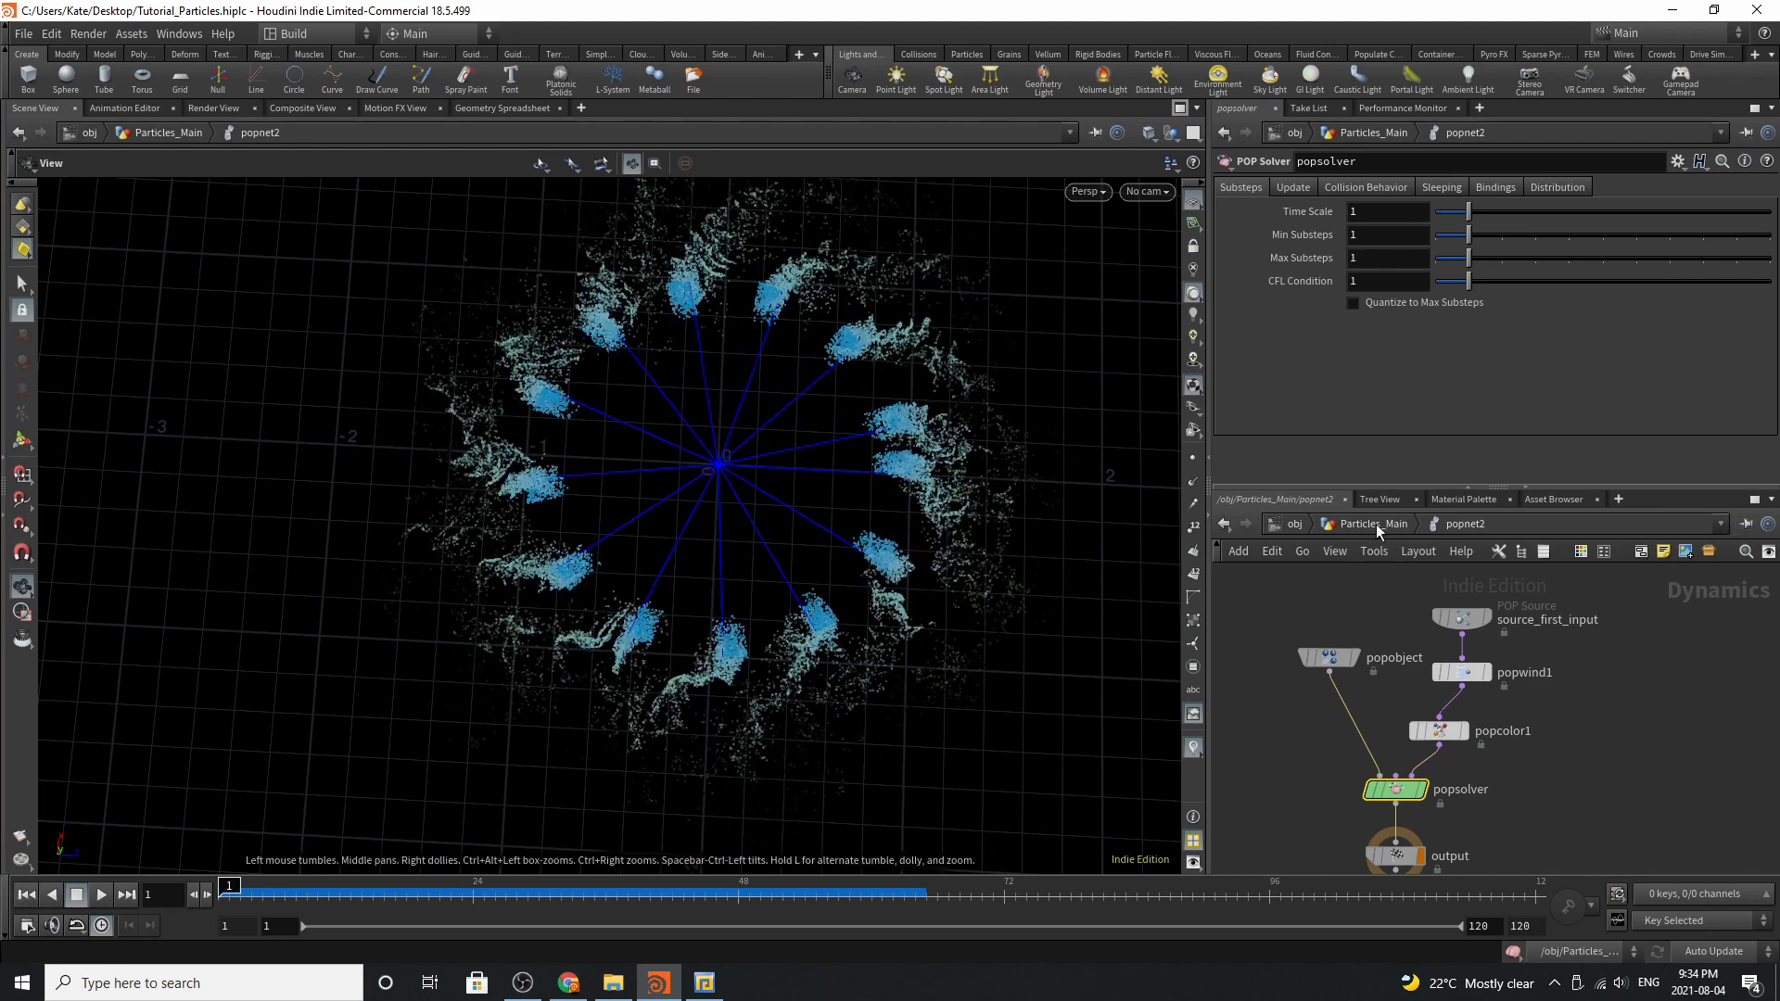
{"action": "left_click", "coordinate": [1363, 734]}
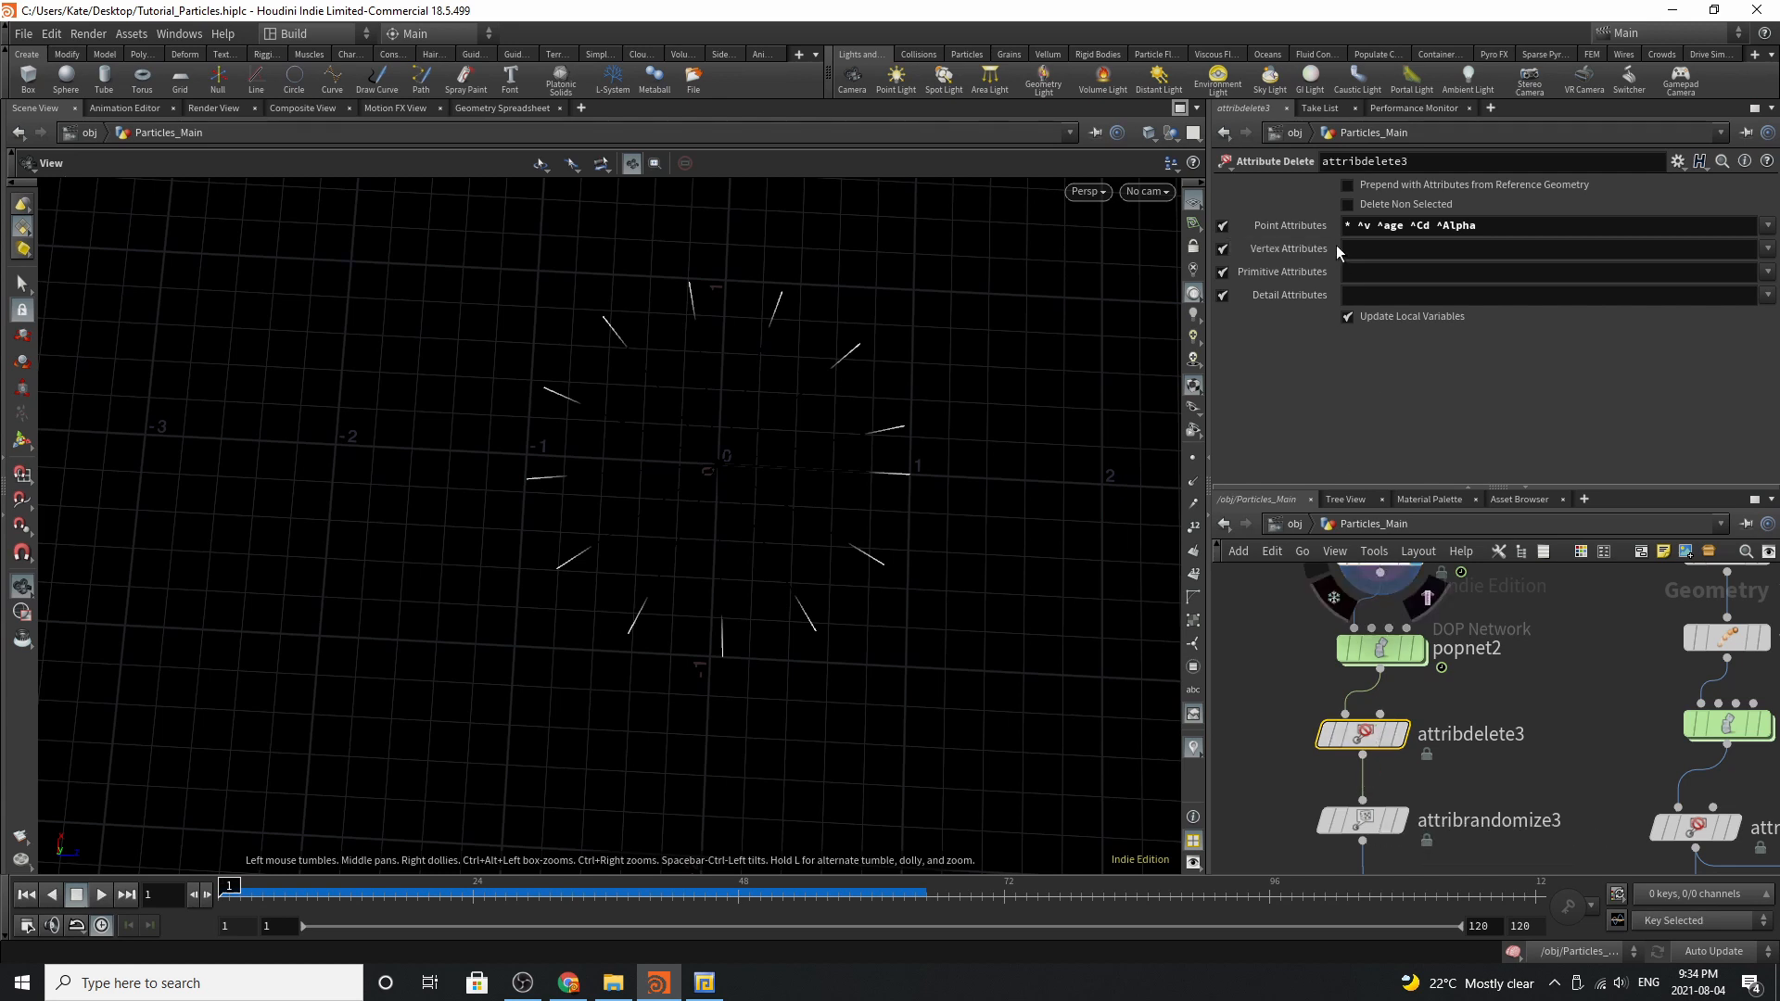
Check attribrandomize3's random pscale range 0.0001–0.012, then show the Out_Particles_Center null
{"action": "scroll", "scroll_direction": "down", "scroll_amount": 3}
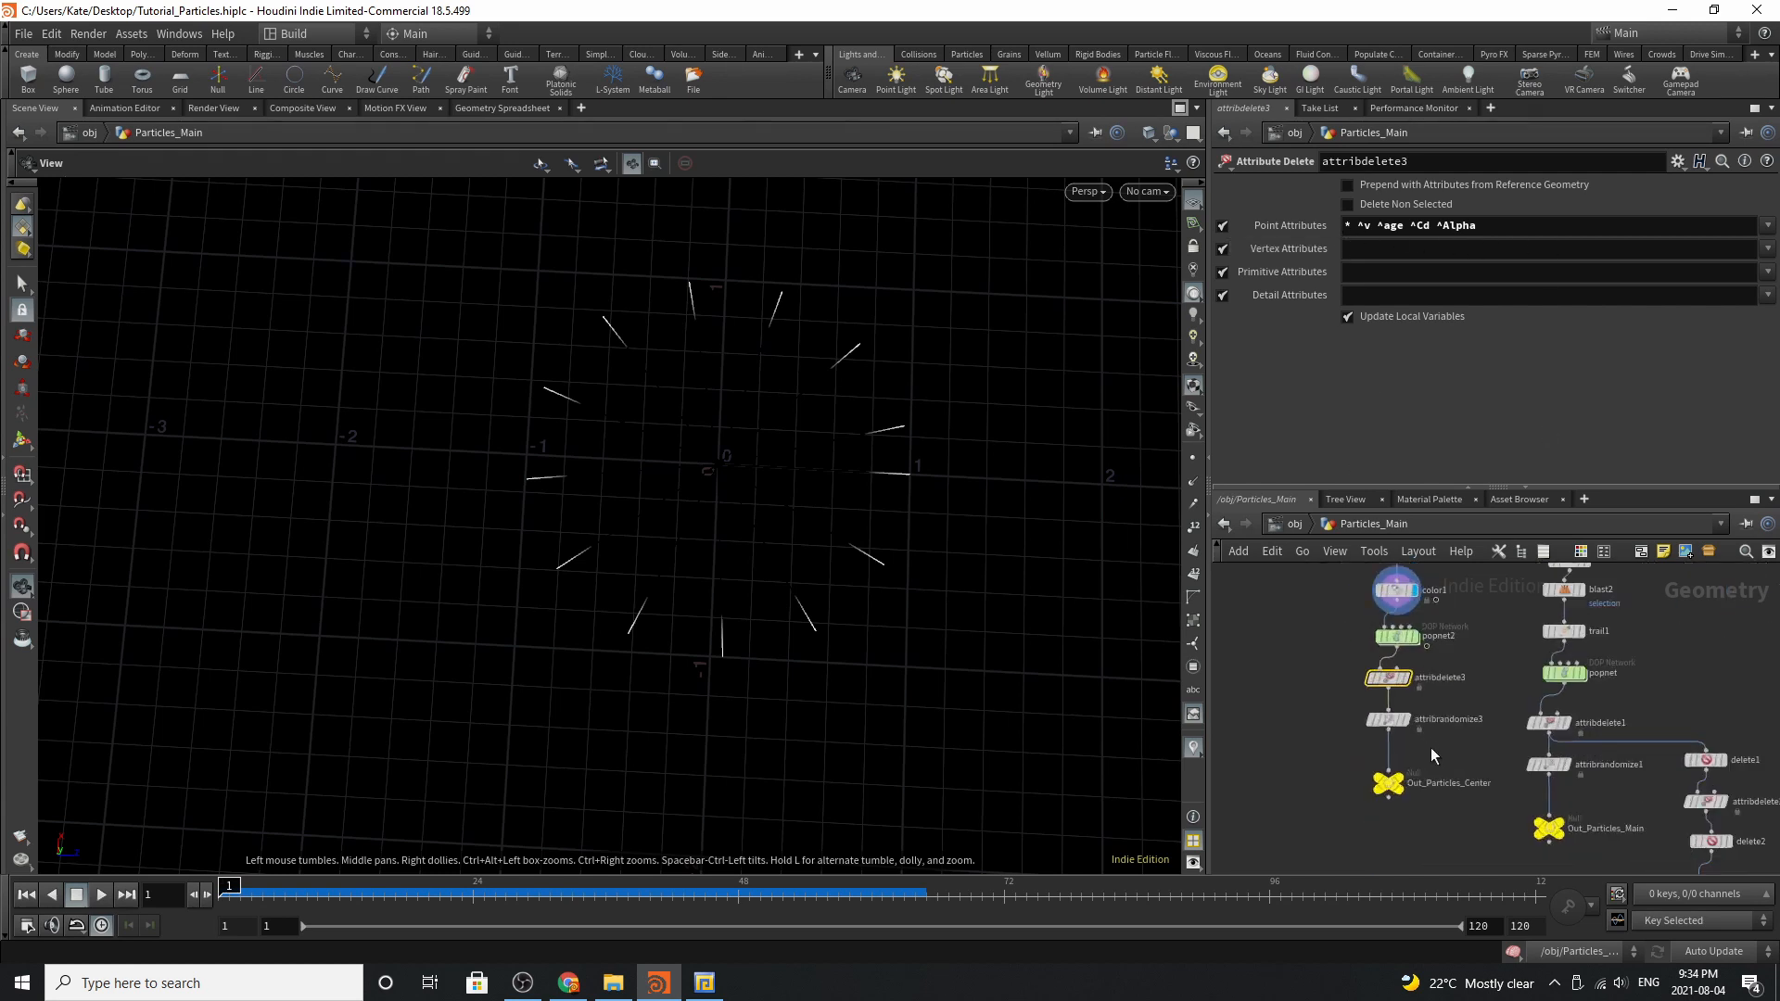
{"action": "left_click", "coordinate": [1386, 675]}
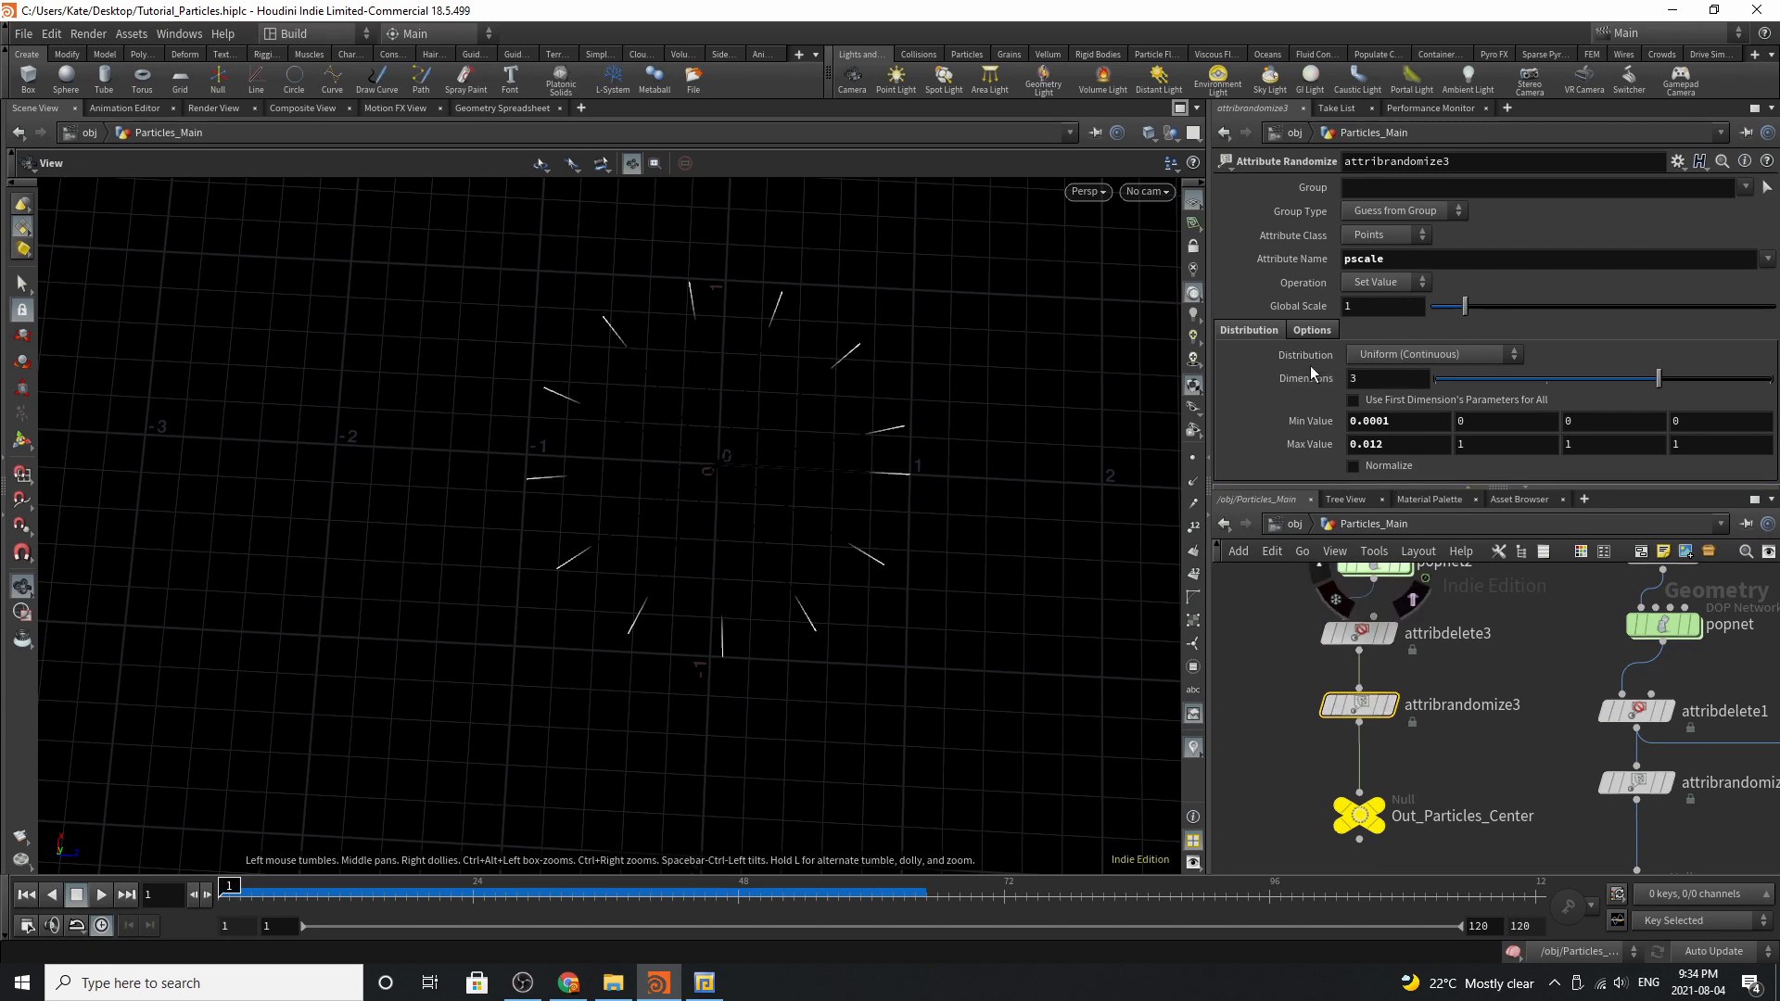
{"action": "mouse_move", "coordinate": [1337, 412]}
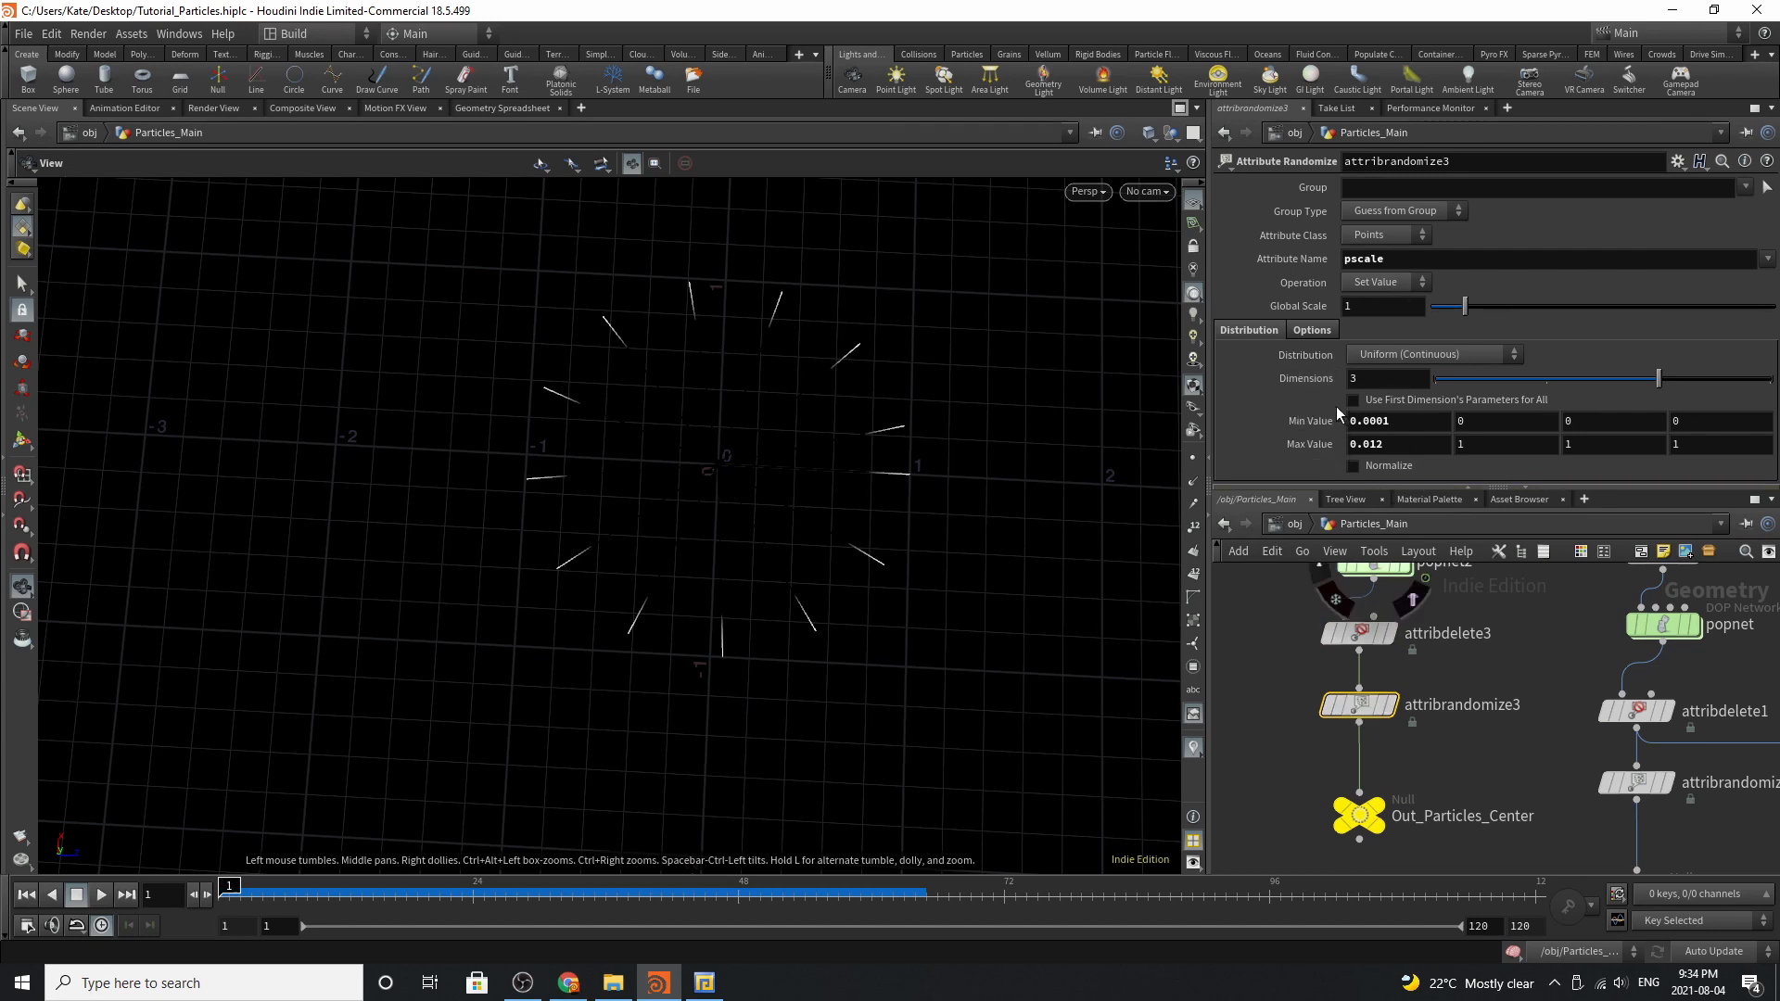
{"action": "left_click", "coordinate": [1358, 816]}
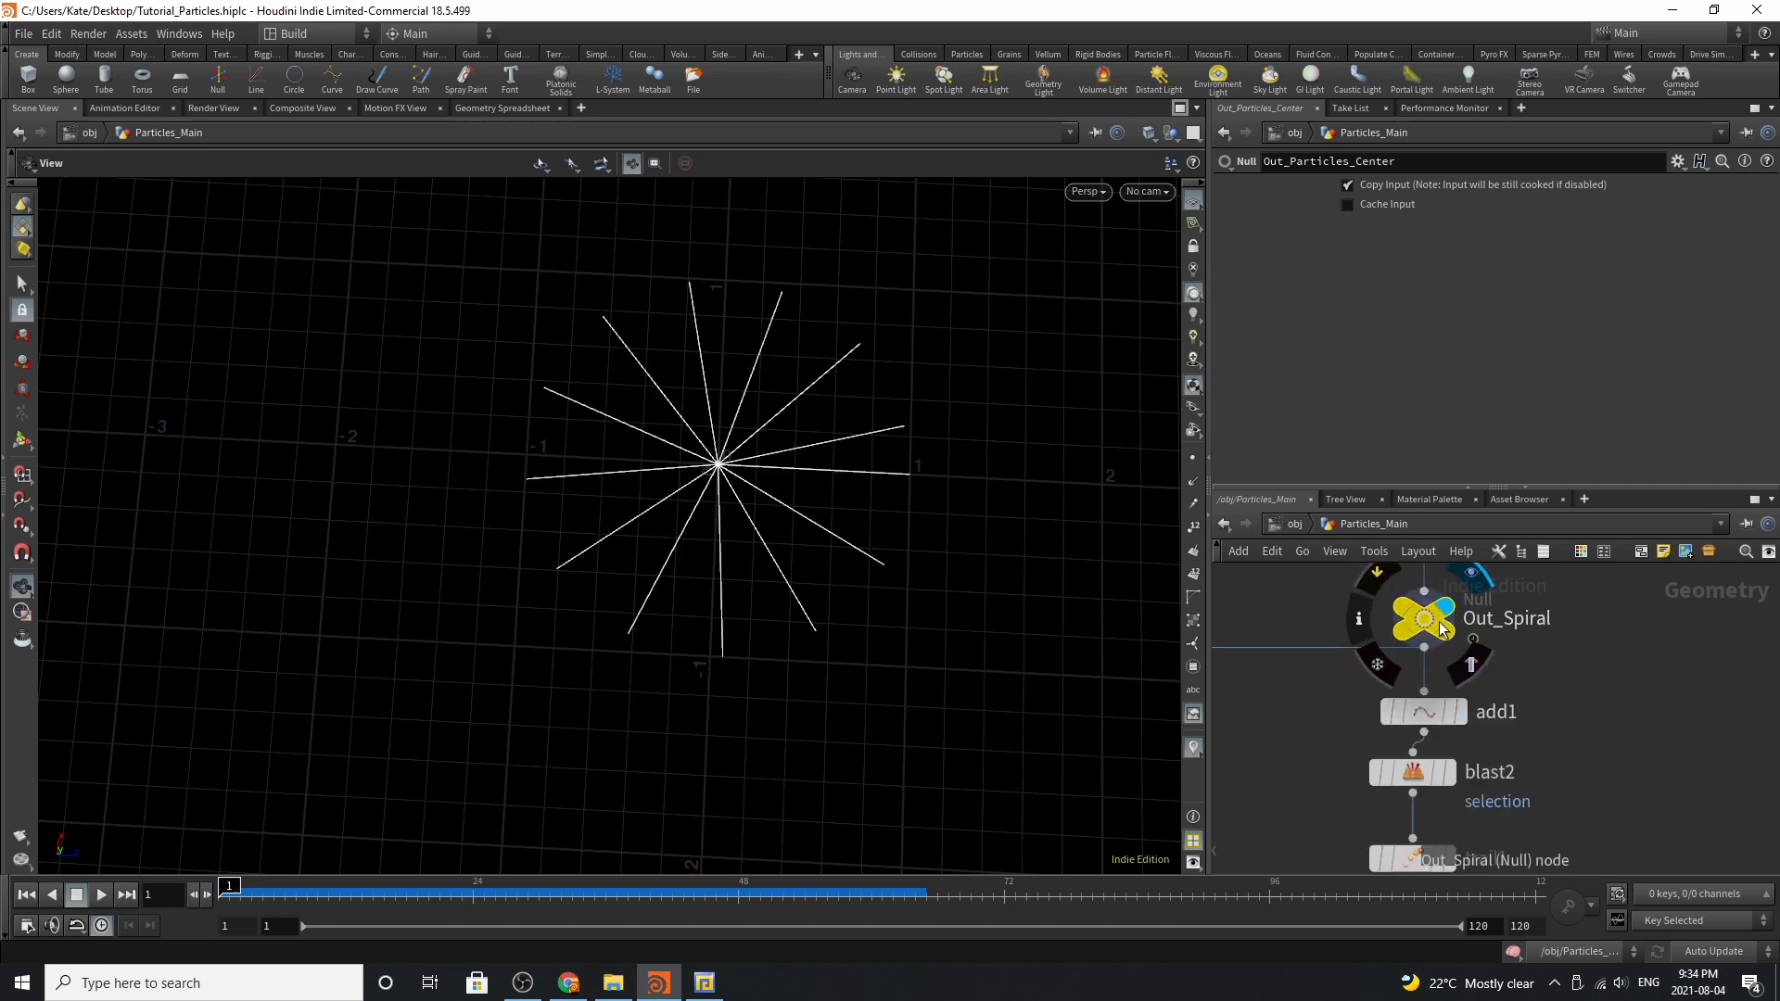
Review Out_Spiral, blast2 and trail1 outputs, then show popnet's simulation settings (start frame 34)
{"action": "left_click", "coordinate": [1423, 616]}
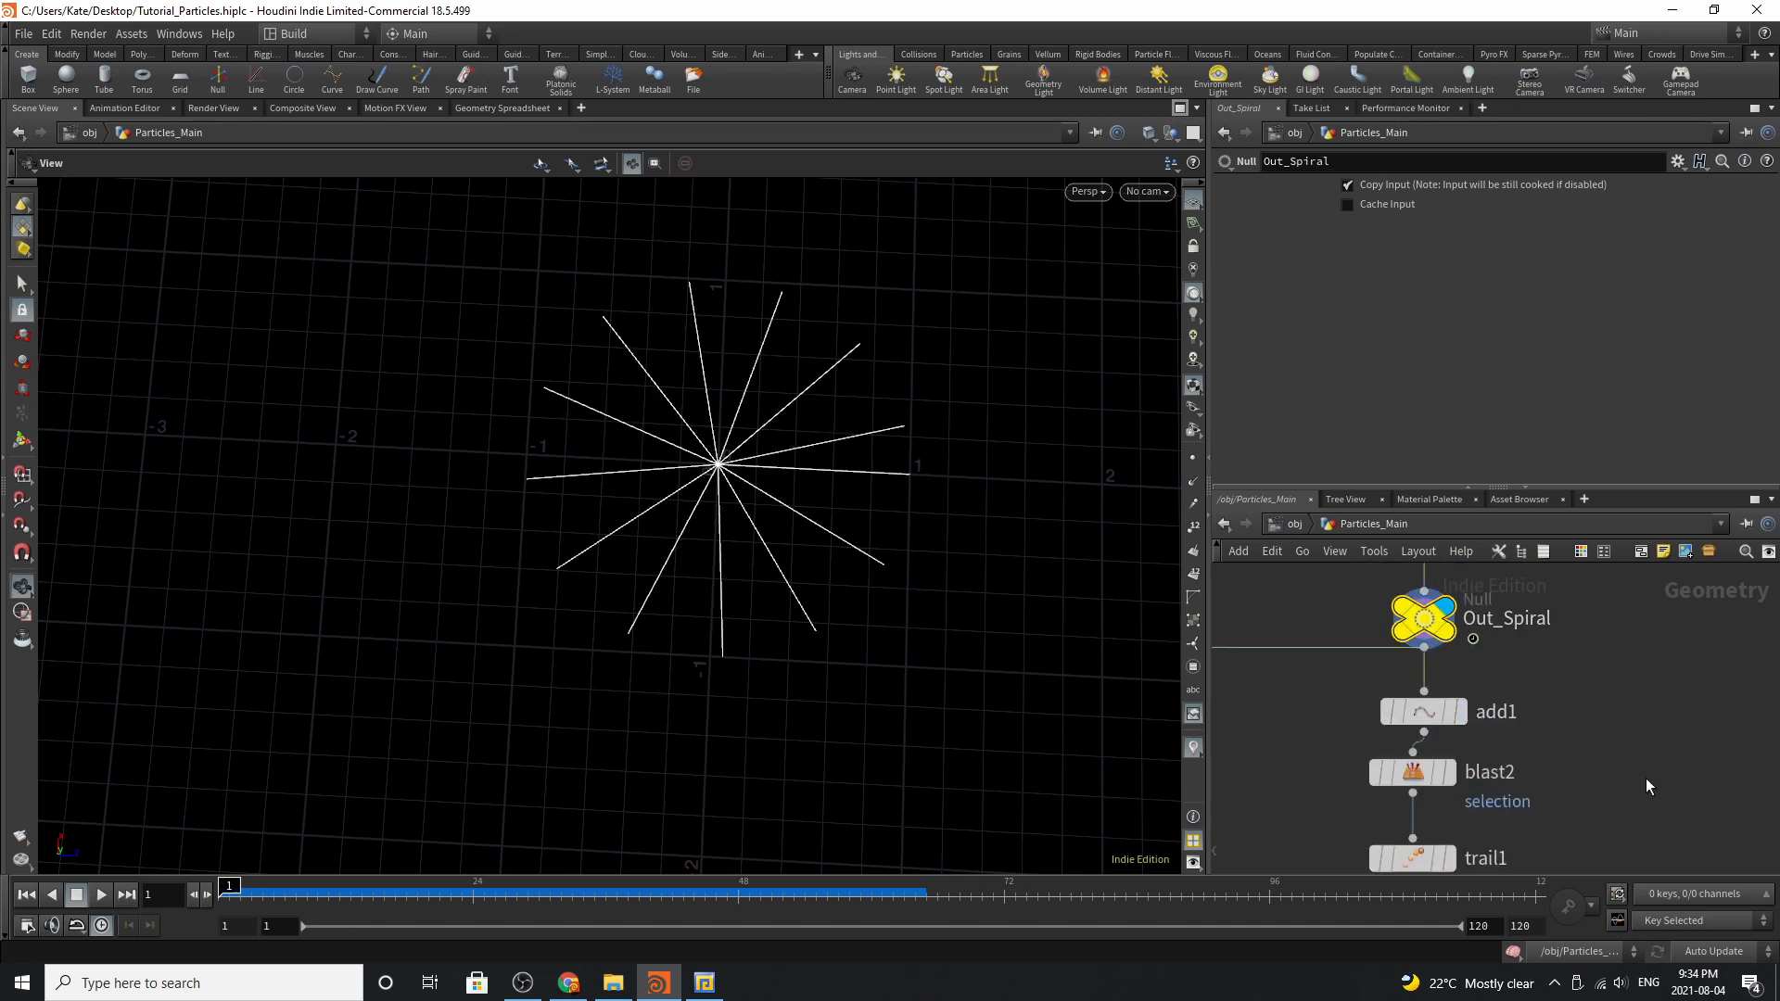
{"action": "left_click", "coordinate": [1422, 712]}
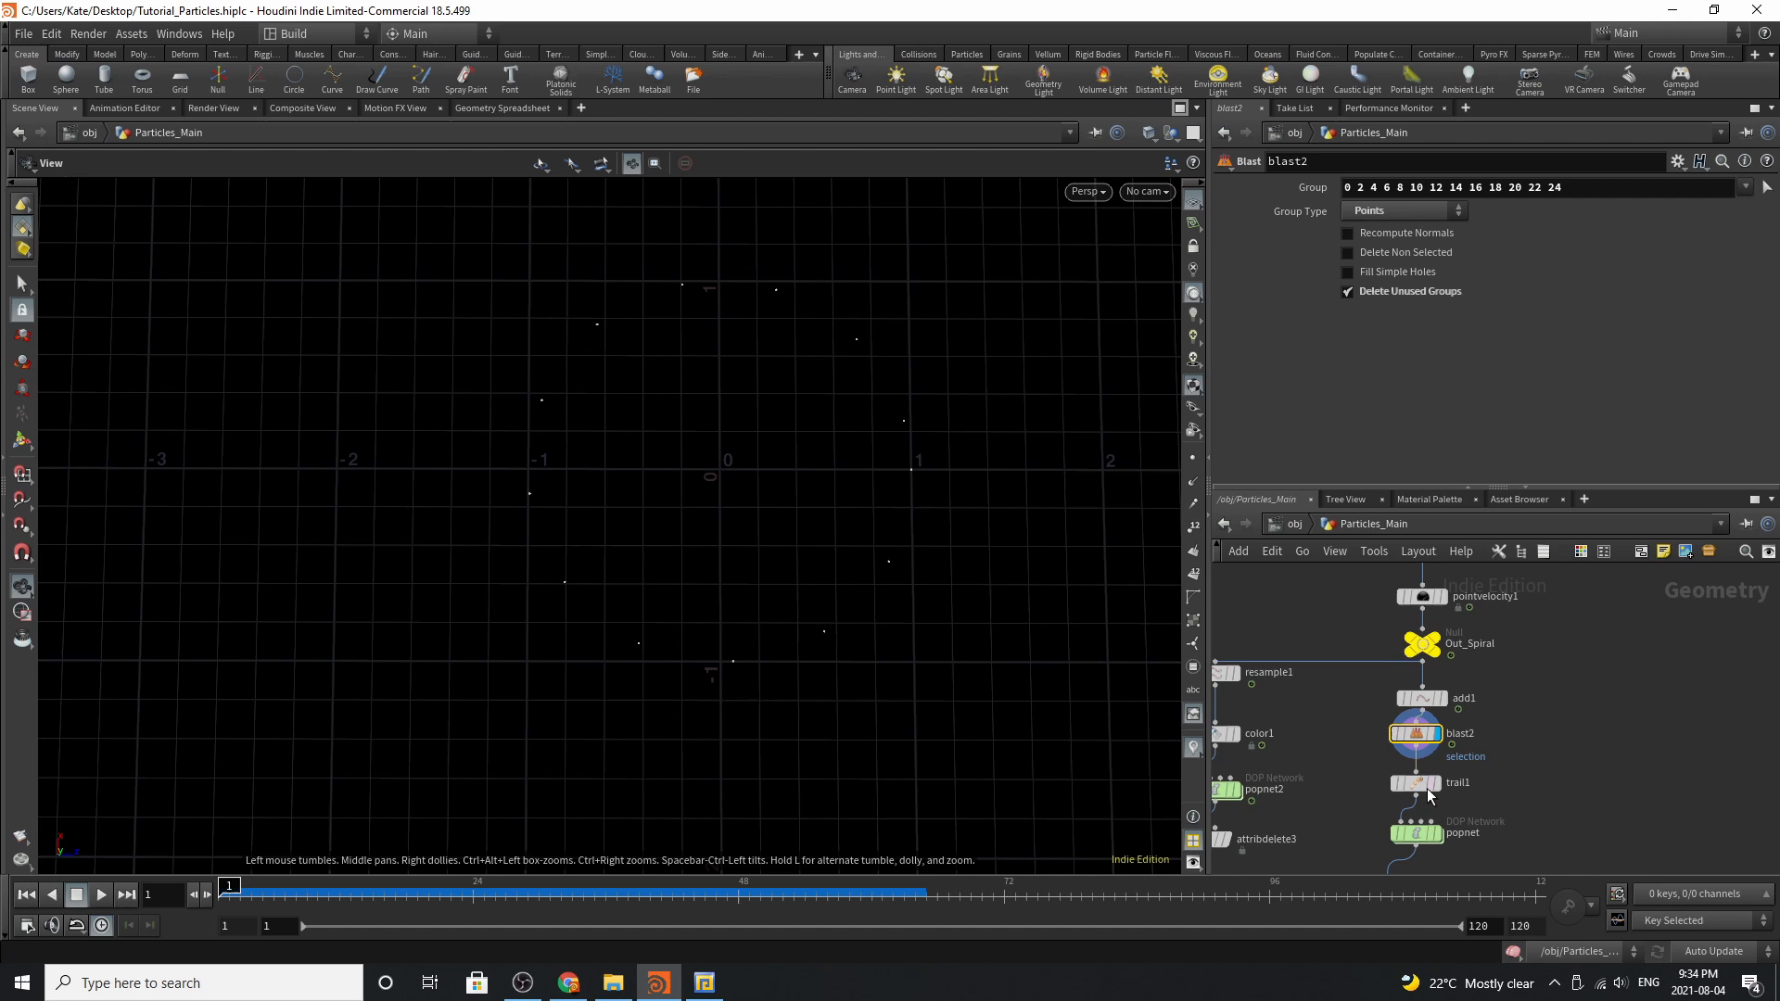
{"action": "left_click", "coordinate": [1415, 783]}
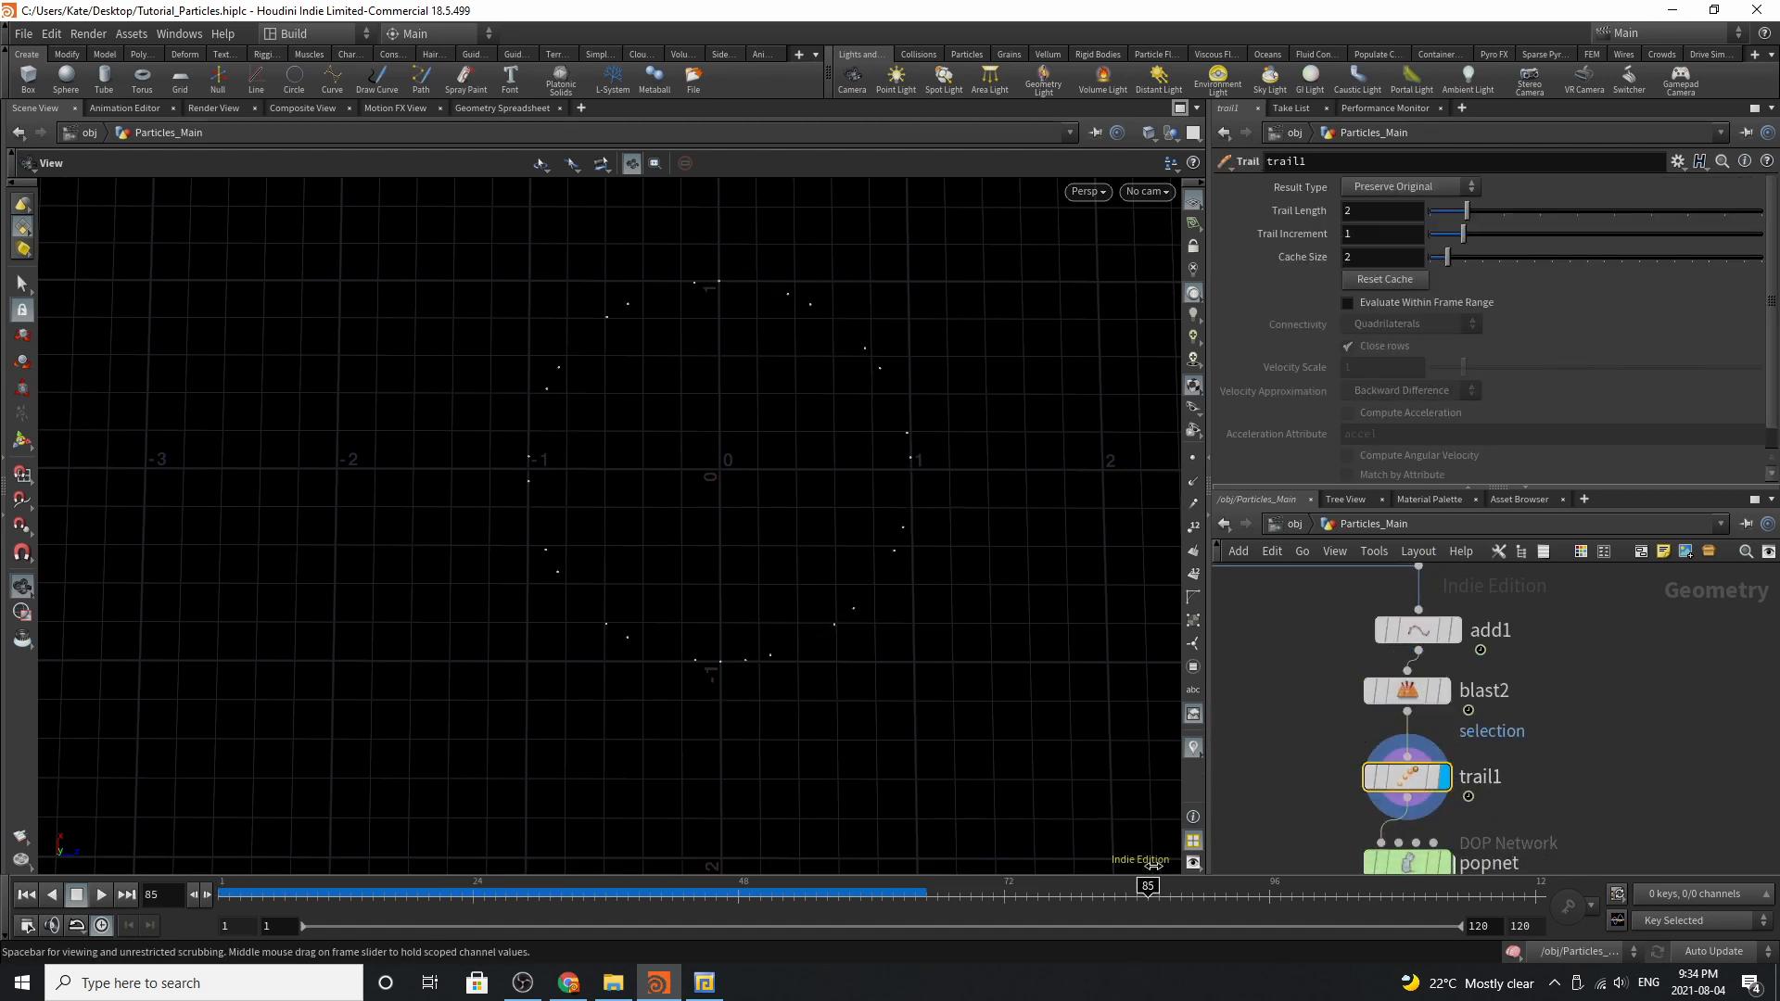
{"action": "left_click", "coordinate": [126, 894]}
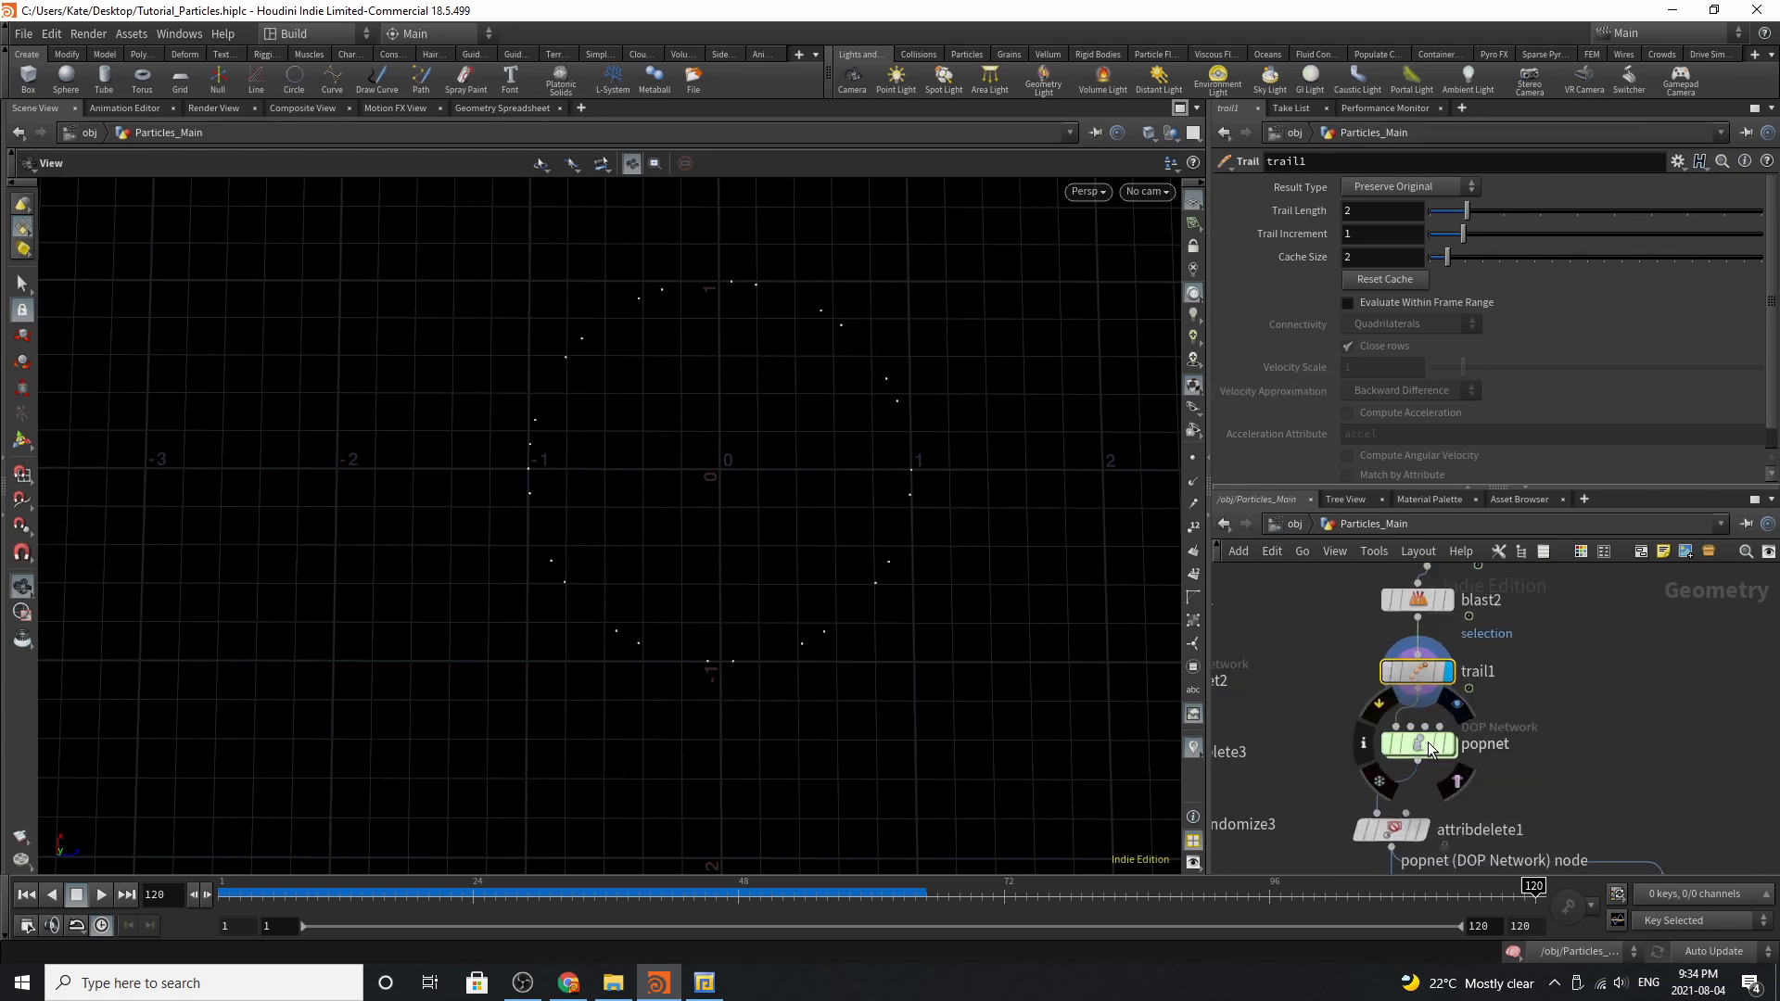
{"action": "left_click", "coordinate": [1417, 743]}
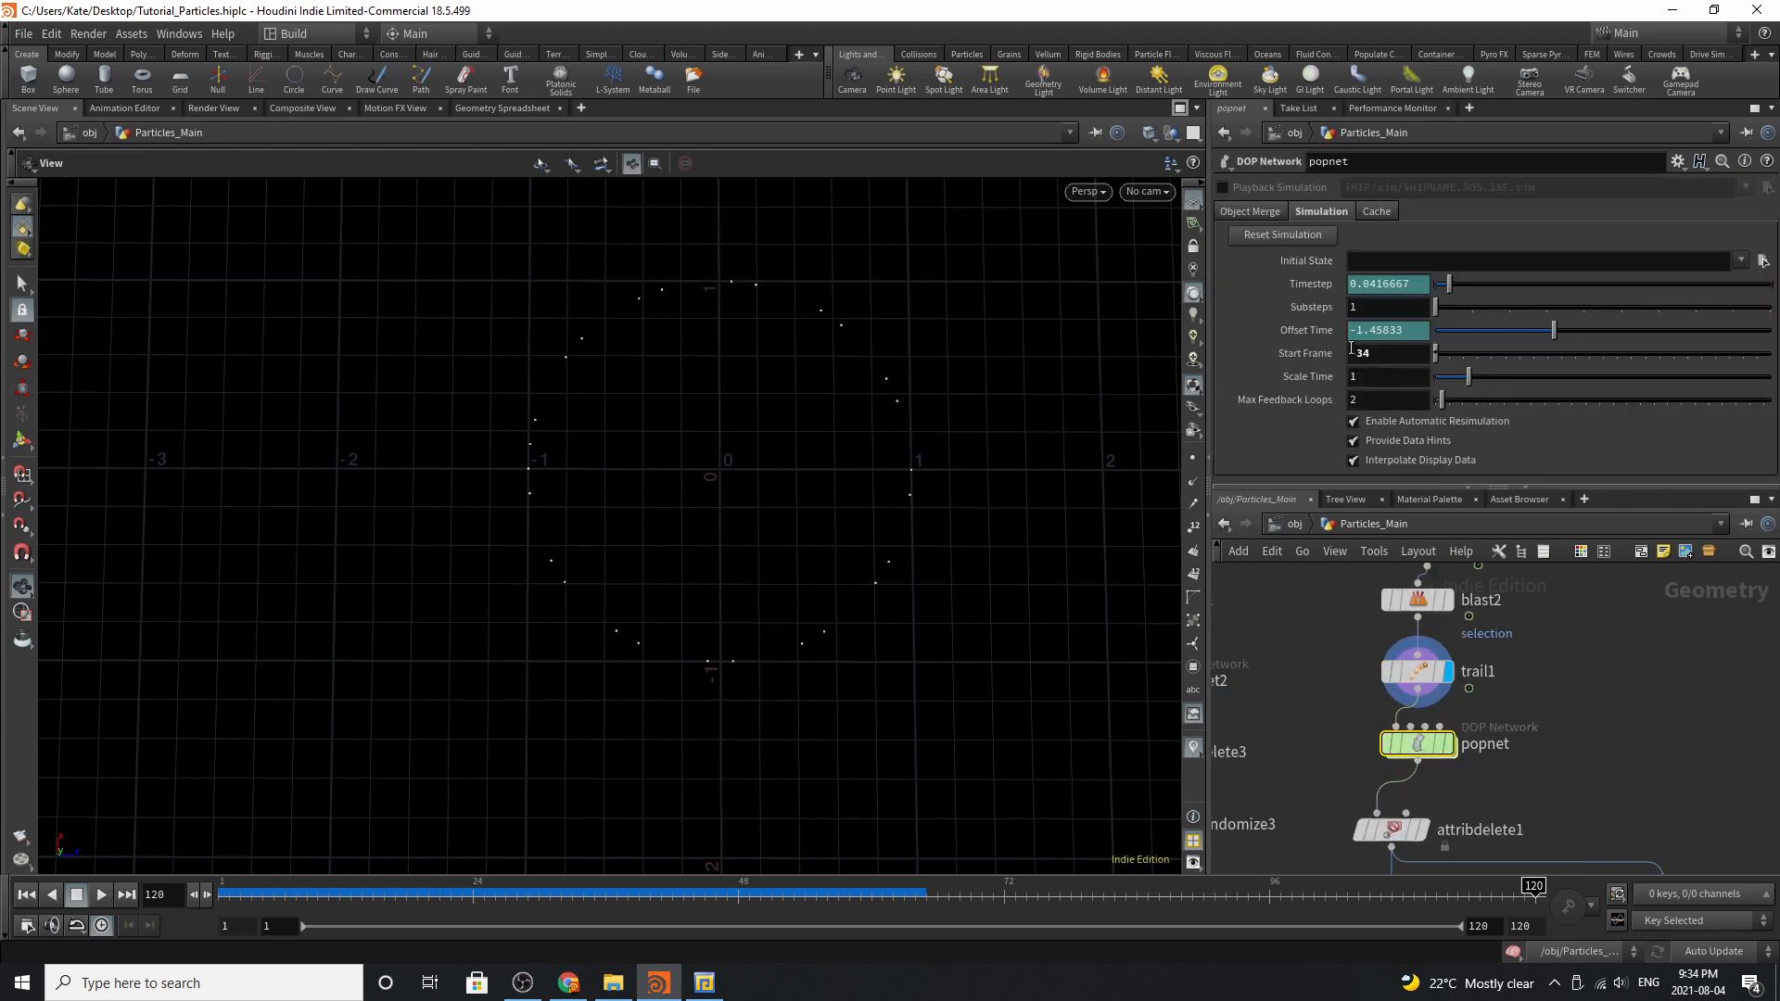
{"action": "mouse_move", "coordinate": [1417, 743]}
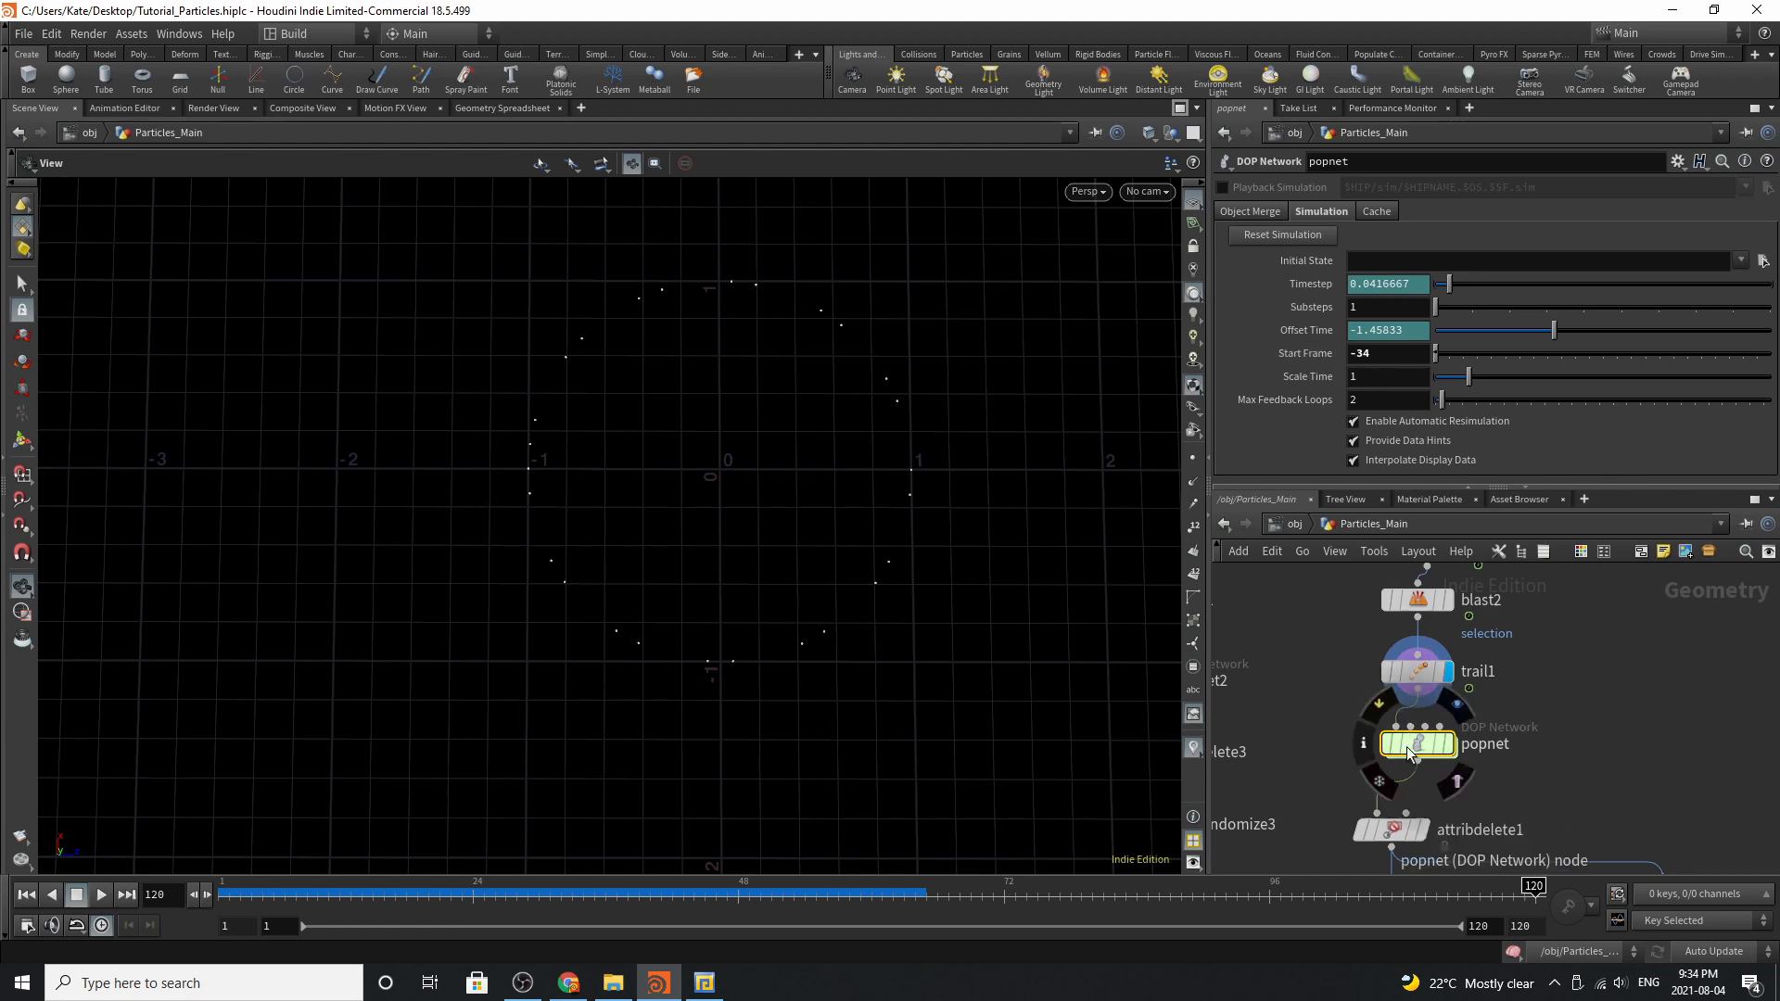
Dive inside popnet, rewind and play the blue swirling particle ring simulation
{"action": "double_click", "coordinate": [1415, 744]}
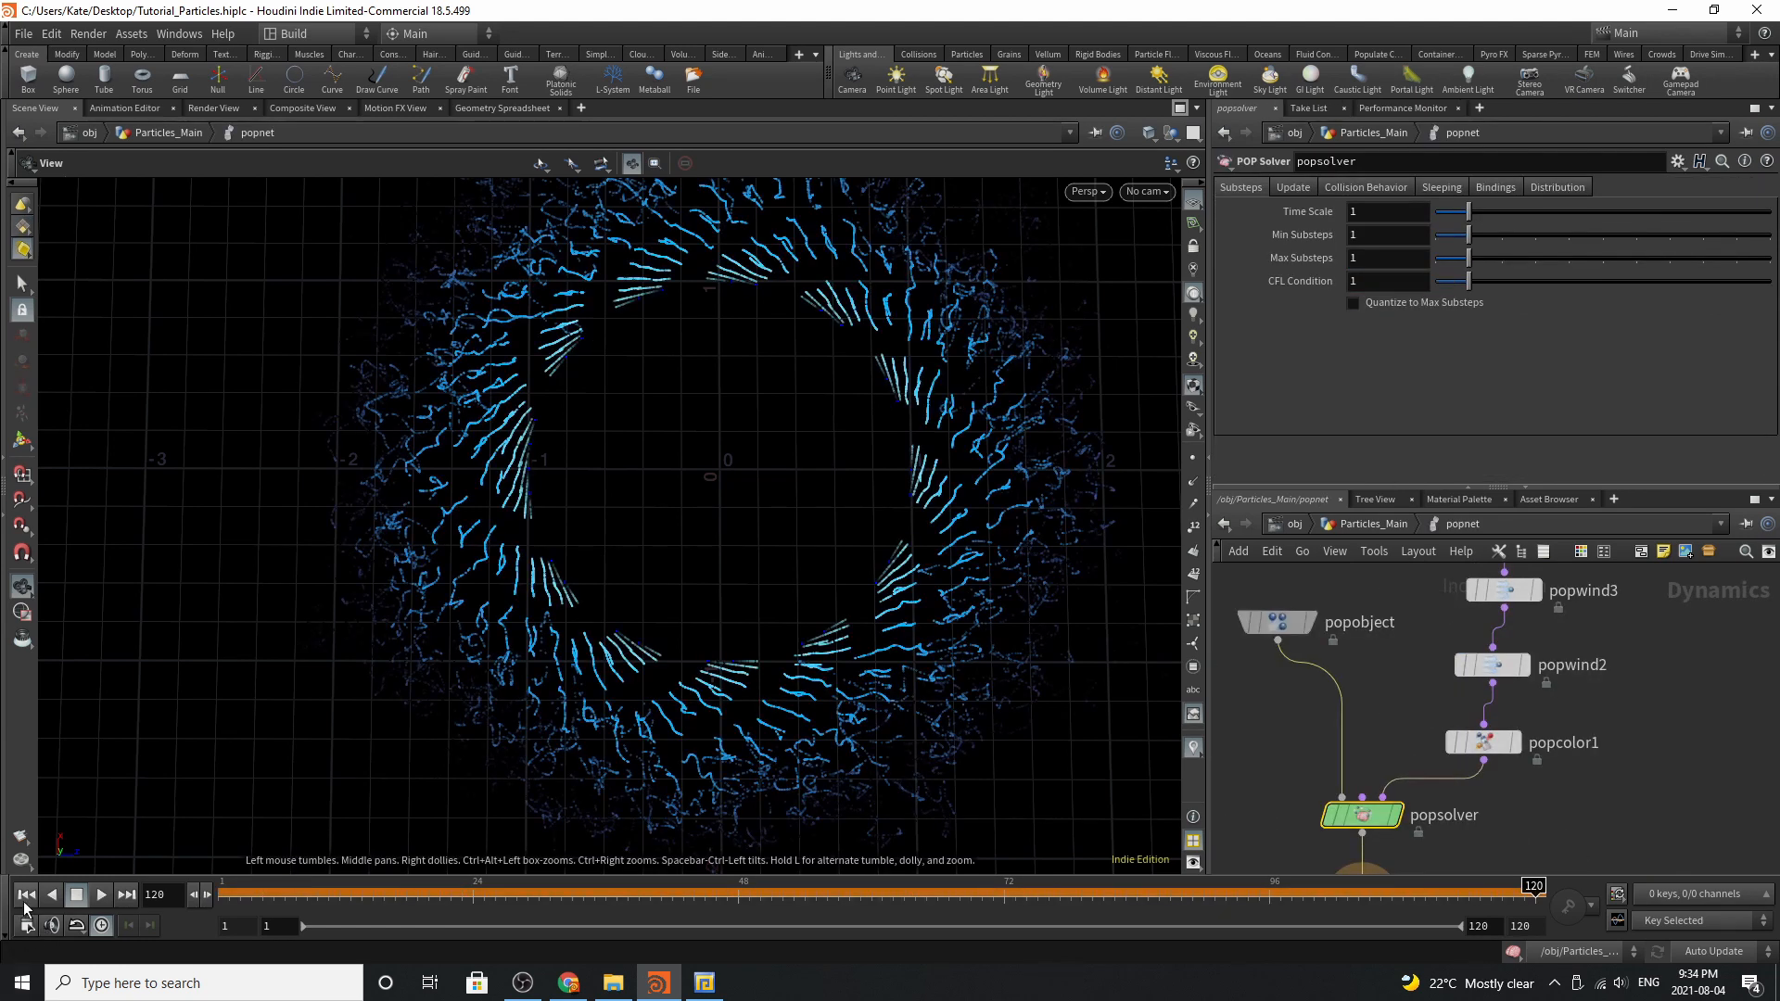
{"action": "left_click", "coordinate": [26, 894]}
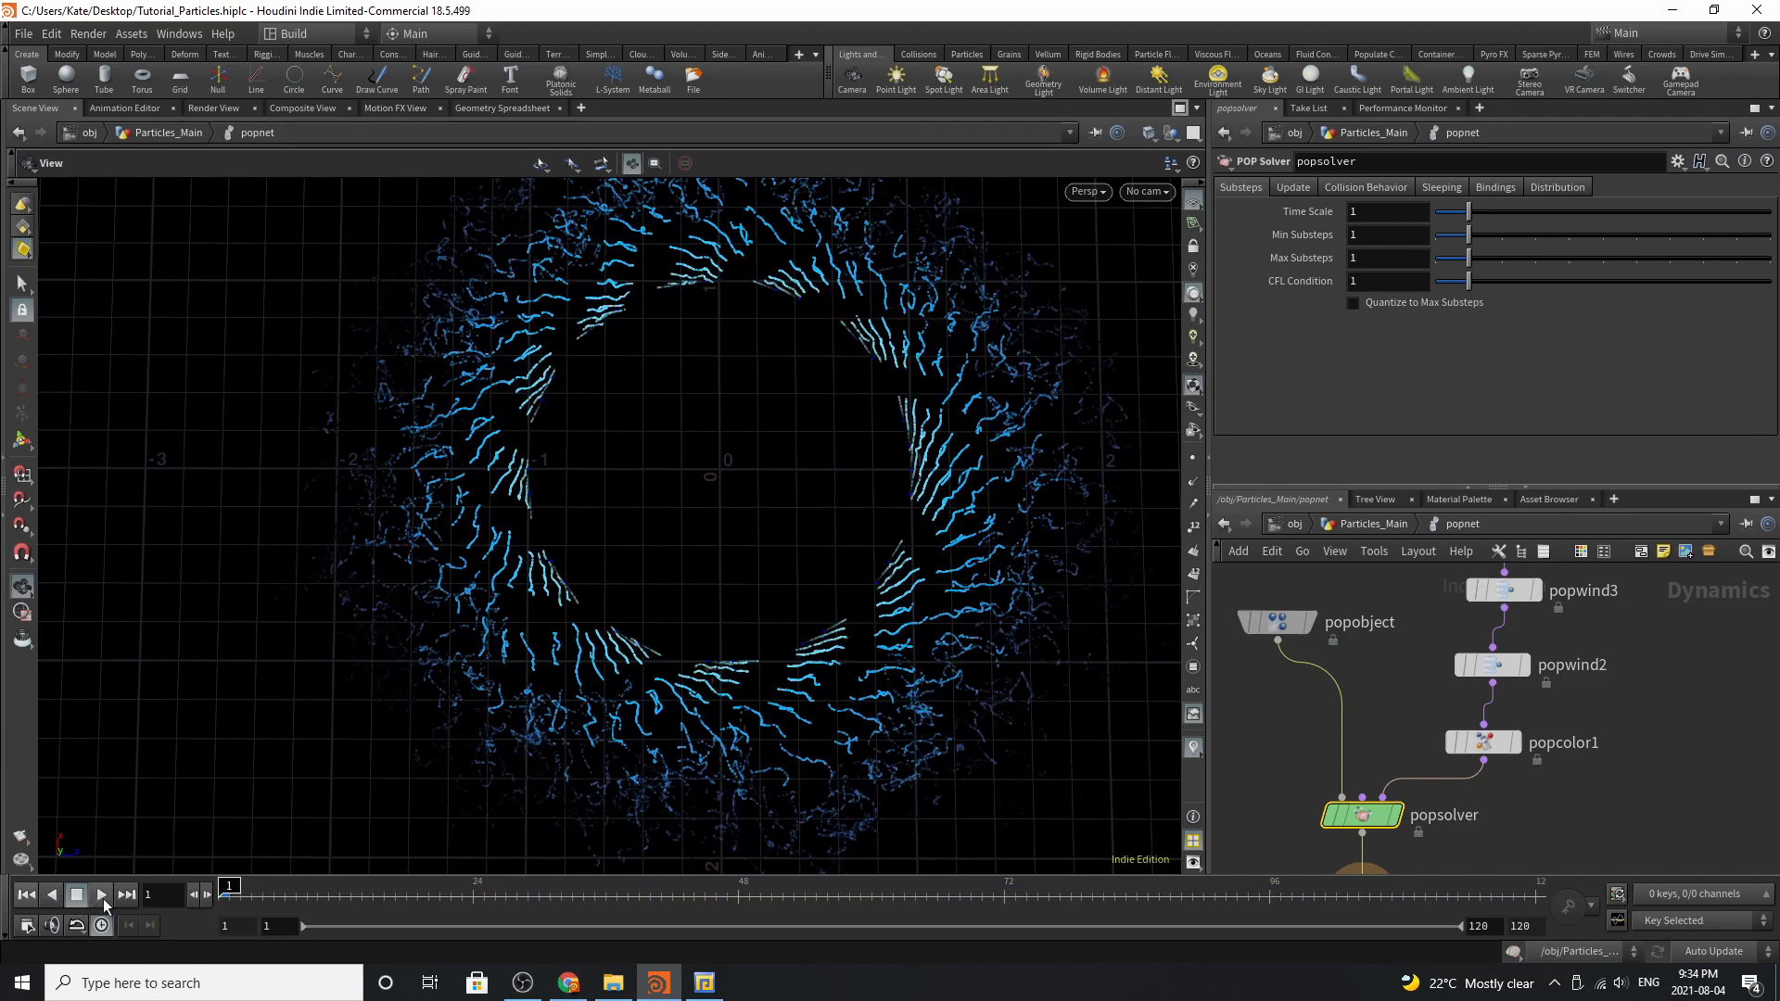
{"action": "left_click", "coordinate": [101, 894]}
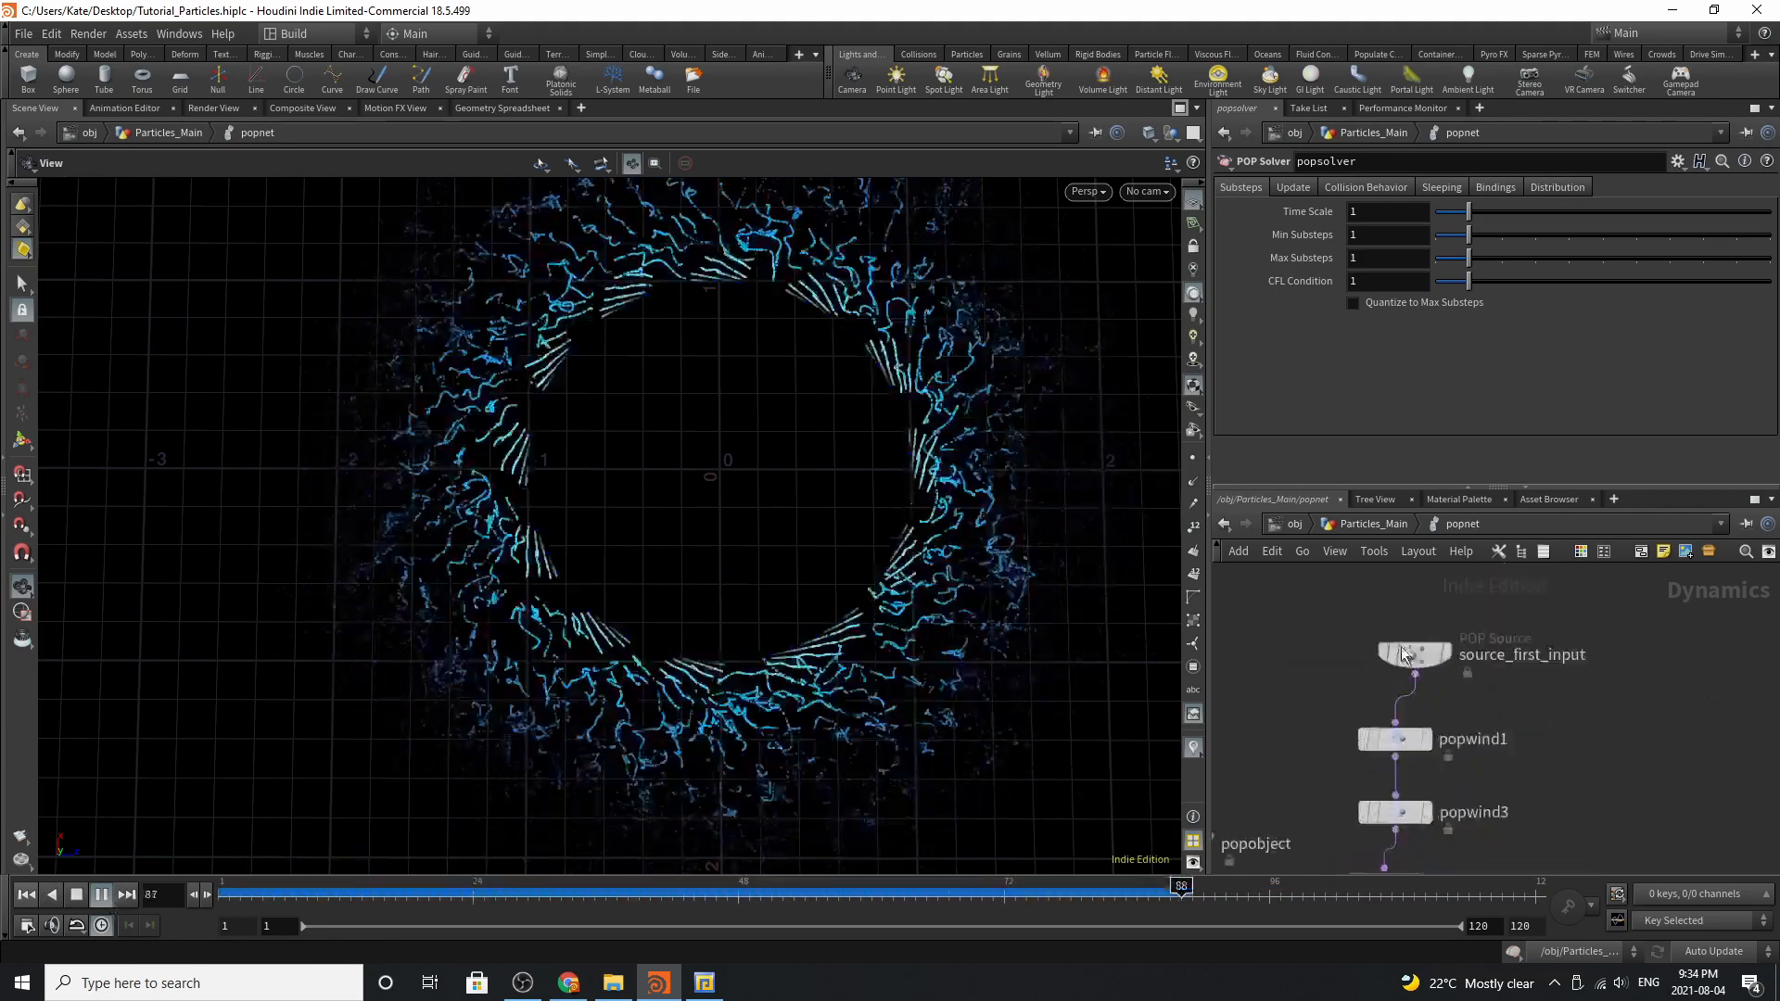
Review source_first_input's Source and Birth settings: birth rate 45000, life expectancy 1, variance 0.13
{"action": "left_click", "coordinate": [1413, 655]}
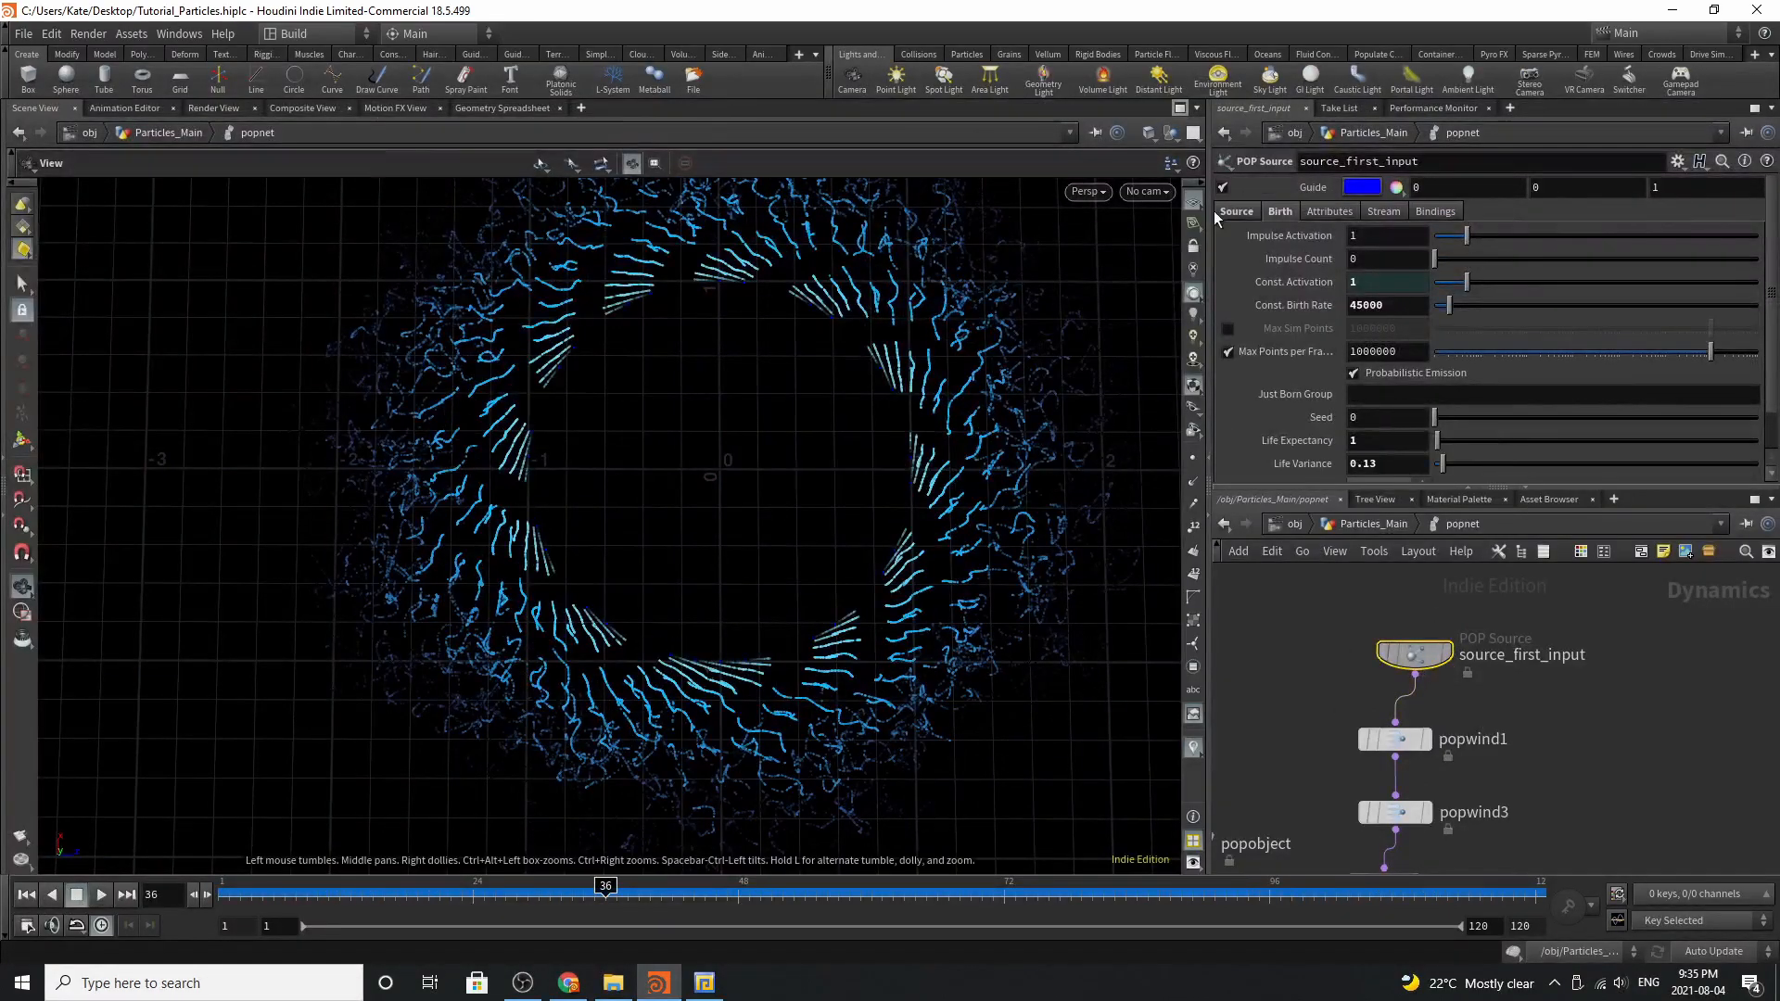
{"action": "left_click", "coordinate": [1237, 212]}
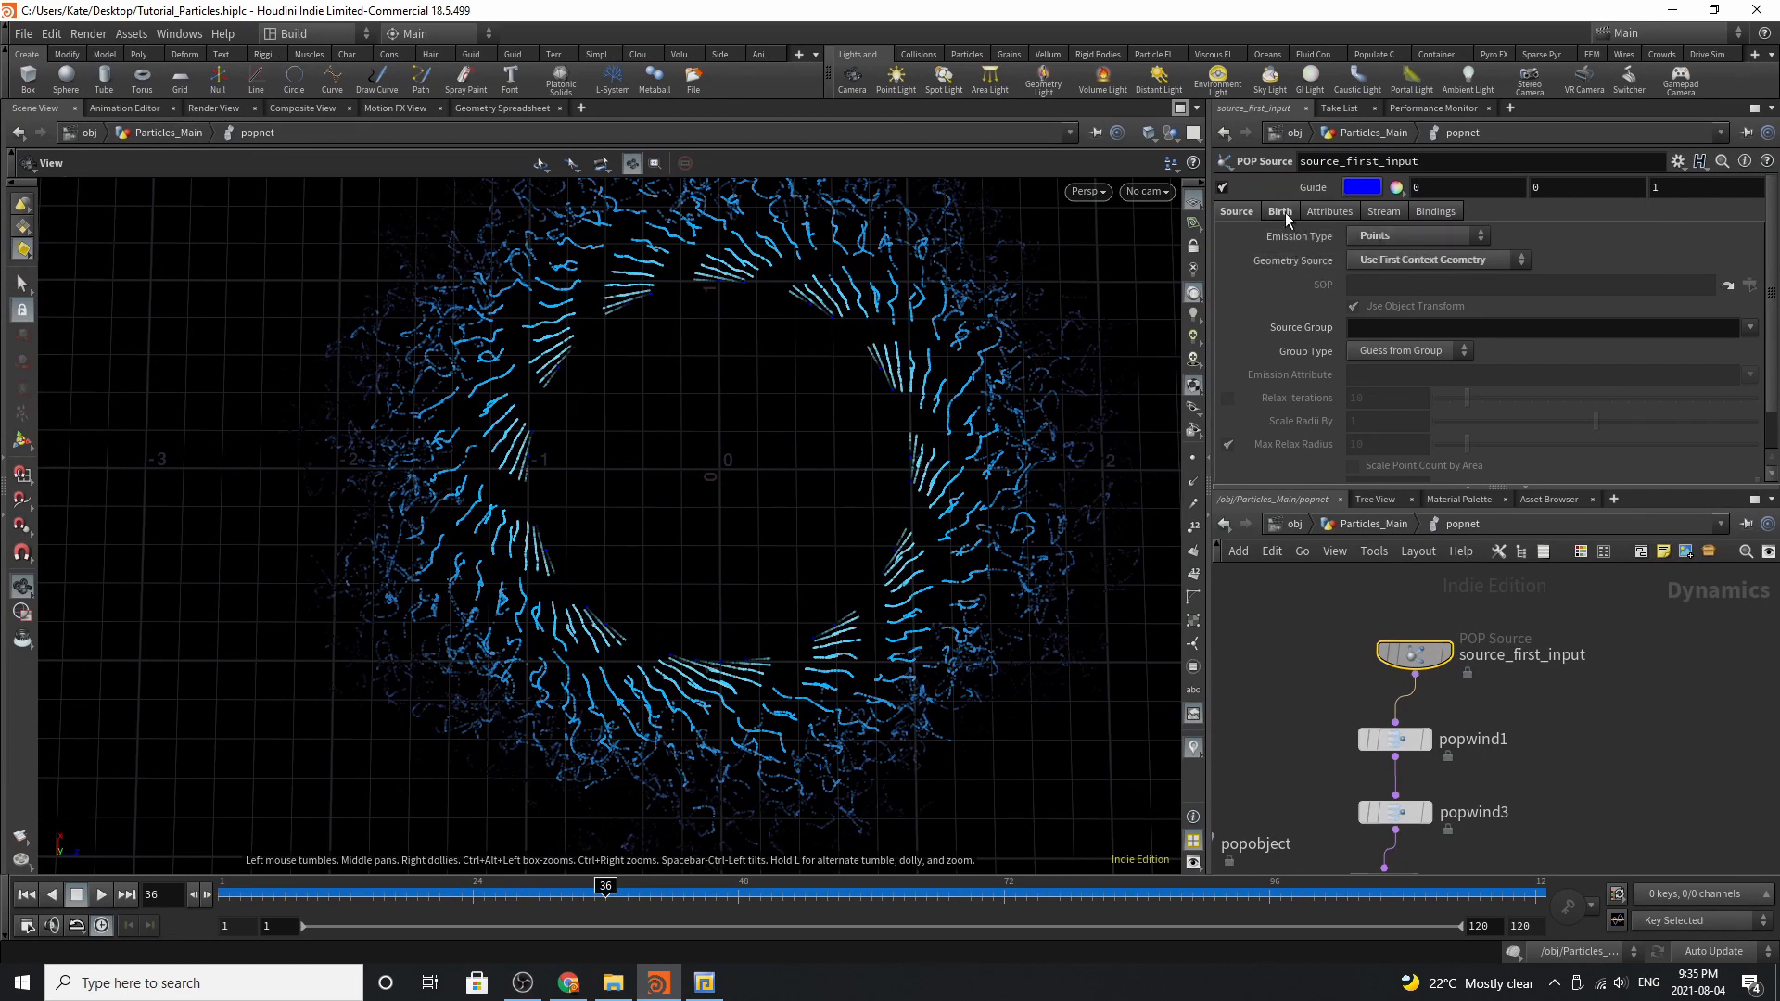
{"action": "left_click", "coordinate": [1280, 211]}
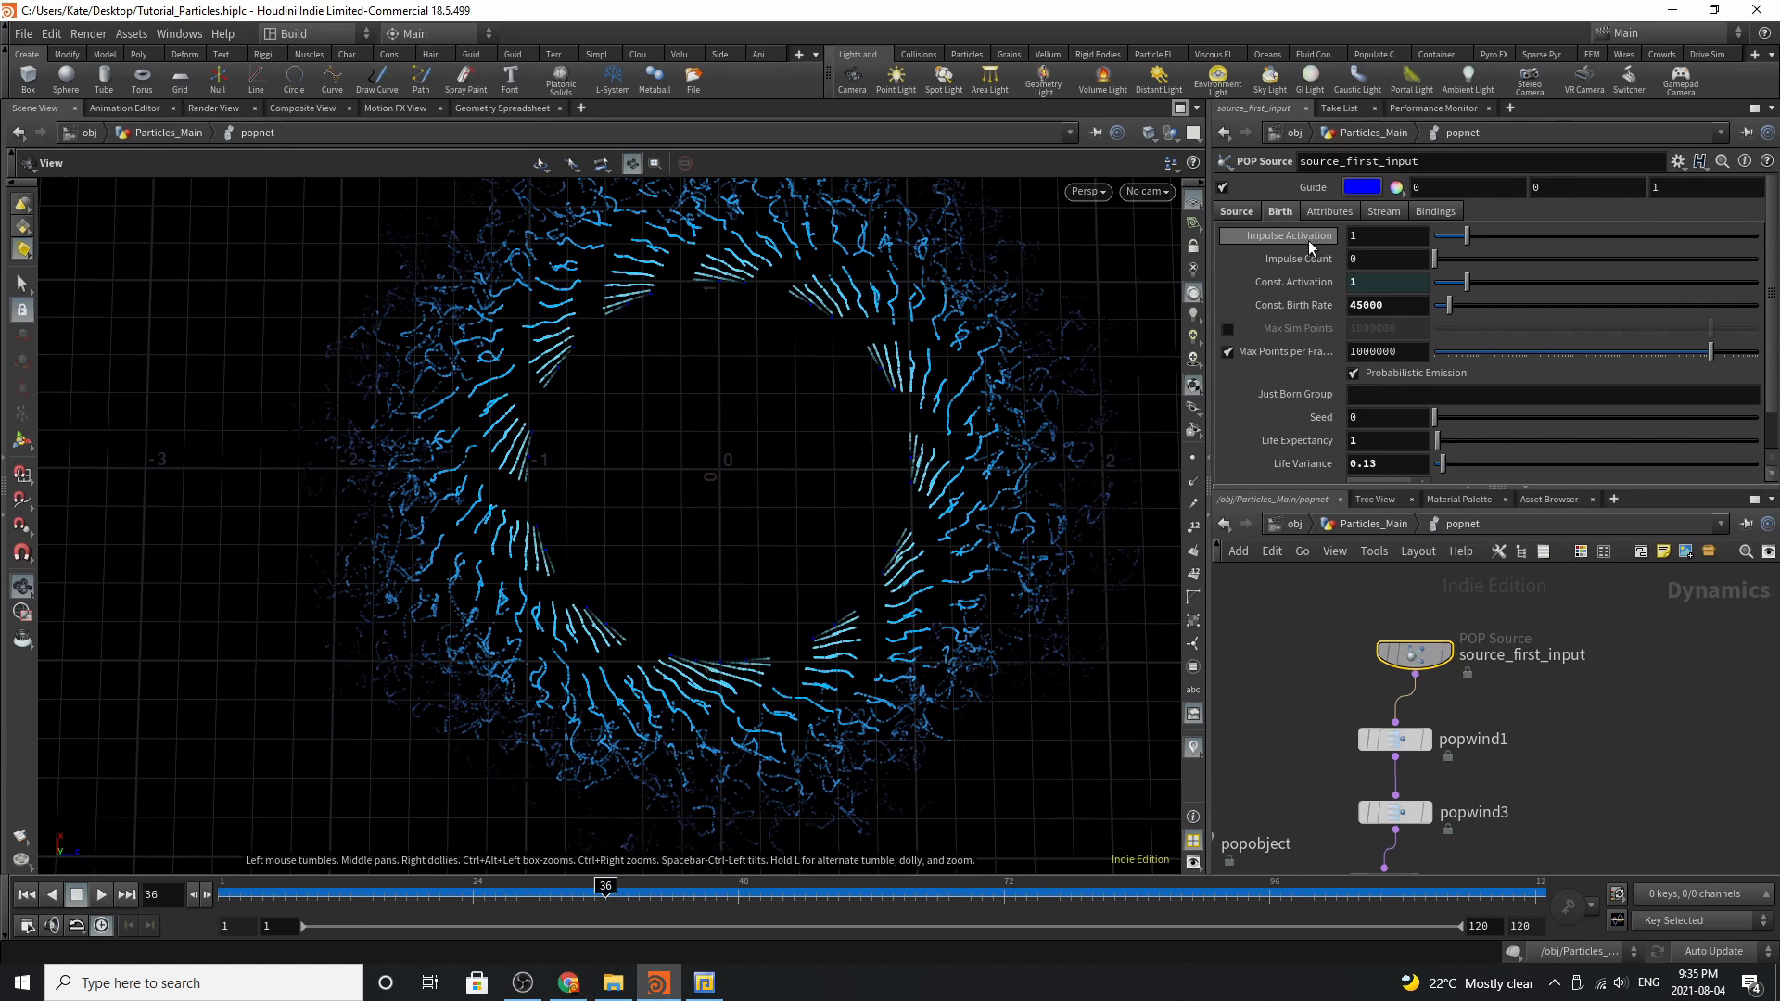
{"action": "mouse_move", "coordinate": [1294, 282]}
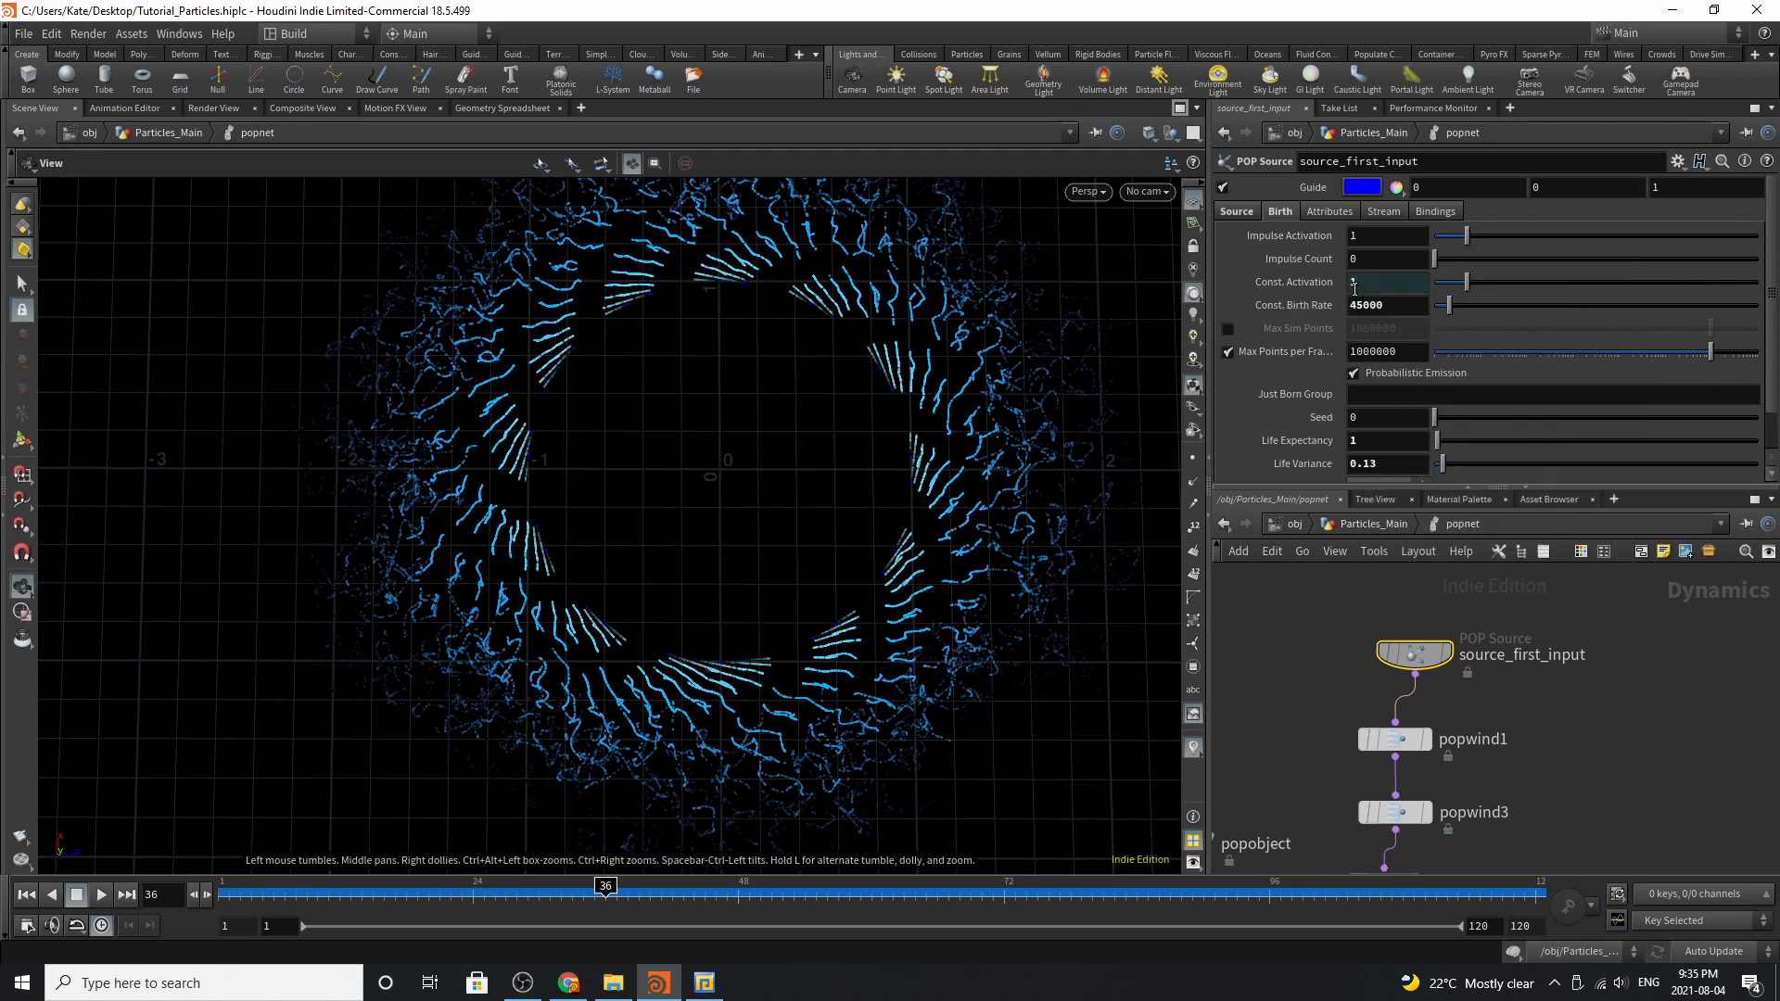
{"action": "right_click", "coordinate": [1385, 282]}
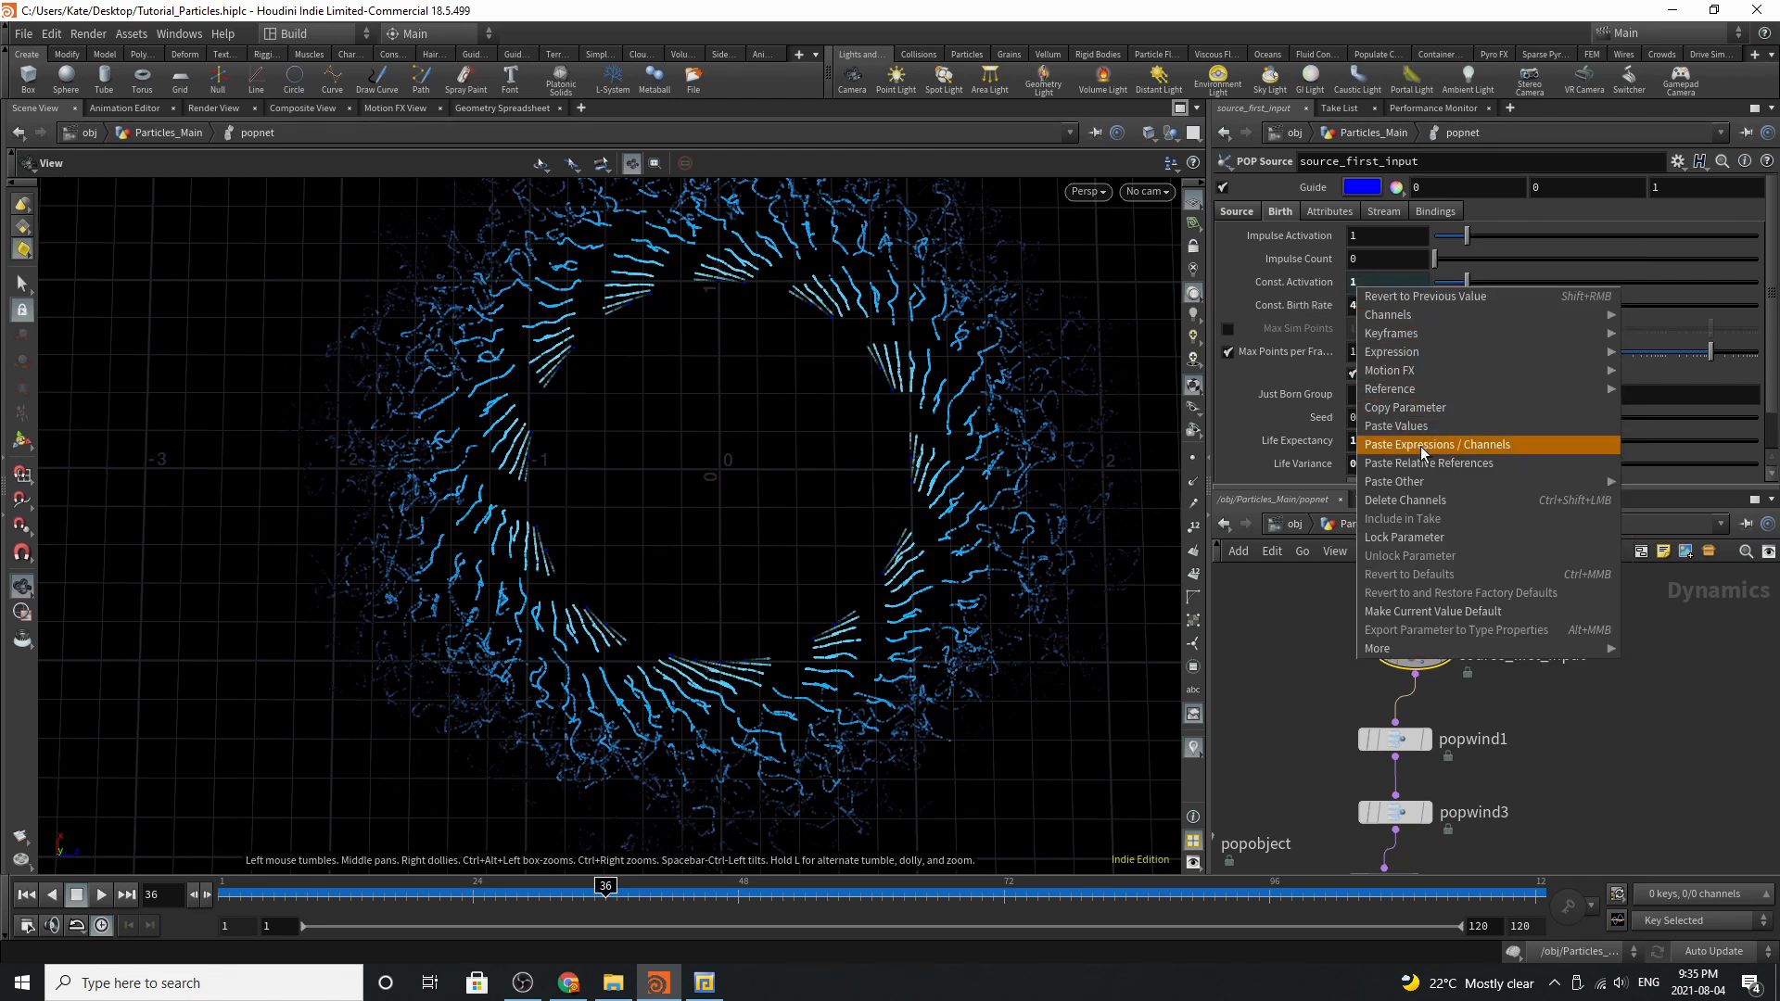
{"action": "mouse_move", "coordinate": [1404, 406]}
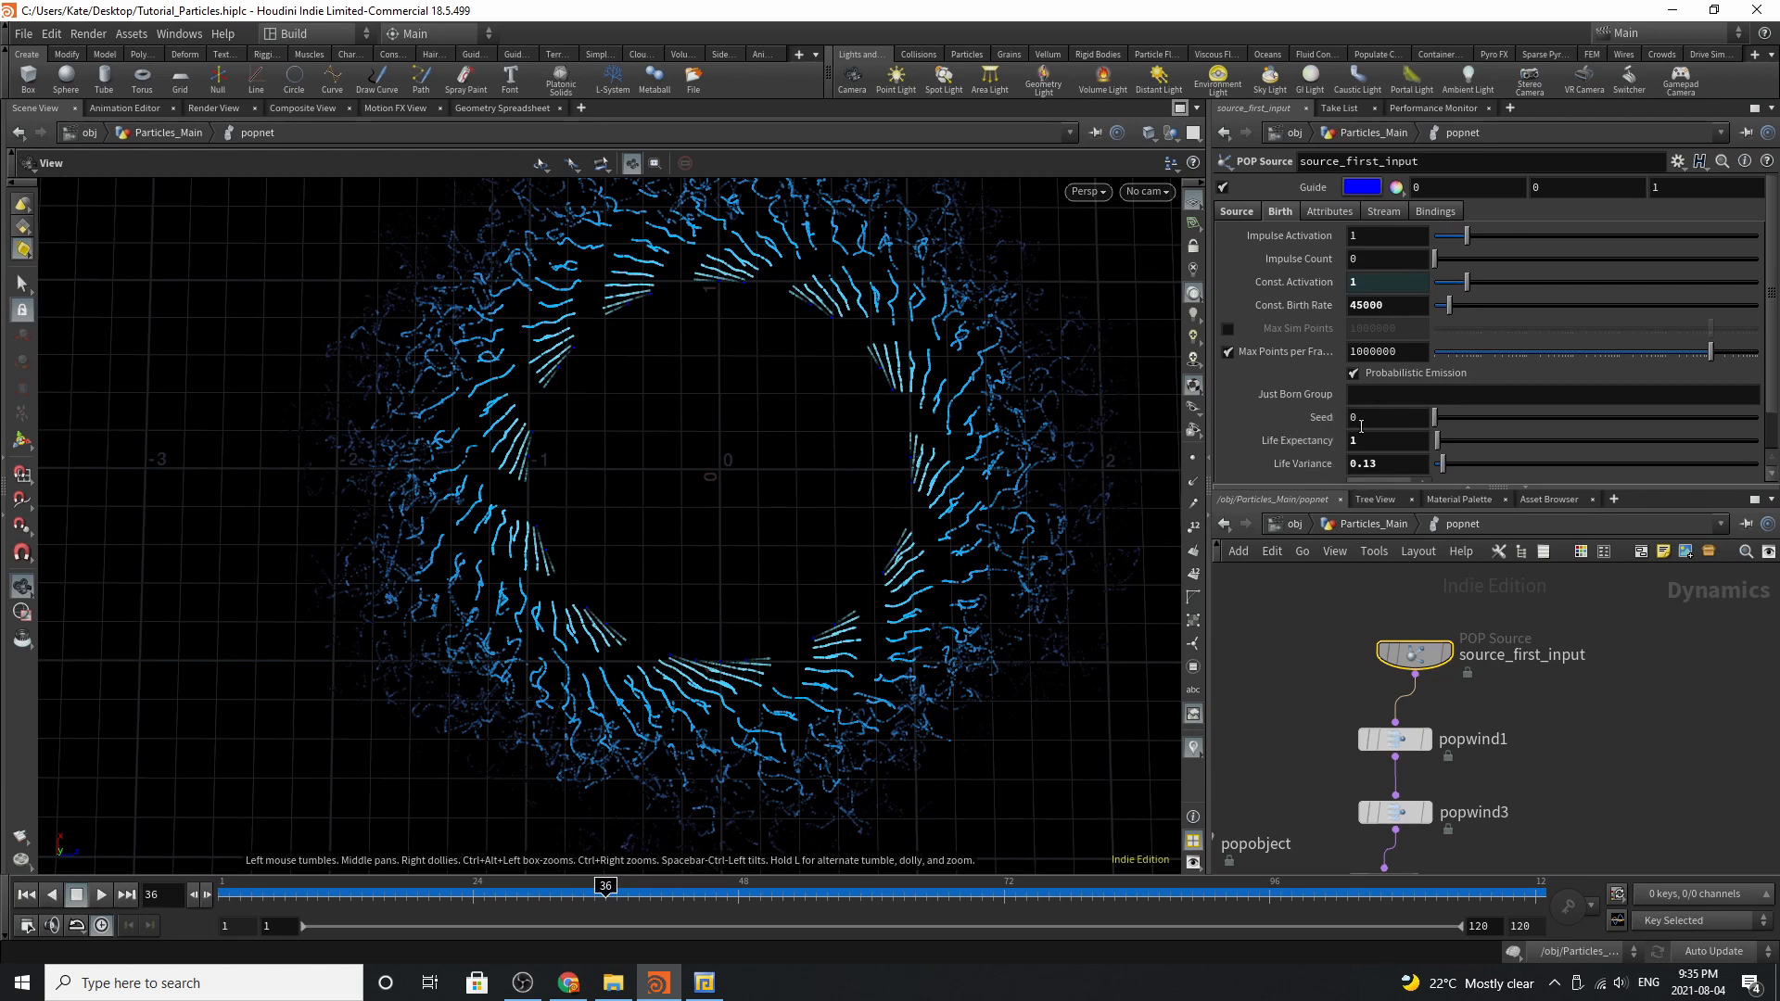
{"action": "left_click", "coordinate": [1394, 740]}
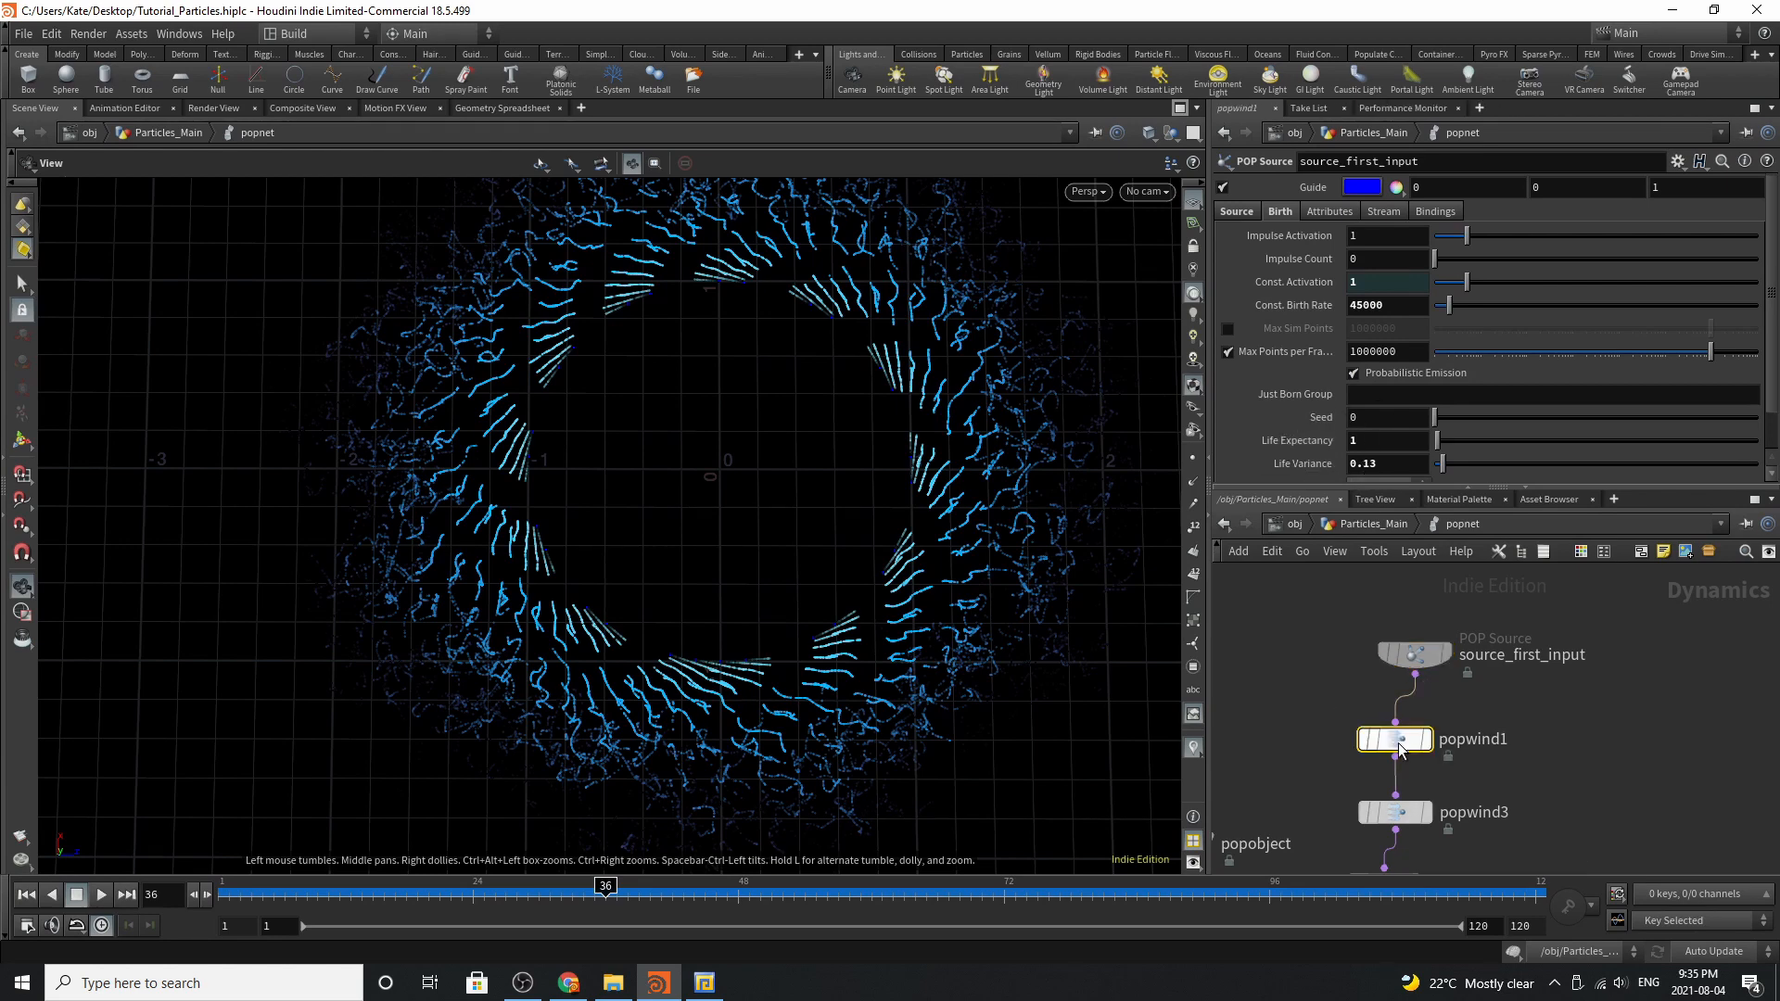
Review popwind1's wind and noise parameters
{"action": "left_click", "coordinate": [1394, 740]}
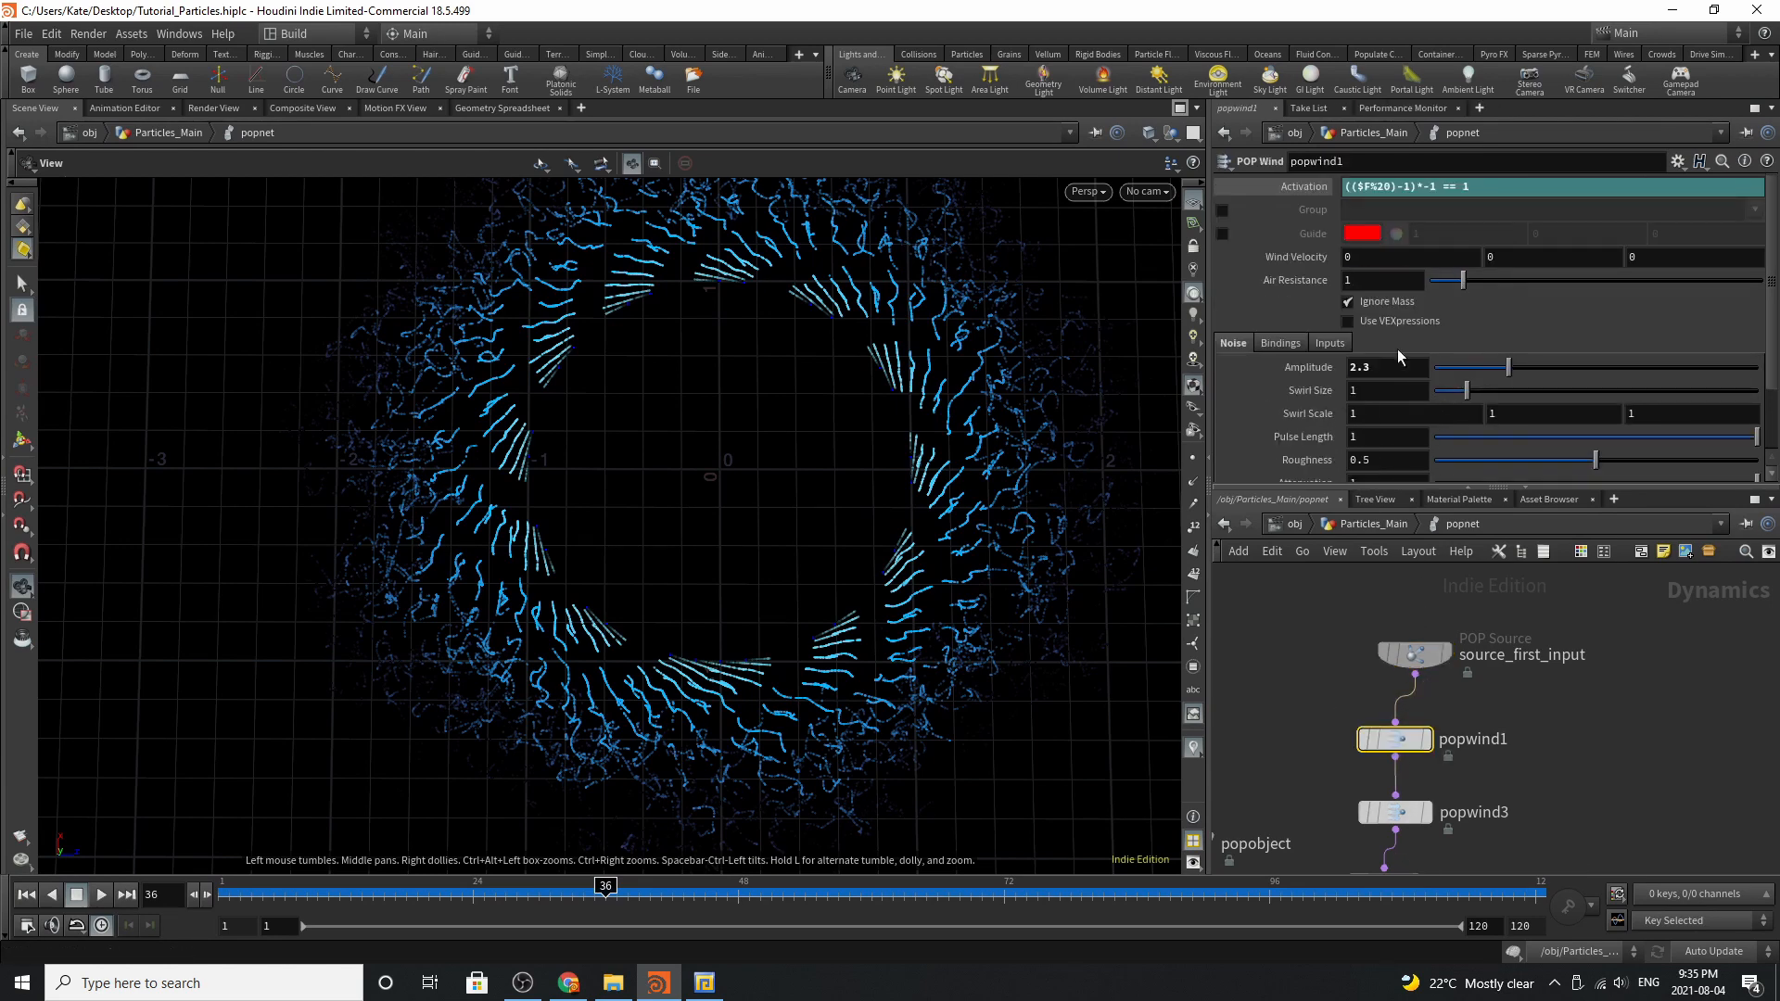
{"action": "scroll", "scroll_direction": "down", "scroll_amount": 3}
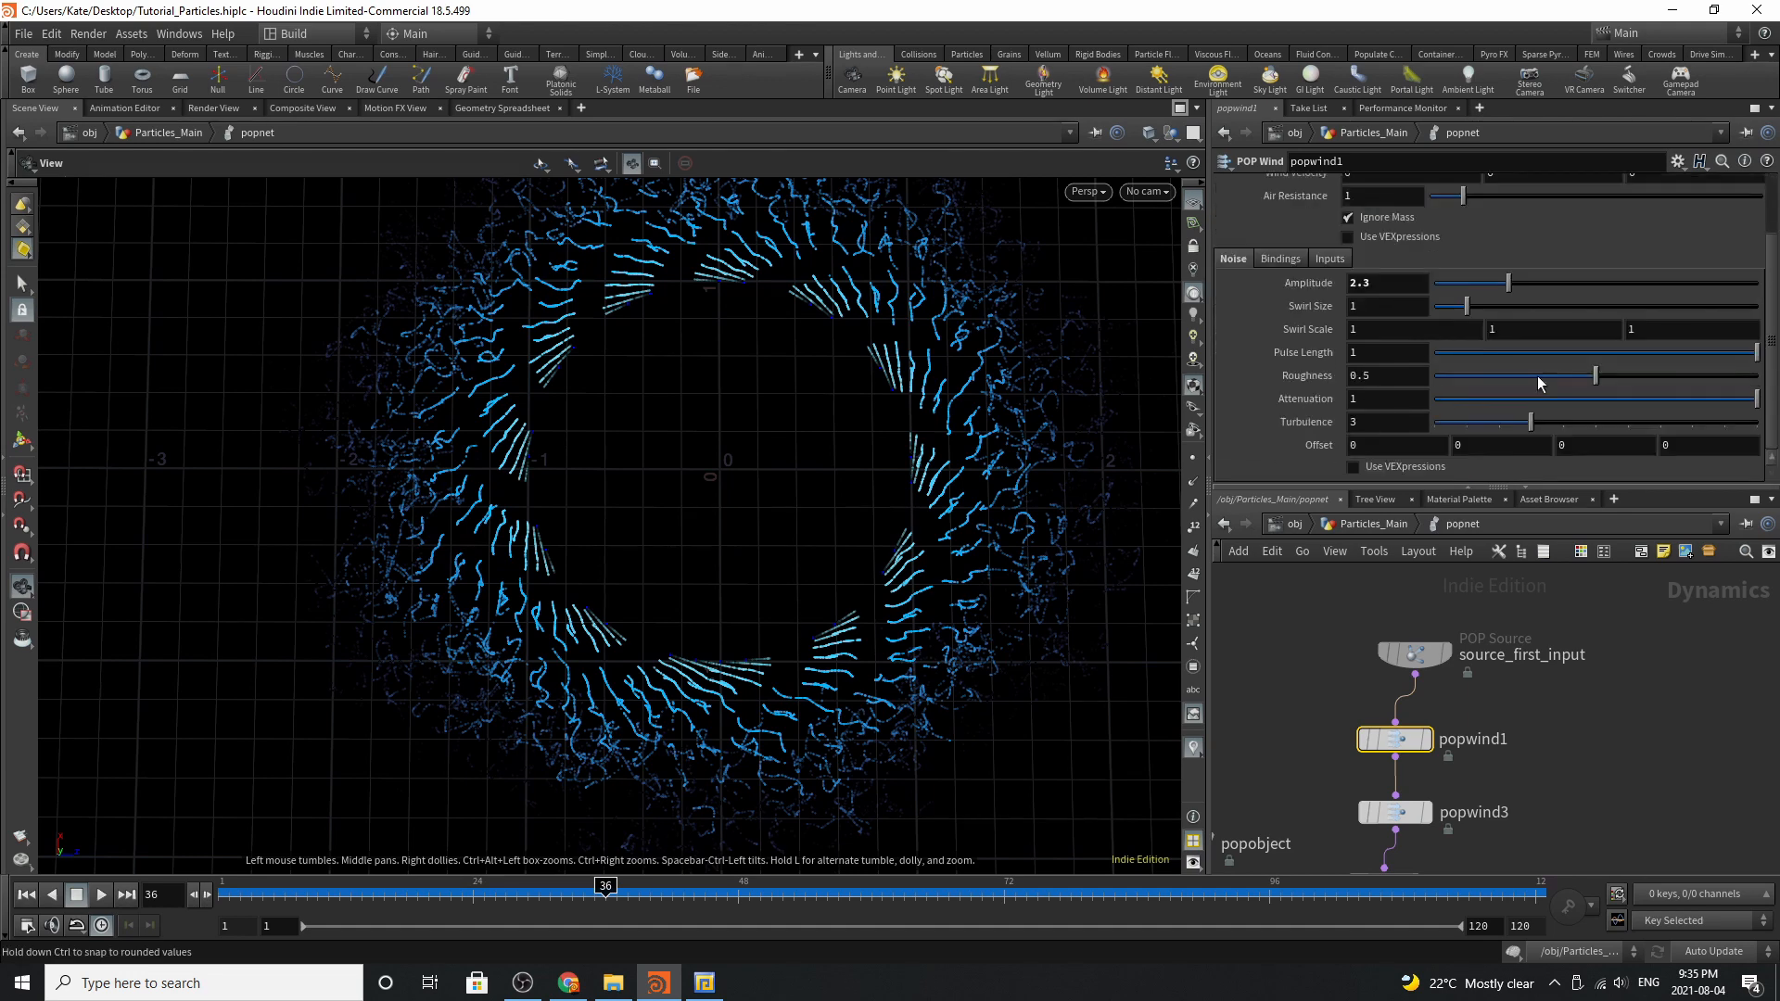
{"action": "scroll", "scroll_direction": "up", "scroll_amount": 3}
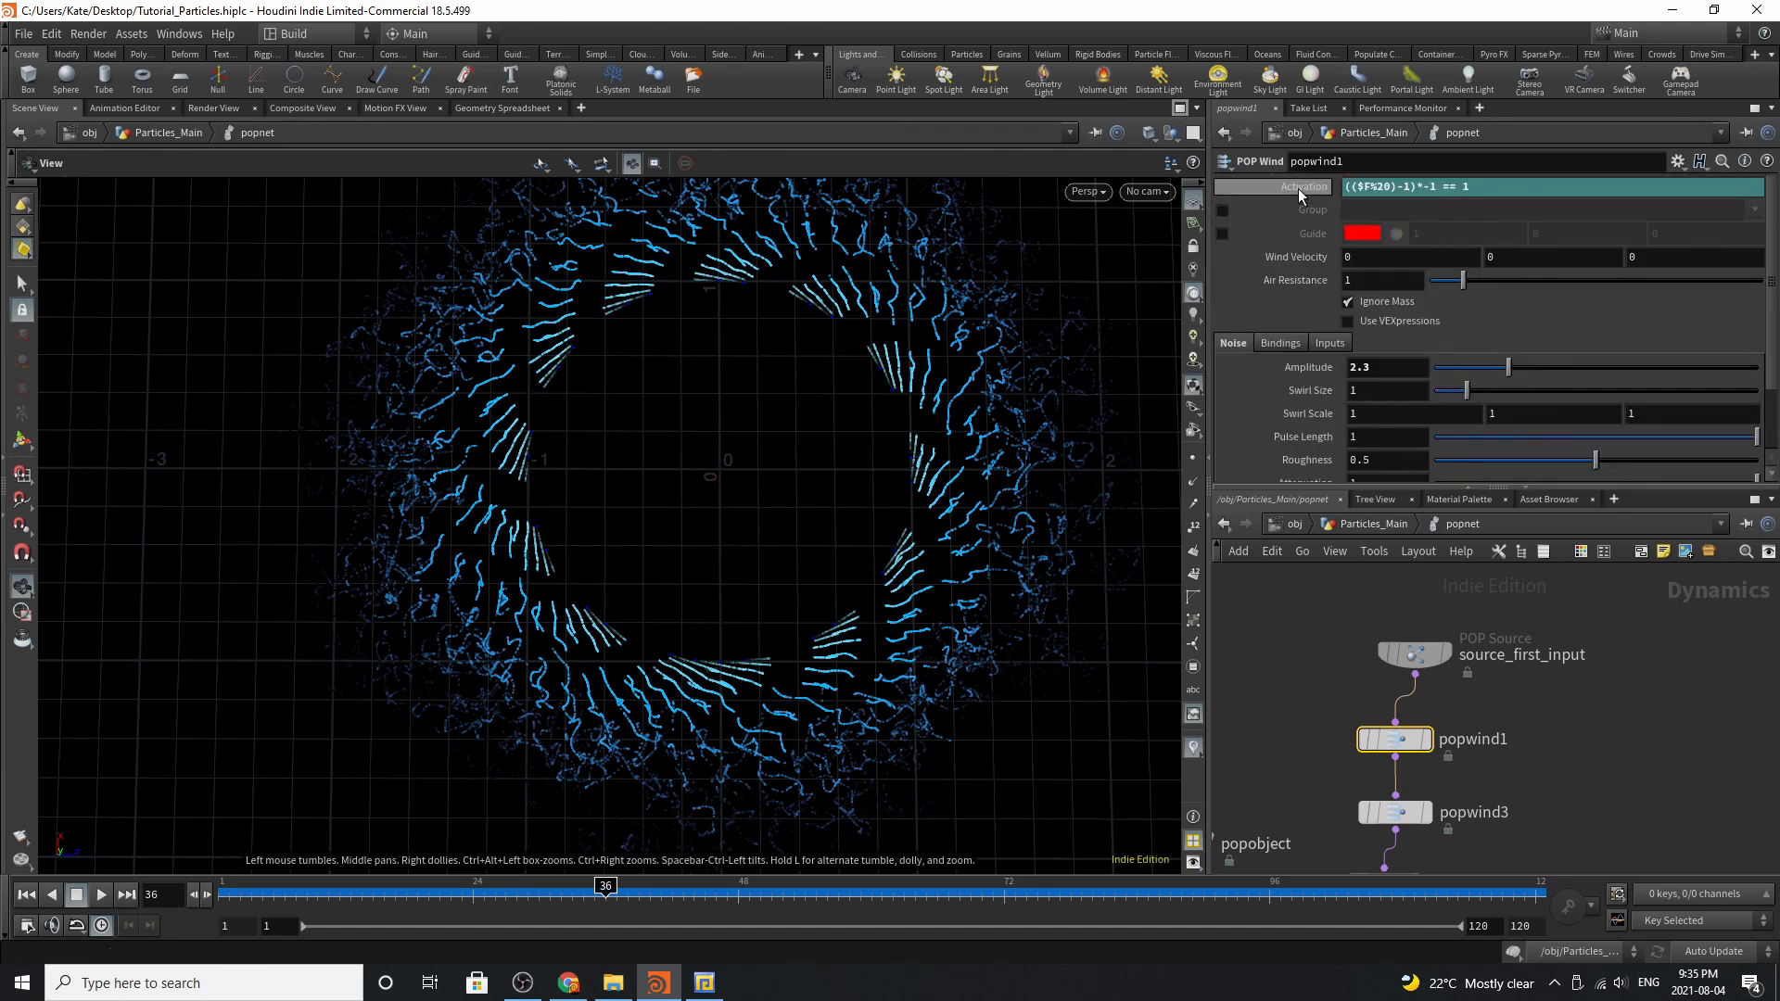
{"action": "mouse_move", "coordinate": [1300, 193]}
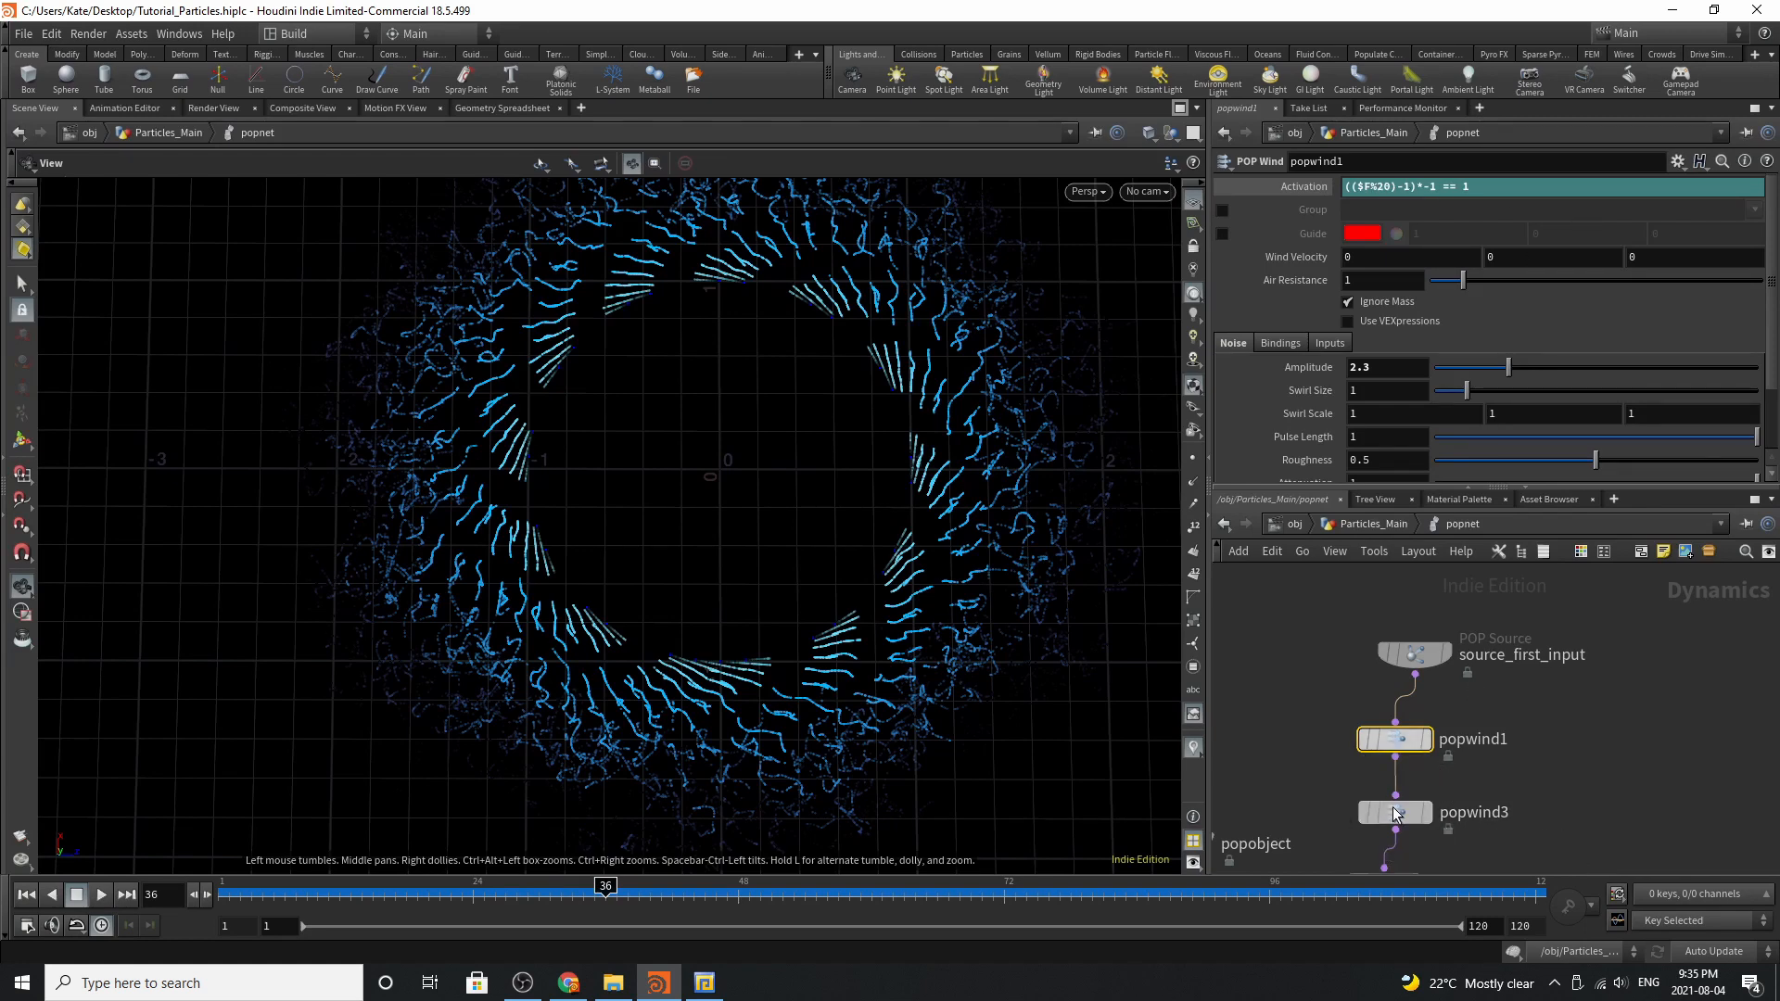
Review popwind3's and popwind2's noise settings: amplitude 2.33, swirl size 0.26
{"action": "left_click", "coordinate": [1395, 812]}
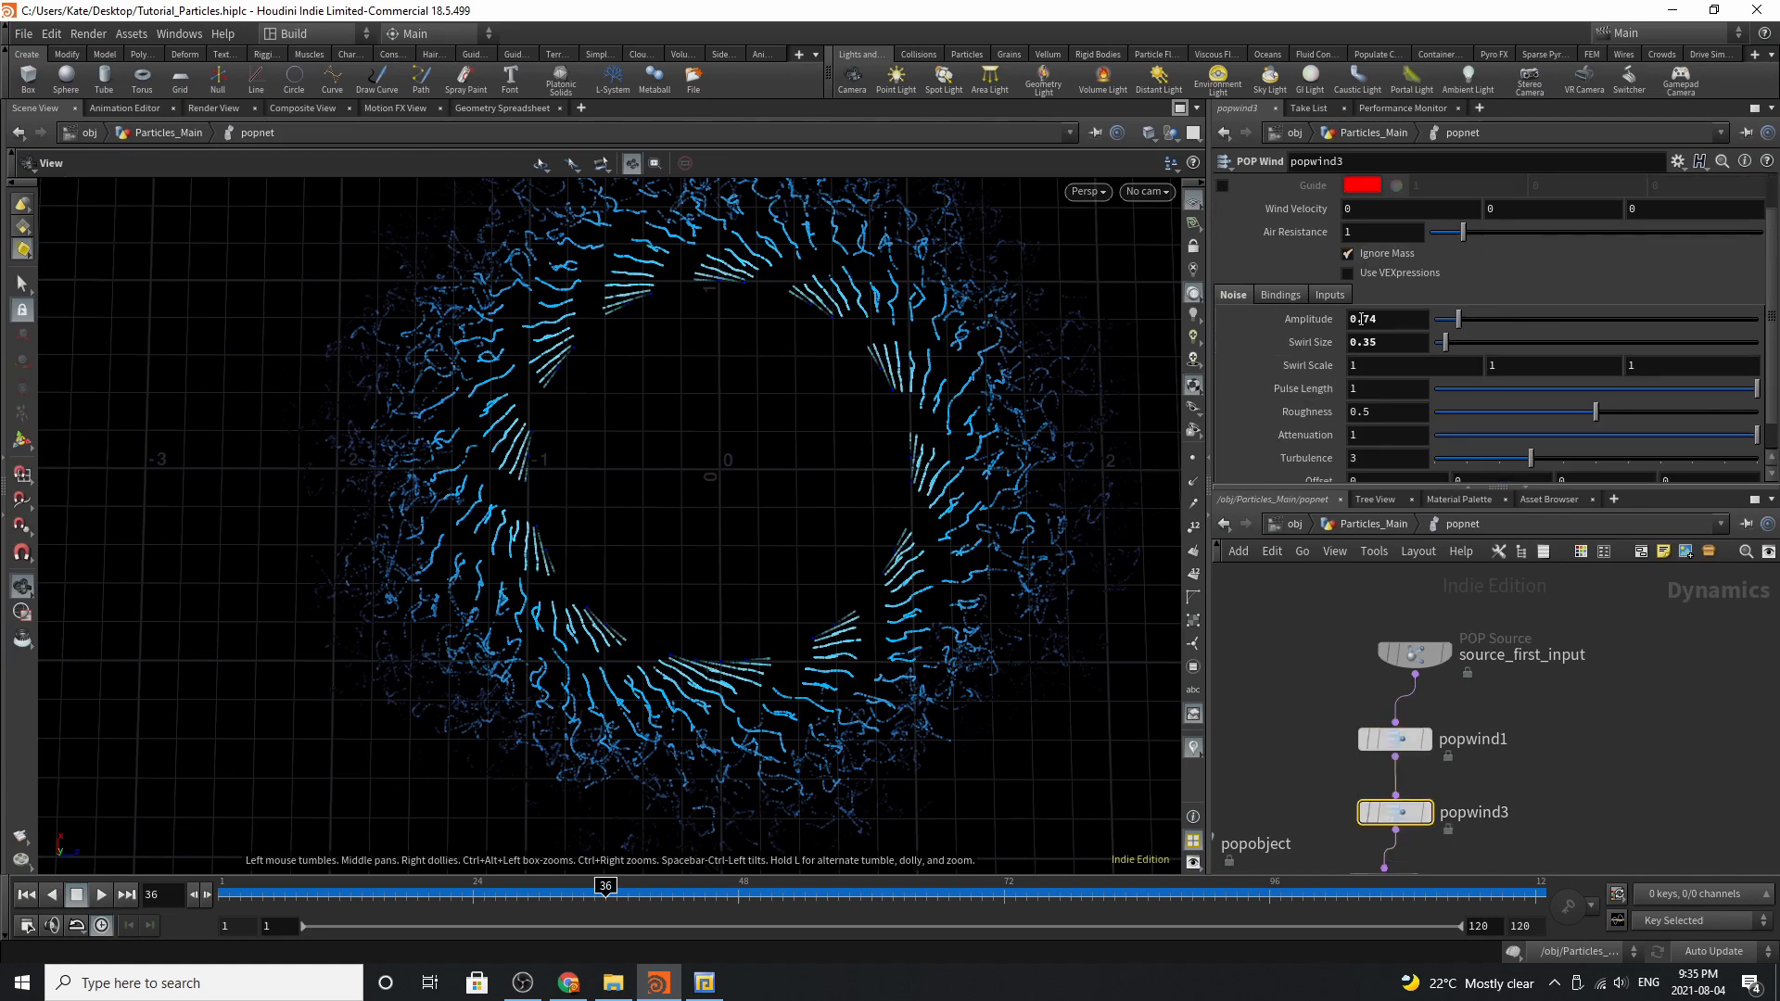
{"action": "scroll", "scroll_direction": "down", "scroll_amount": 3}
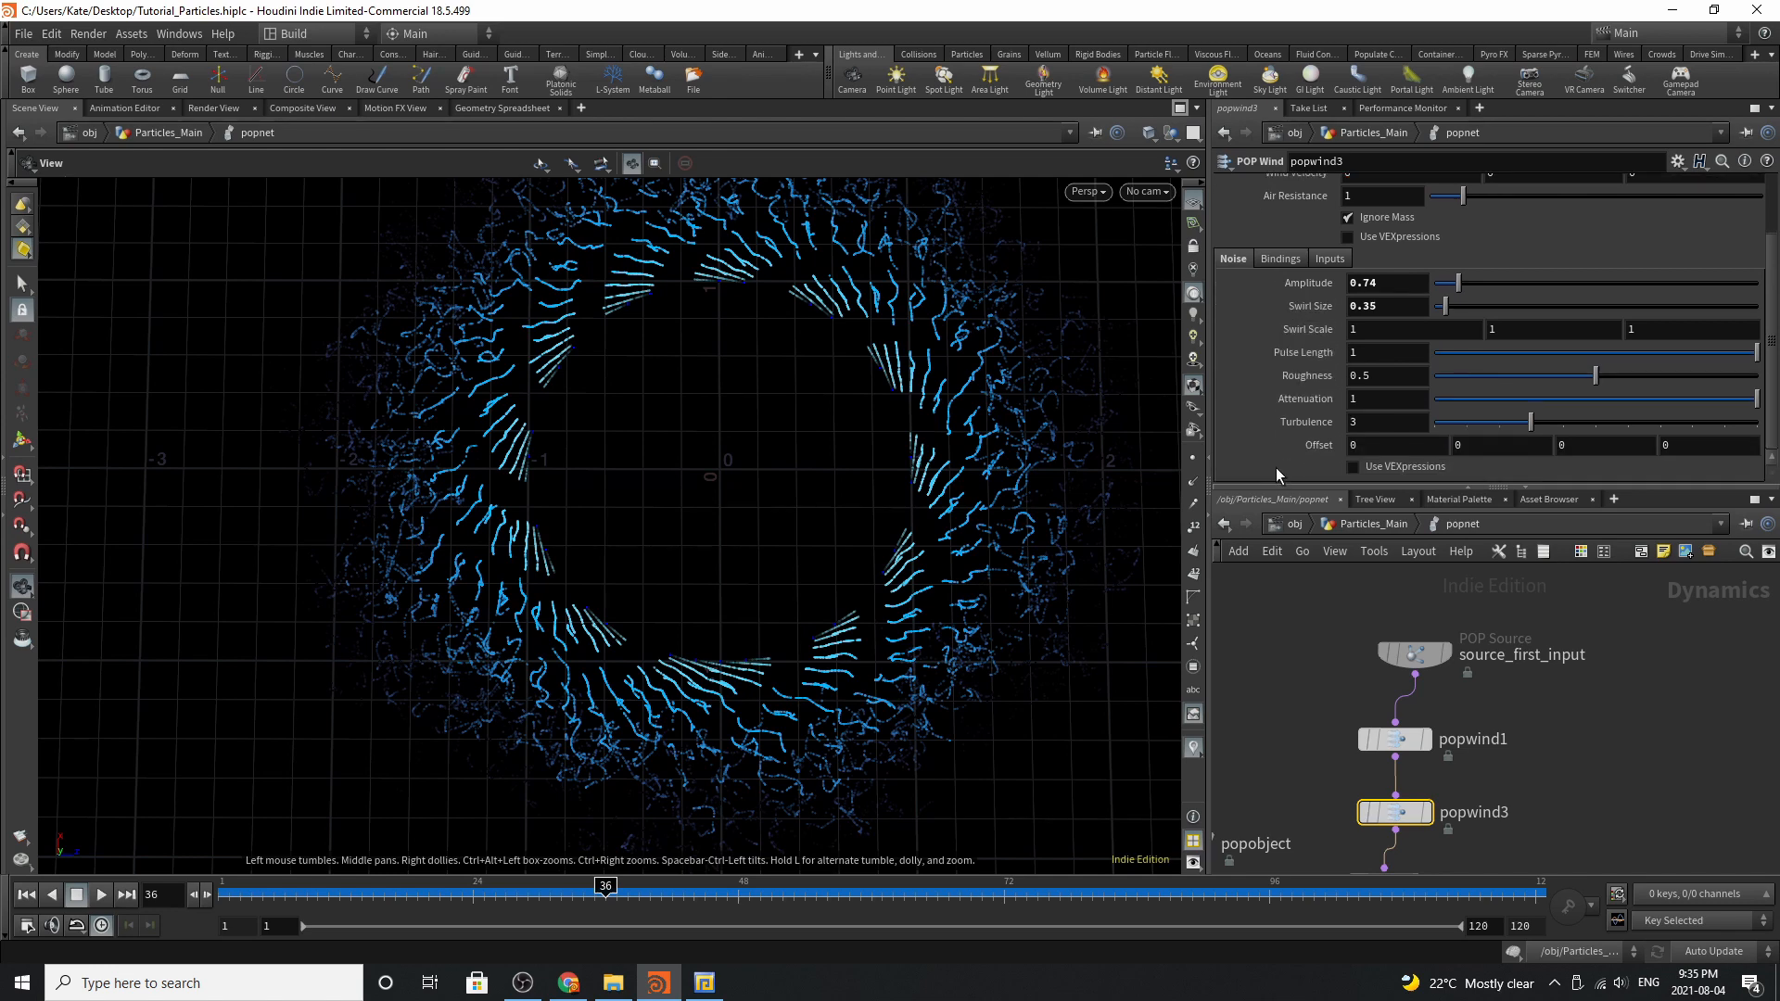
{"action": "scroll", "scroll_direction": "up", "scroll_amount": 3}
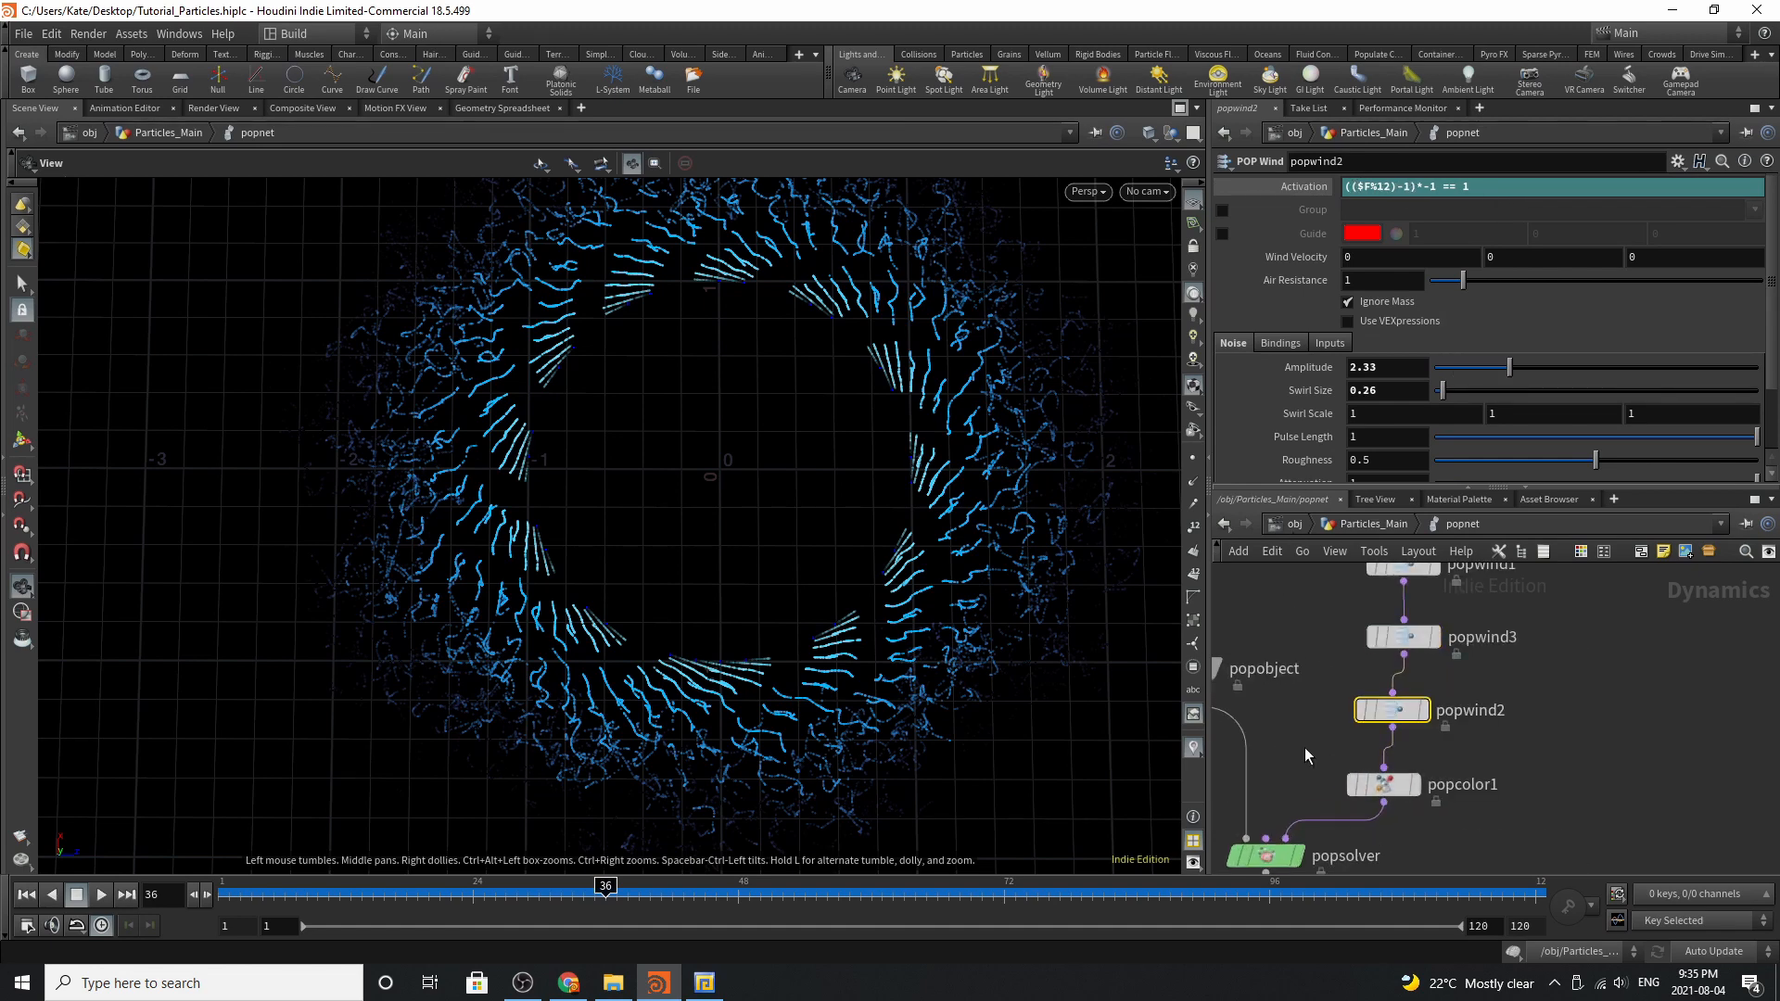
{"action": "scroll", "scroll_direction": "down", "scroll_amount": 3}
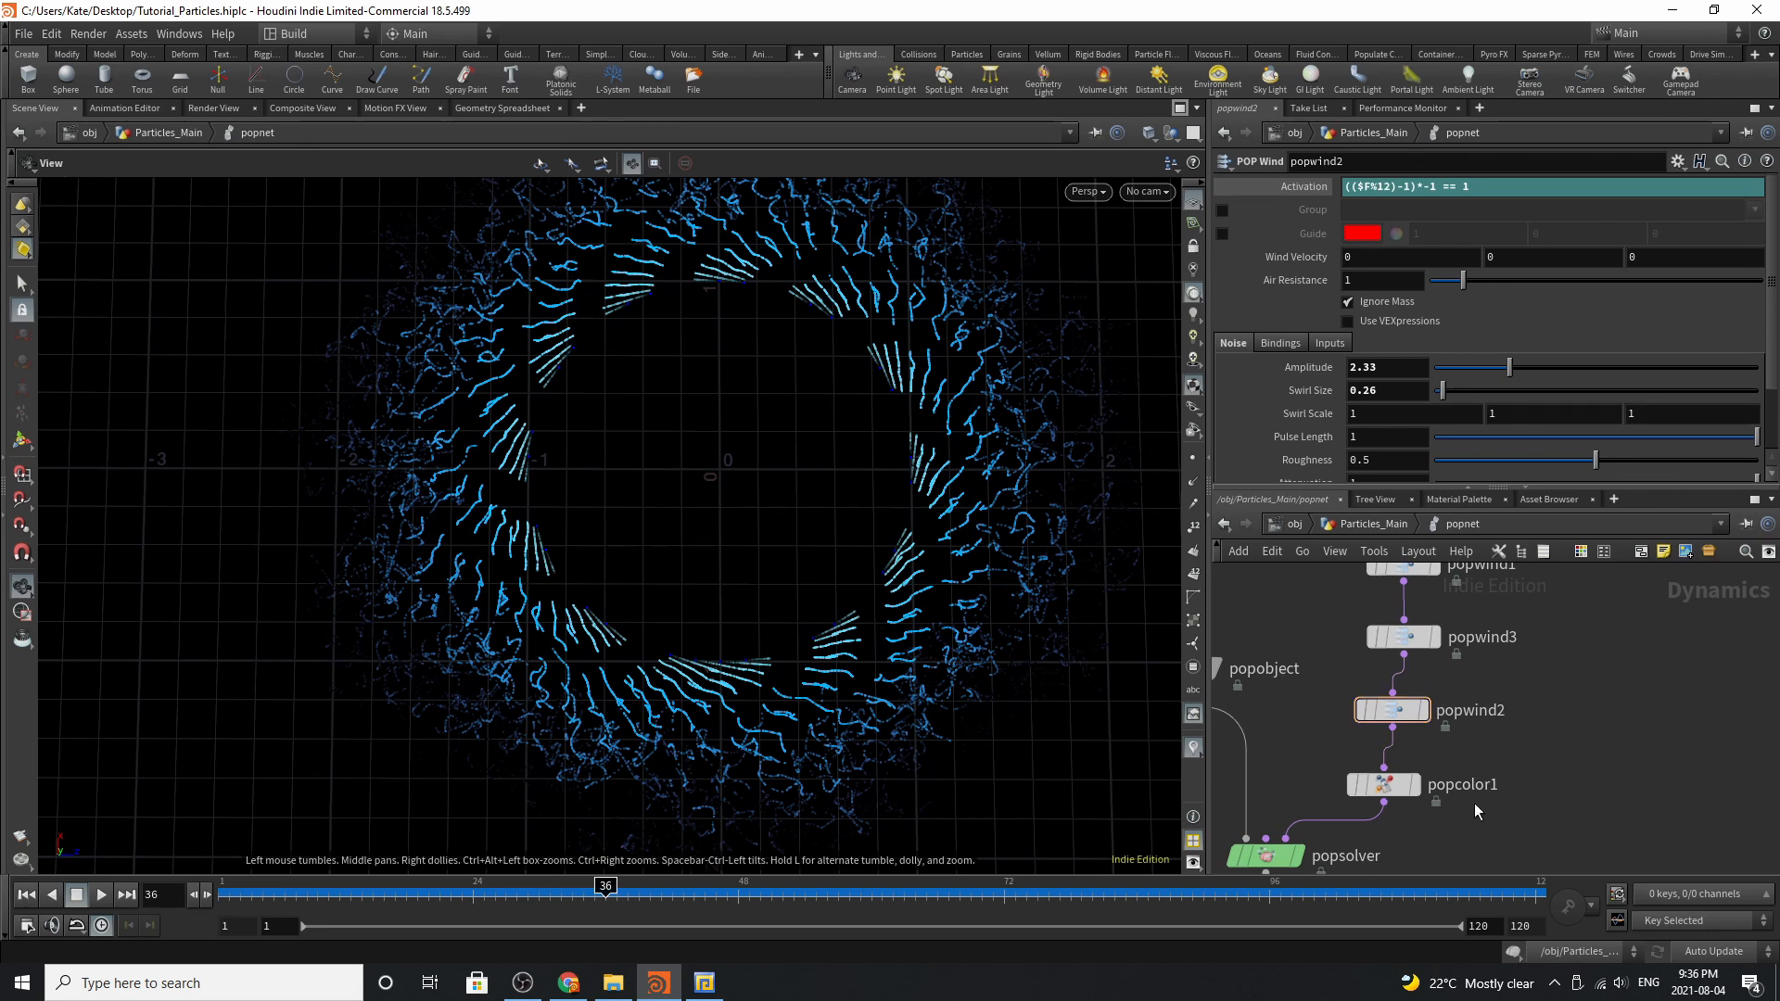
Review popcolor1's Alpha tab and cyan-to-deep-blue colour ramp, then return to Particles_Main
{"action": "left_click", "coordinate": [1382, 785]}
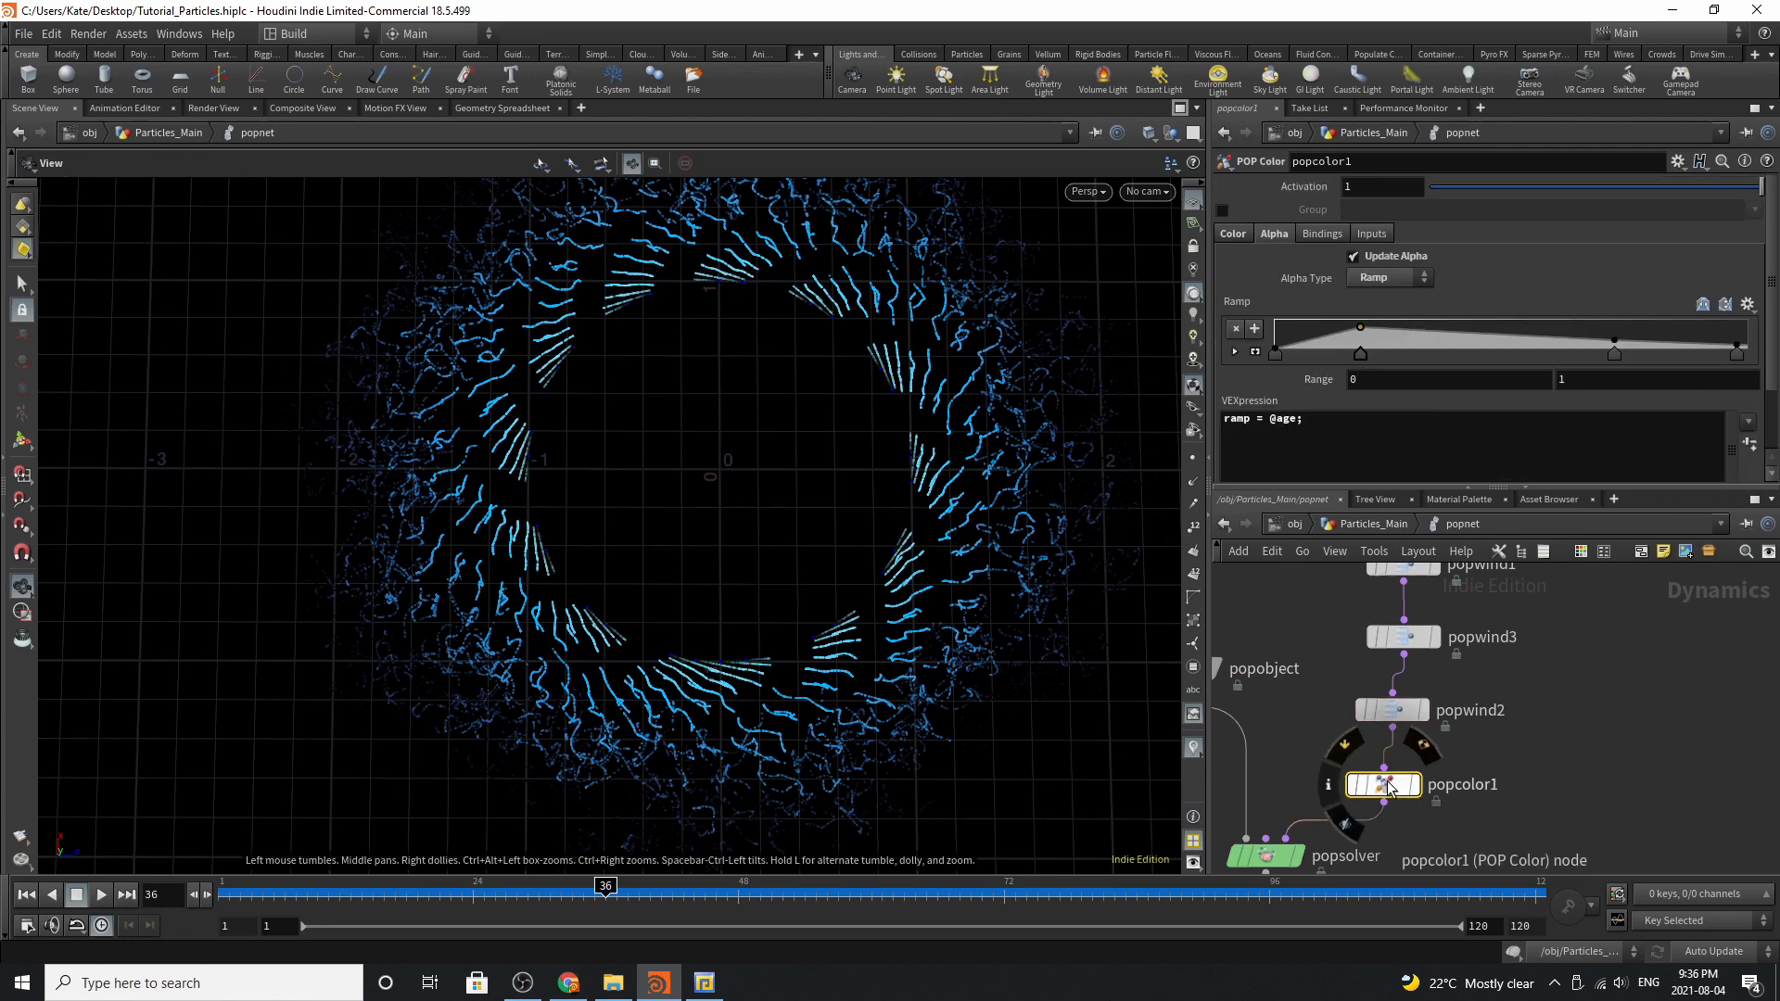
{"action": "mouse_move", "coordinate": [1352, 258]}
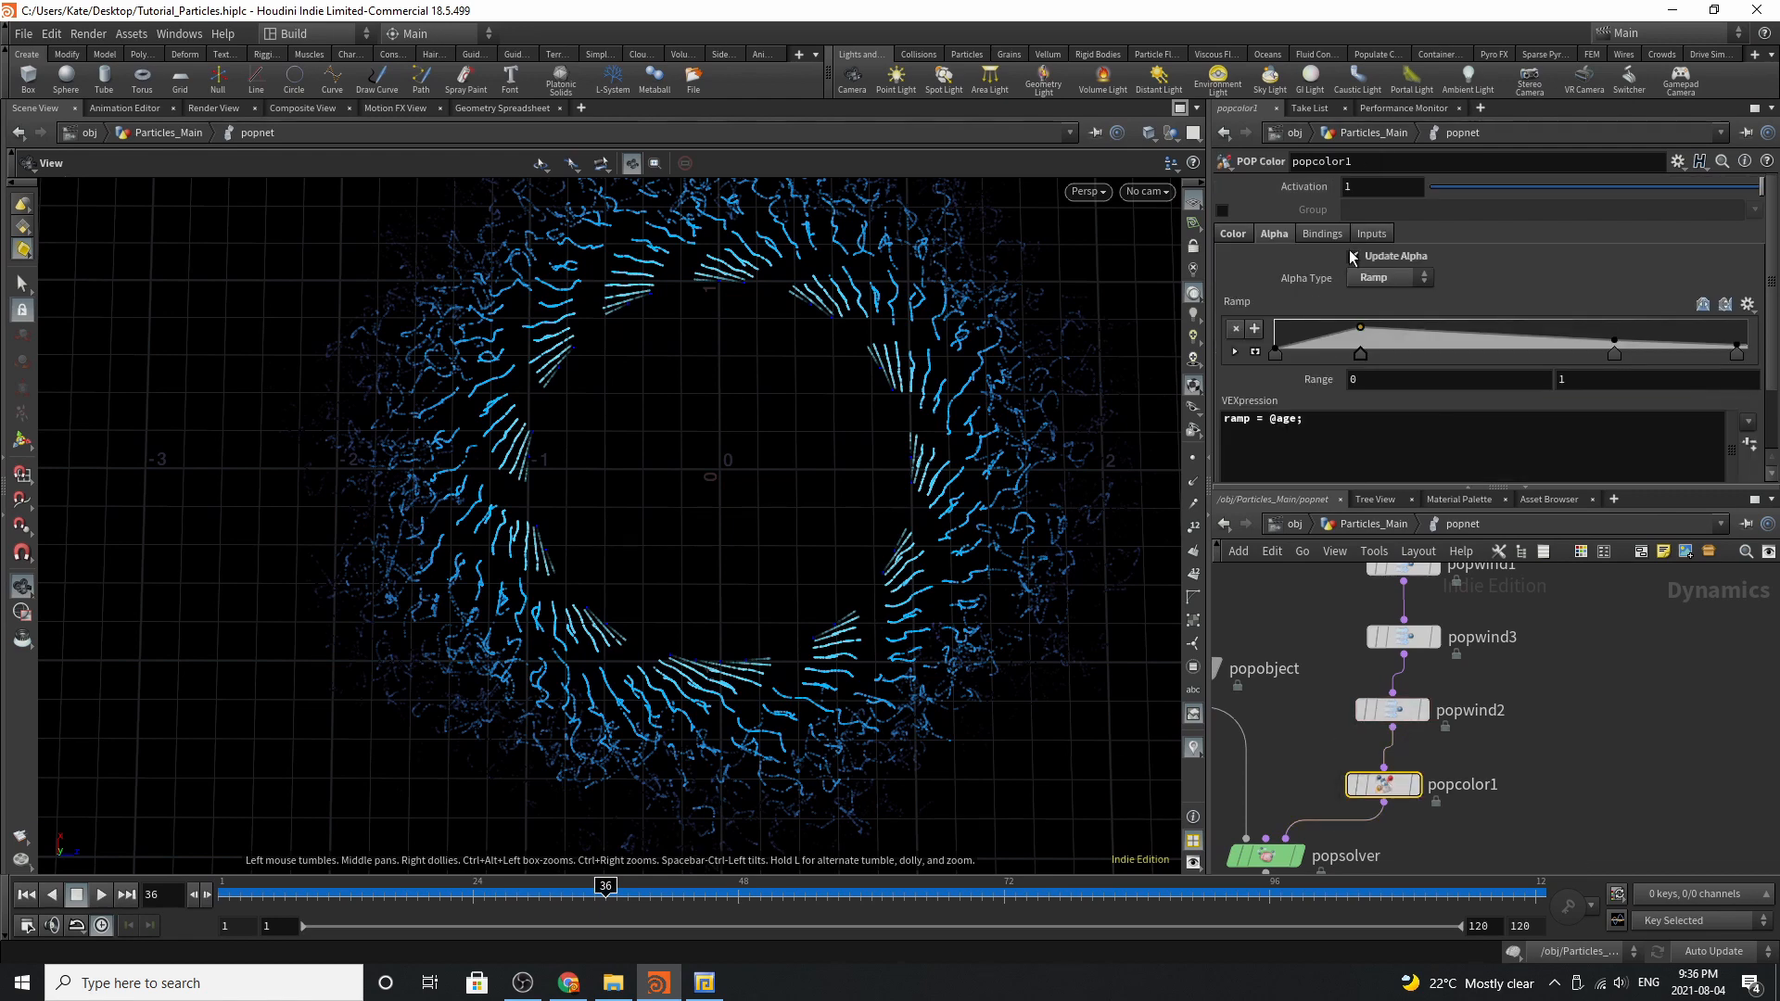
{"action": "left_click", "coordinate": [1352, 256]}
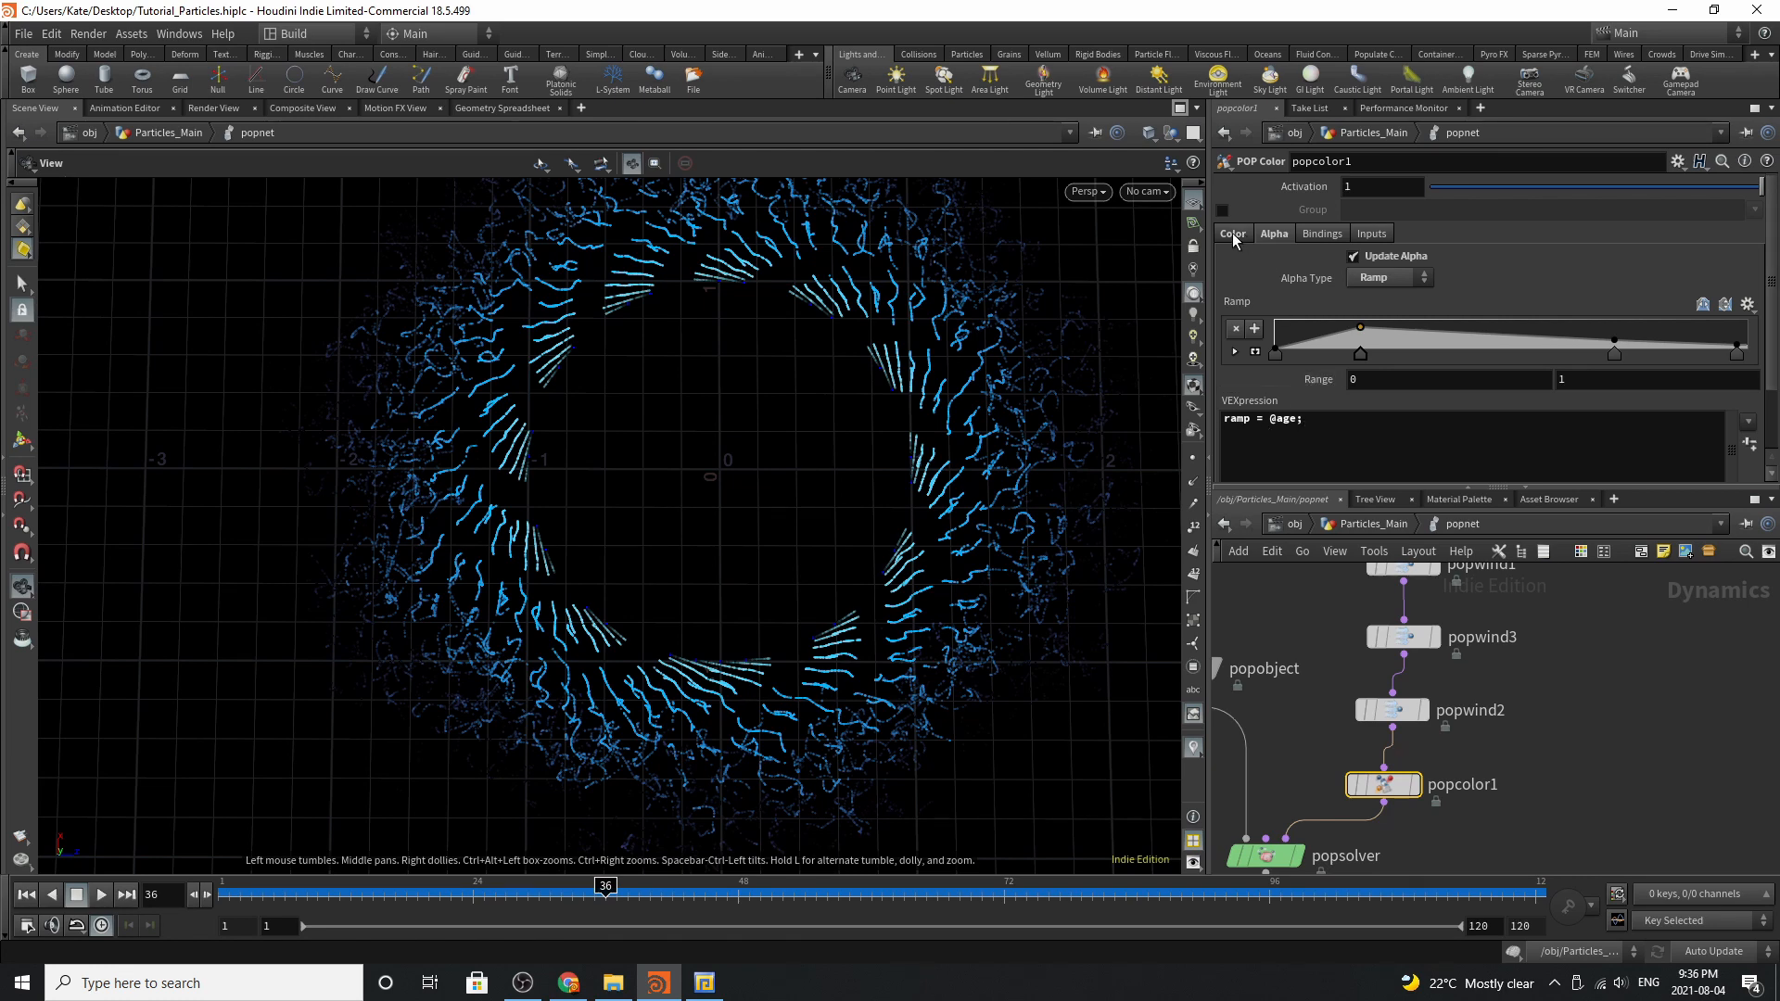
{"action": "left_click", "coordinate": [1231, 234]}
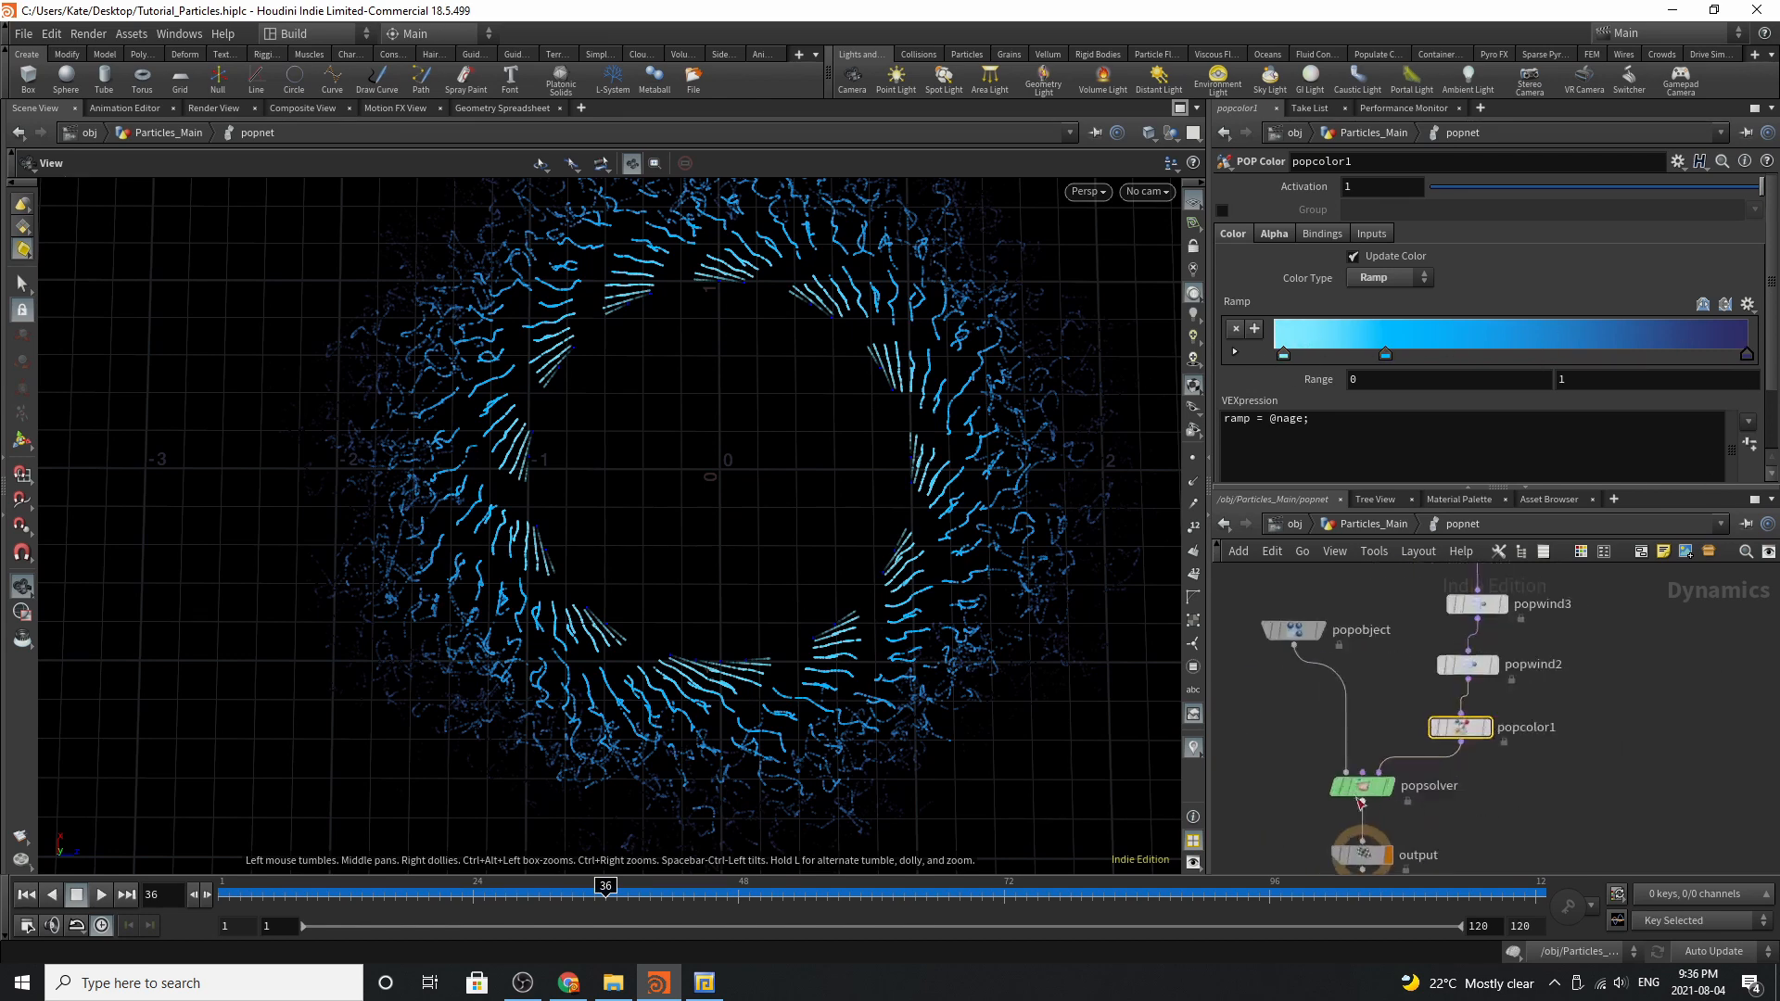
{"action": "left_click", "coordinate": [1363, 786]}
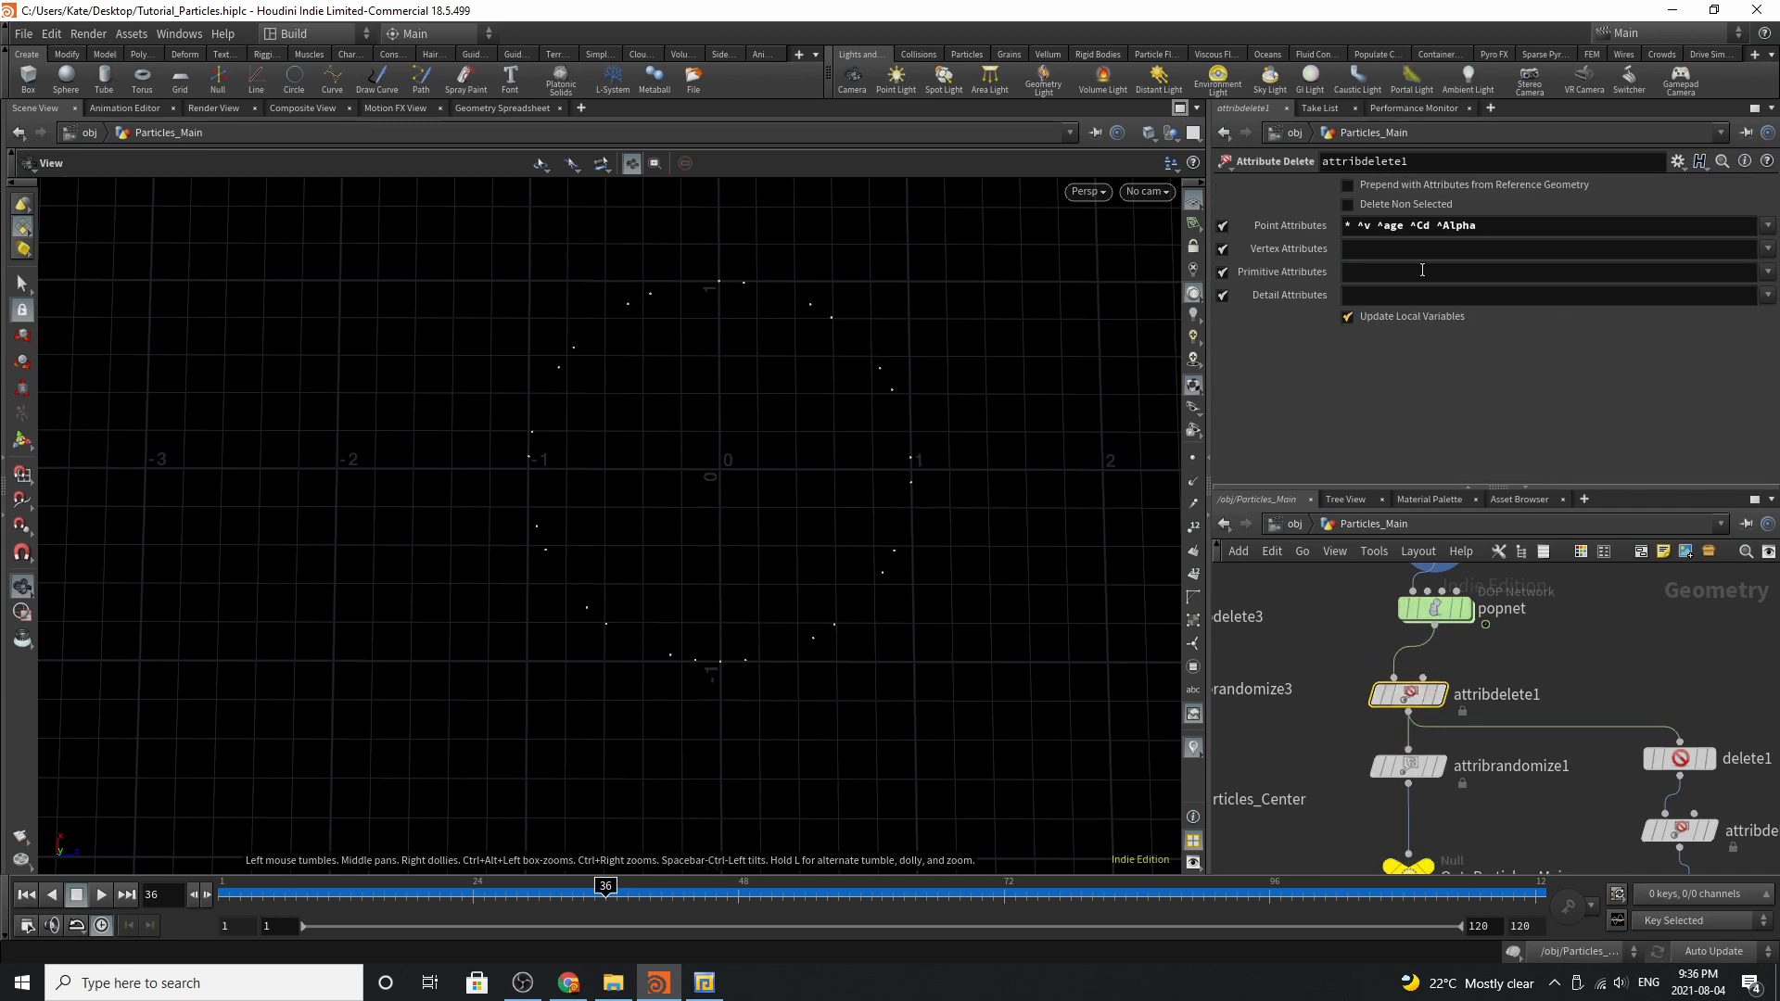
{"action": "mouse_move", "coordinate": [1504, 245]}
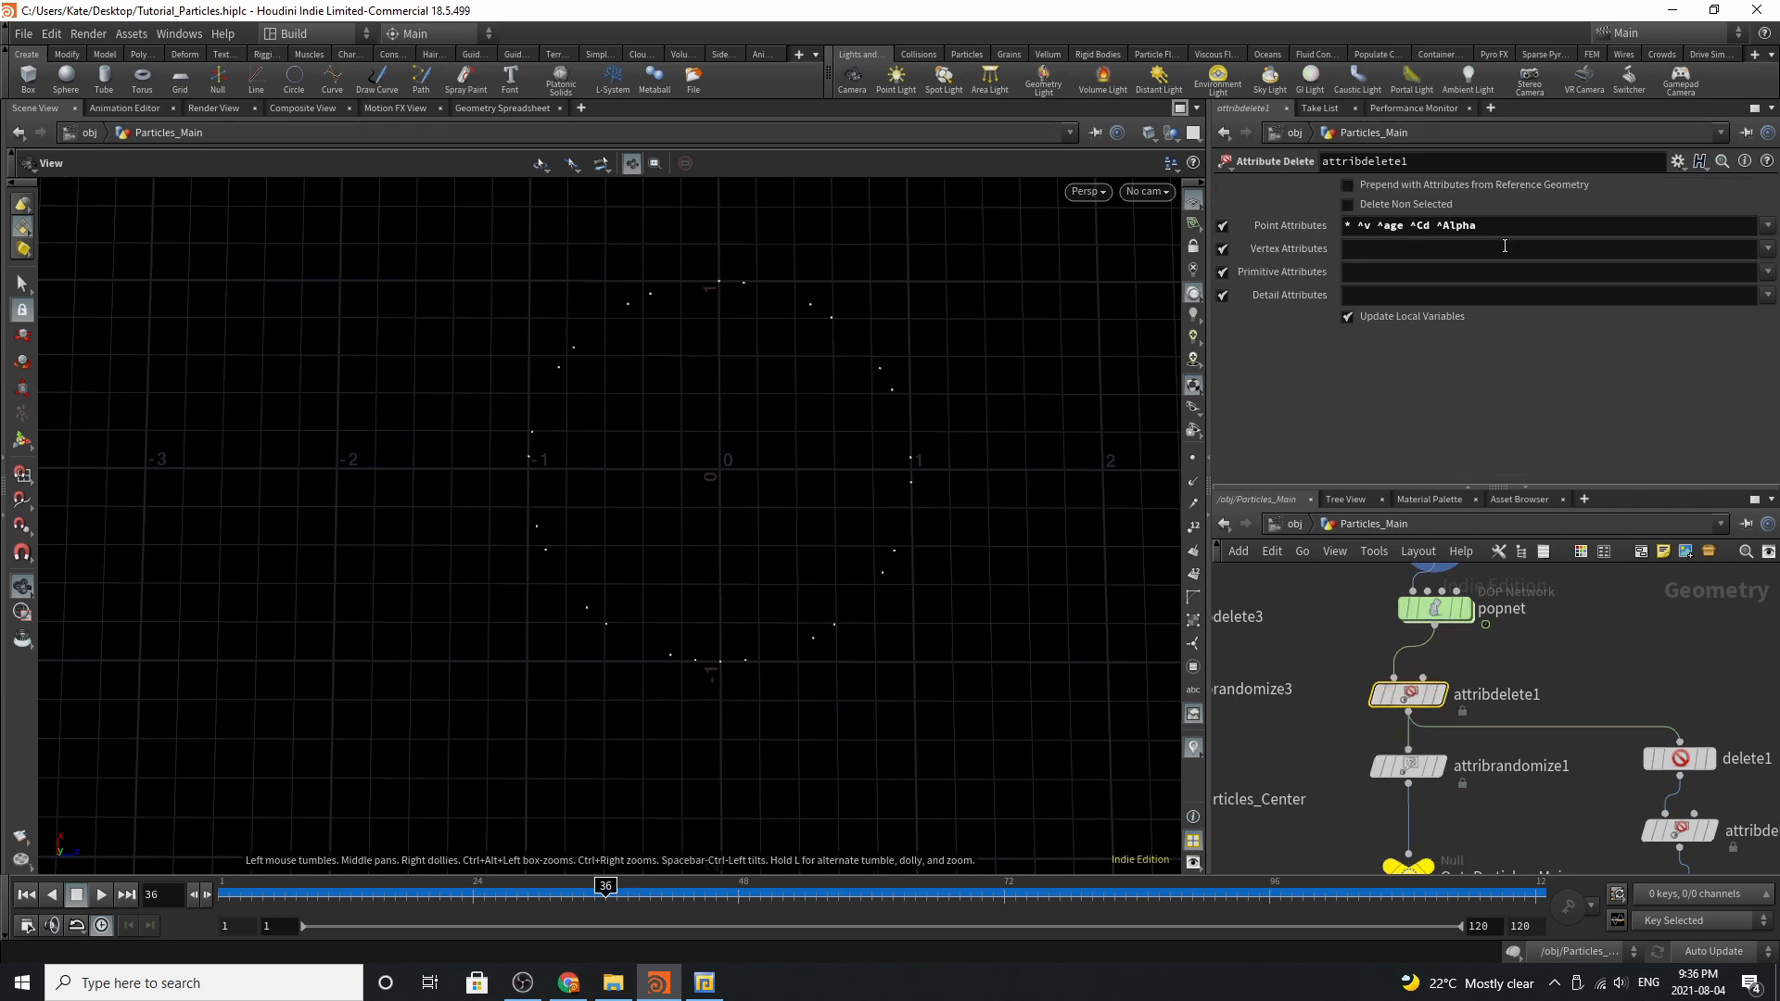
Play back from the start, pause around frame 22, and show attribdelete1 keeping v, age, Cd and Alpha
{"action": "left_click", "coordinate": [1407, 766]}
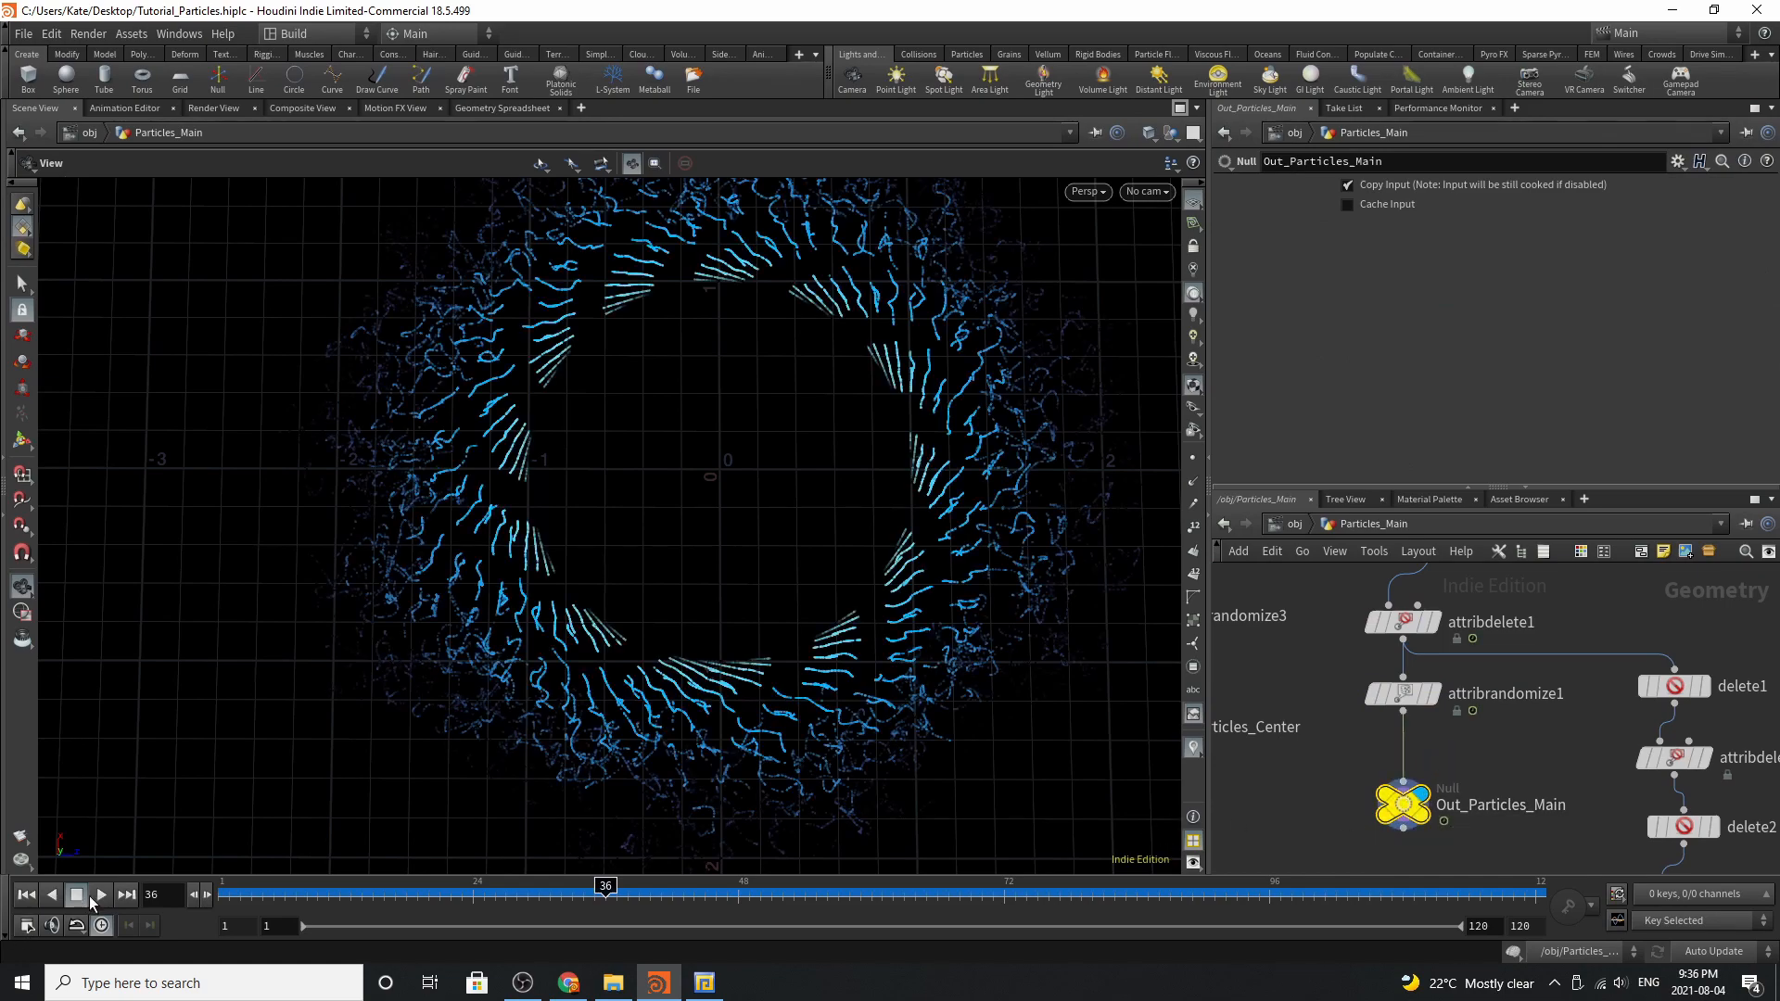
{"action": "left_click", "coordinate": [100, 894]}
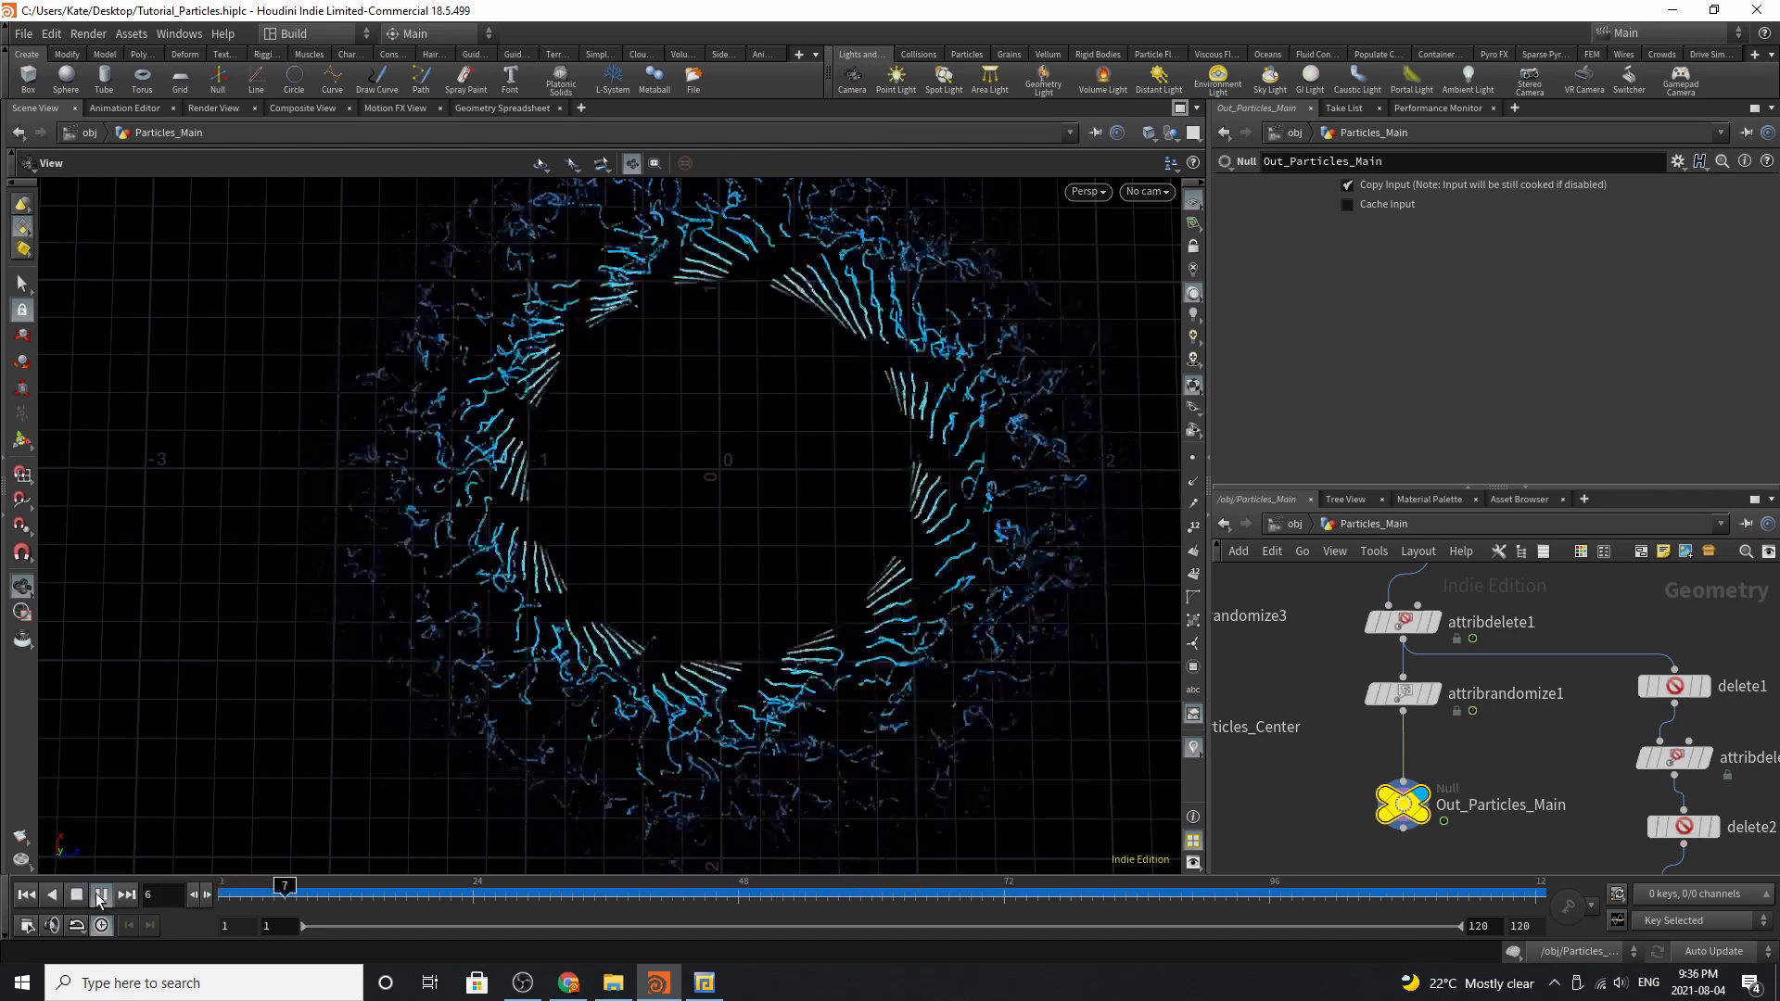
{"action": "left_click", "coordinate": [100, 893]}
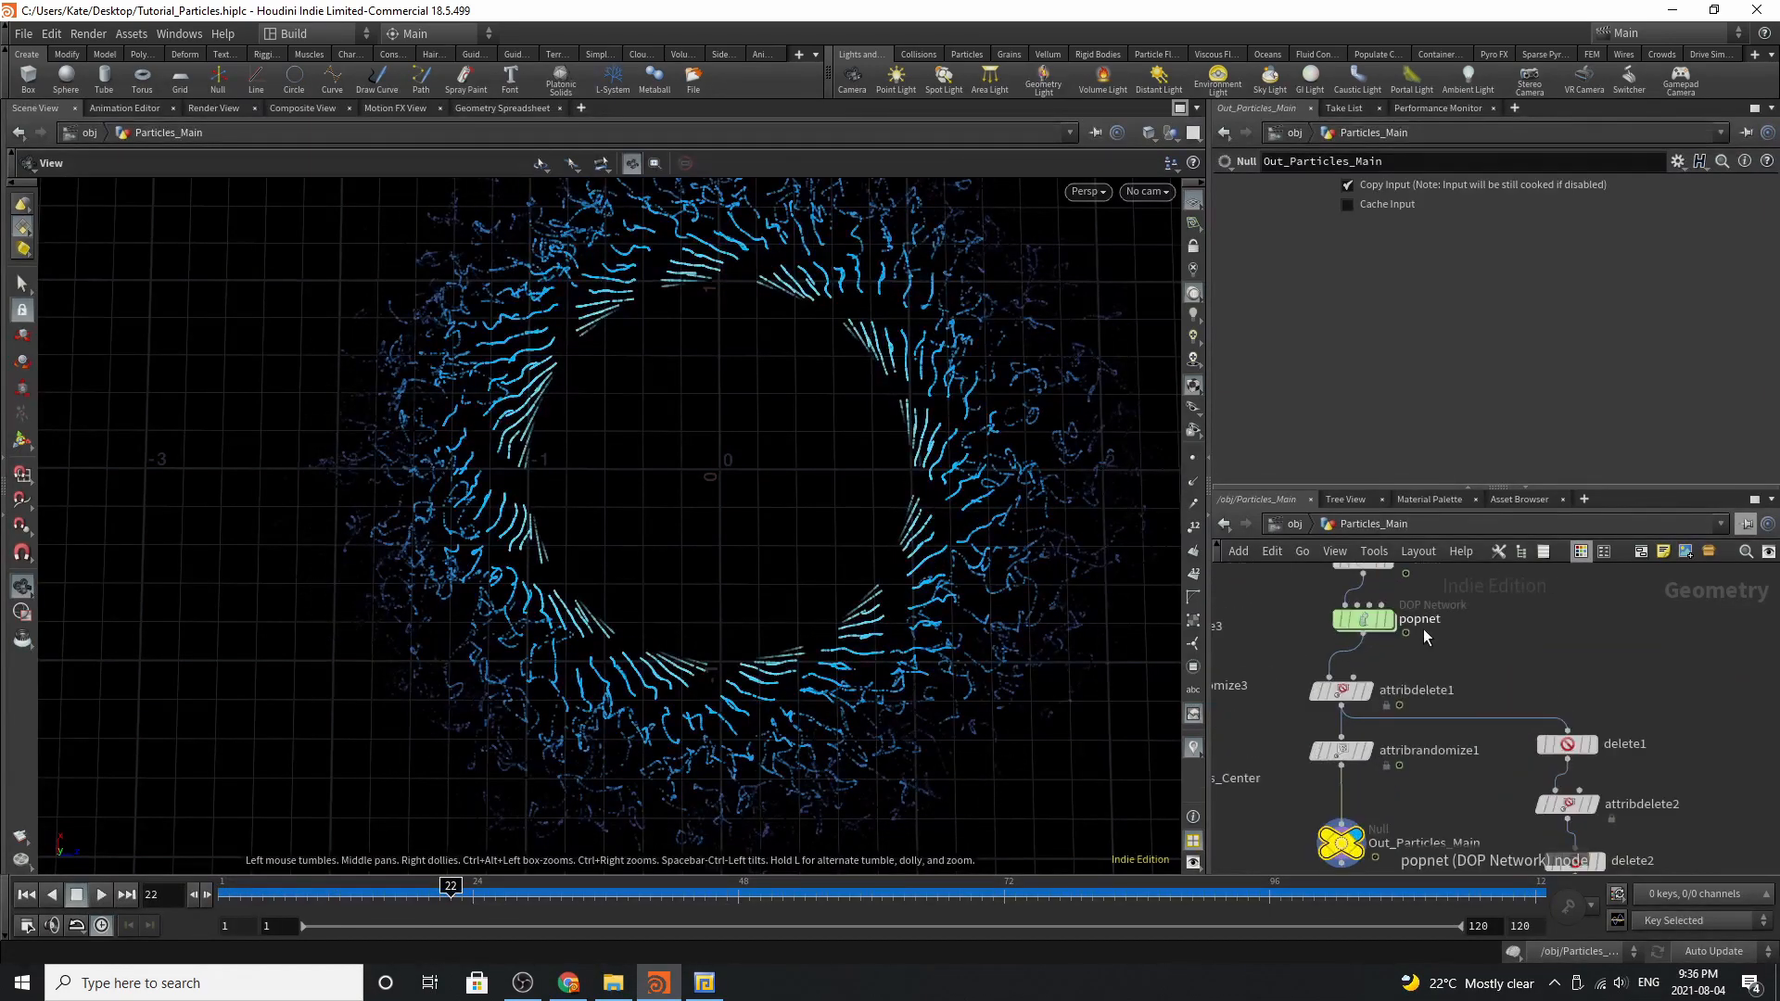
{"action": "left_click", "coordinate": [1339, 690]}
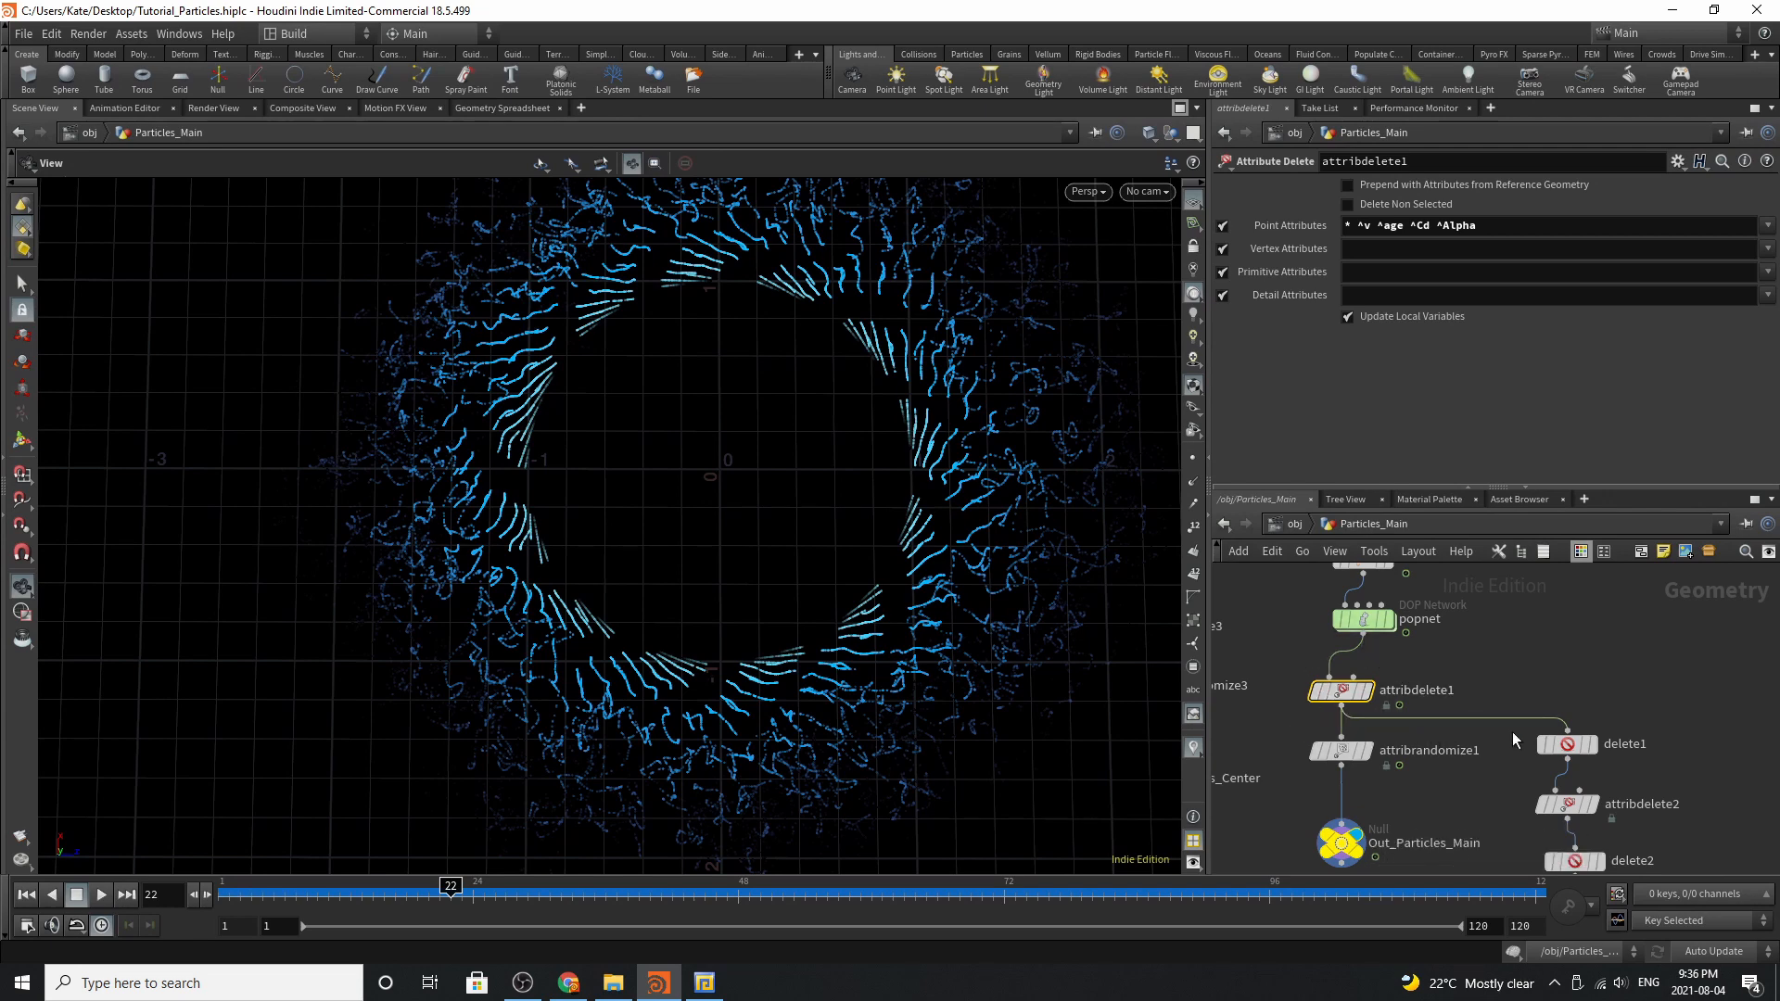
{"action": "left_click", "coordinate": [1567, 744]}
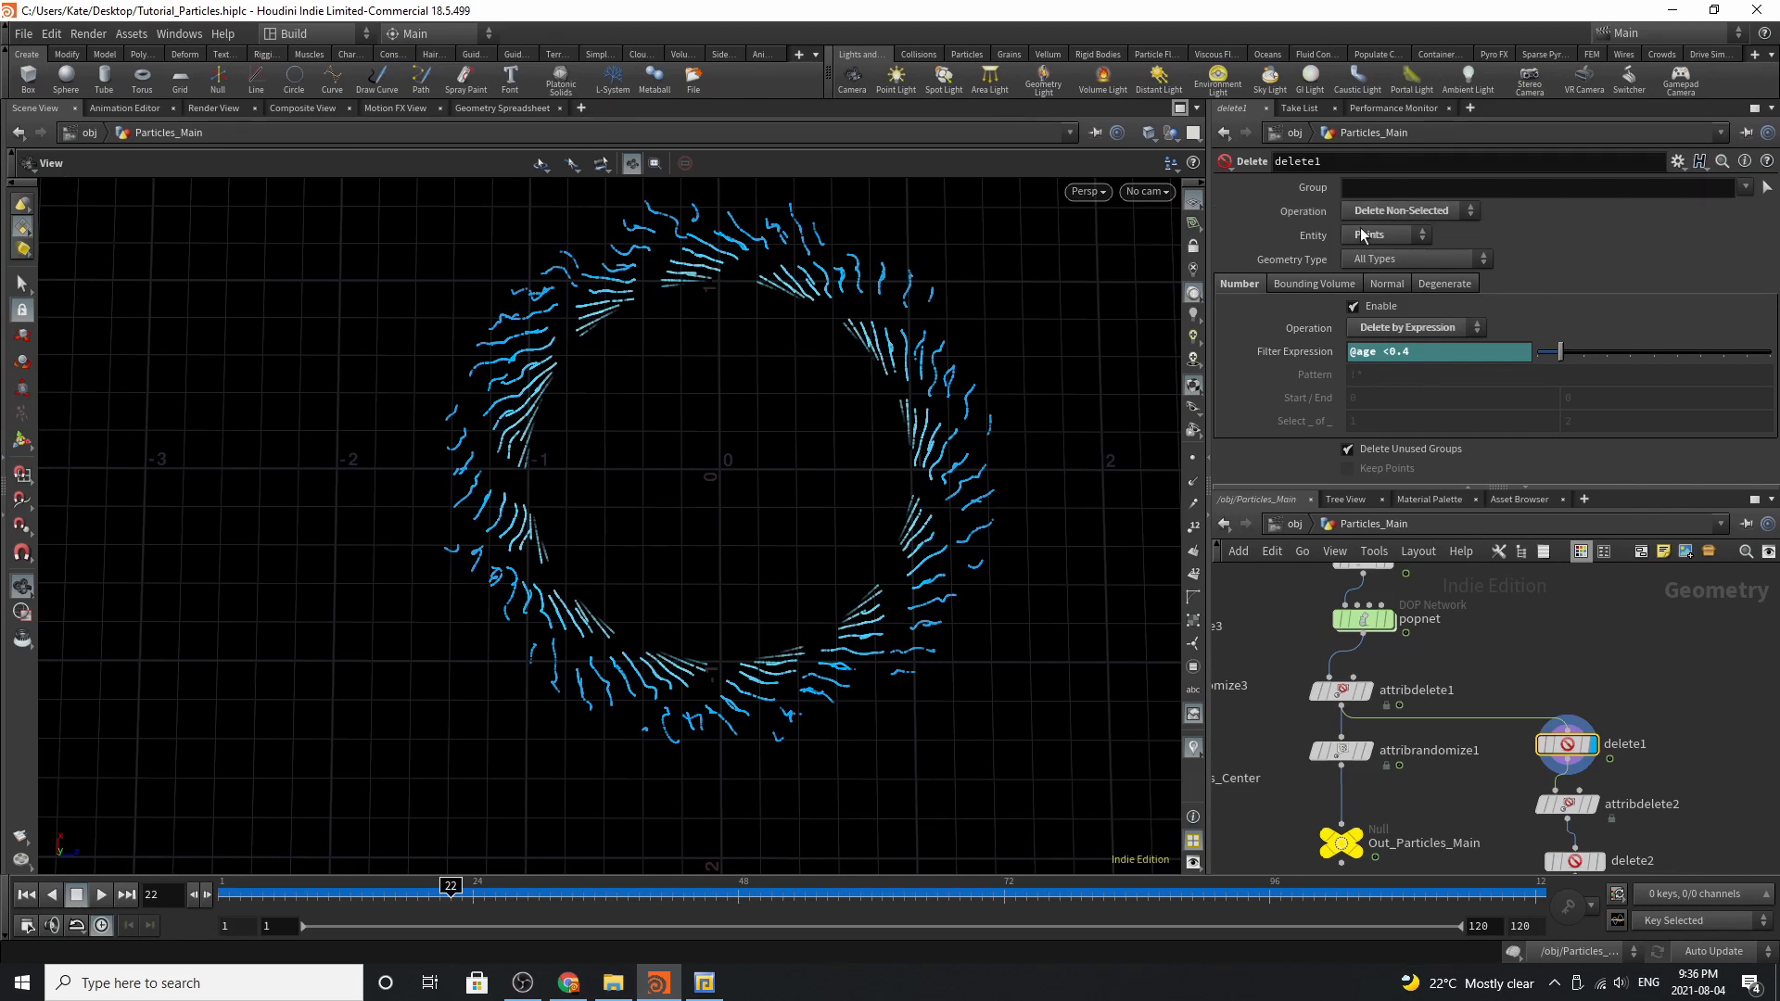
{"action": "left_click", "coordinate": [1435, 353]}
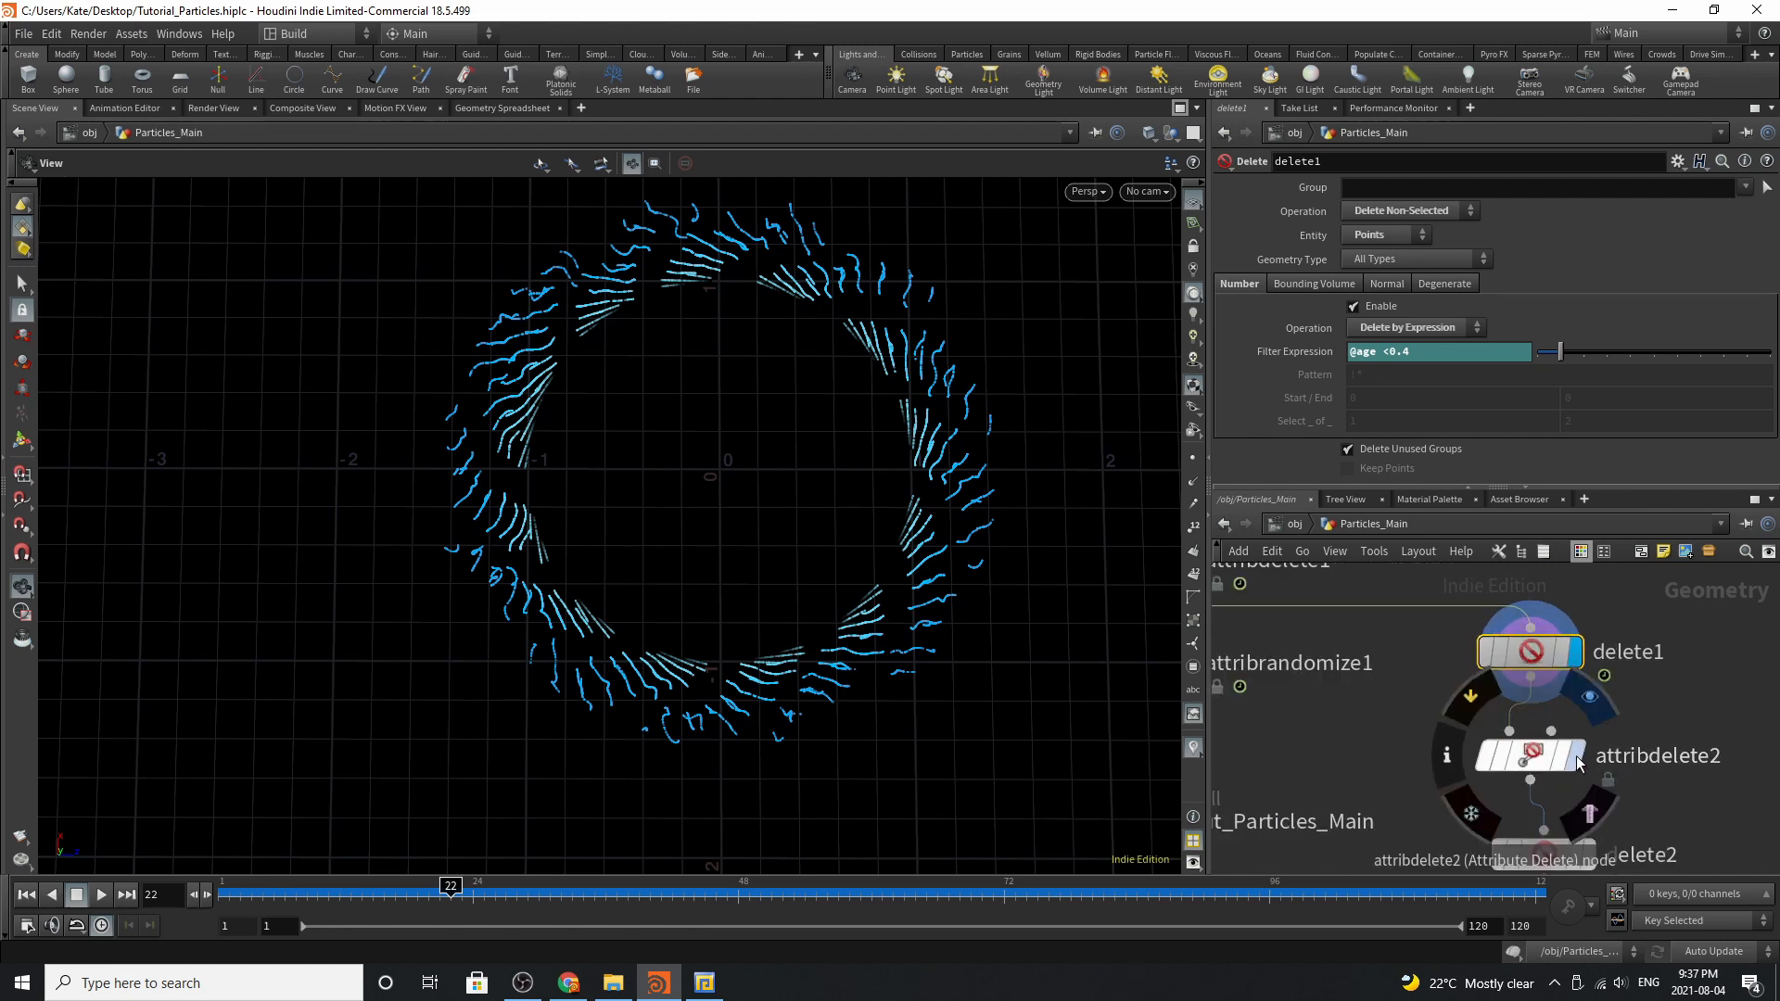
{"action": "left_click", "coordinate": [1530, 757]}
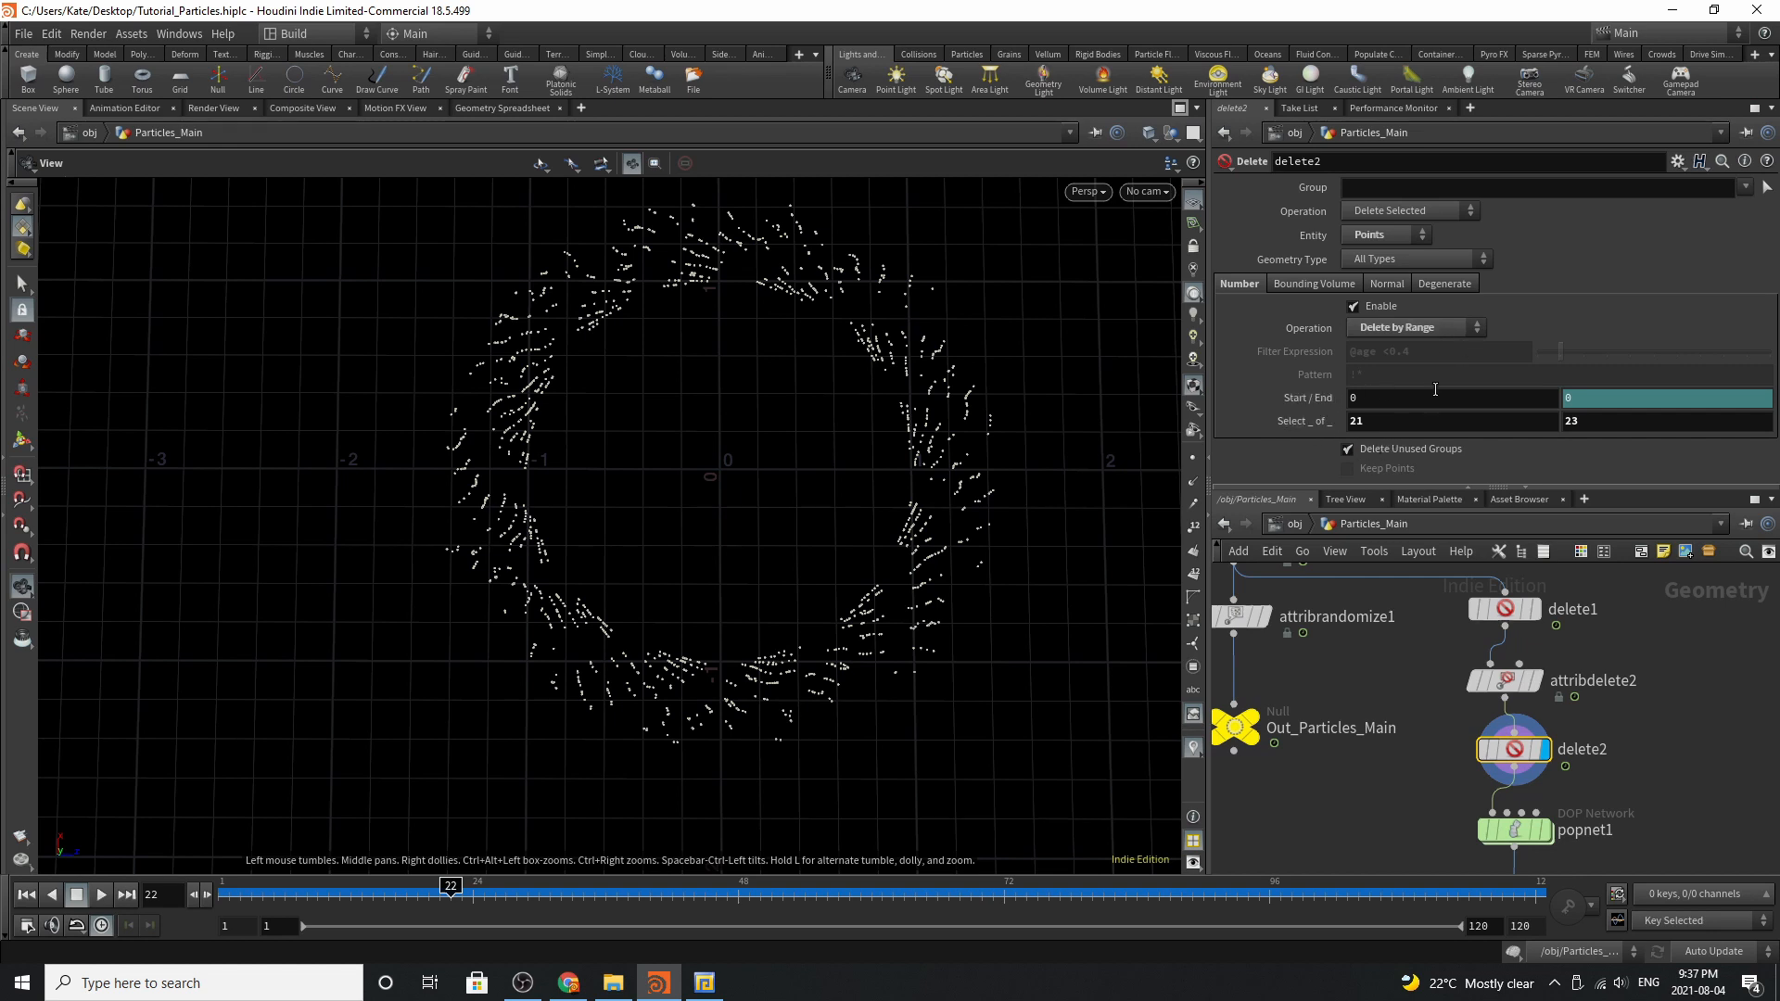
{"action": "mouse_move", "coordinate": [801, 577]}
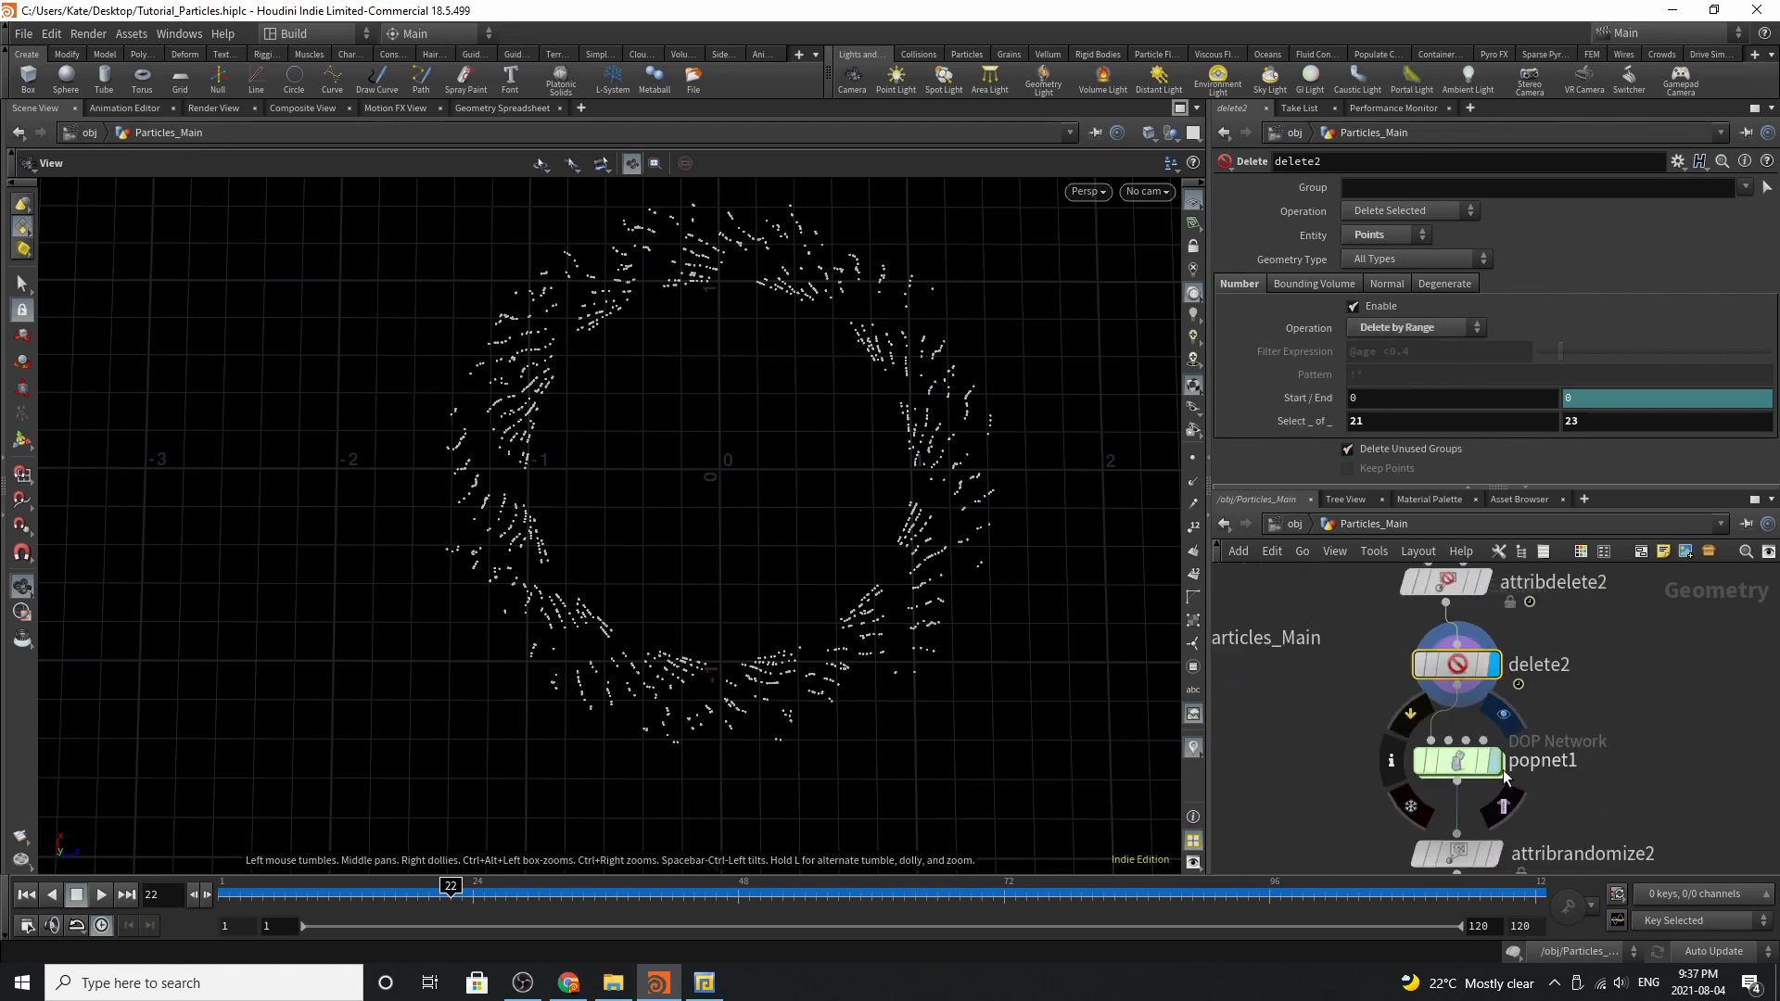
Dive into popnet1, scrub to frame 64 and view source_first_input's birth rate 45000, life 0.5
{"action": "left_click", "coordinate": [1458, 760]}
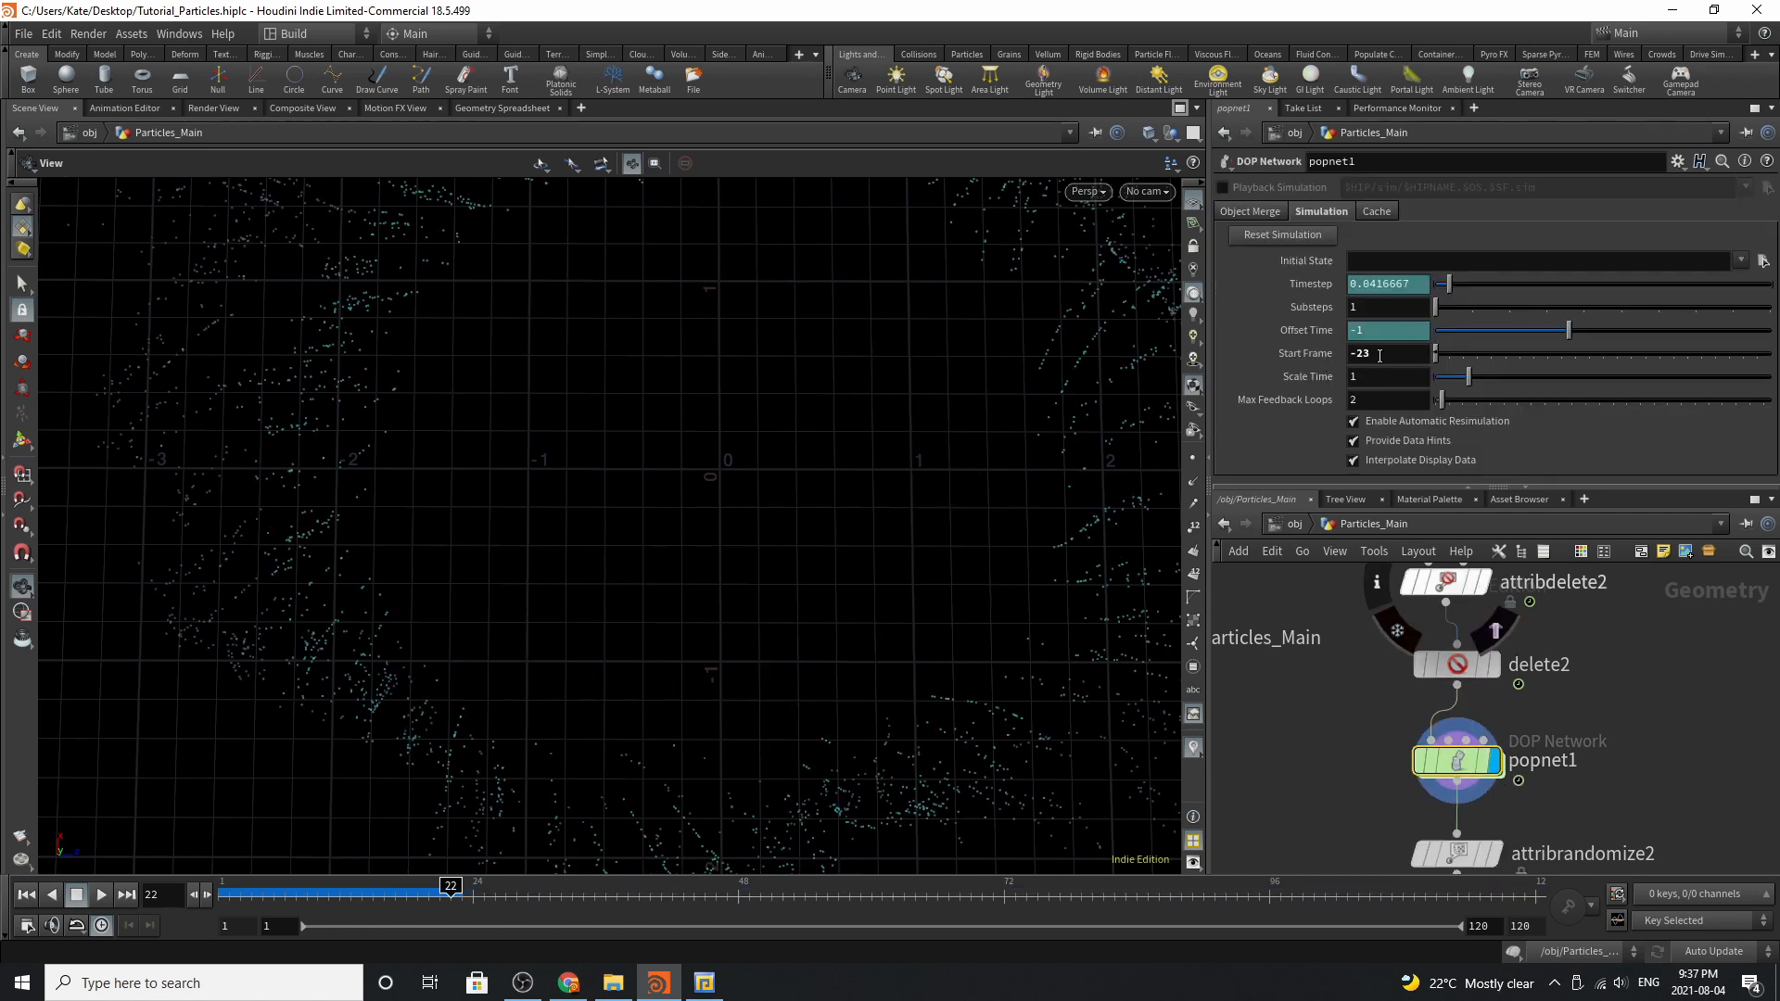
{"action": "double_click", "coordinate": [1458, 760]}
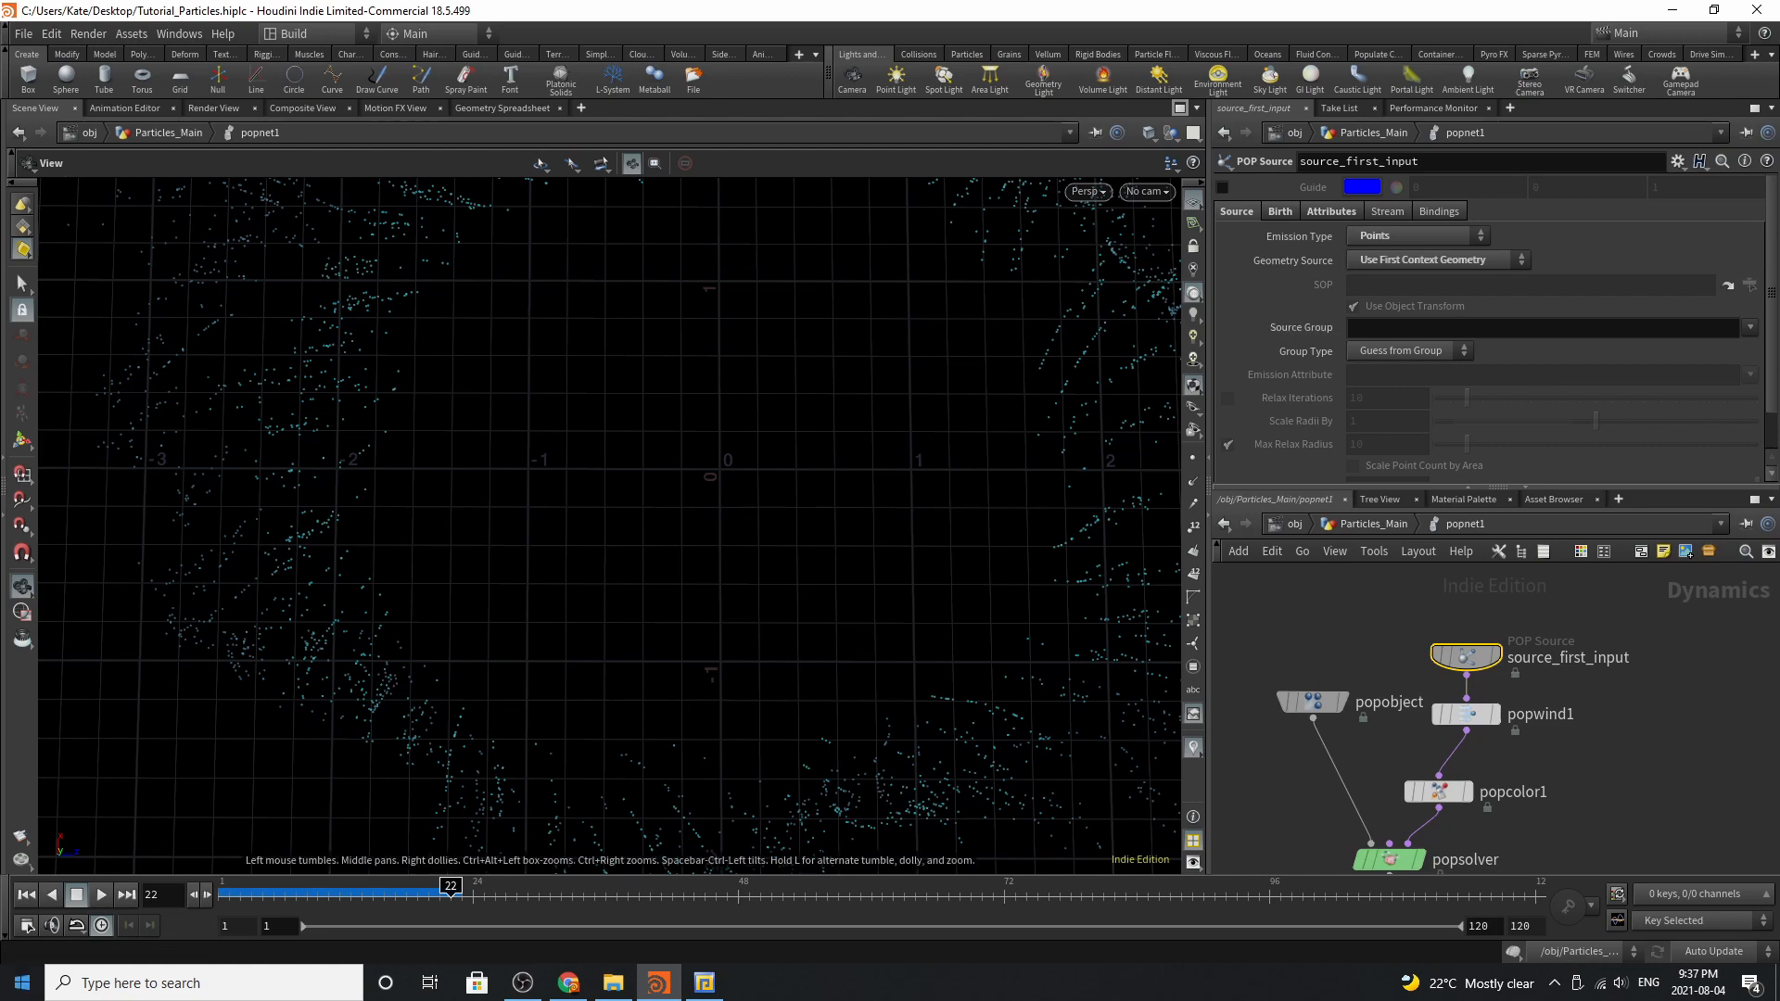
{"action": "left_click", "coordinate": [100, 894]}
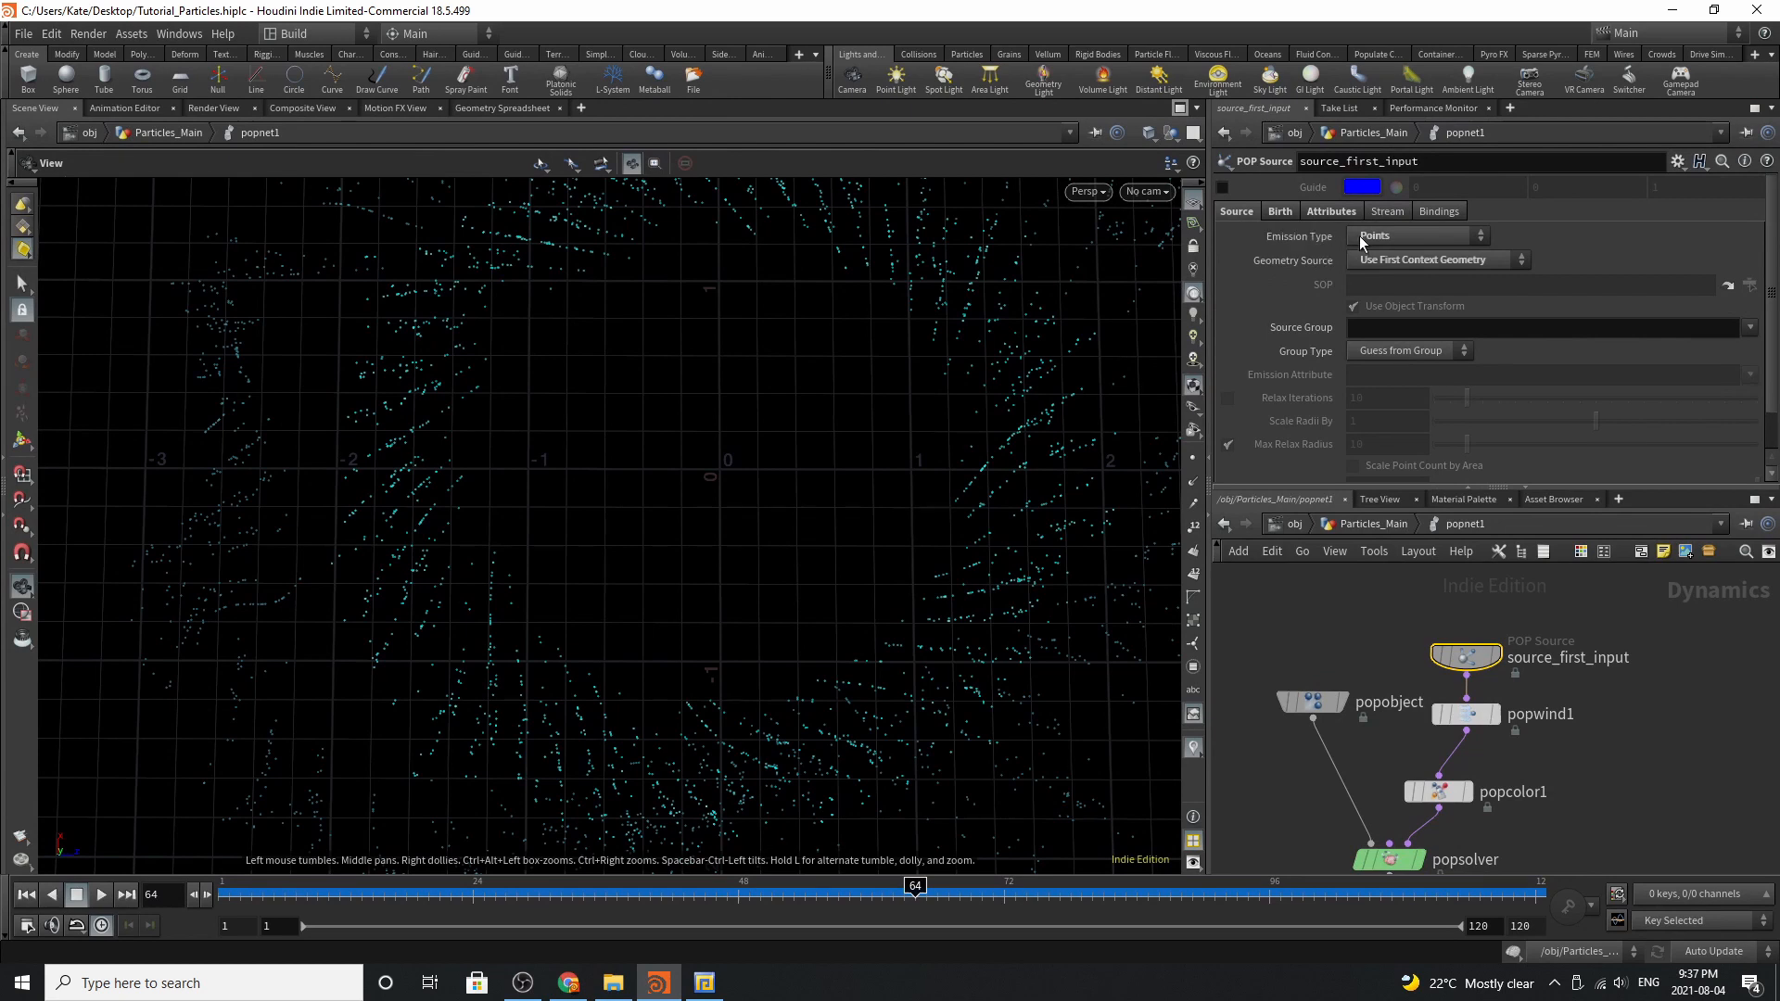
{"action": "mouse_move", "coordinate": [1255, 220]}
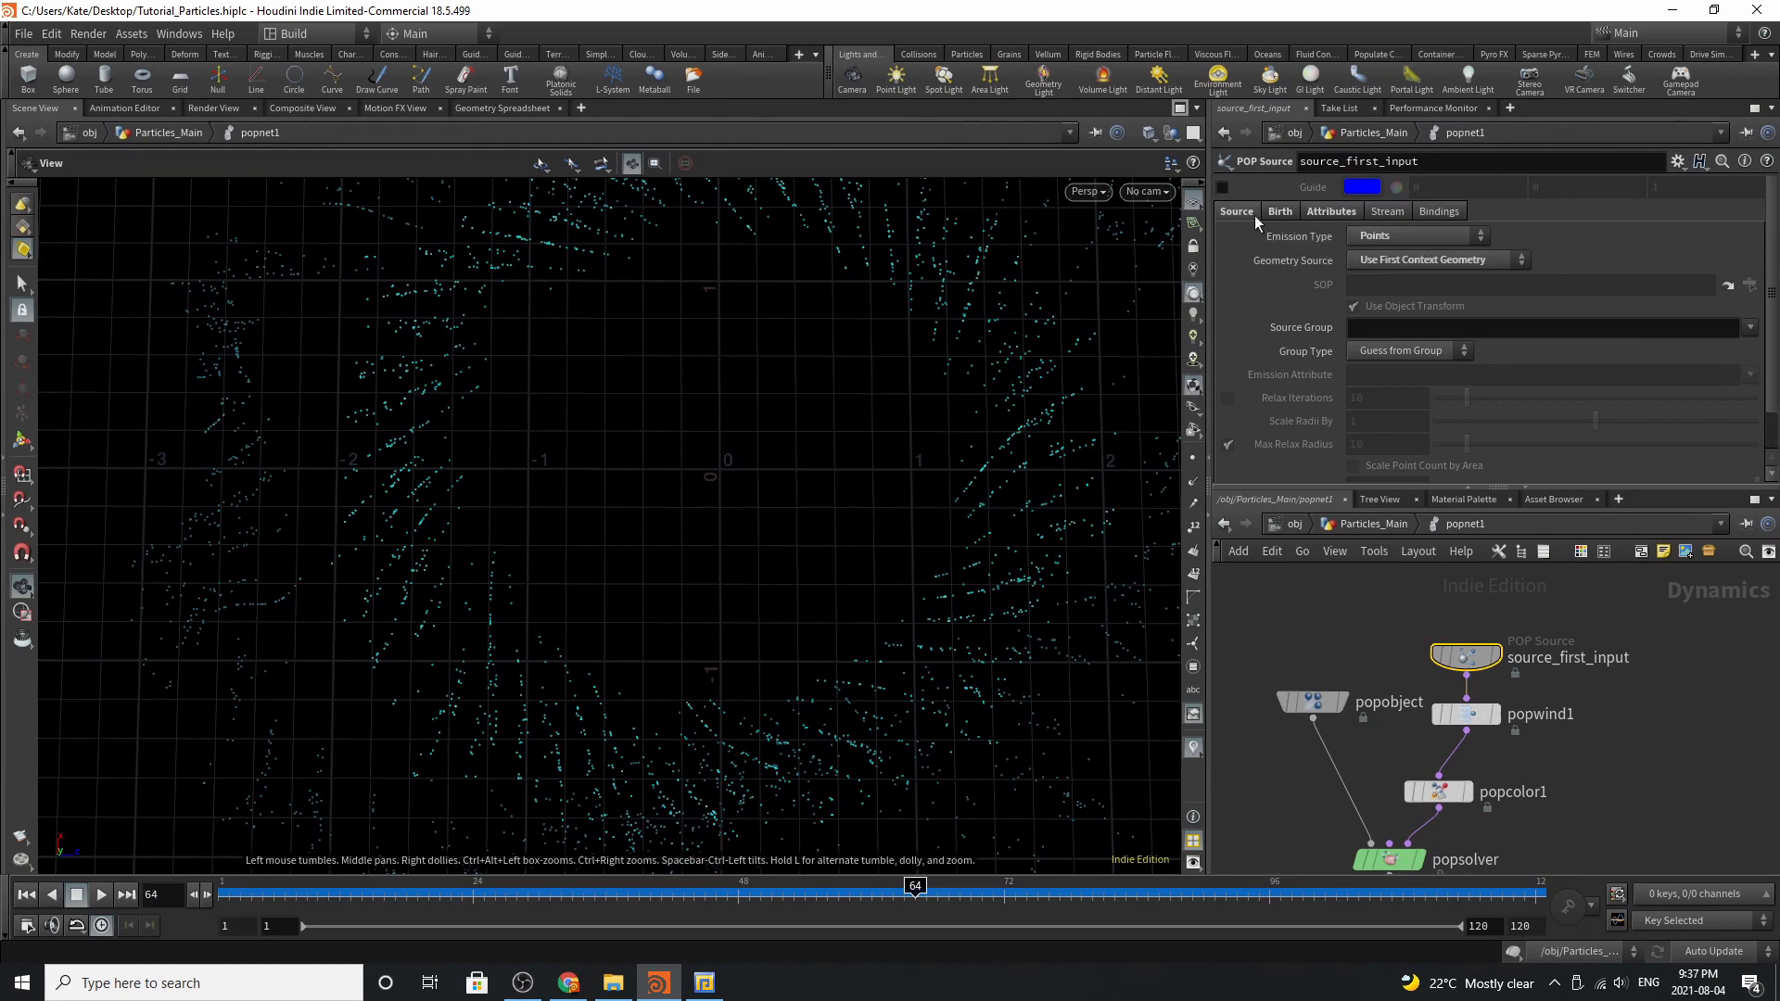
{"action": "left_click", "coordinate": [1279, 211]}
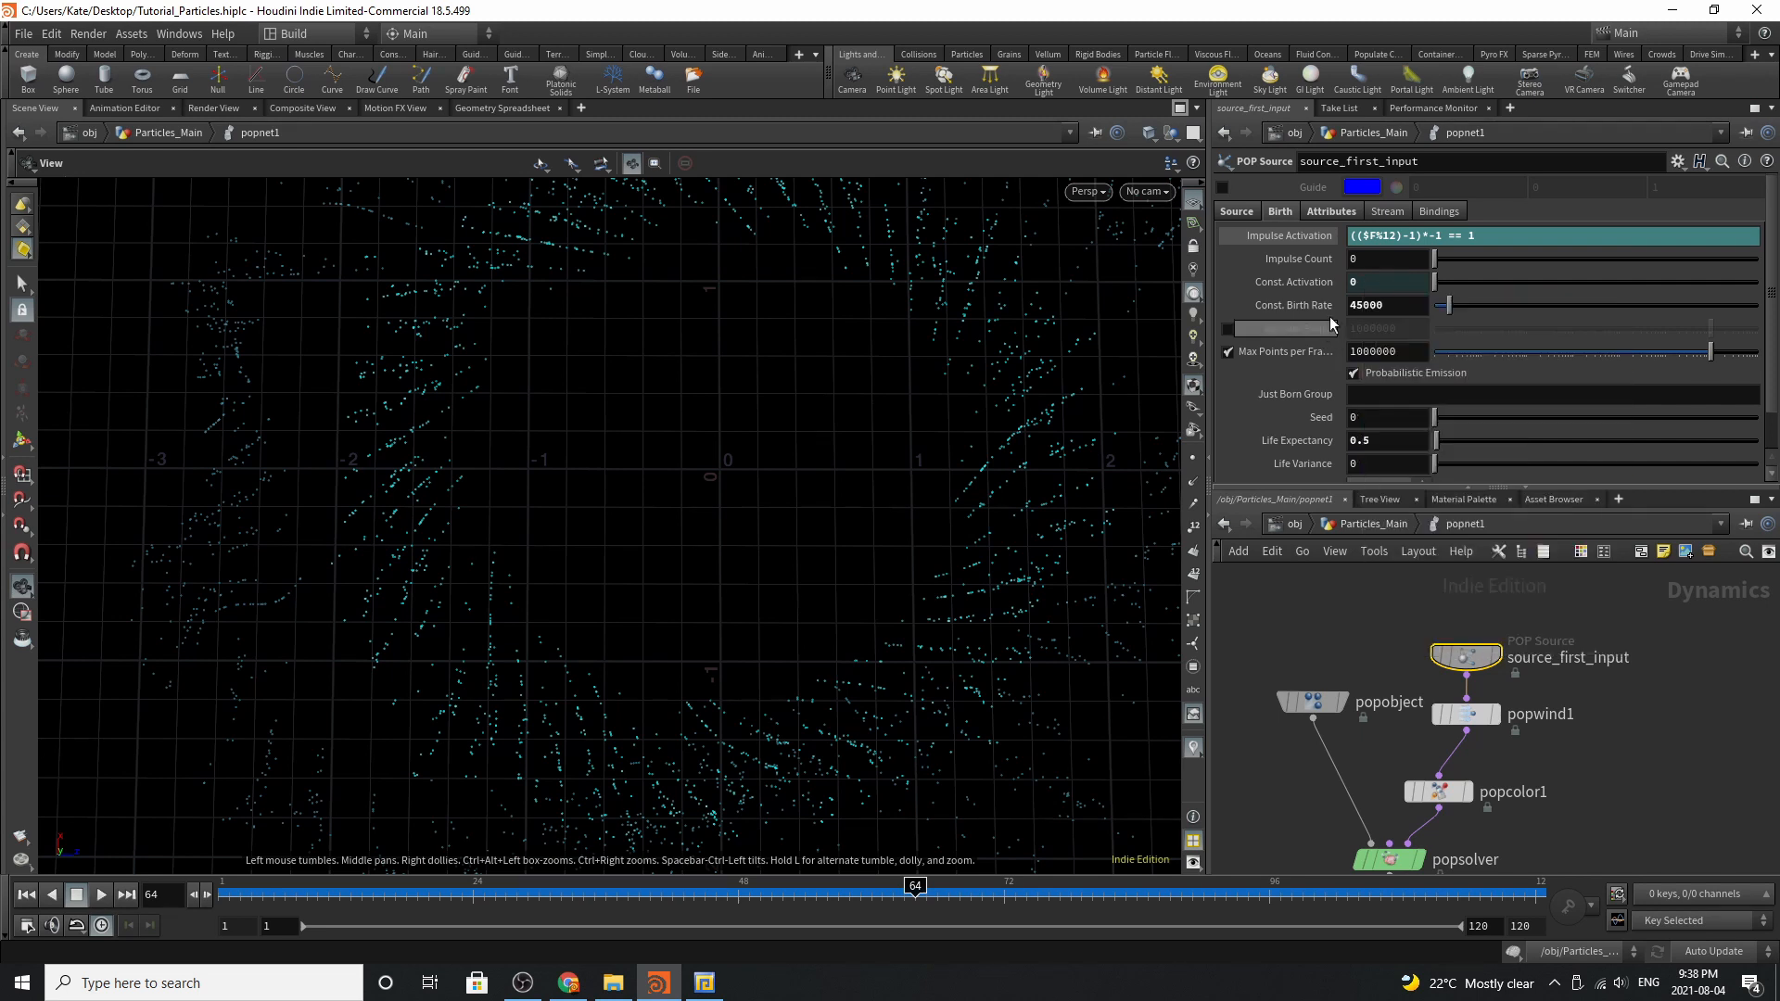
{"action": "mouse_move", "coordinate": [1413, 312]}
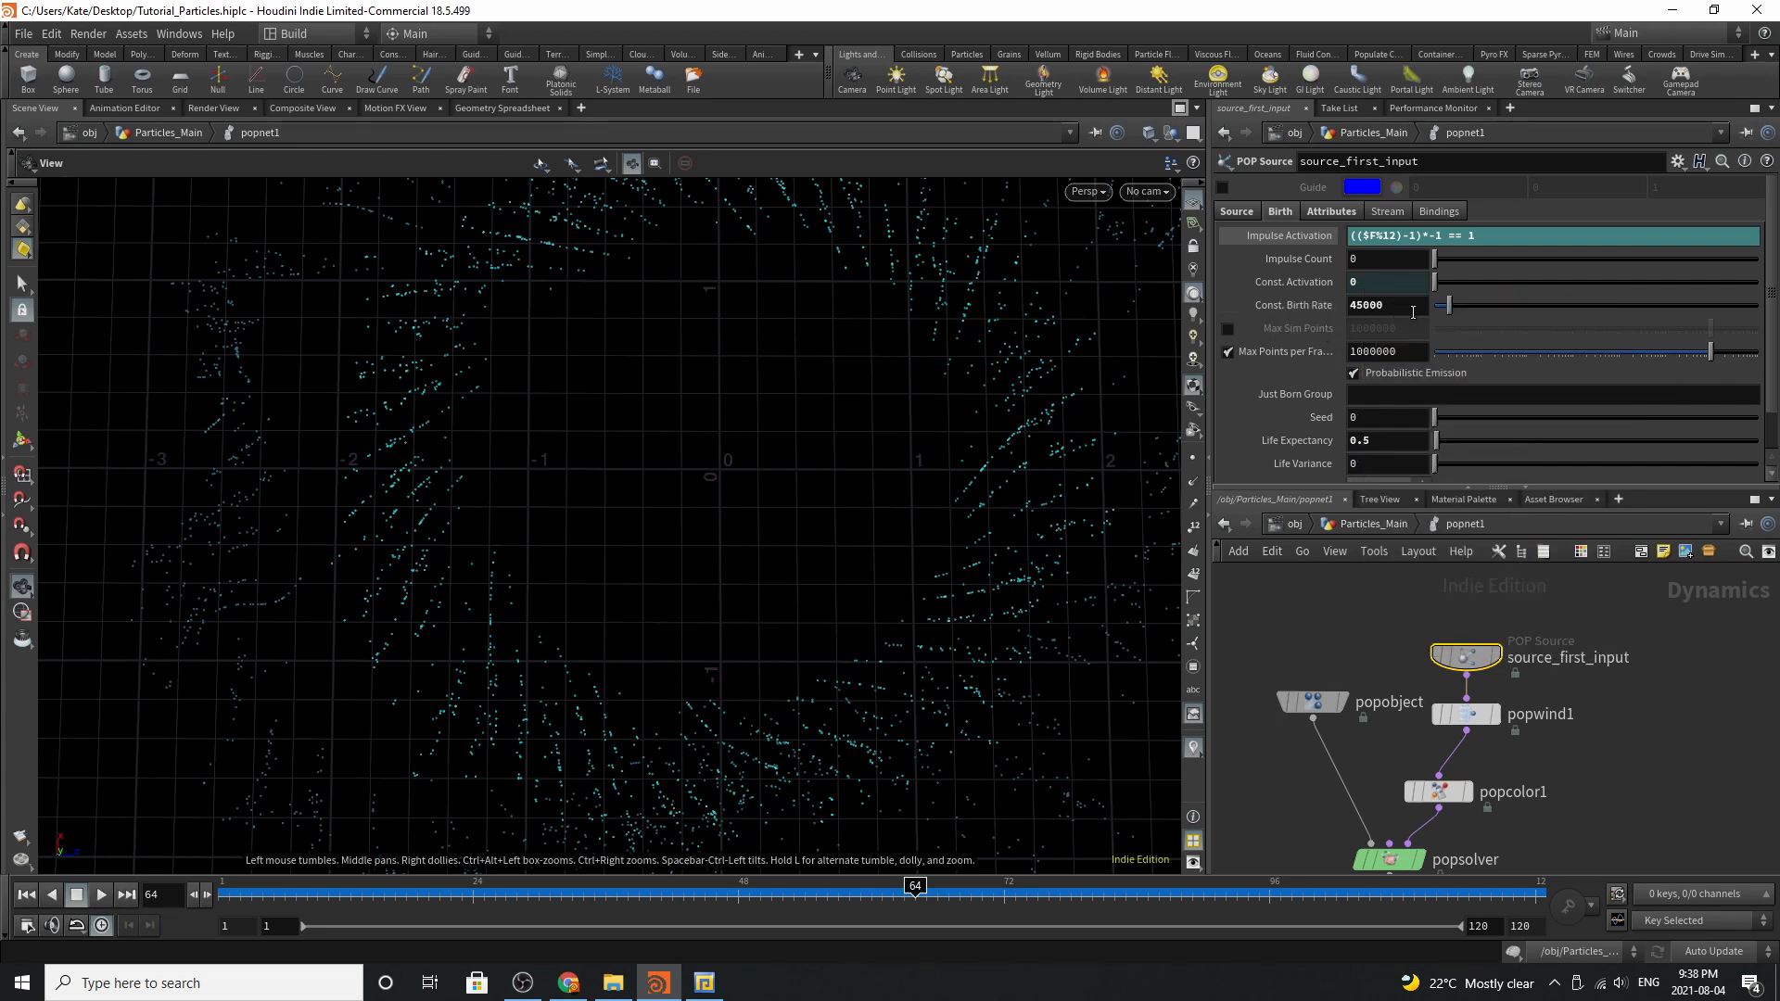
{"action": "scroll", "scroll_direction": "down", "scroll_amount": 3}
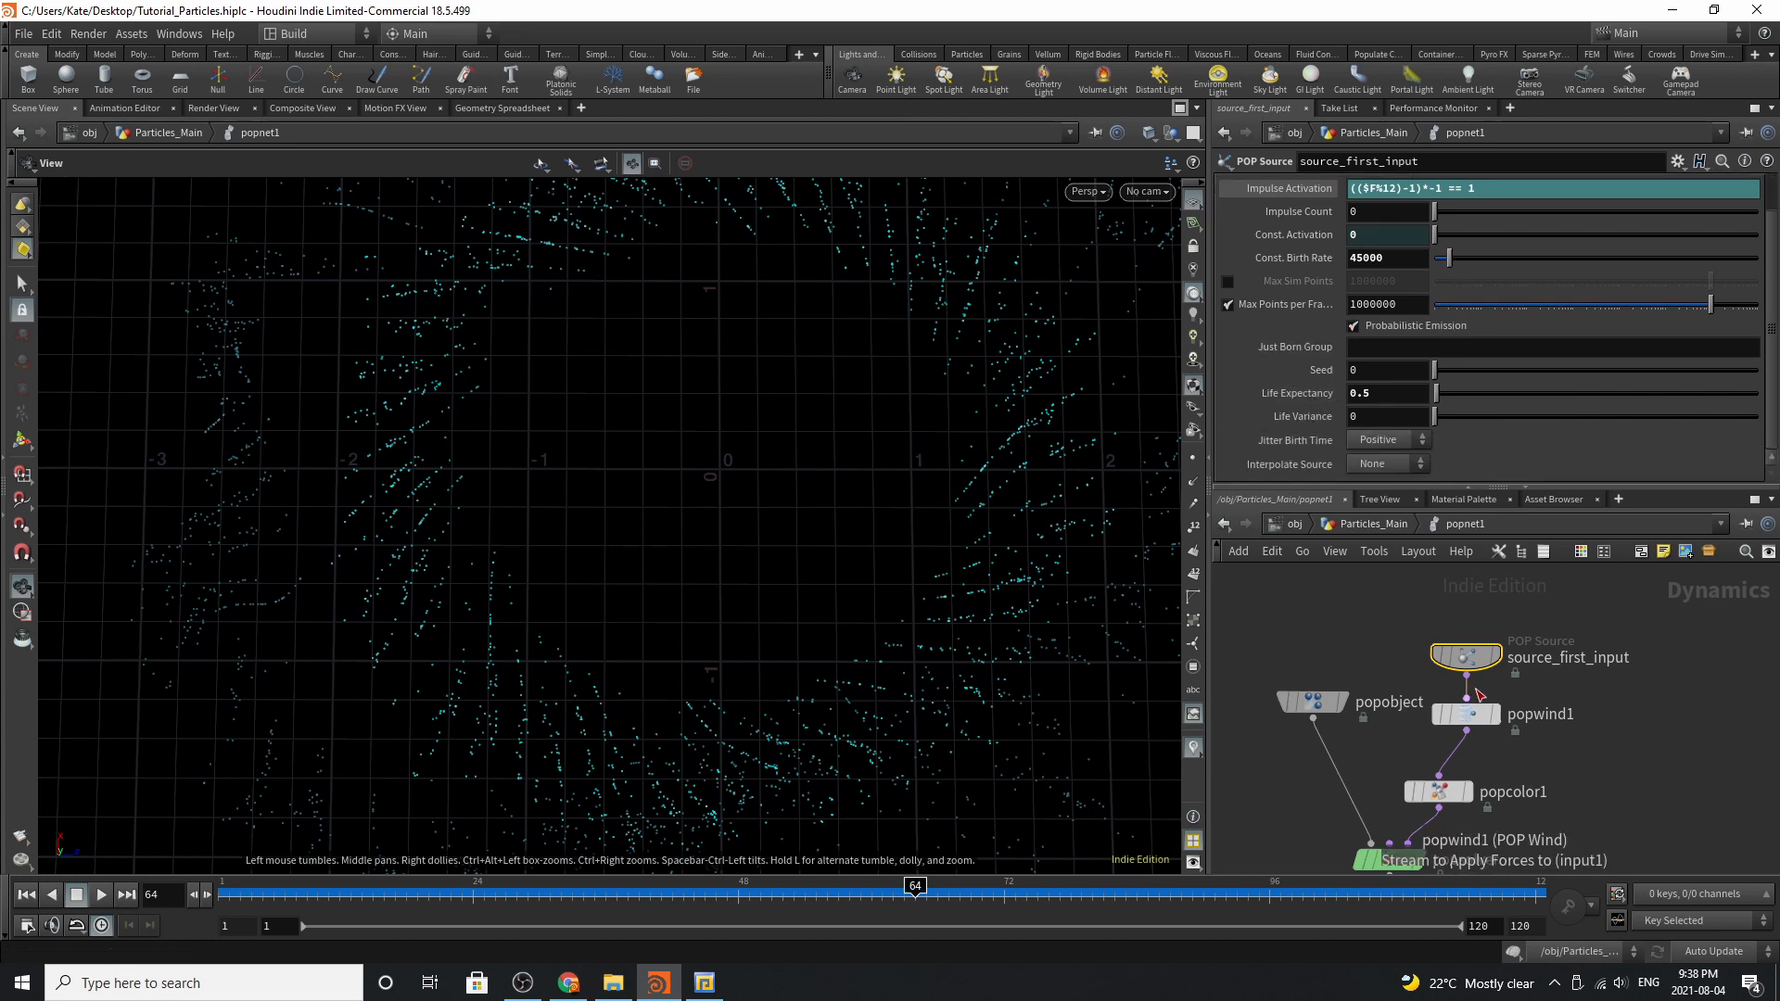
Review popwind1 (amplitude 2.27, swirl 3.05), popcolor1's colour and alpha ramps, and popsolver's time scale 0.5
{"action": "left_click", "coordinate": [1465, 712]}
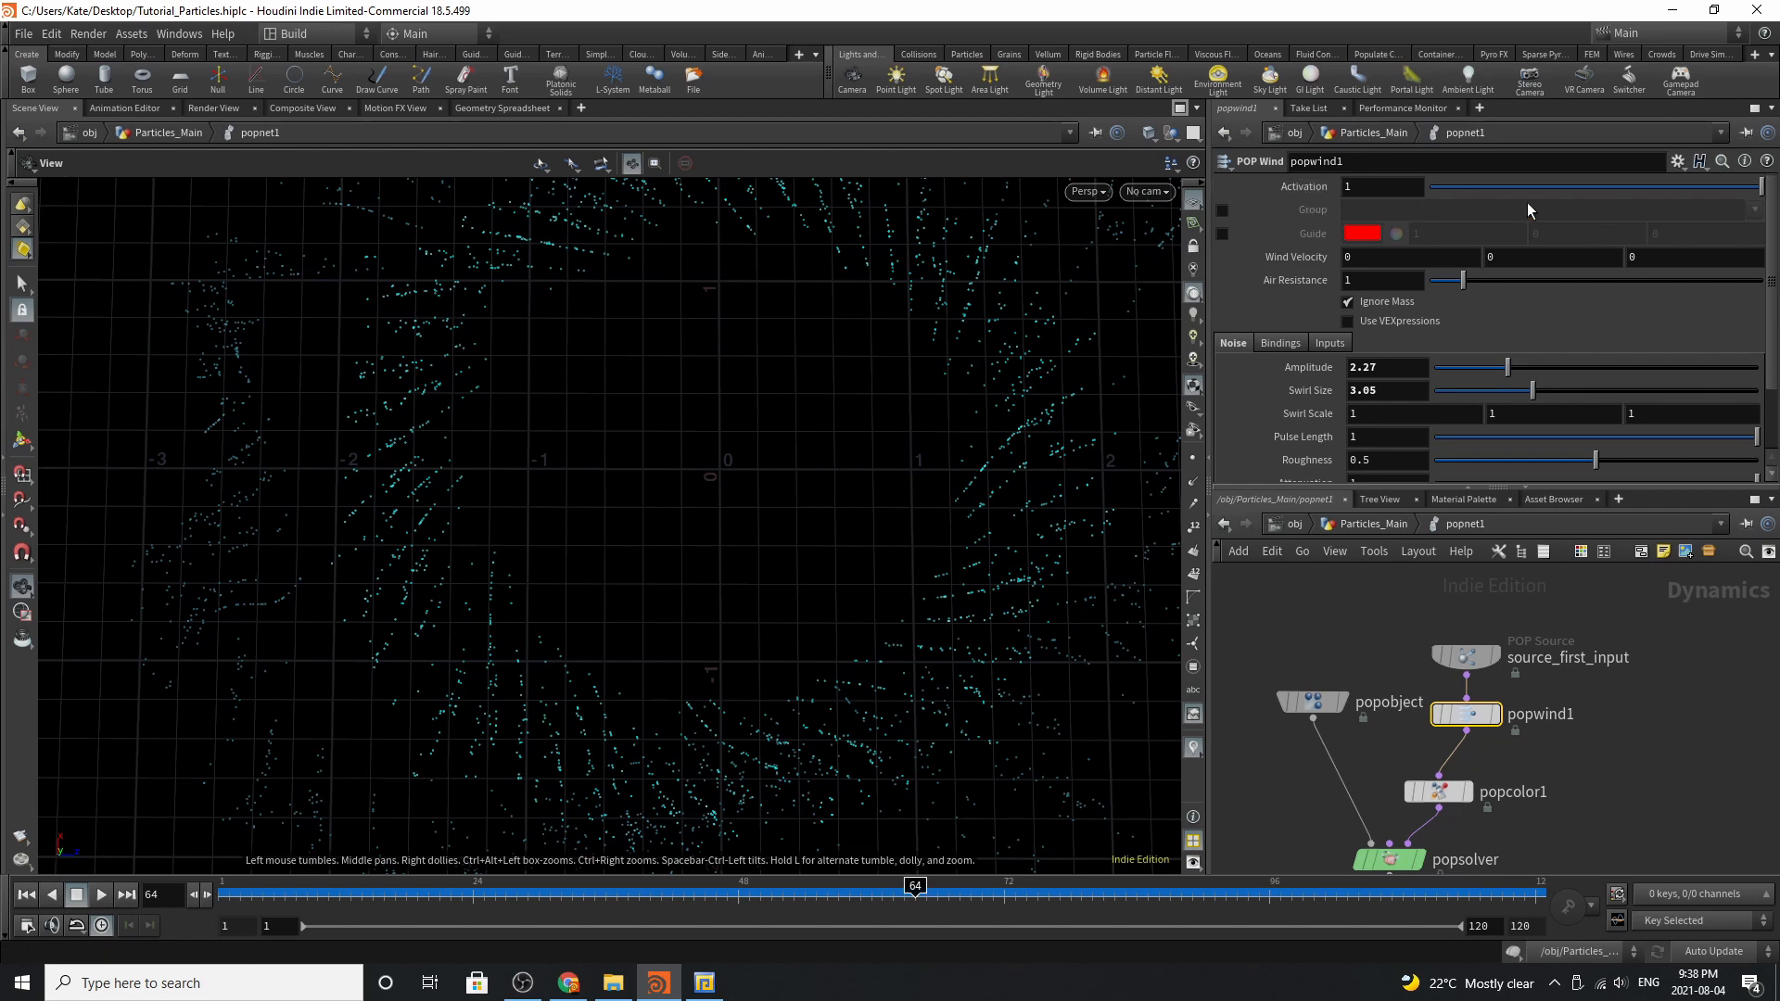
{"action": "mouse_move", "coordinate": [1401, 411]}
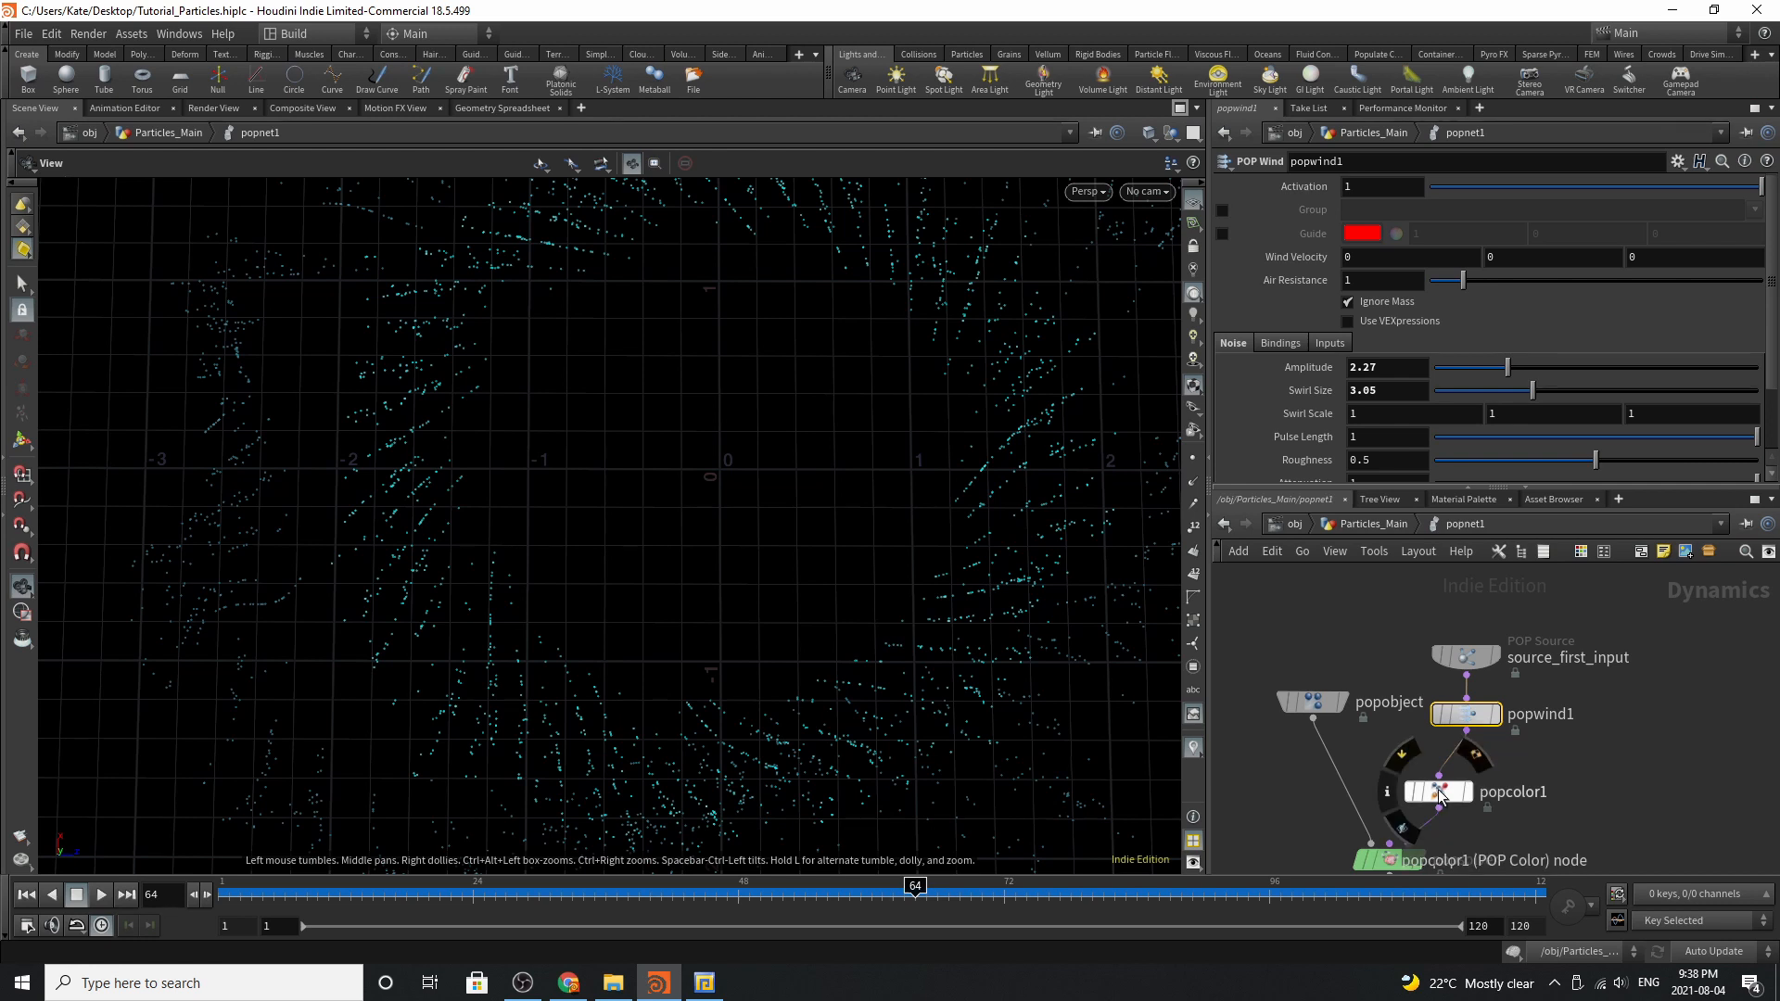
{"action": "left_click", "coordinate": [1438, 792]}
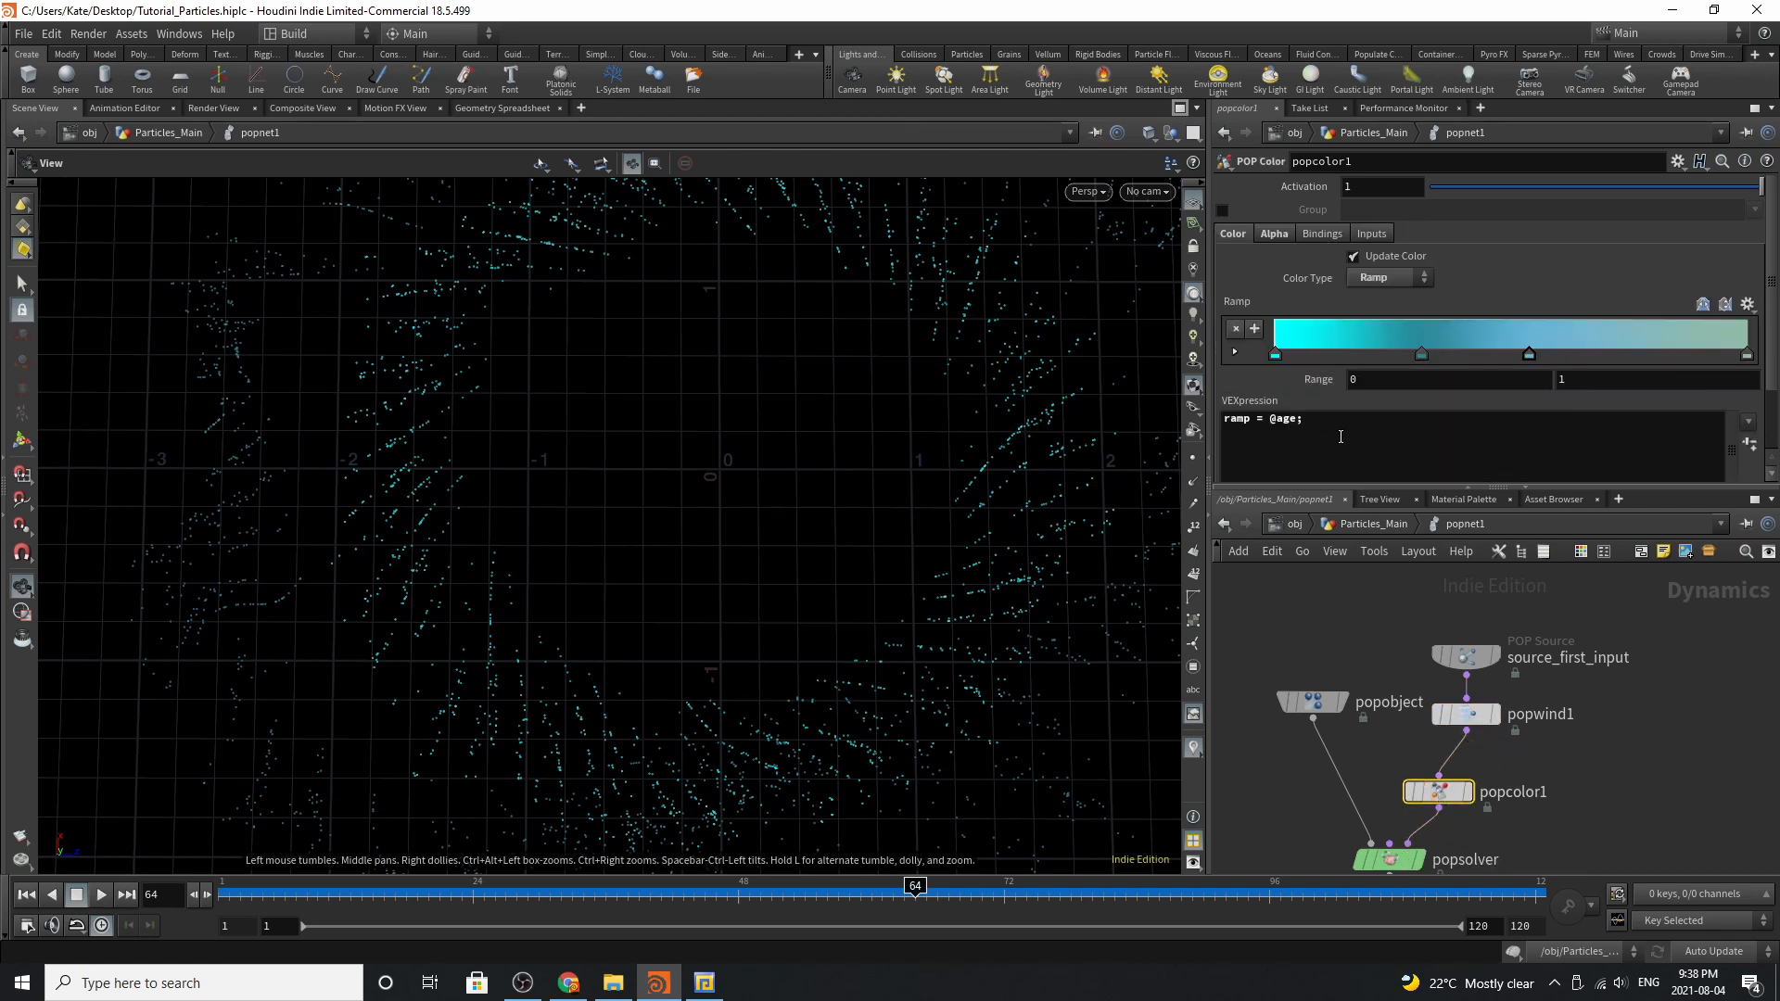
{"action": "left_click", "coordinate": [1272, 234]}
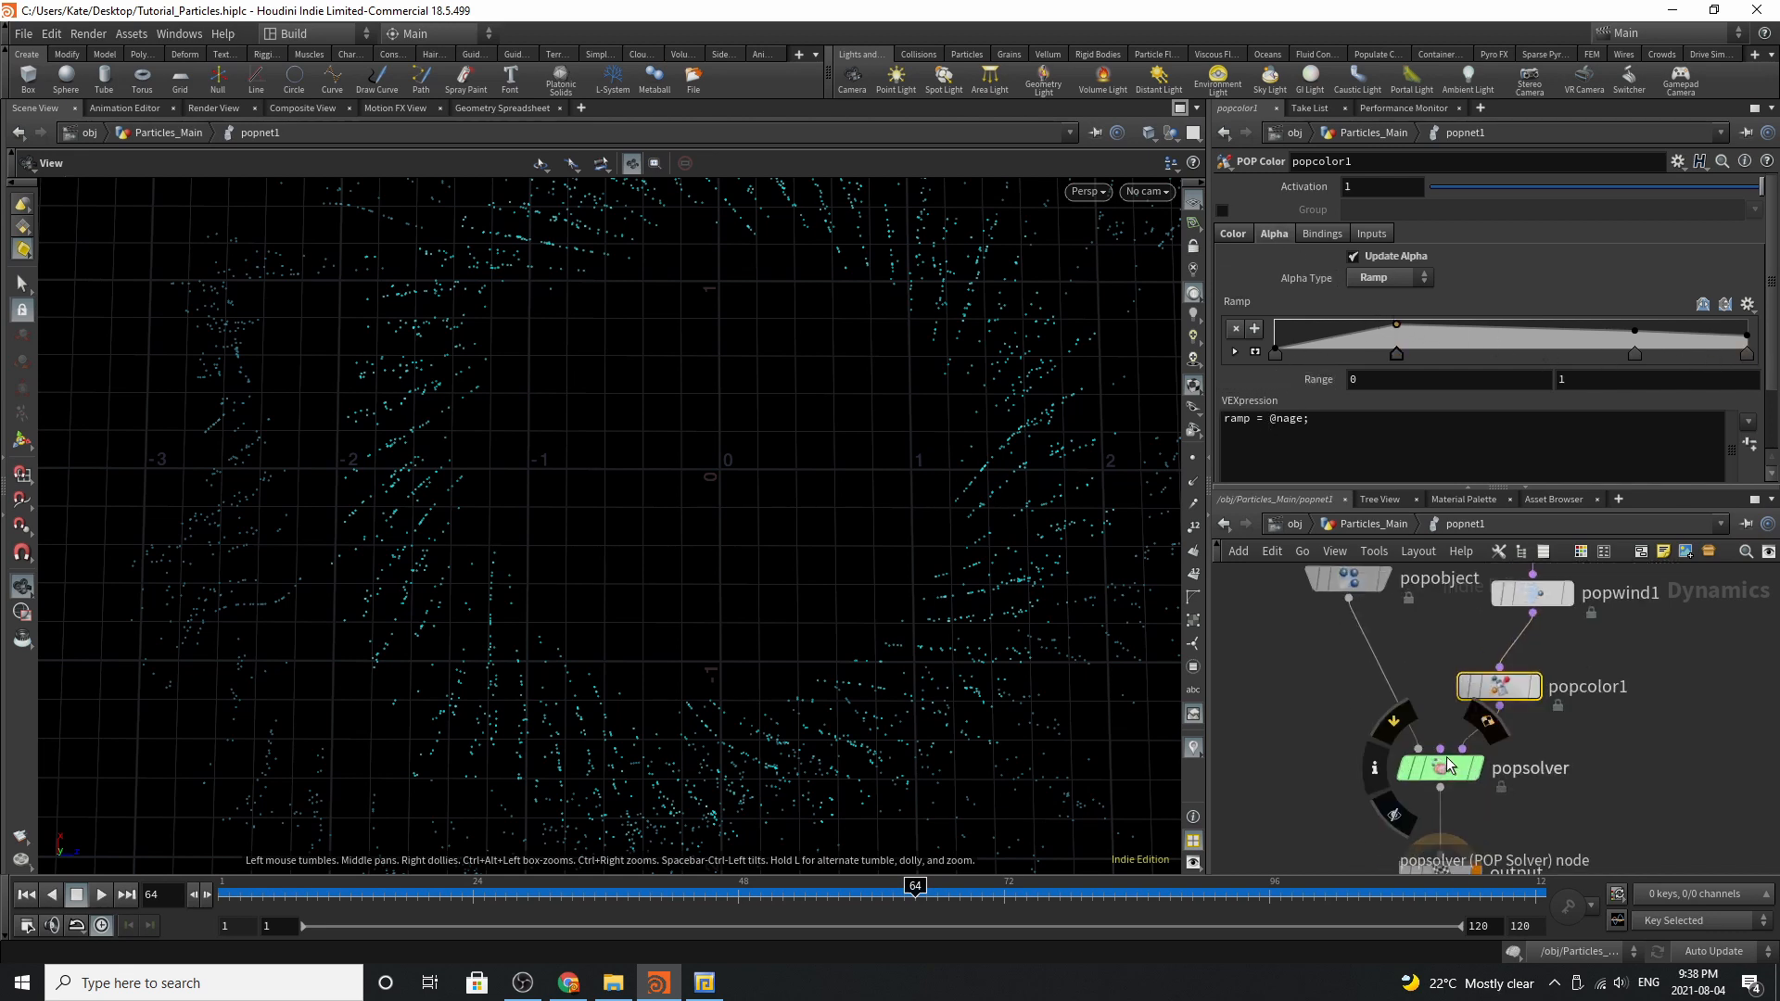
{"action": "left_click", "coordinate": [1439, 767]}
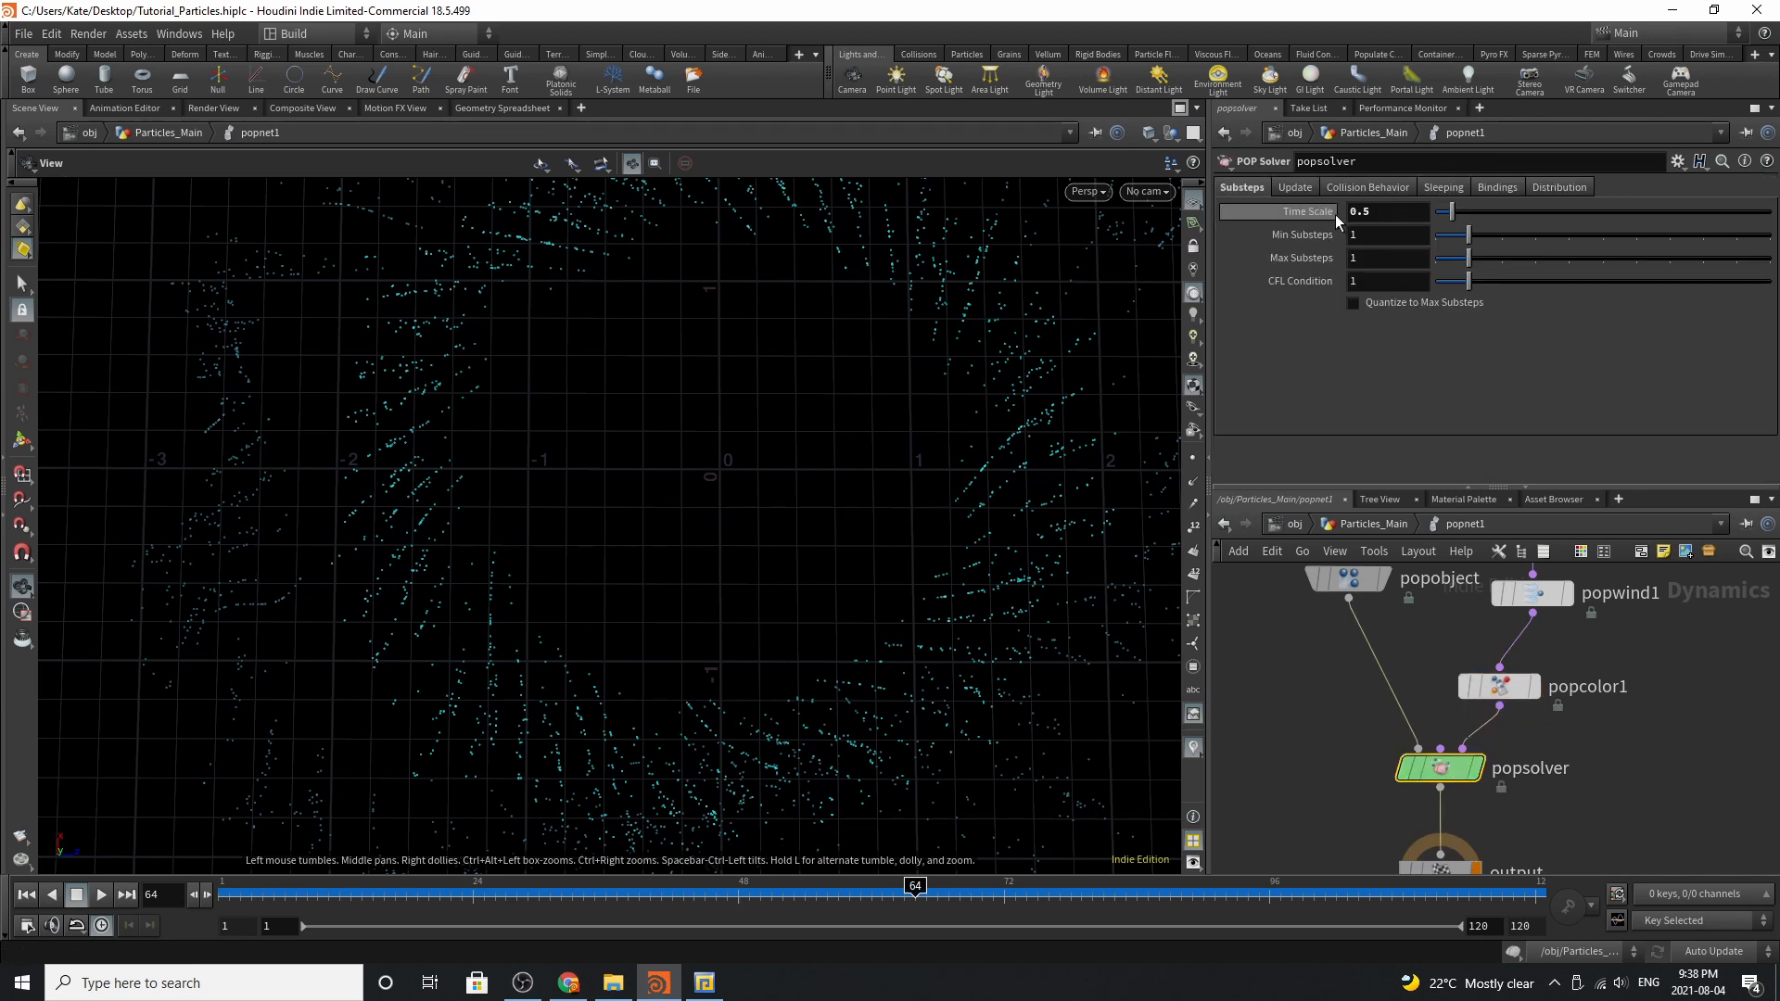
{"action": "mouse_move", "coordinate": [1439, 701]}
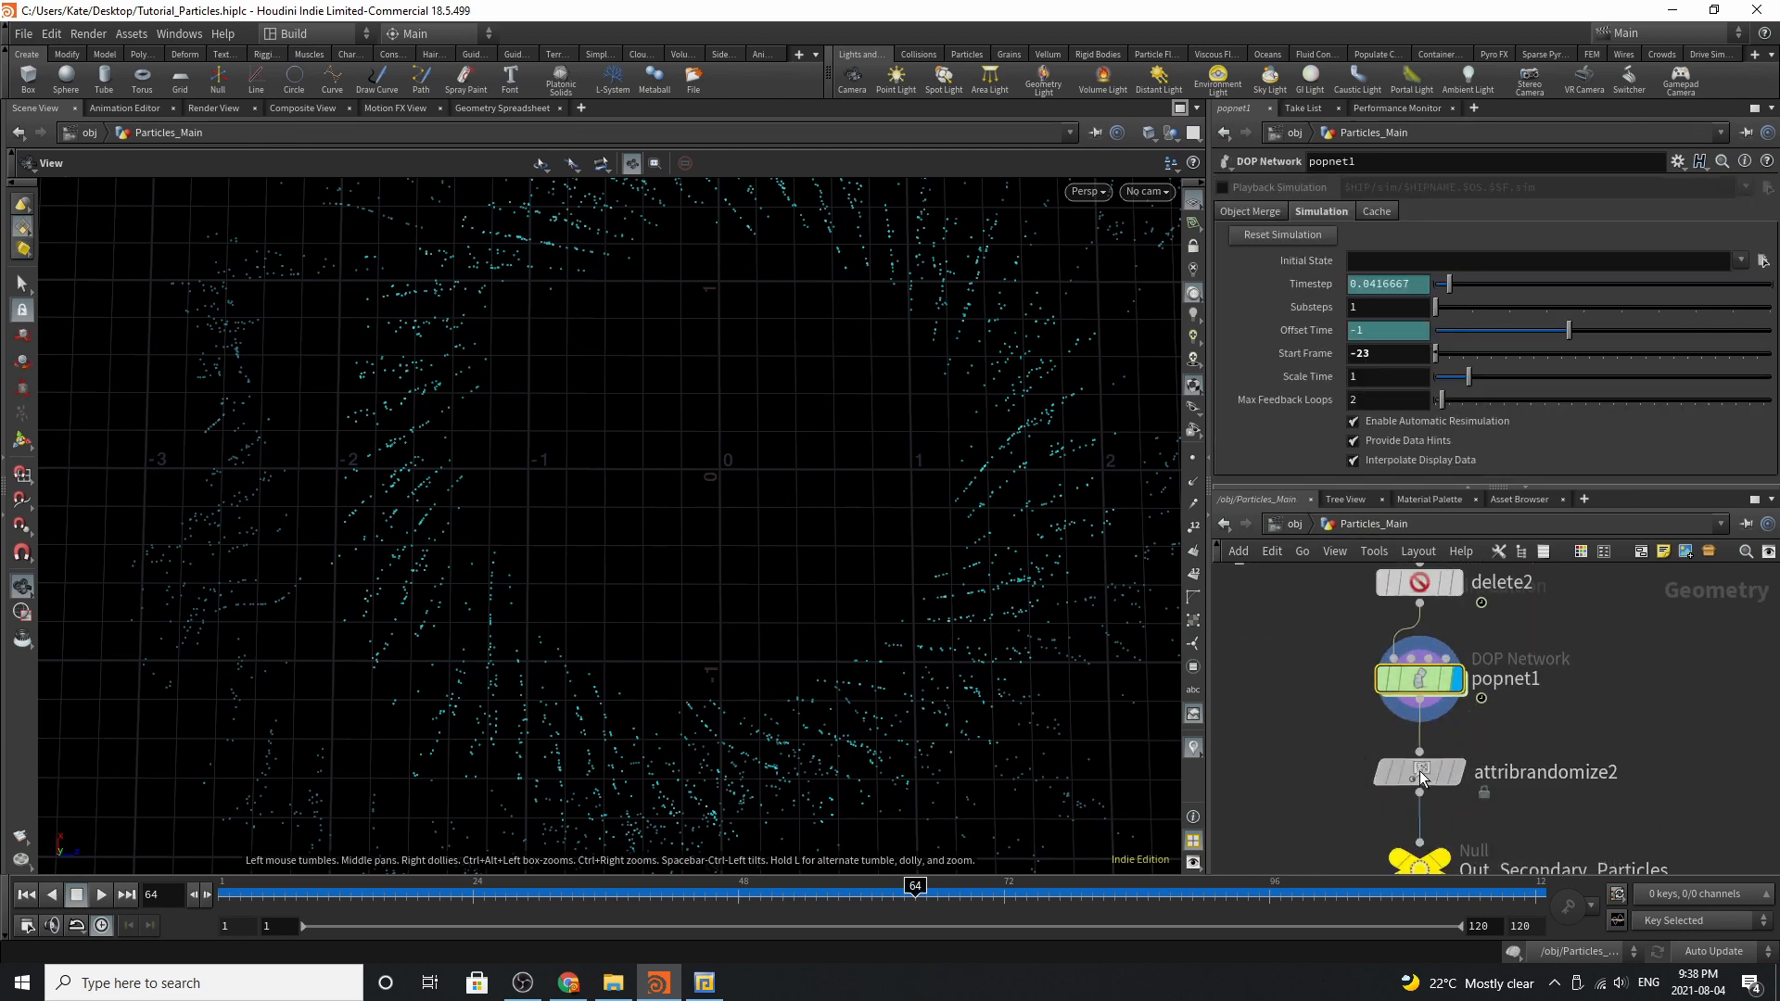
Check attribrandomize2's pscale settings and the Out_Secondary_Particles output node
{"action": "left_click", "coordinate": [1417, 771]}
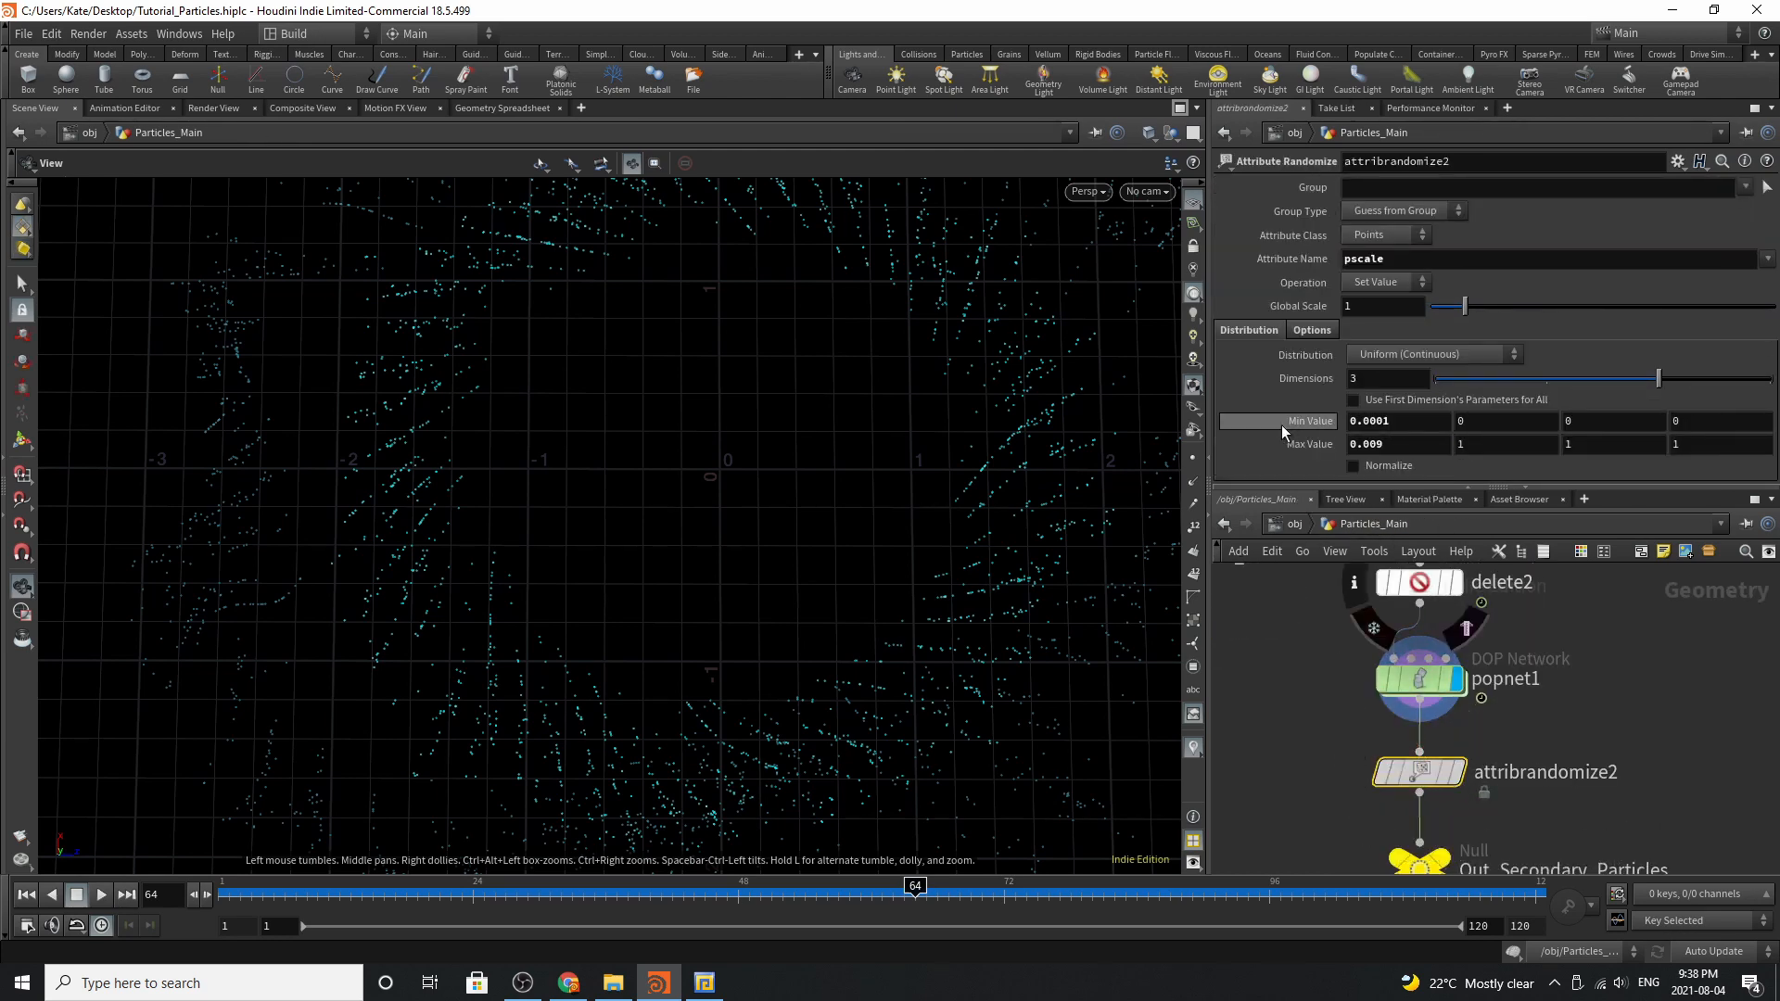
{"action": "scroll", "scroll_direction": "down", "scroll_amount": 3}
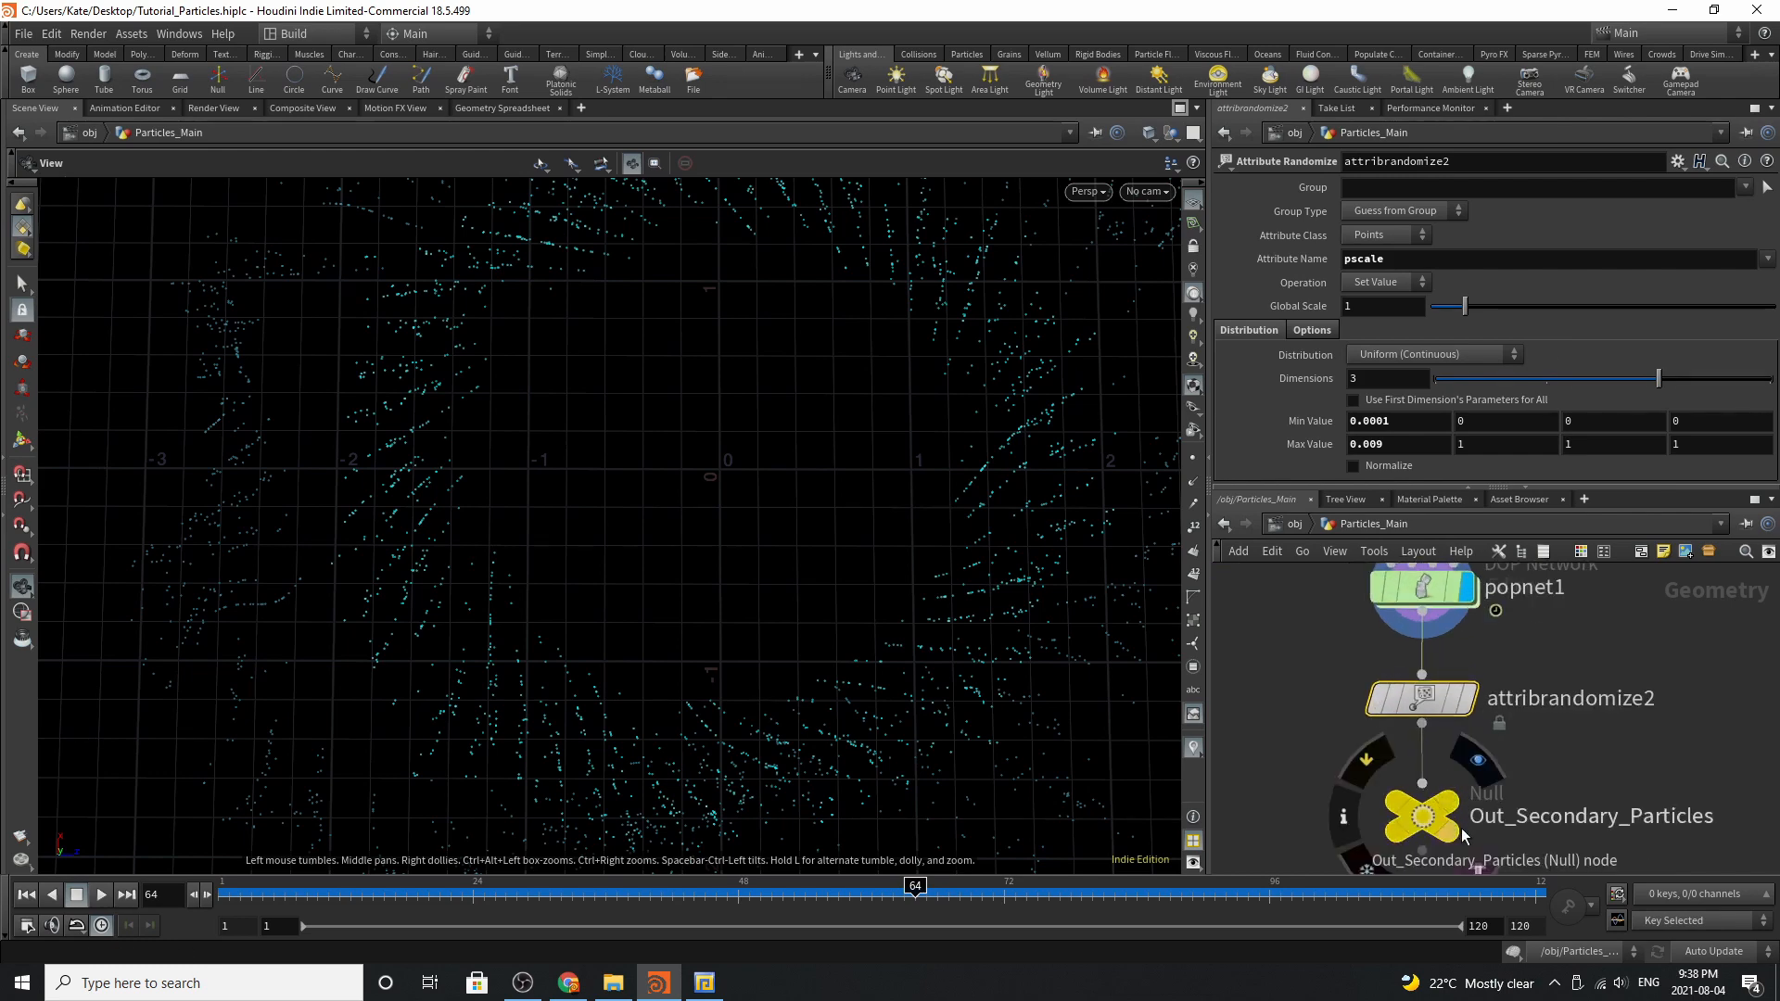
{"action": "left_click", "coordinate": [1421, 816]}
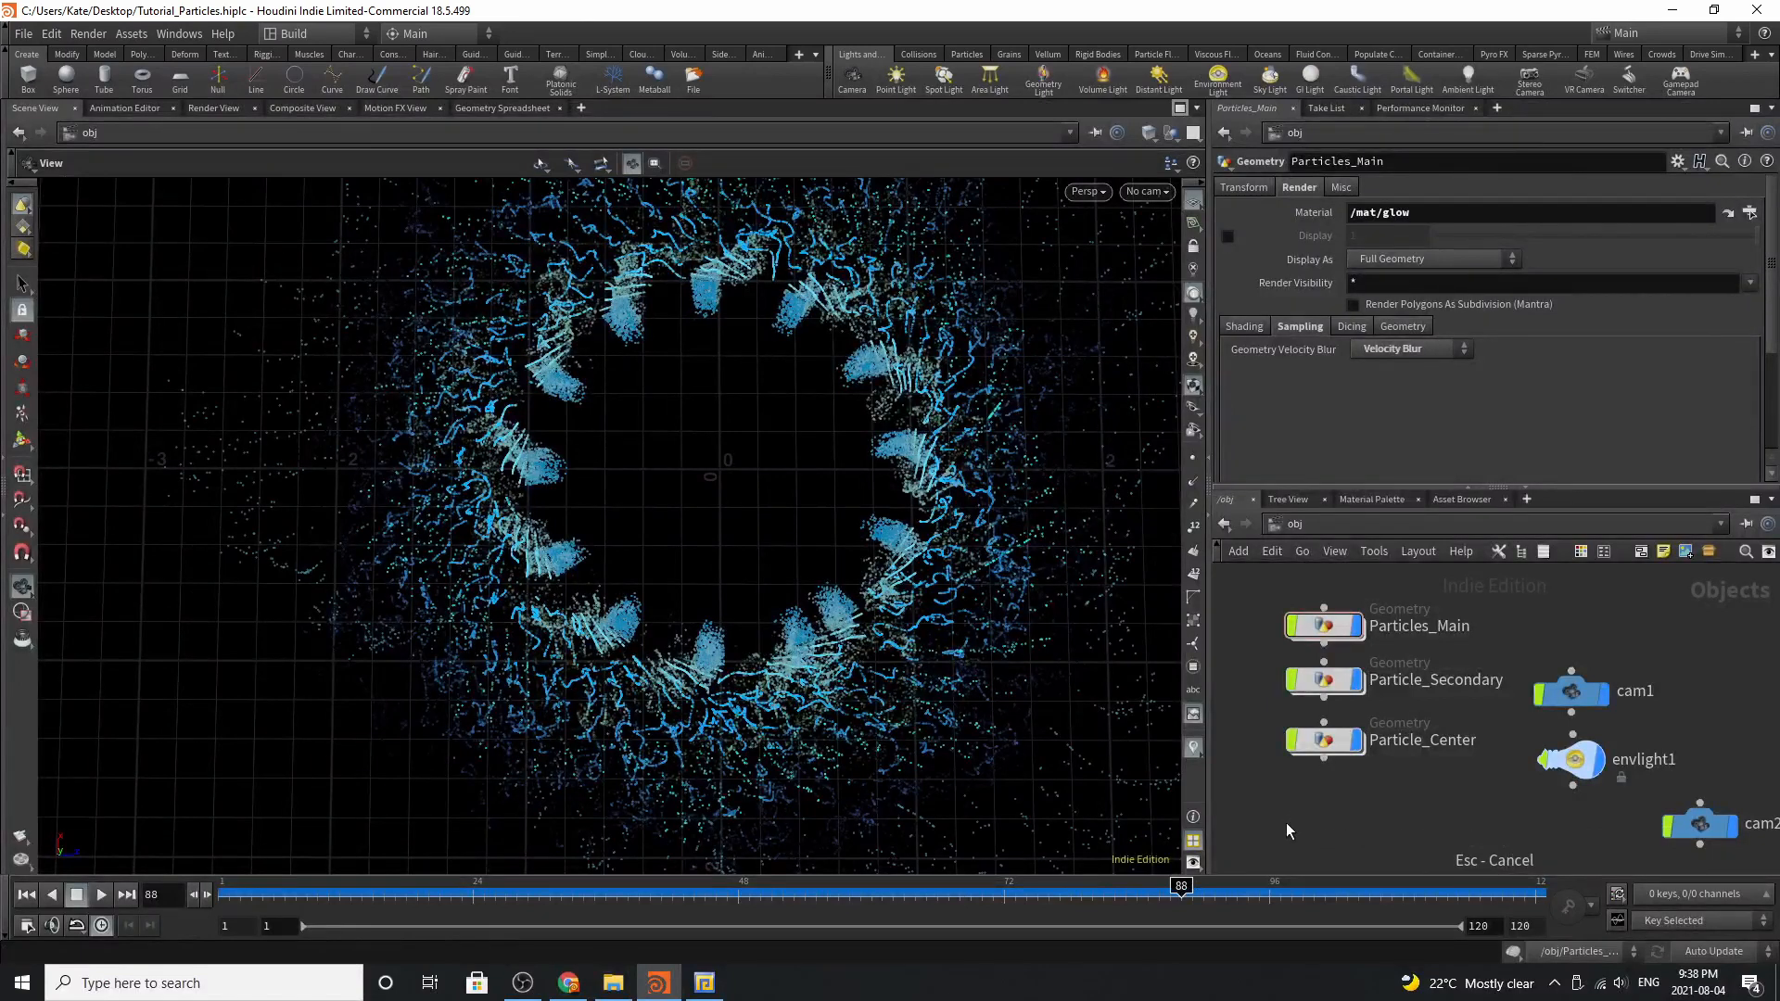
Show the glow Material Builder's settings and play back the glowing particle ring
{"action": "double_click", "coordinate": [1323, 679]}
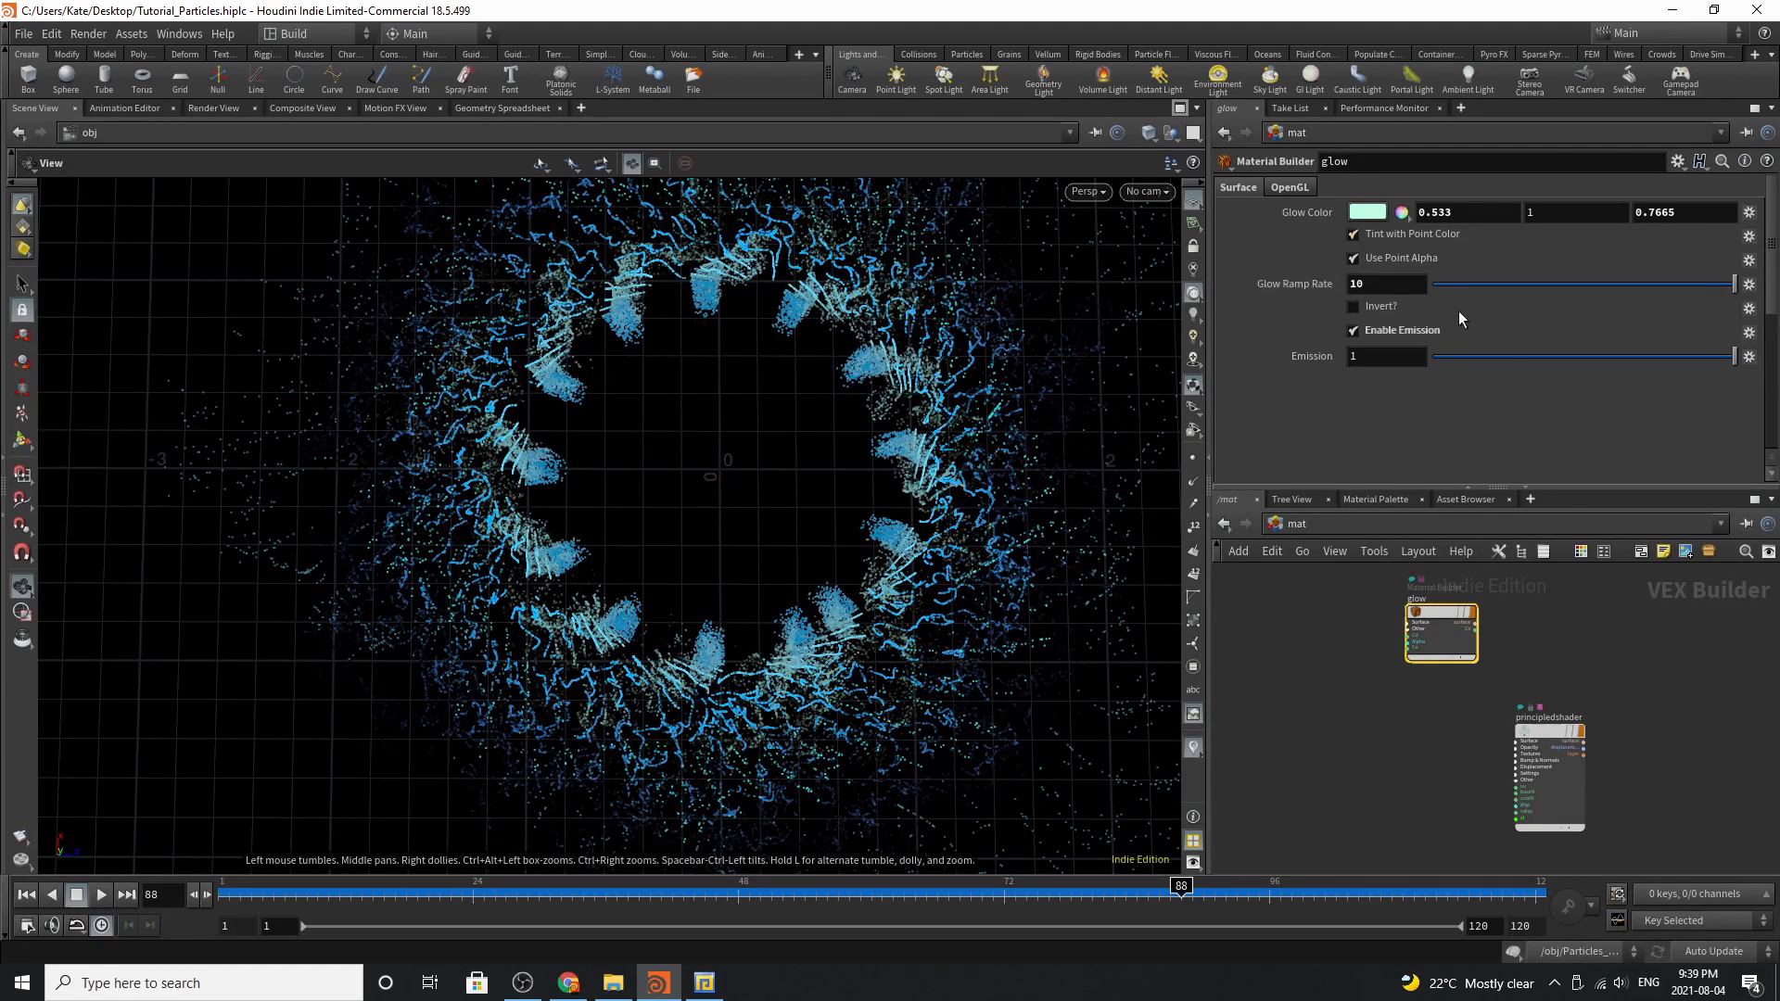
{"action": "mouse_move", "coordinate": [1575, 384]}
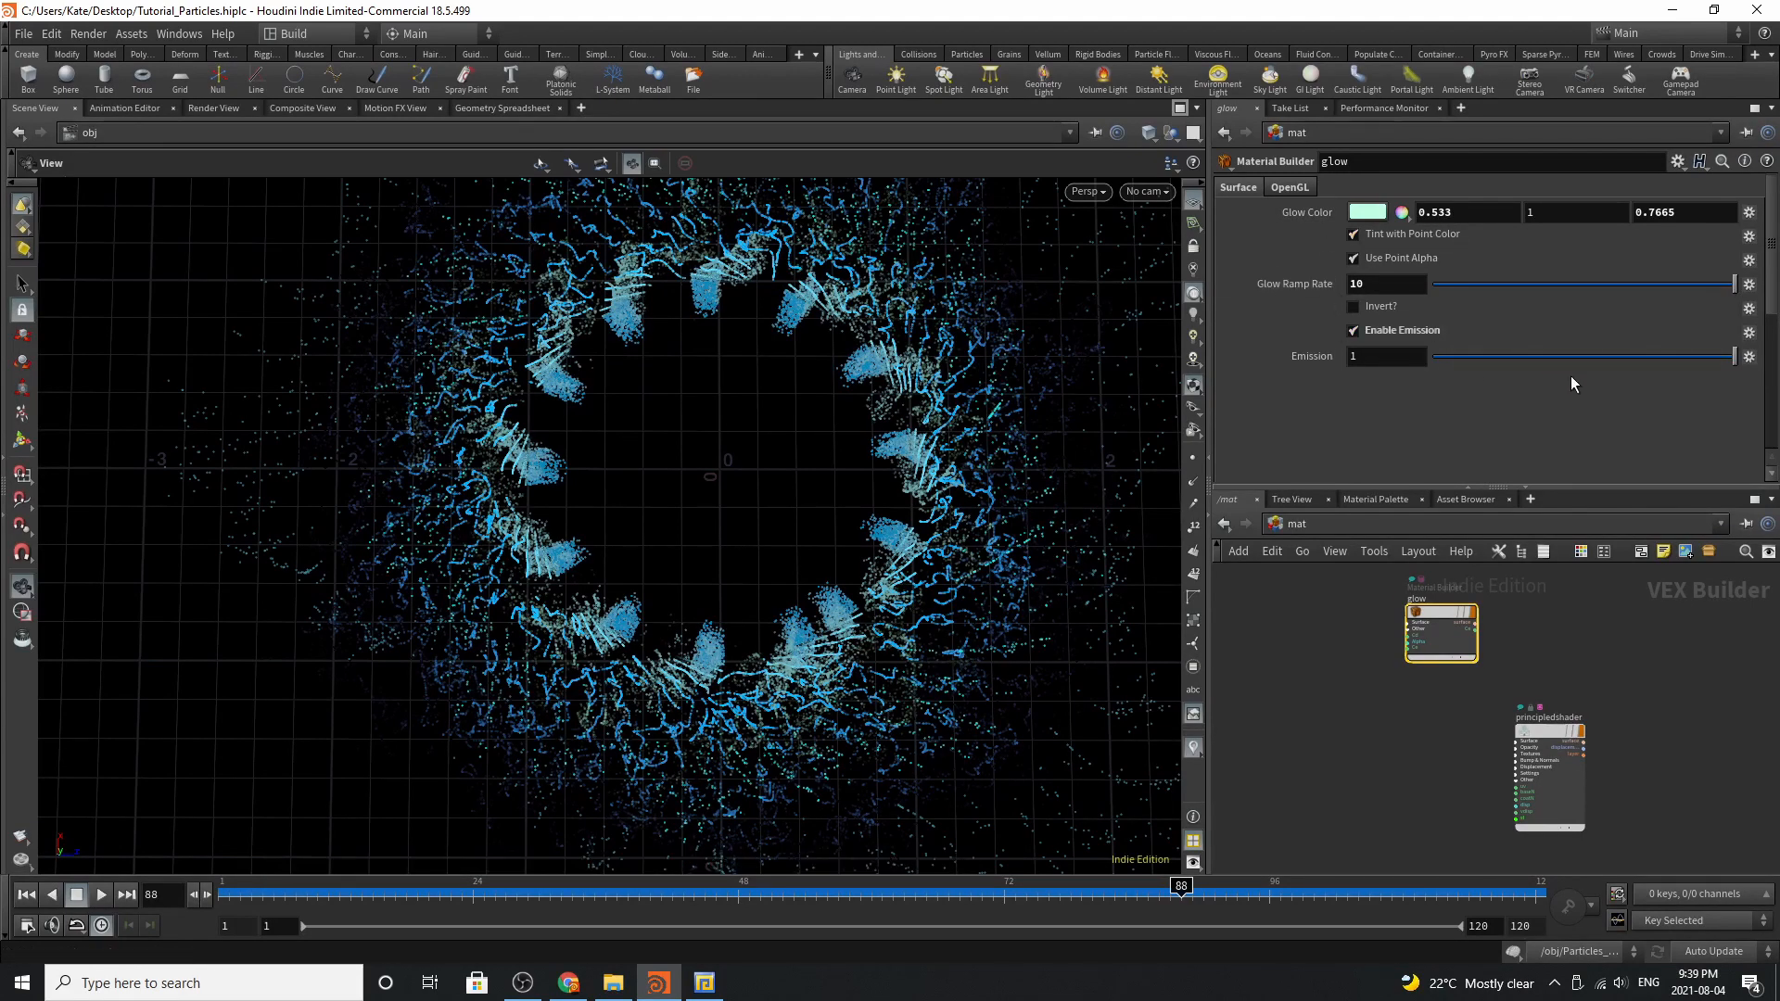
{"action": "left_click", "coordinate": [100, 894]}
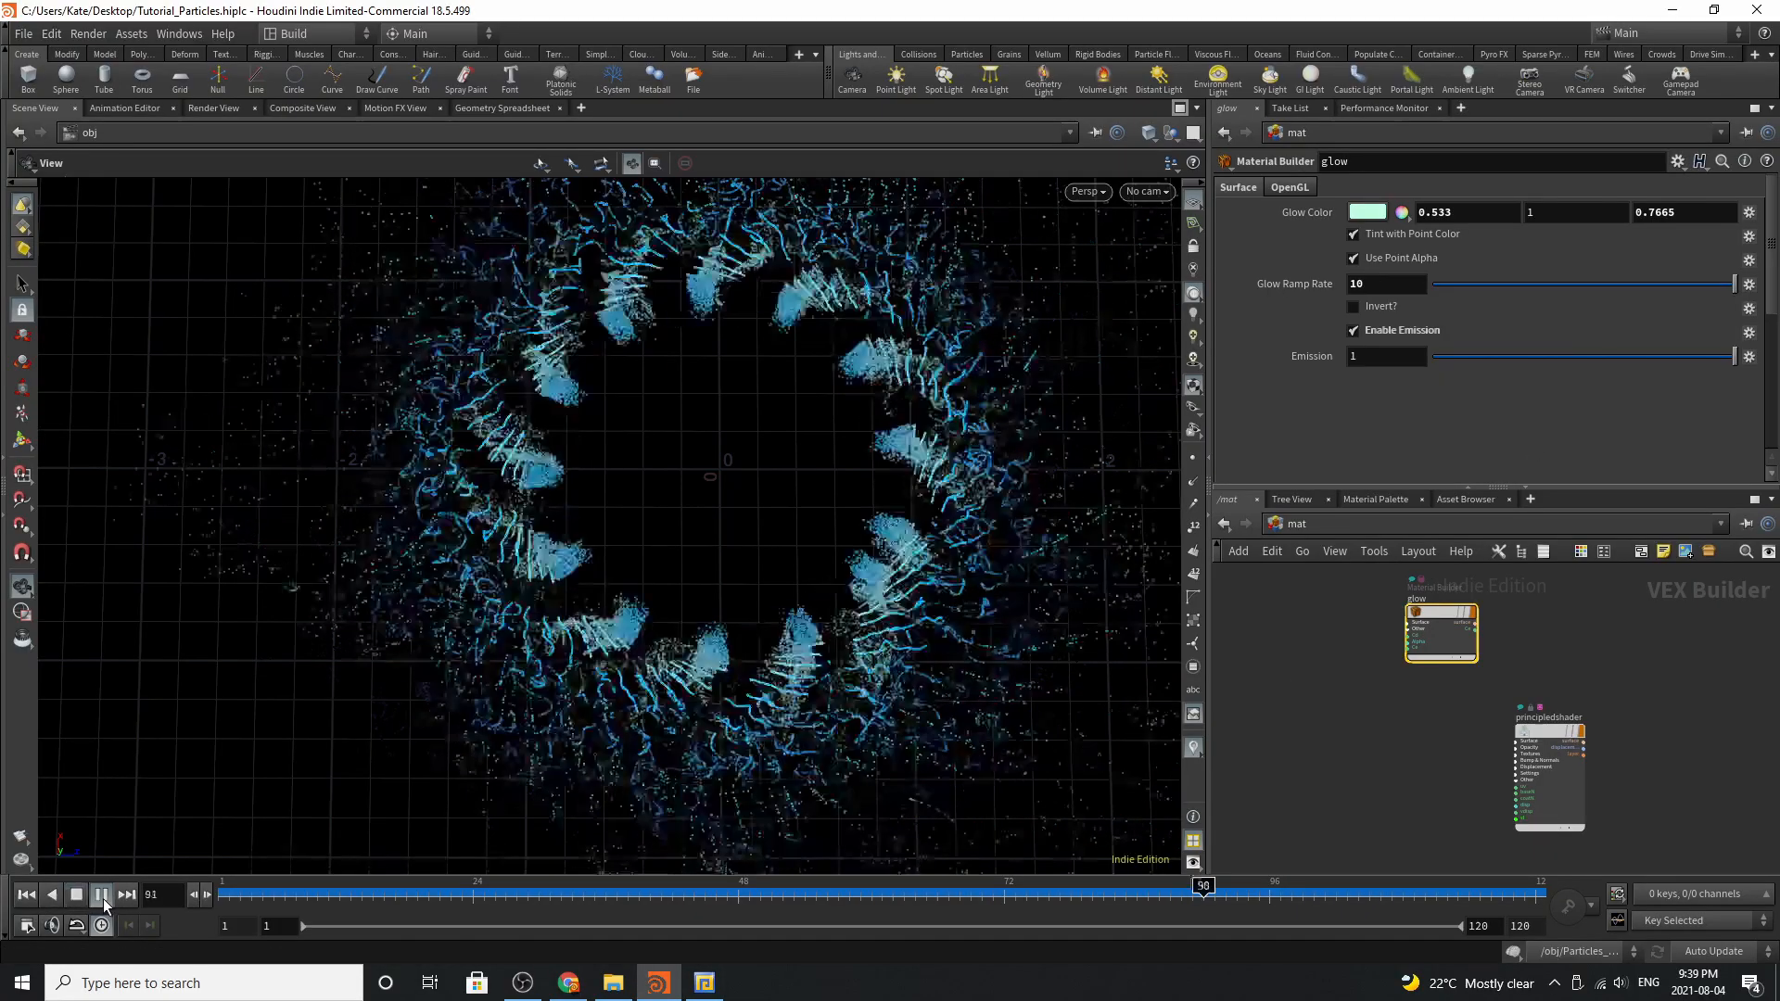